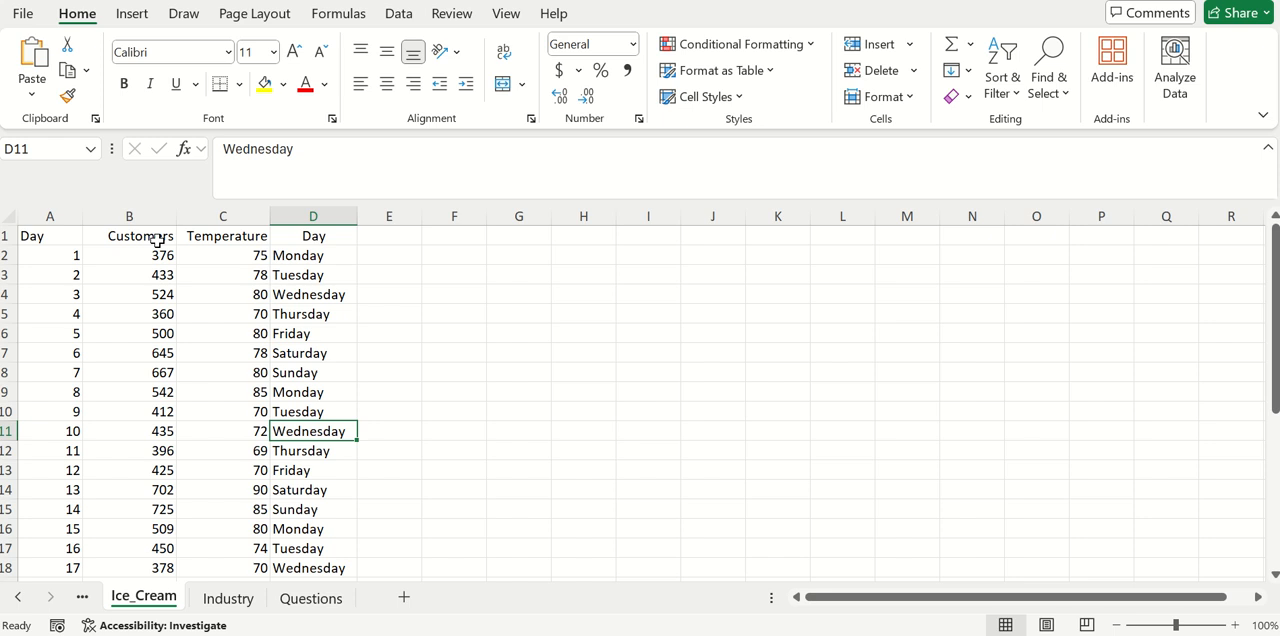
- Select the Customers and Temperature columns down to the last data row
{"action": "left_click_drag", "start_coordinate": [128, 234], "coordinate": [224, 334]}
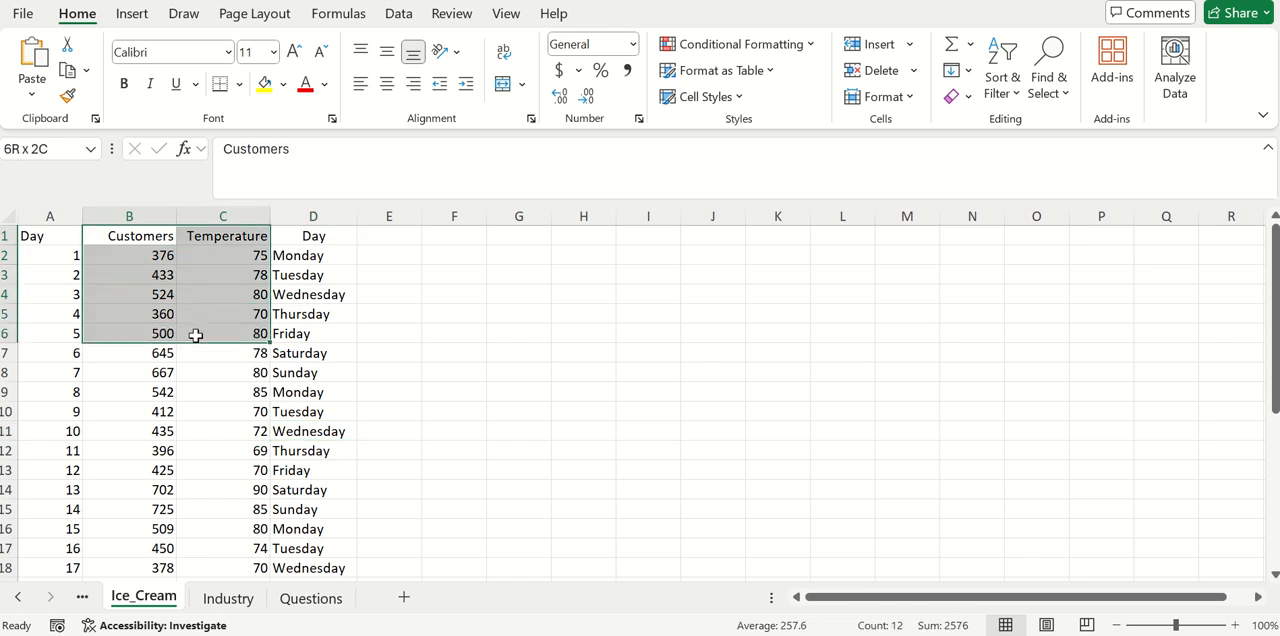
{"action": "left_click_drag", "start_coordinate": [196, 334], "coordinate": [200, 372]}
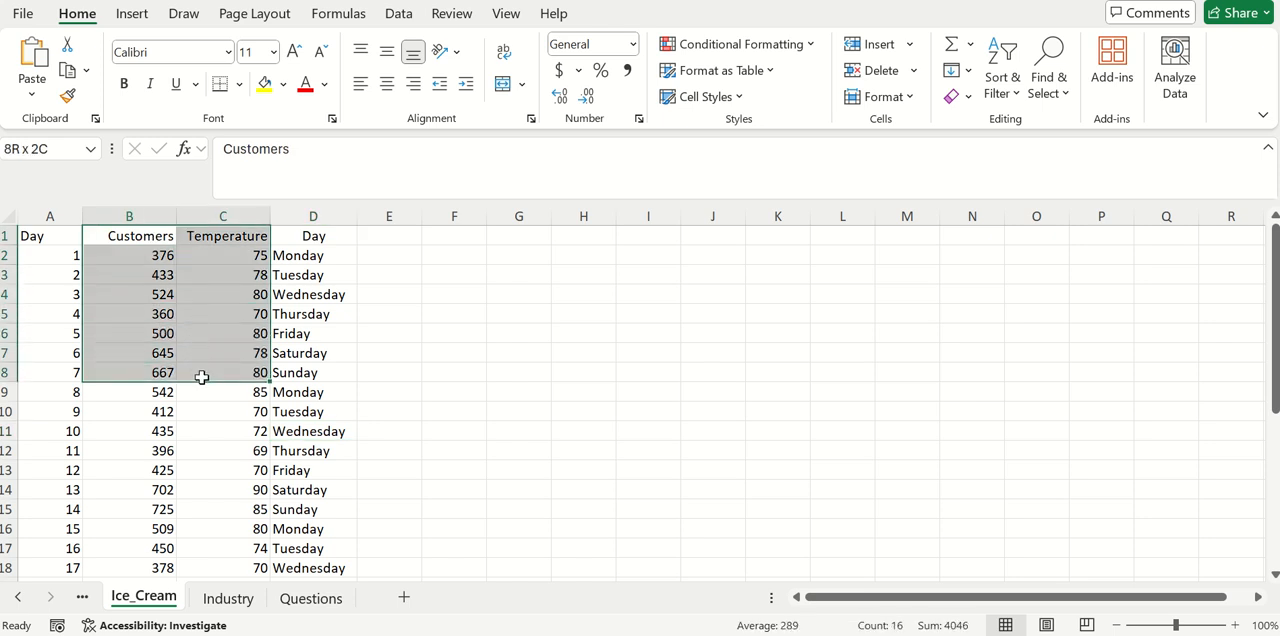
{"action": "left_click_drag", "start_coordinate": [202, 372], "coordinate": [218, 450]}
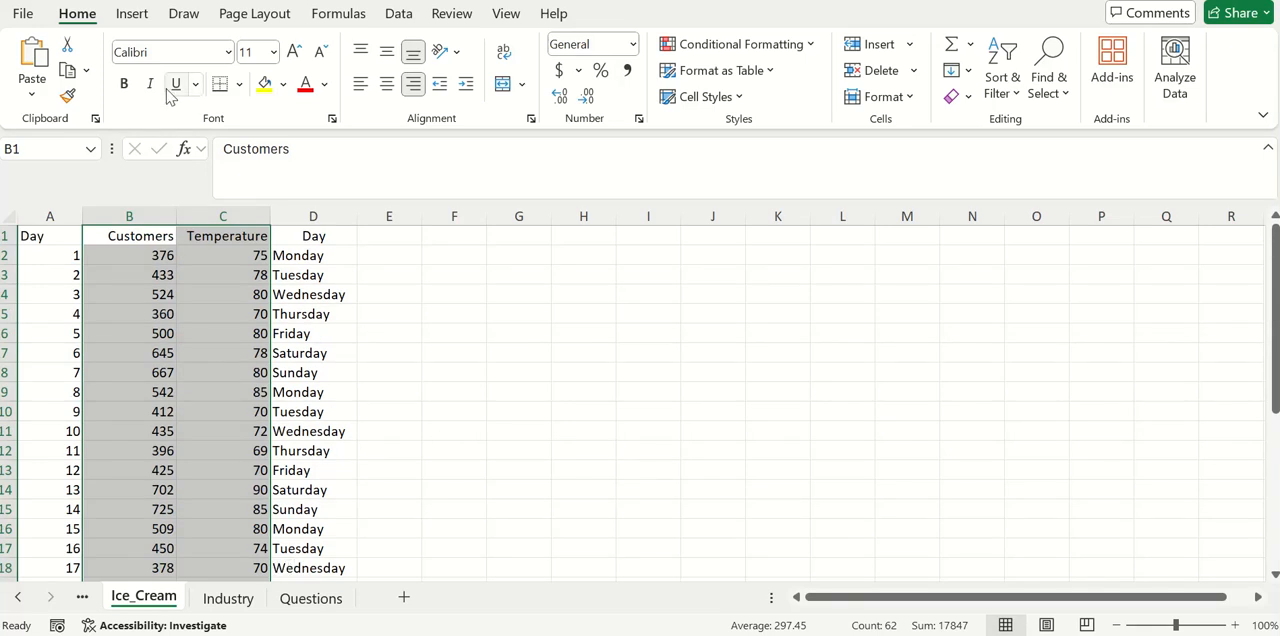
- Insert a basic scatter chart of Temperature against Customers from the Insert ribbon
{"action": "left_click", "coordinate": [132, 12]}
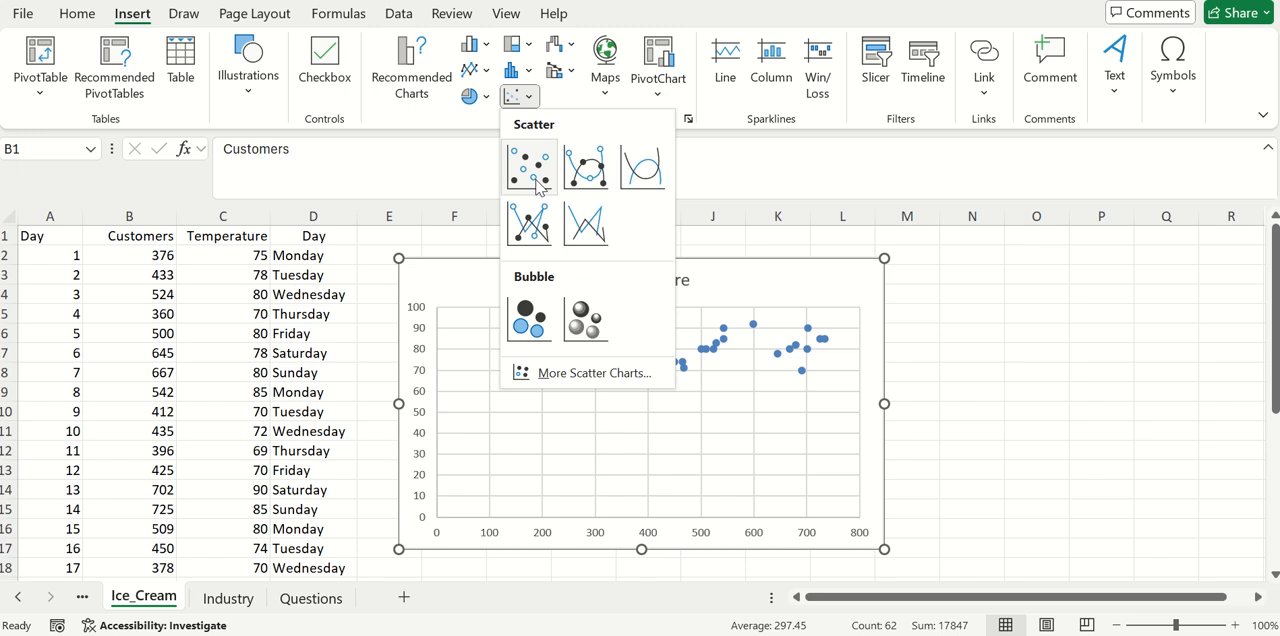
{"action": "left_click", "coordinate": [528, 168]}
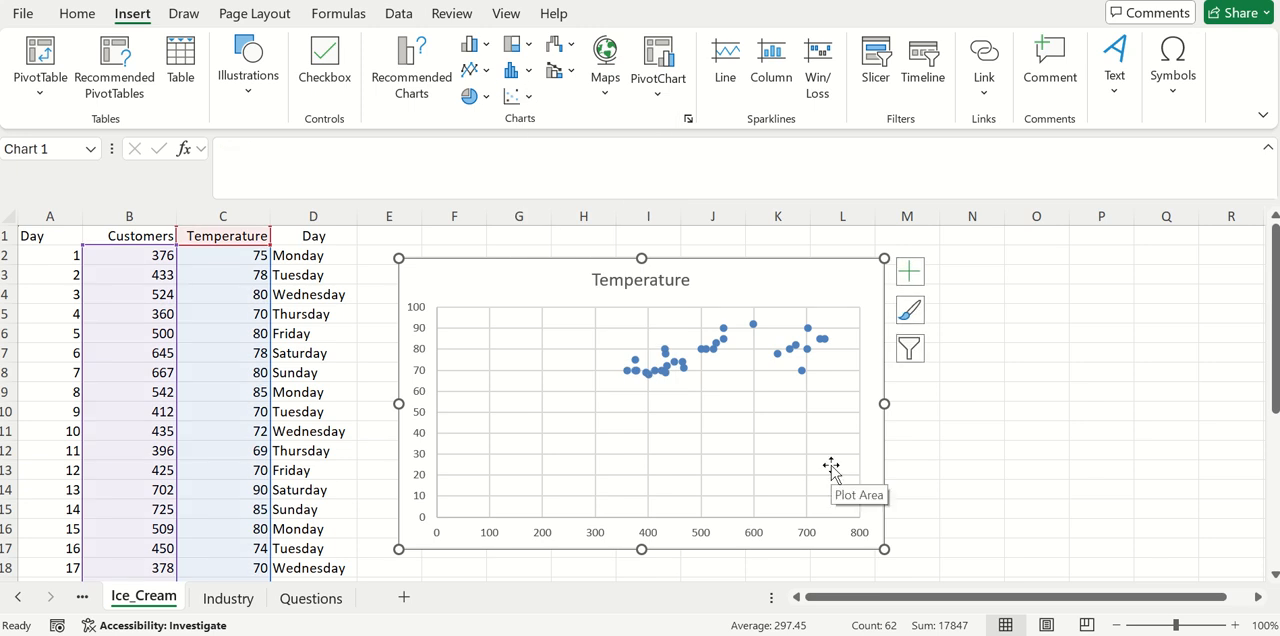
{"action": "mouse_move", "coordinate": [422, 434]}
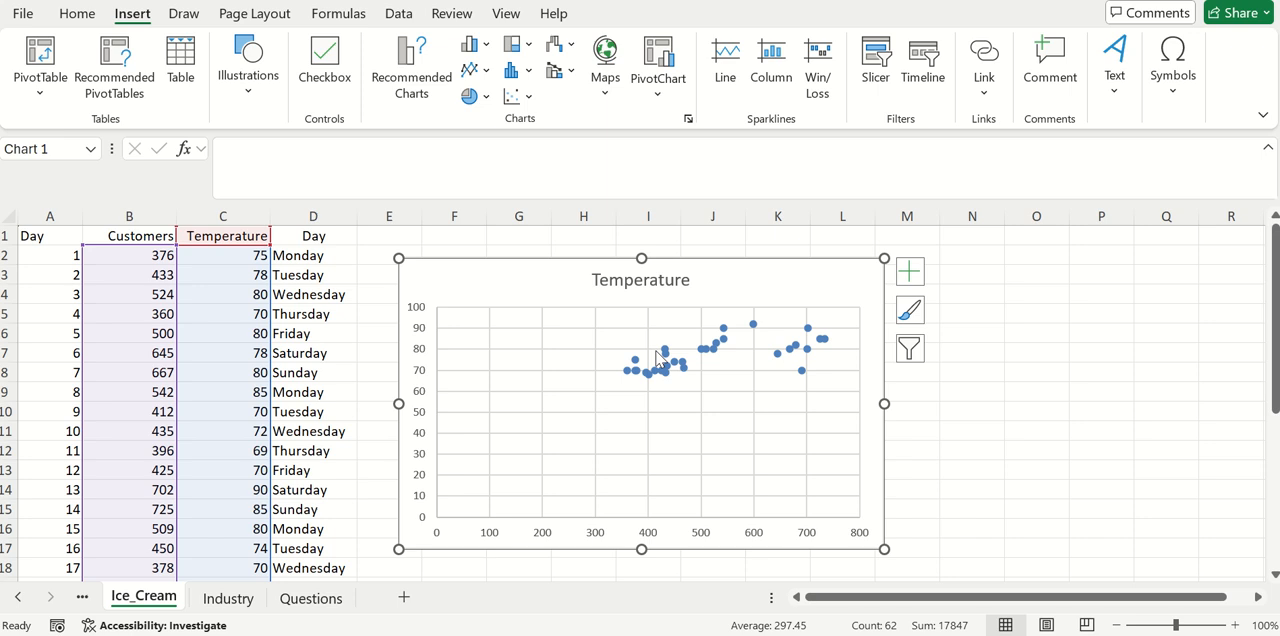
{"action": "mouse_move", "coordinate": [778, 340]}
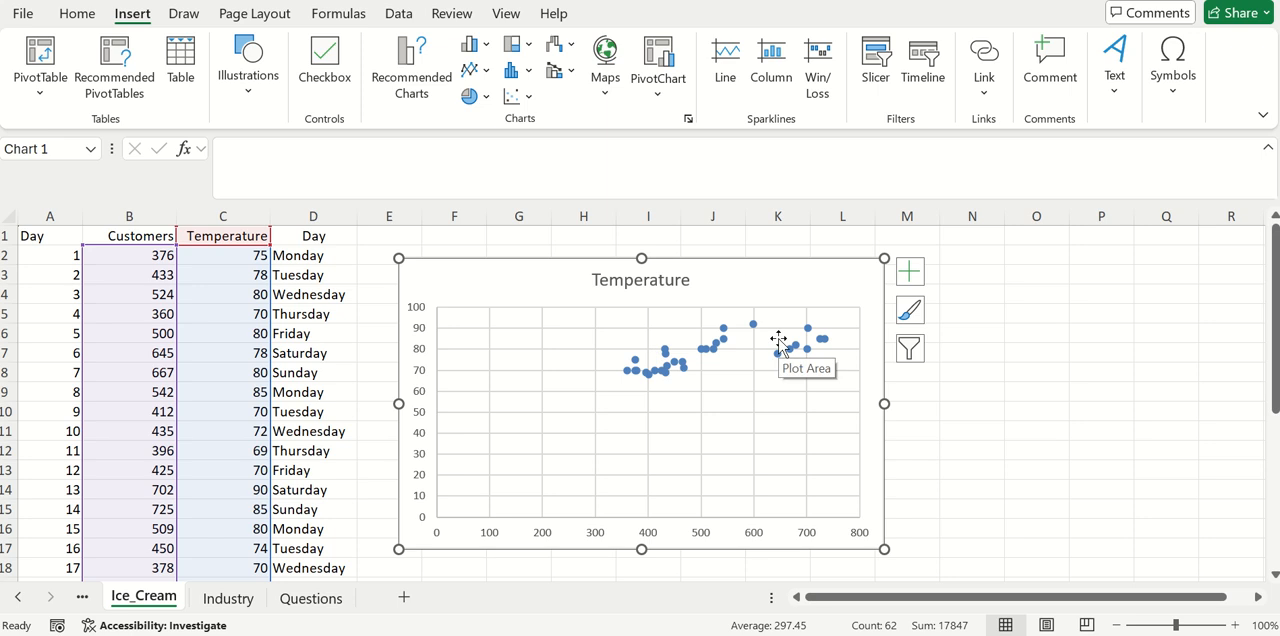
{"action": "mouse_move", "coordinate": [490, 392]}
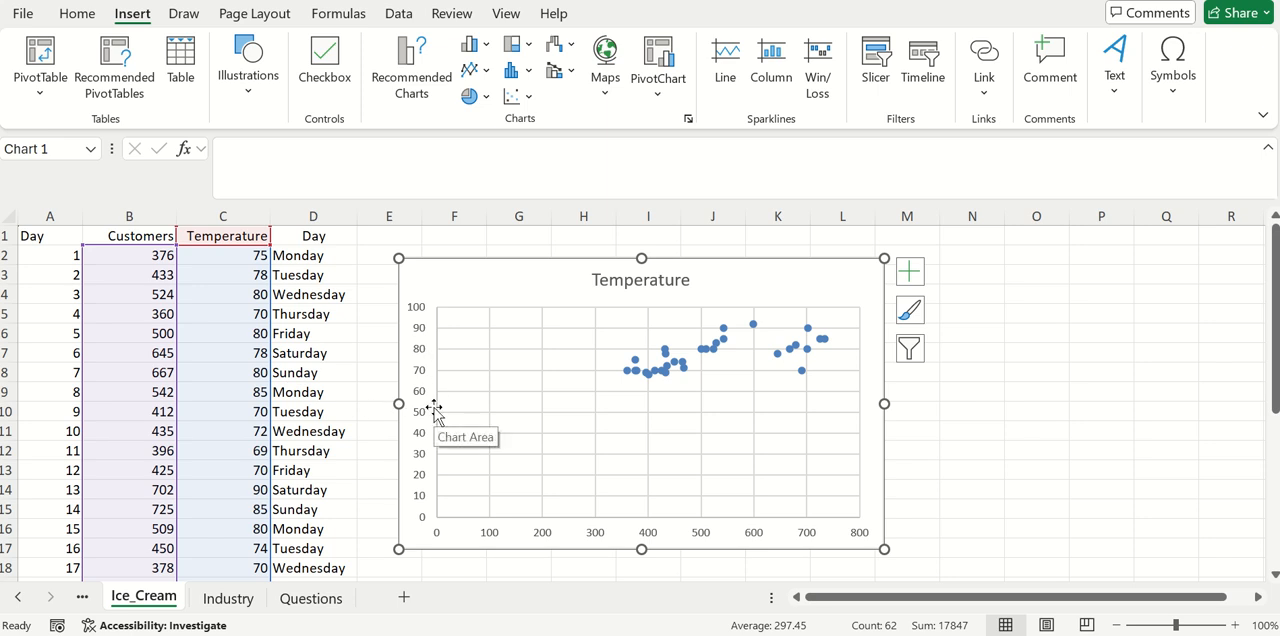
{"action": "mouse_move", "coordinate": [424, 484]}
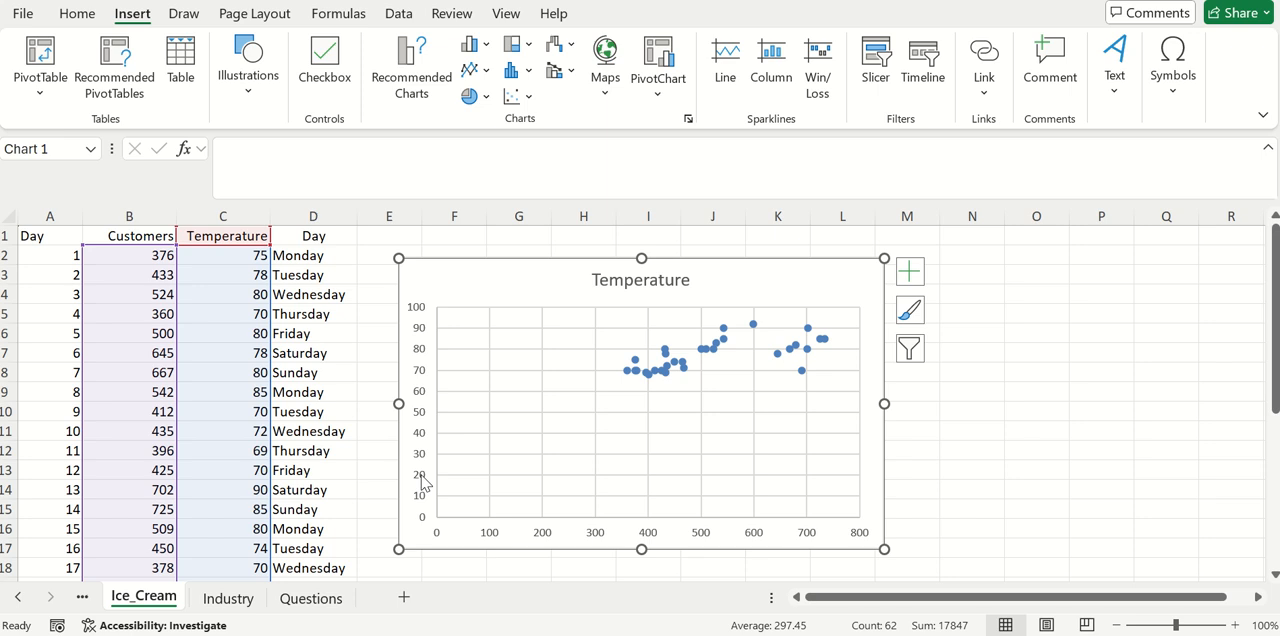
{"action": "mouse_move", "coordinate": [418, 320]}
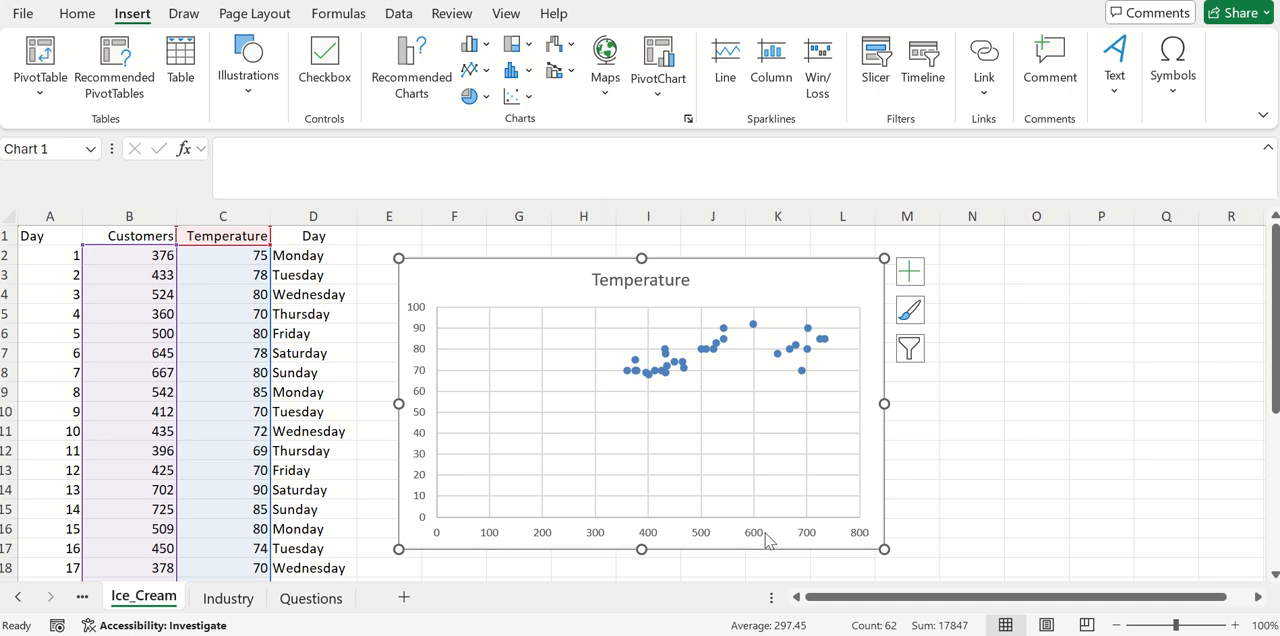
{"action": "mouse_move", "coordinate": [764, 540]}
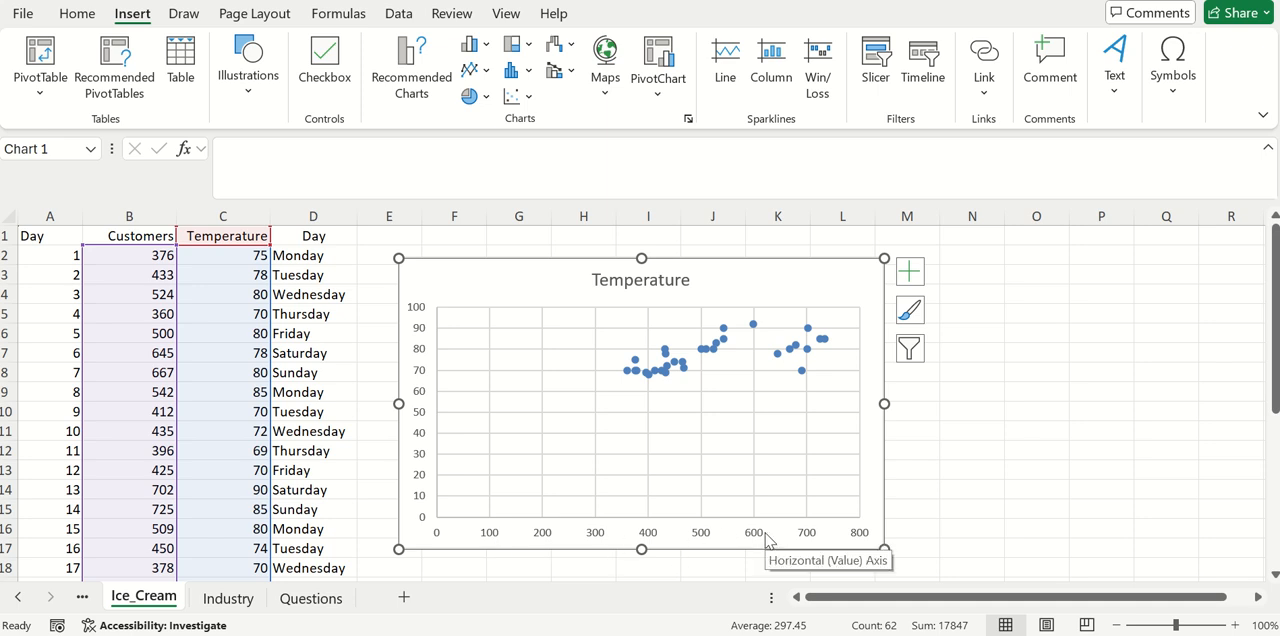
{"action": "mouse_move", "coordinate": [886, 404]}
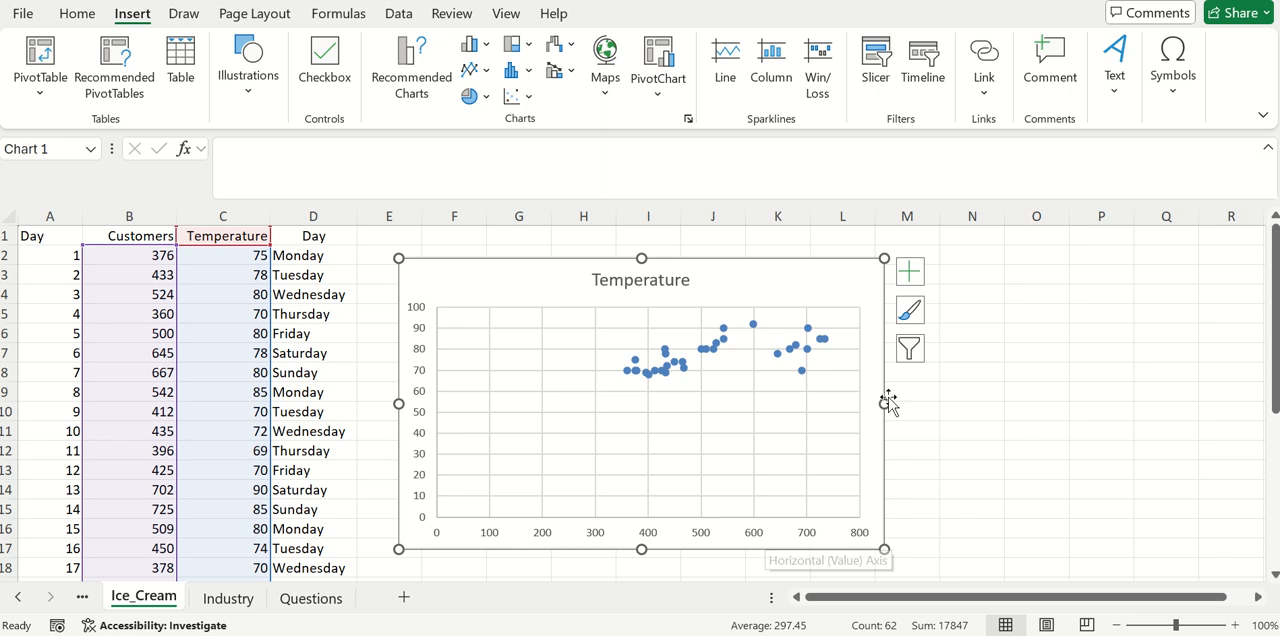
{"action": "mouse_move", "coordinate": [668, 376]}
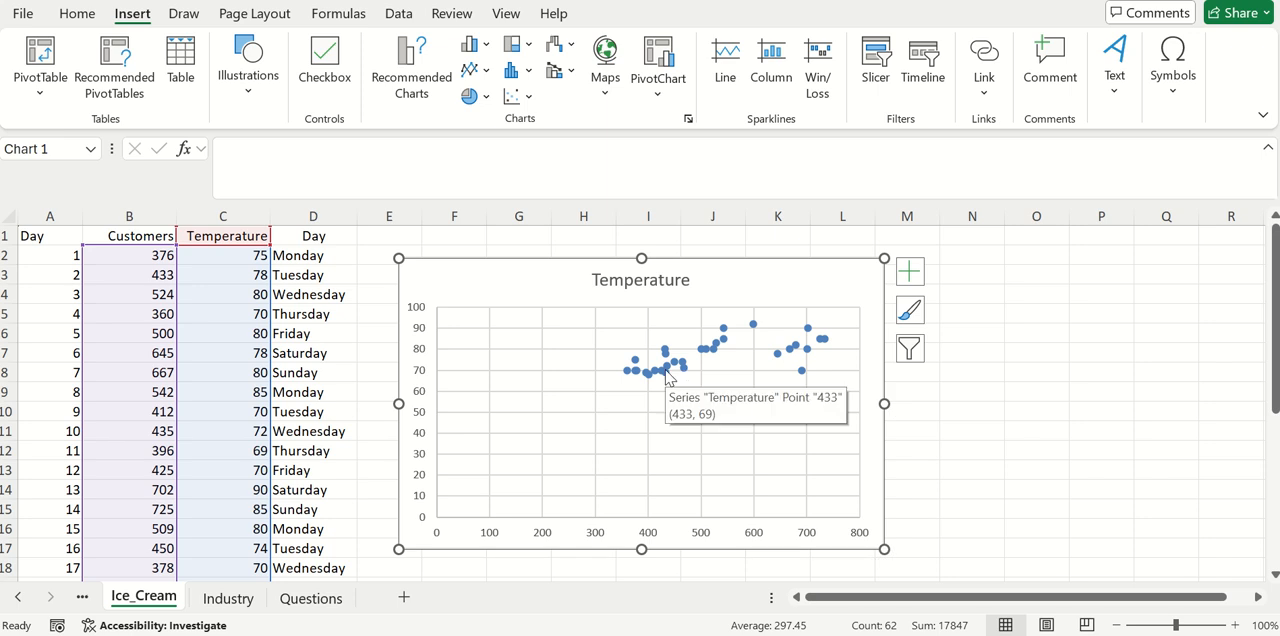
- Add a linear trendline to the chart's data series via the right-click menu
{"action": "right_click", "coordinate": [664, 364]}
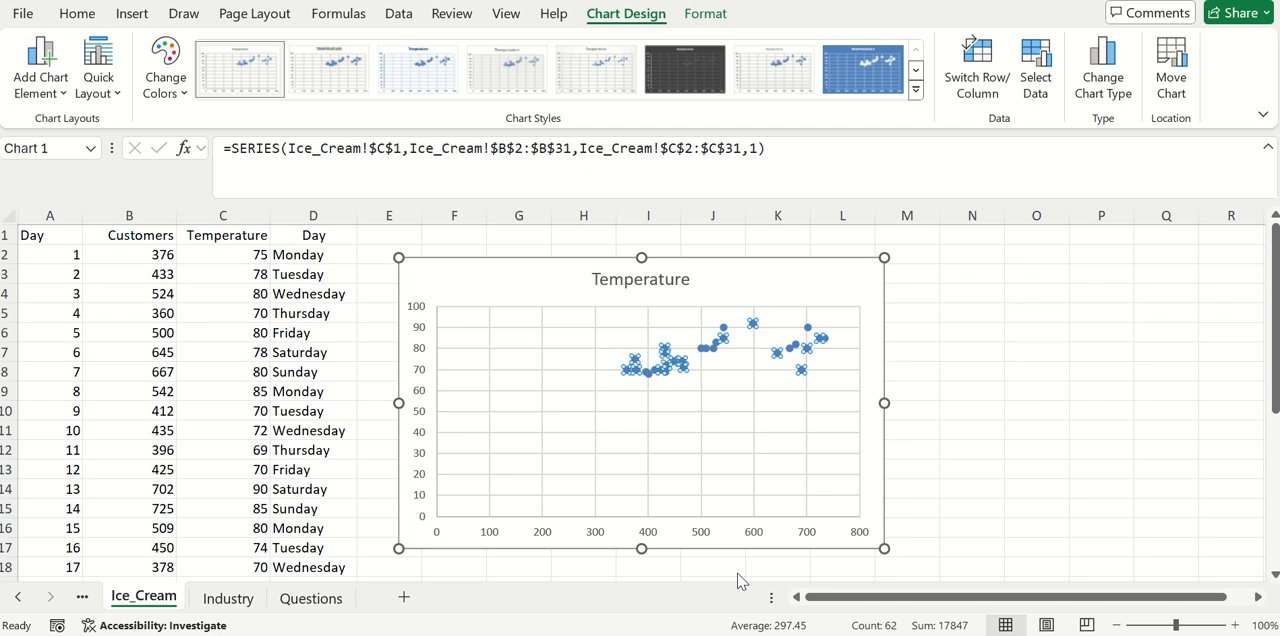
{"action": "left_click", "coordinate": [1078, 432]}
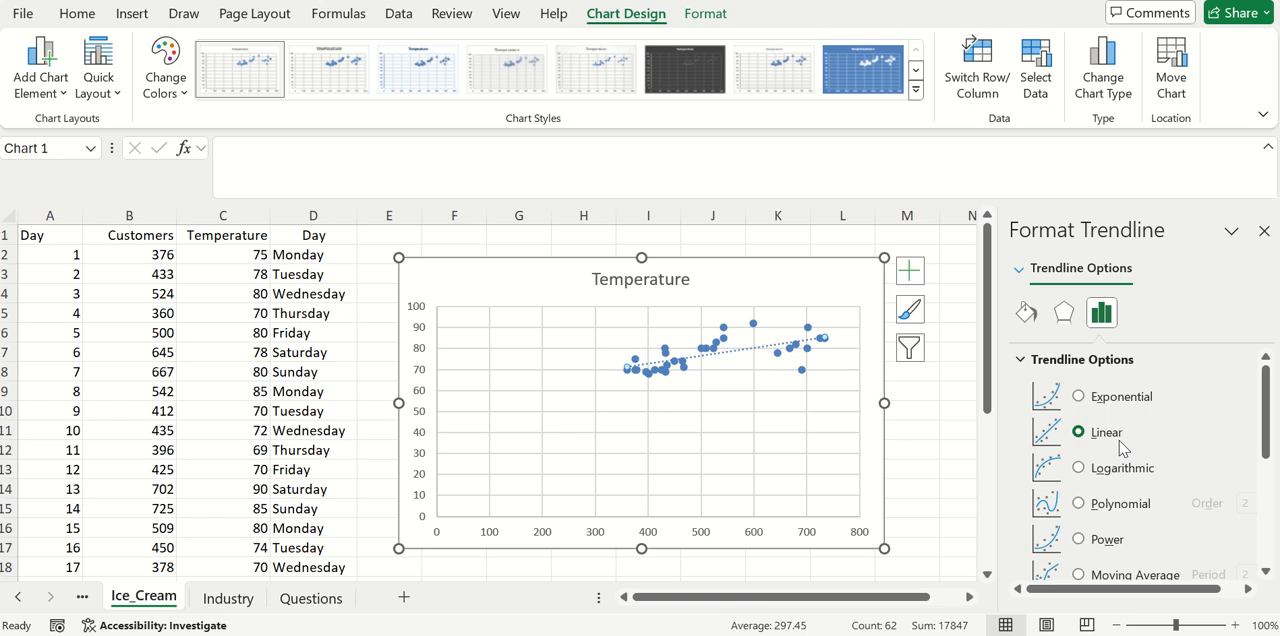
{"action": "mouse_move", "coordinate": [1122, 444]}
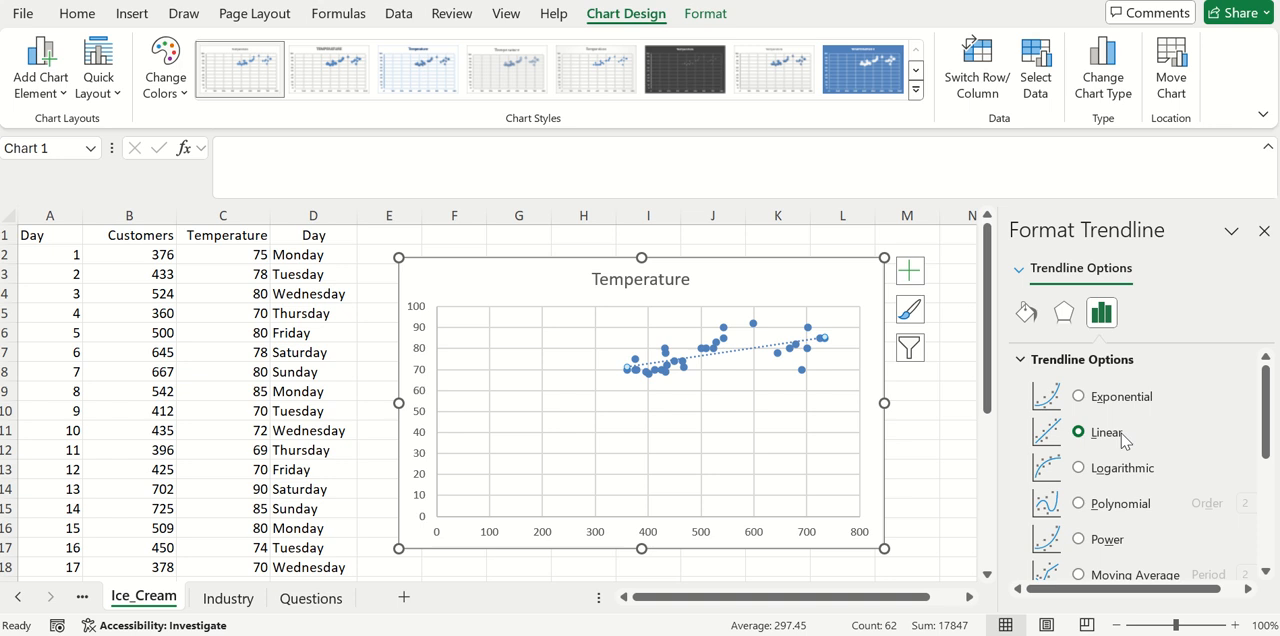
{"action": "scroll", "scroll_direction": "down", "scroll_amount": 3}
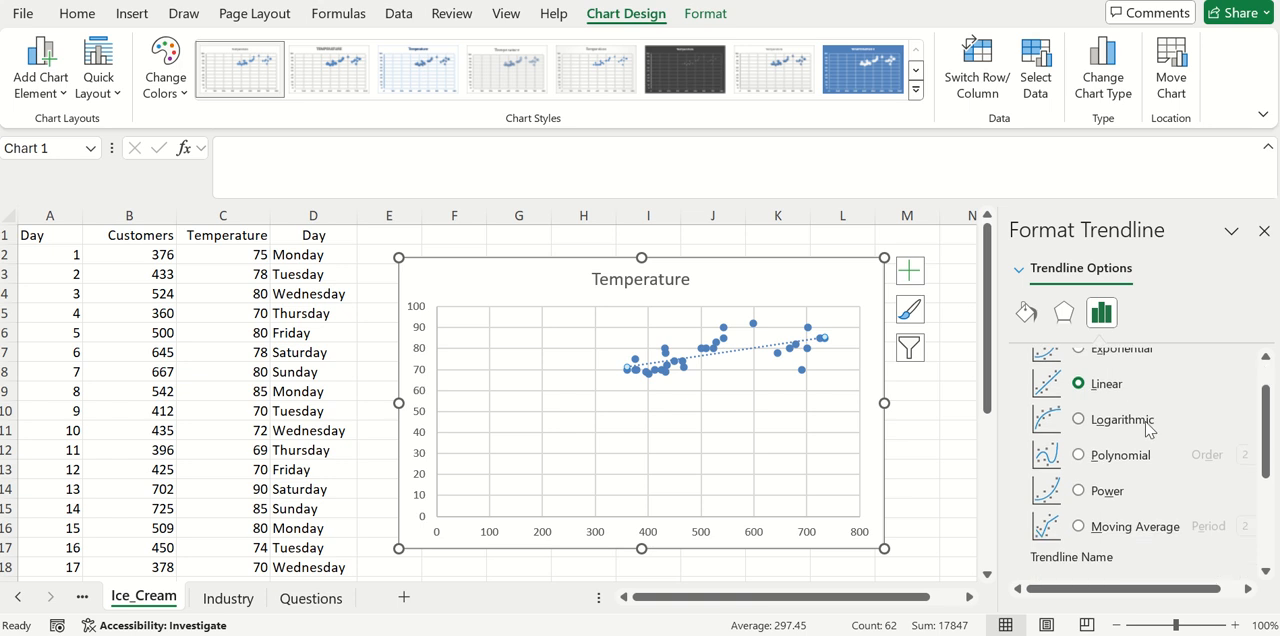
{"action": "mouse_move", "coordinate": [1150, 430]}
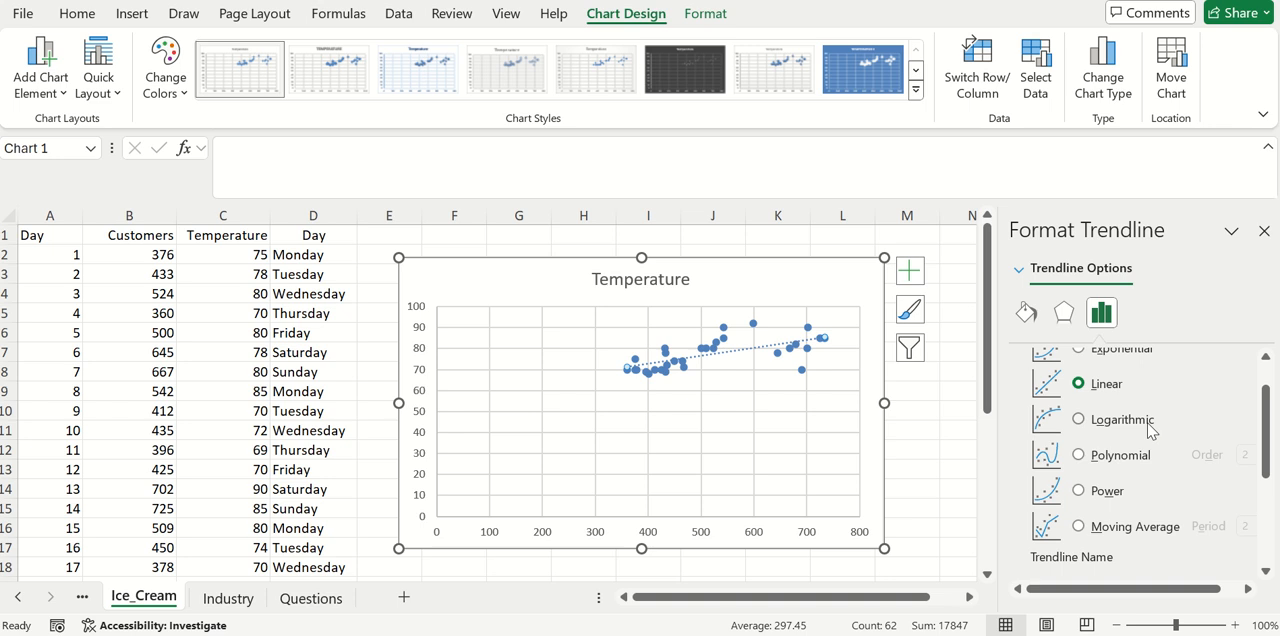
{"action": "mouse_move", "coordinate": [1150, 430]}
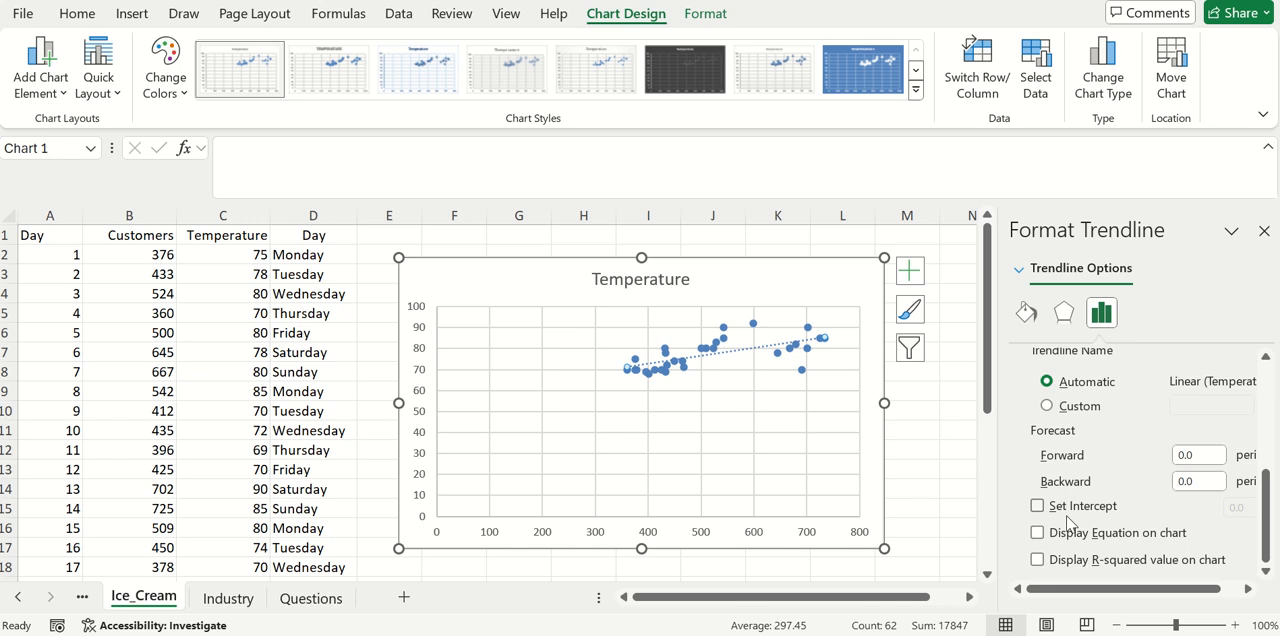
- Display the trendline equation and R-squared value on the chart and select the equation label
{"action": "left_click", "coordinate": [1036, 532]}
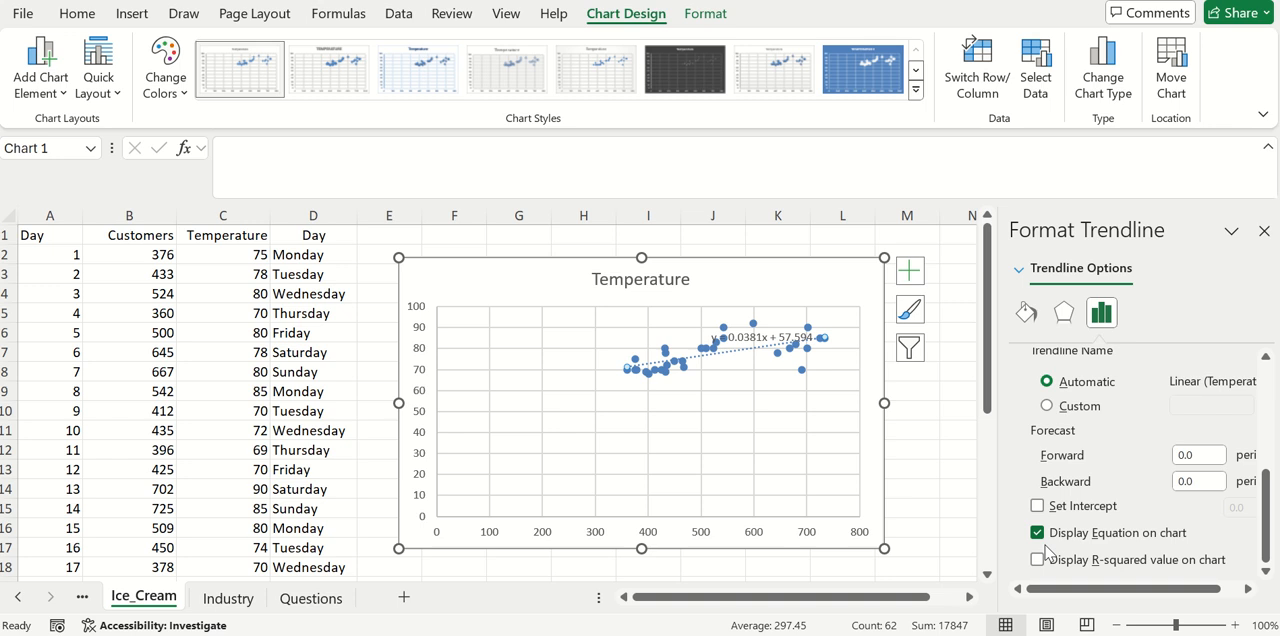
{"action": "left_click", "coordinate": [1036, 558]}
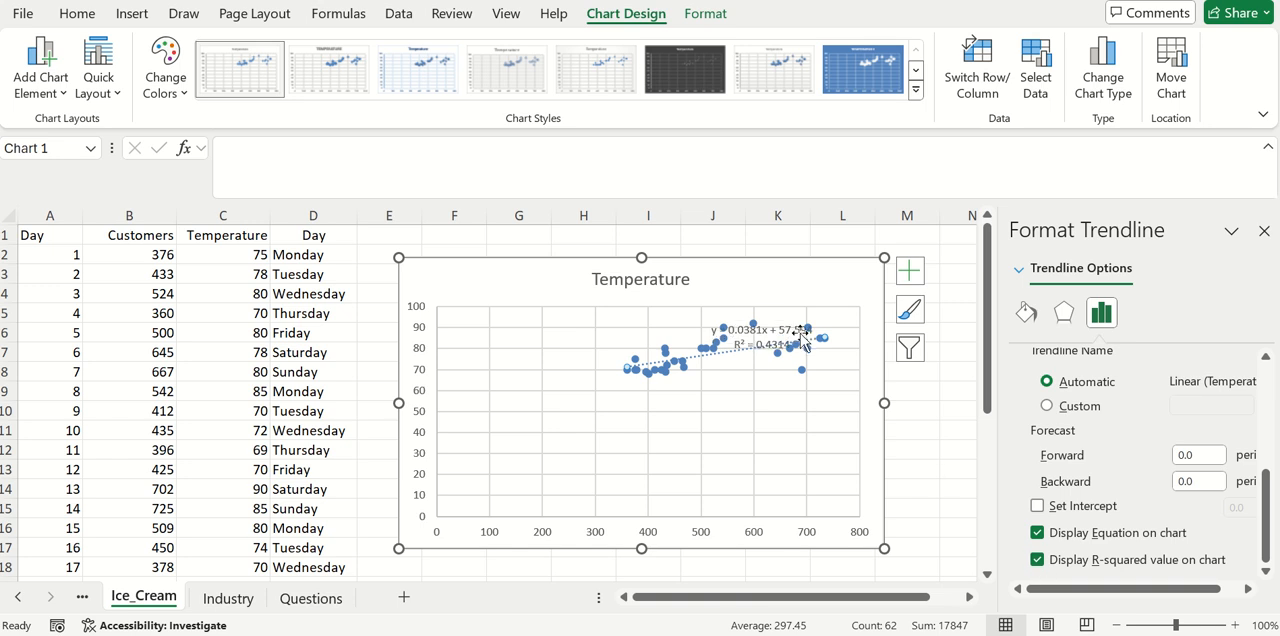
{"action": "left_click", "coordinate": [780, 330]}
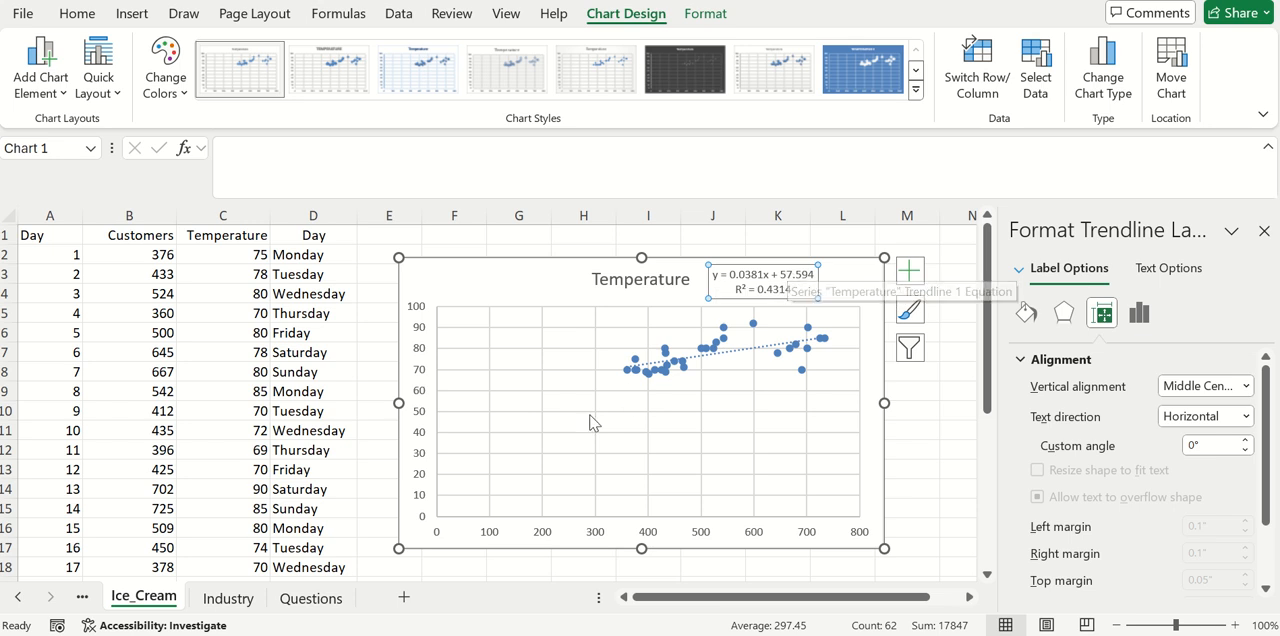
{"action": "mouse_move", "coordinate": [580, 380]}
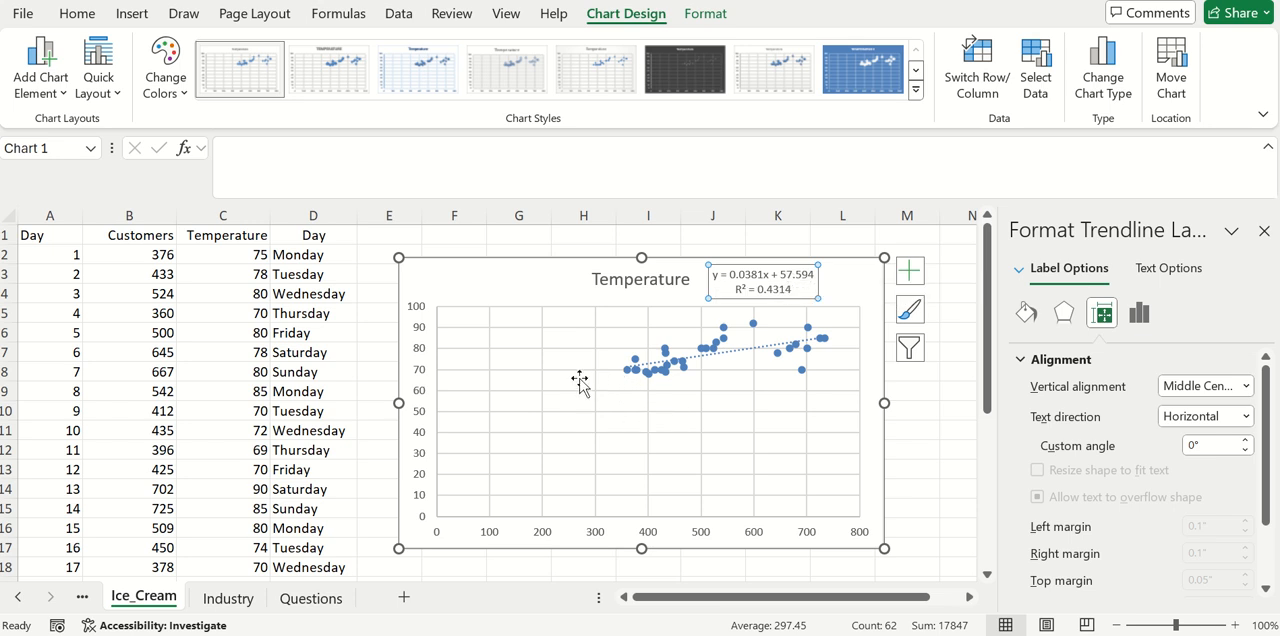
{"action": "mouse_move", "coordinate": [436, 404]}
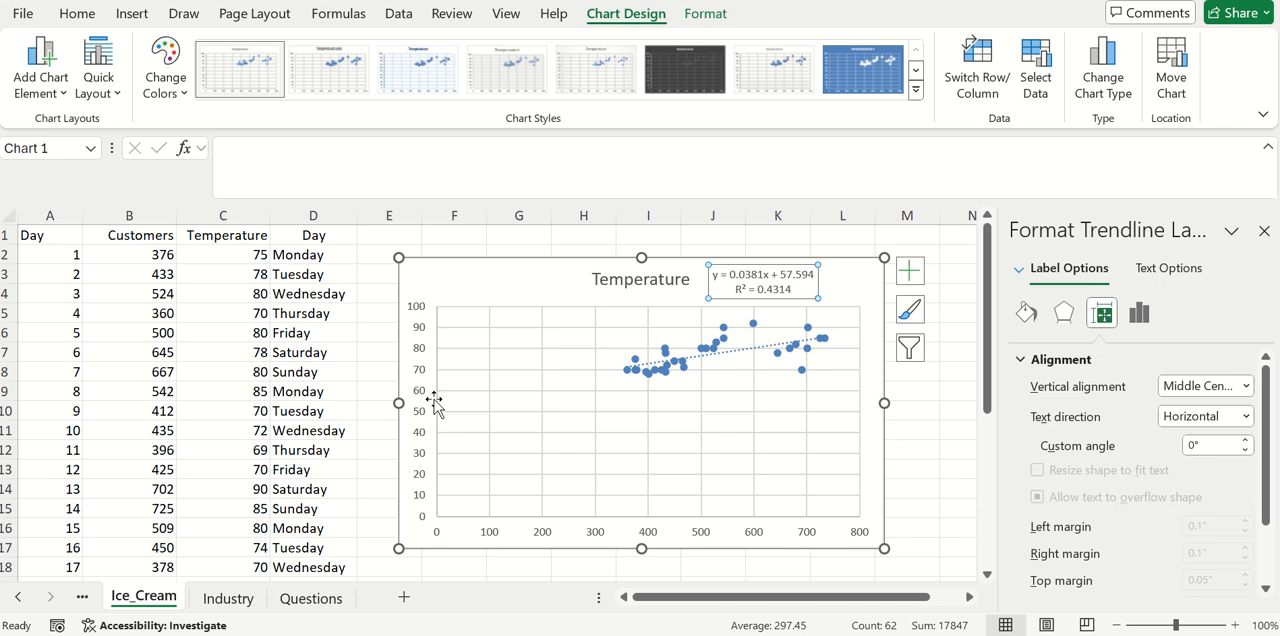
{"action": "mouse_move", "coordinate": [436, 404]}
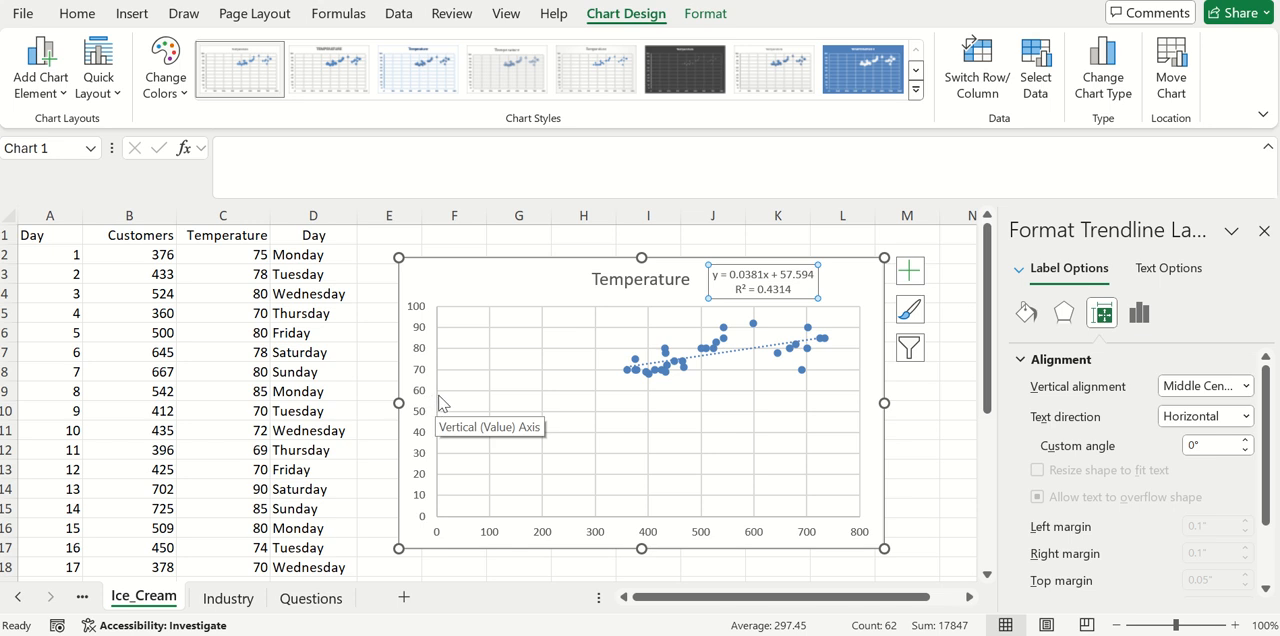
{"action": "mouse_move", "coordinate": [764, 290]}
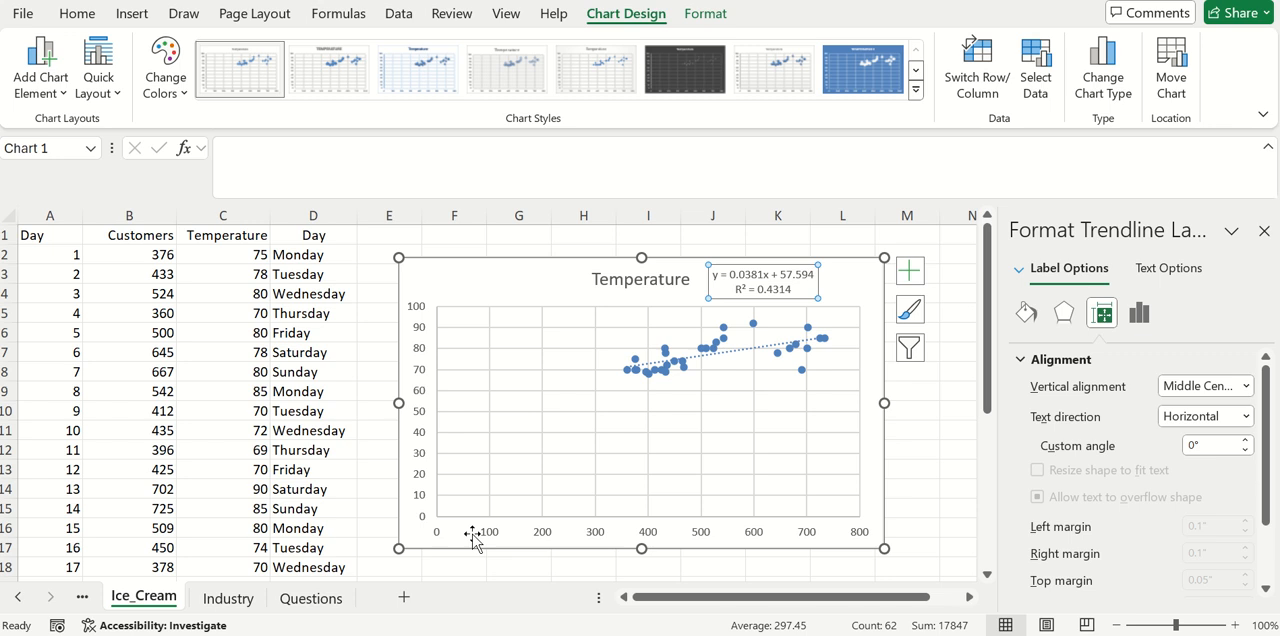
{"action": "mouse_move", "coordinate": [584, 504]}
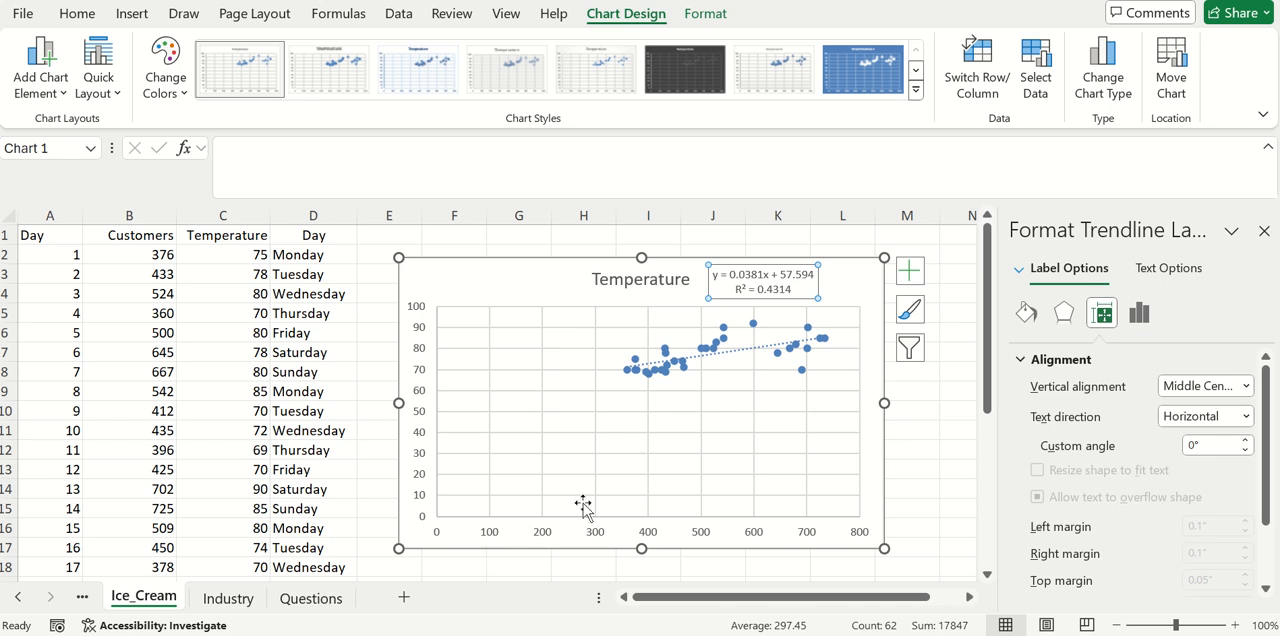
{"action": "mouse_move", "coordinate": [608, 306]}
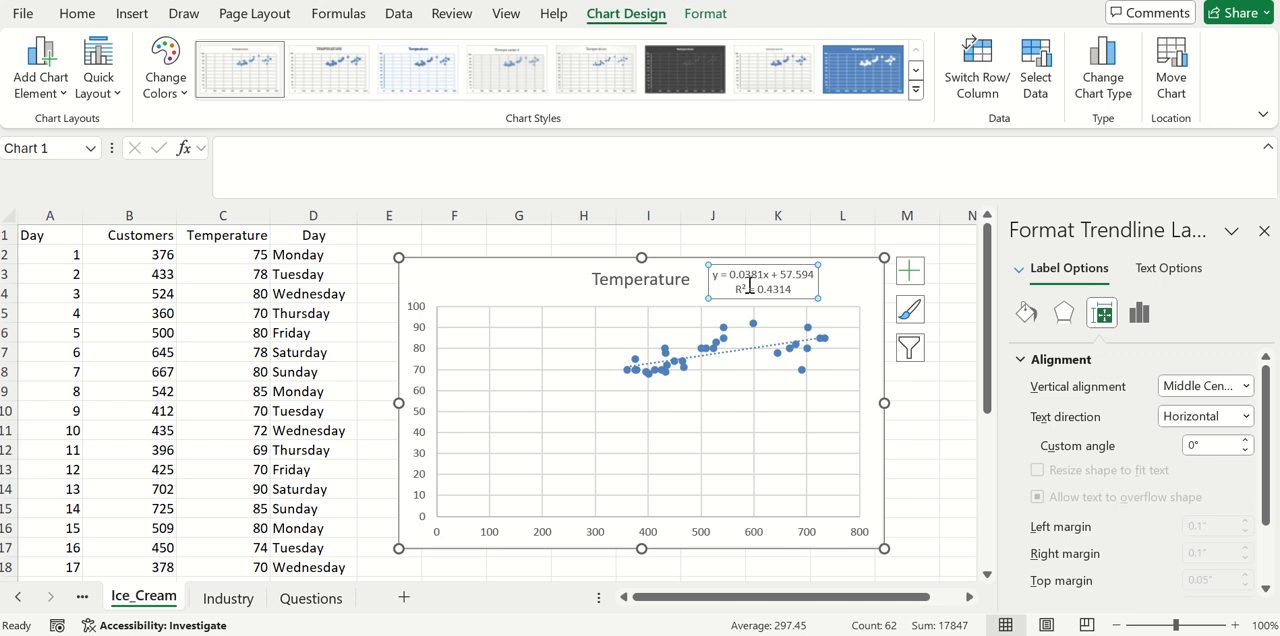
{"action": "mouse_move", "coordinate": [816, 348]}
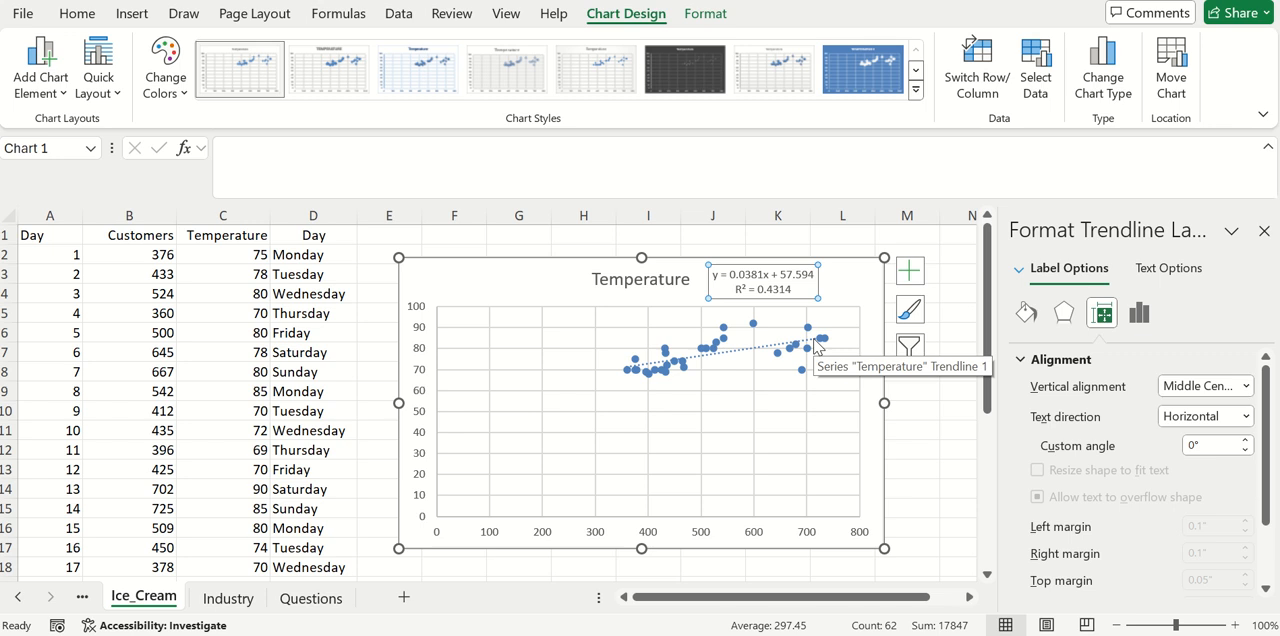
{"action": "mouse_move", "coordinate": [424, 308]}
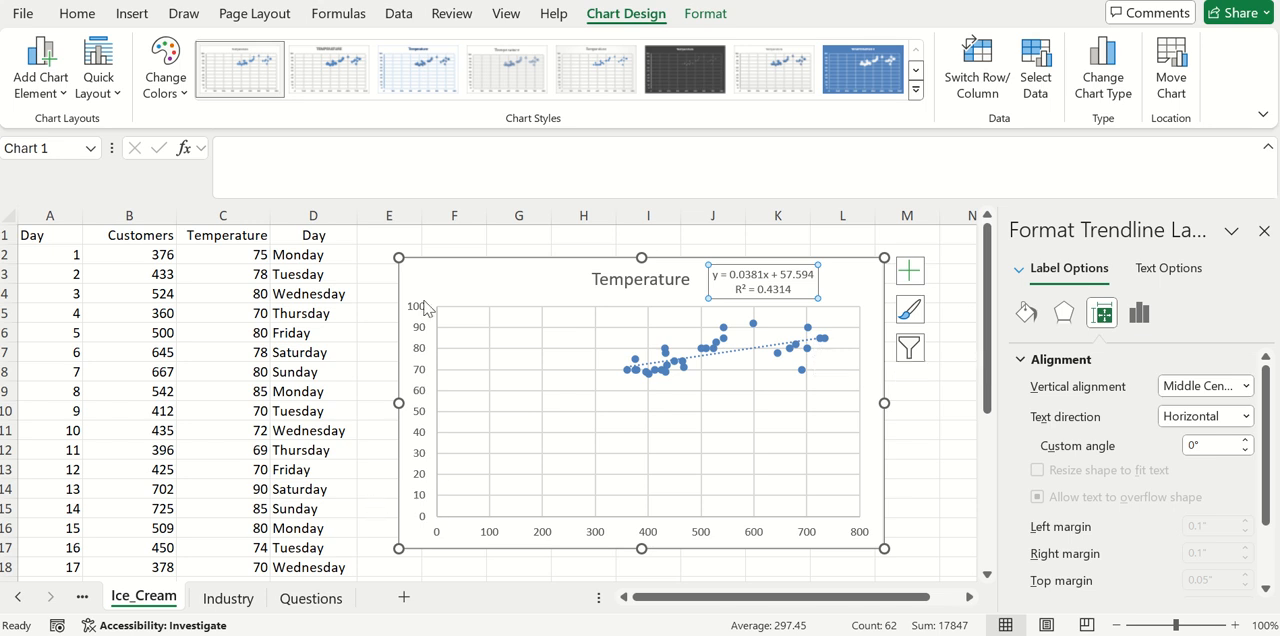
{"action": "mouse_move", "coordinate": [408, 496]}
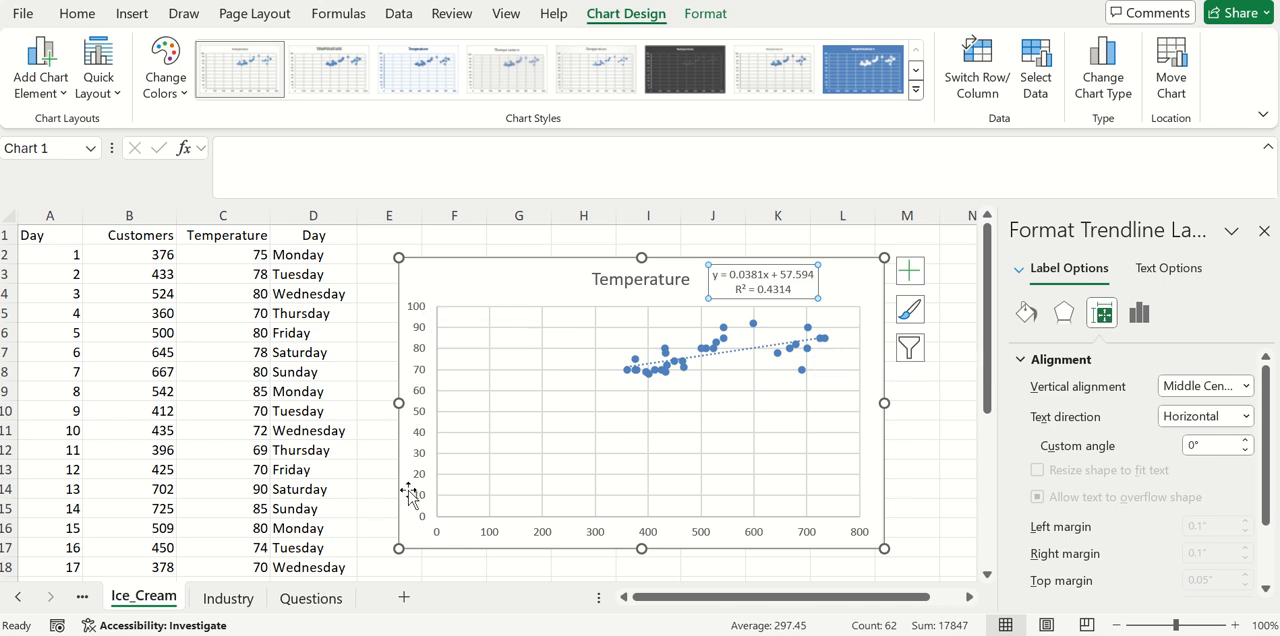
{"action": "mouse_move", "coordinate": [856, 548]}
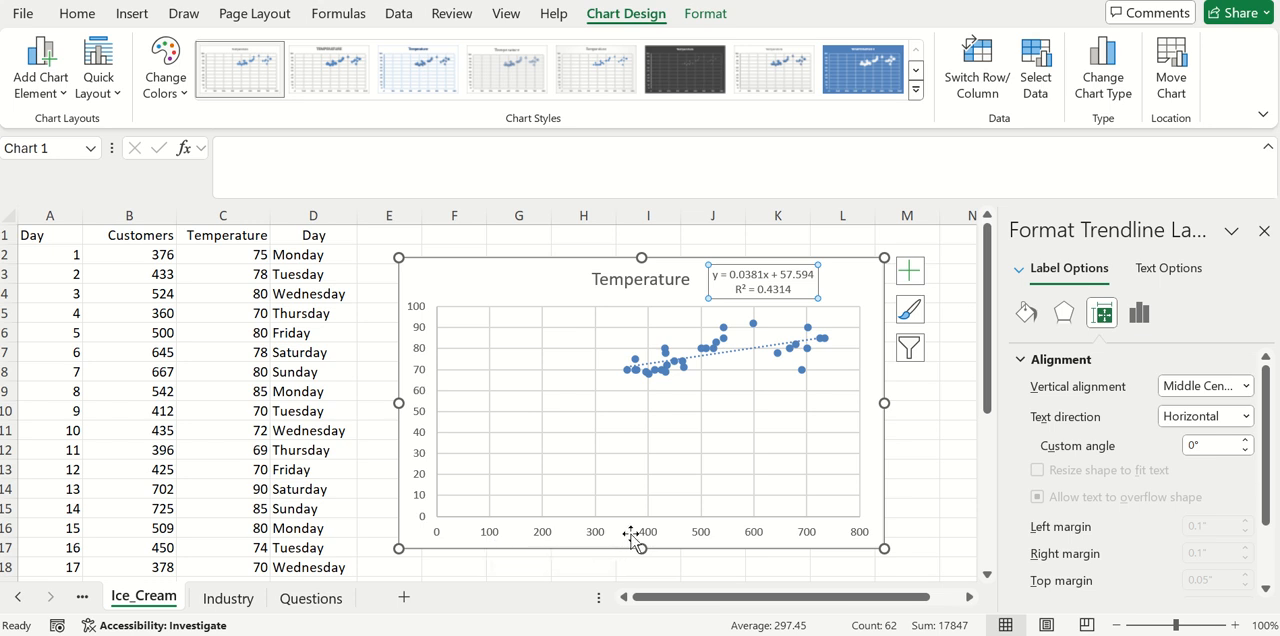
{"action": "mouse_move", "coordinate": [438, 420]}
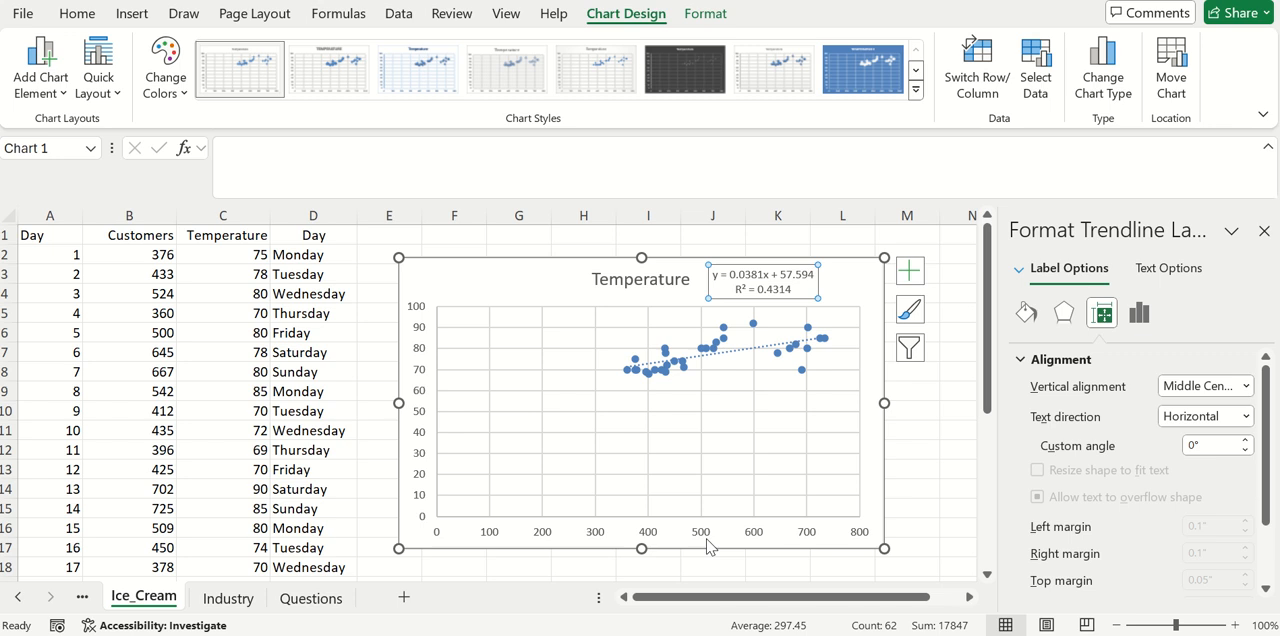
{"action": "mouse_move", "coordinate": [708, 546]}
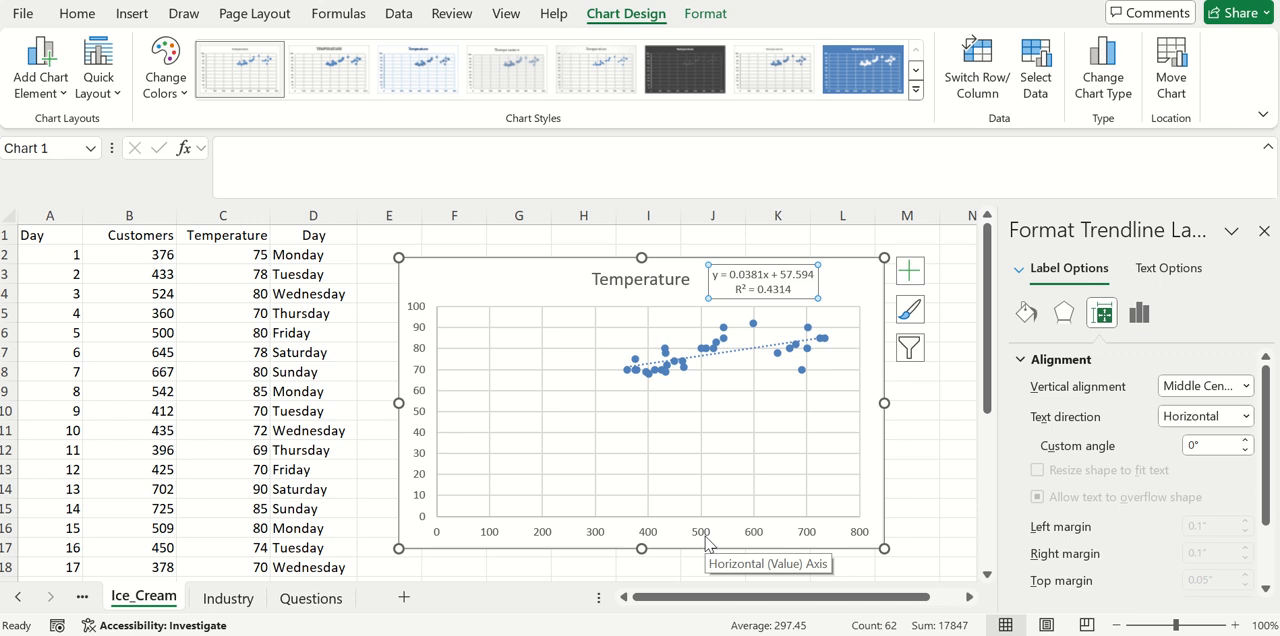
{"action": "mouse_move", "coordinate": [700, 548]}
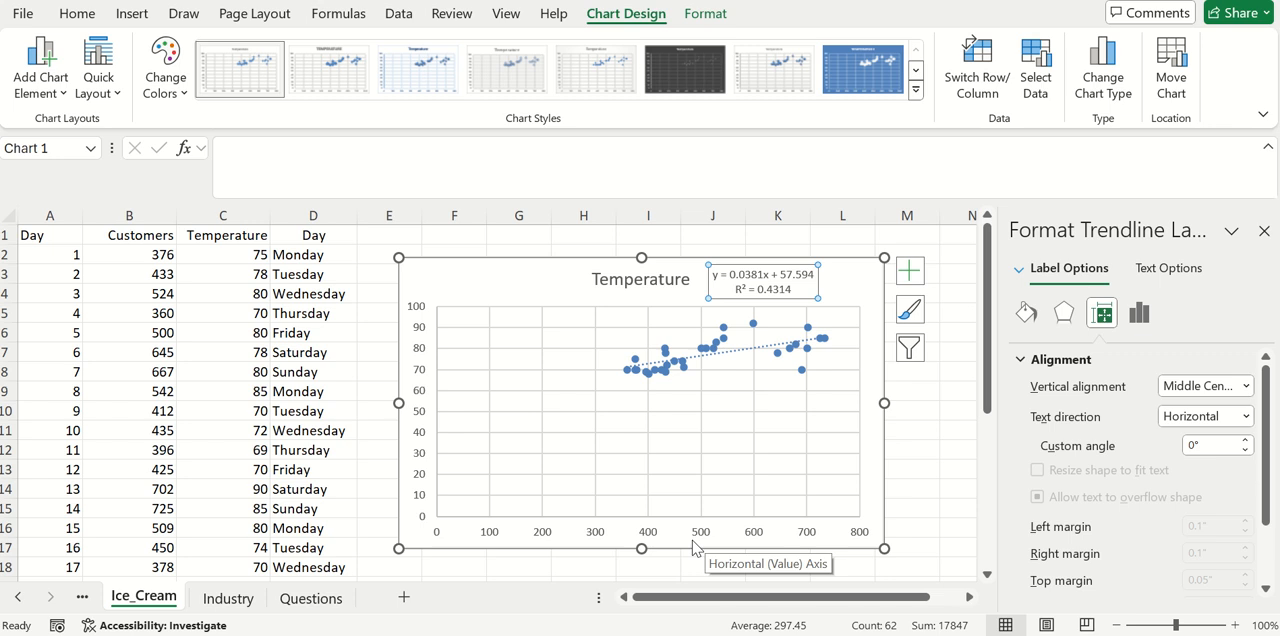
{"action": "mouse_move", "coordinate": [456, 484]}
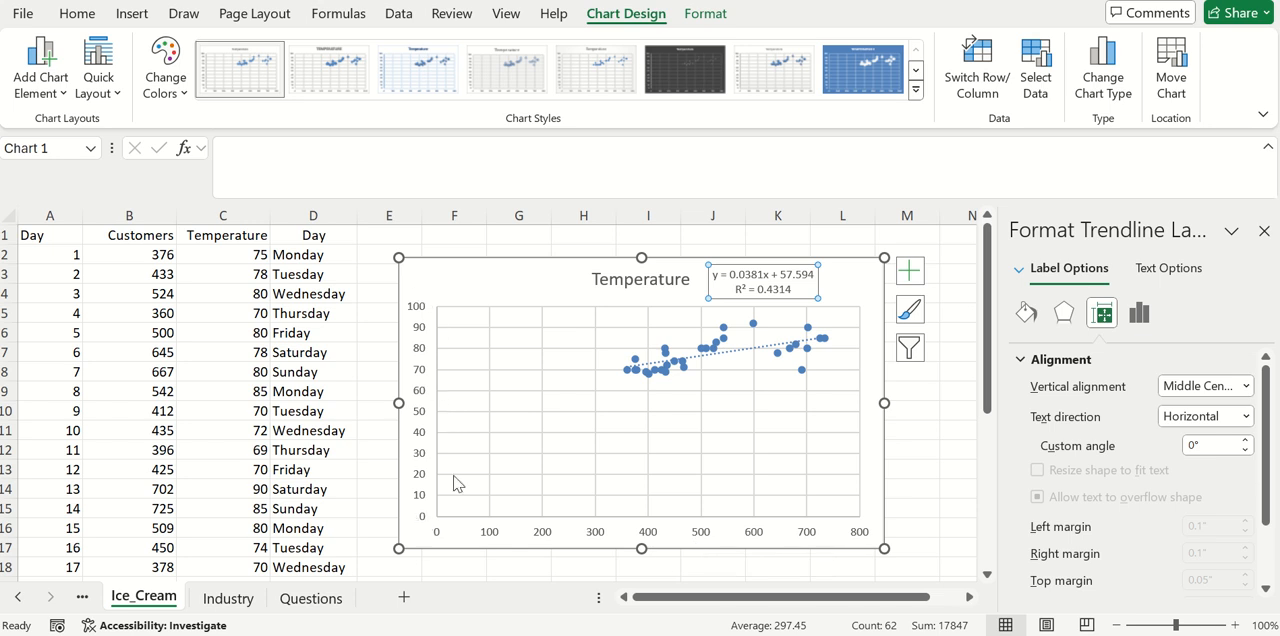
{"action": "mouse_move", "coordinate": [420, 372]}
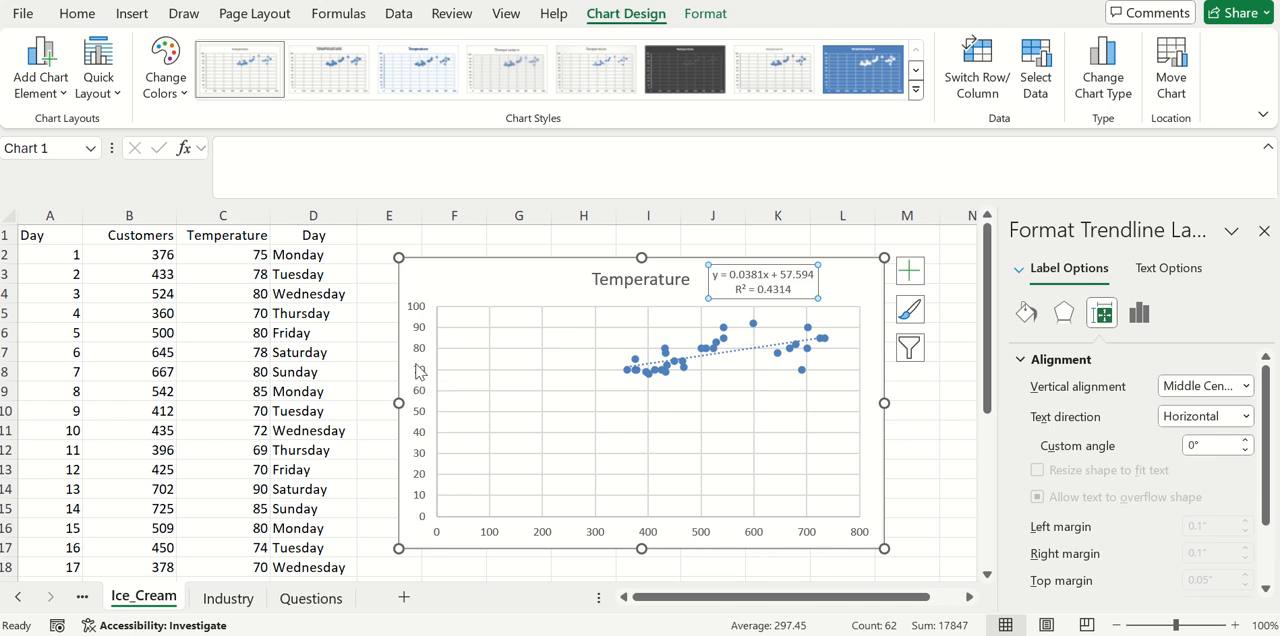
{"action": "mouse_move", "coordinate": [758, 528]}
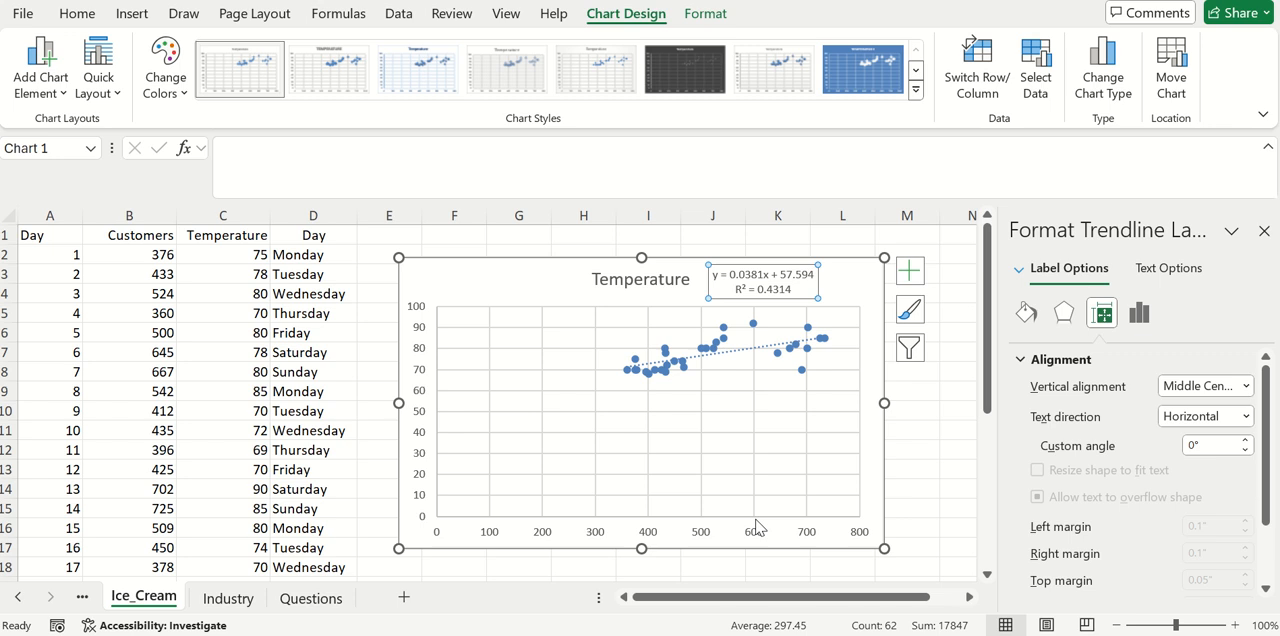
{"action": "mouse_move", "coordinate": [430, 450]}
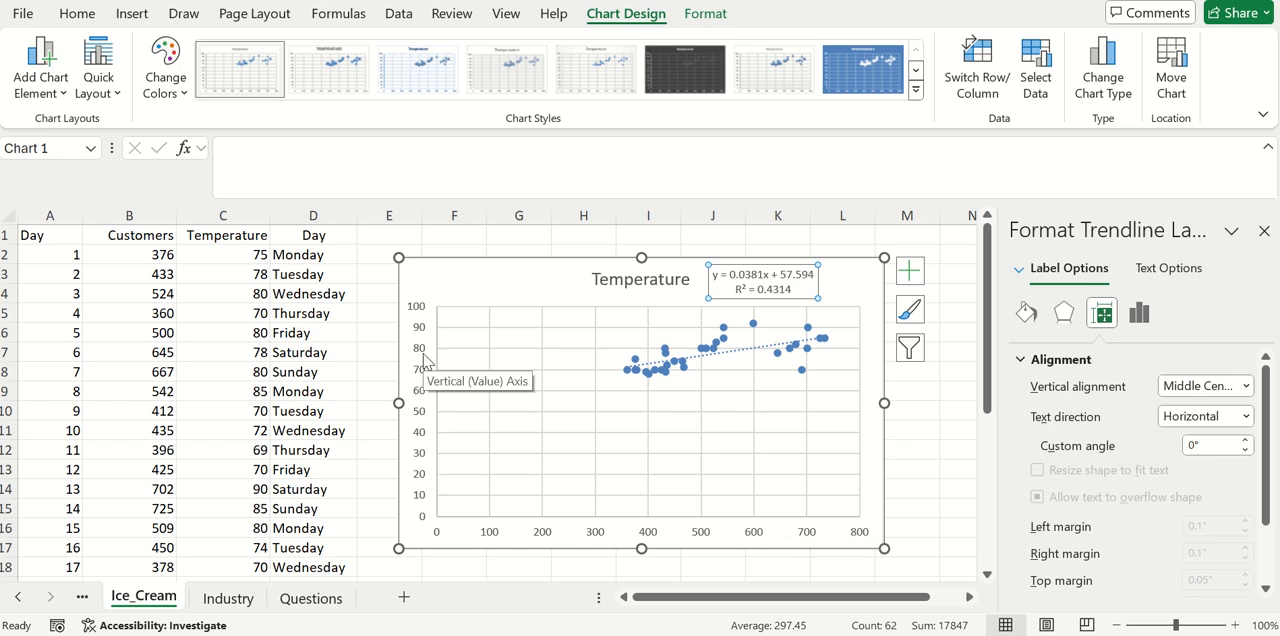
{"action": "mouse_move", "coordinate": [428, 336]}
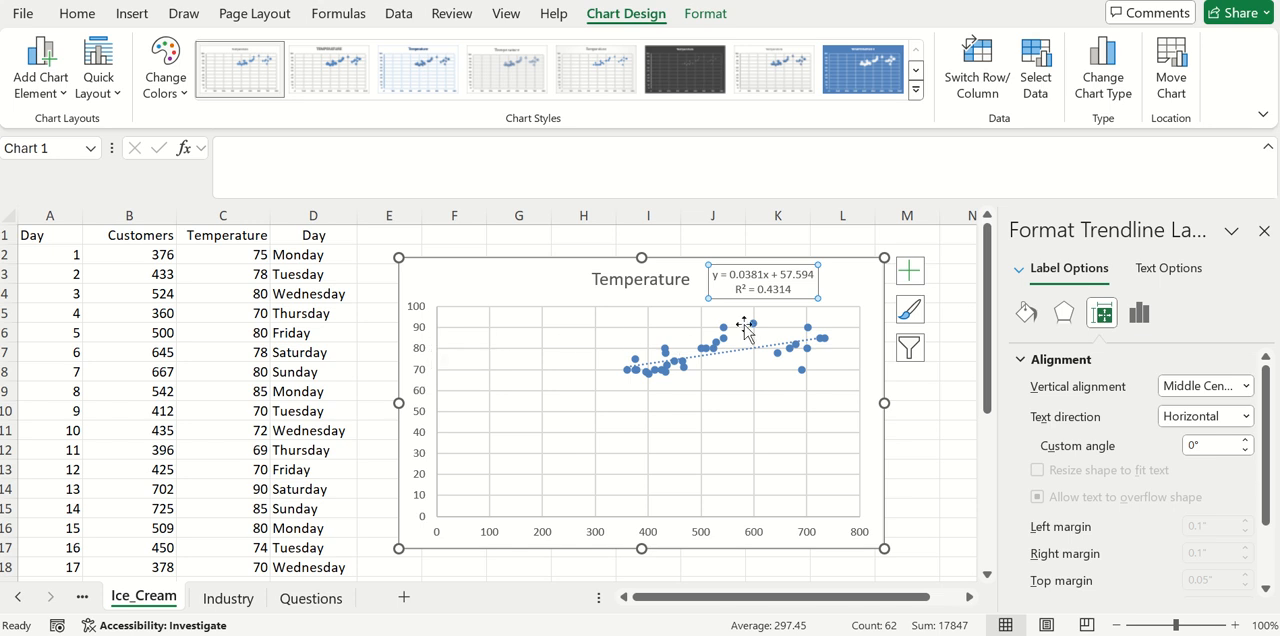
{"action": "mouse_move", "coordinate": [364, 434]}
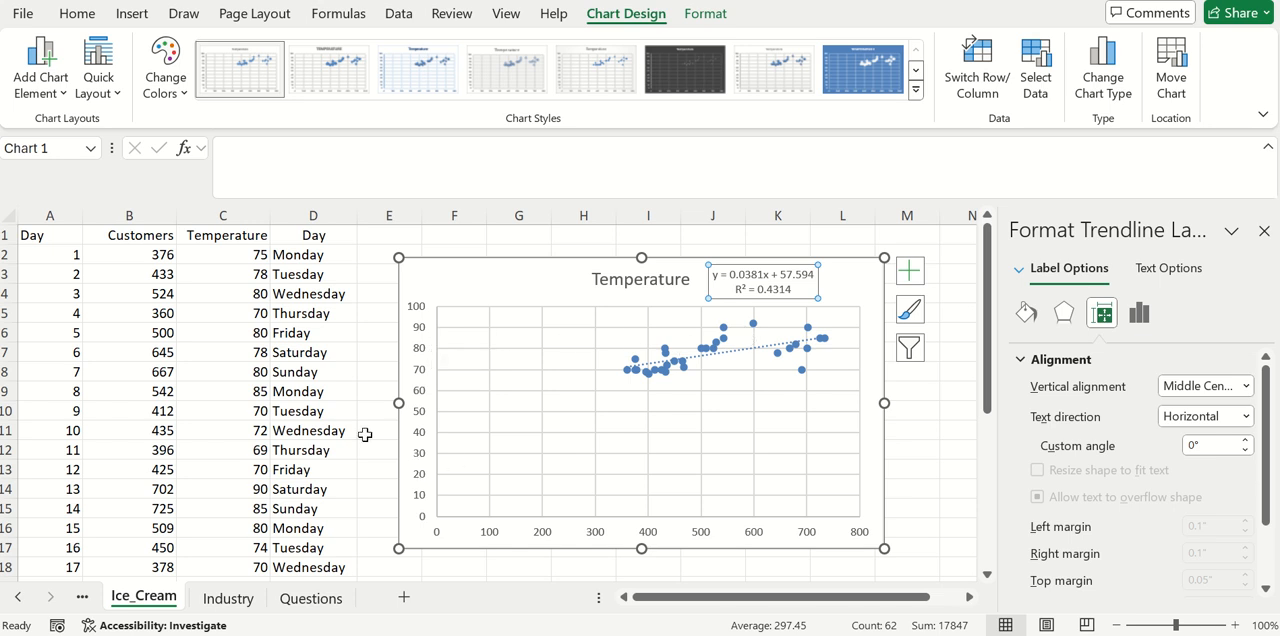
{"action": "mouse_move", "coordinate": [644, 408]}
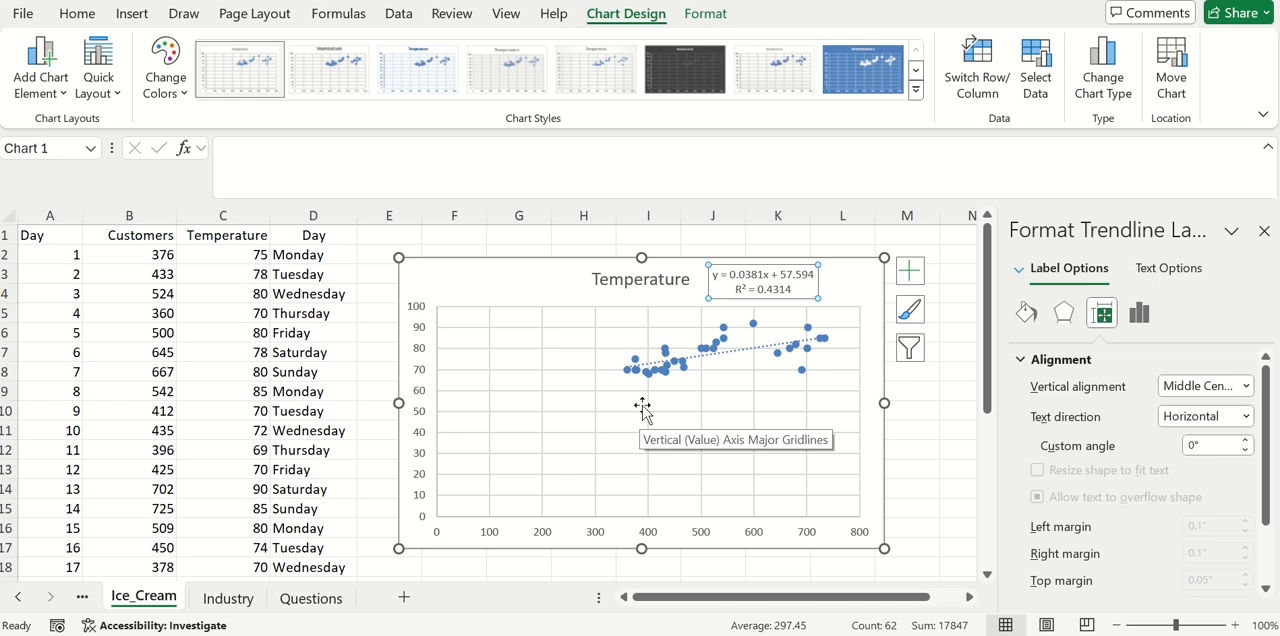
{"action": "mouse_move", "coordinate": [228, 300]}
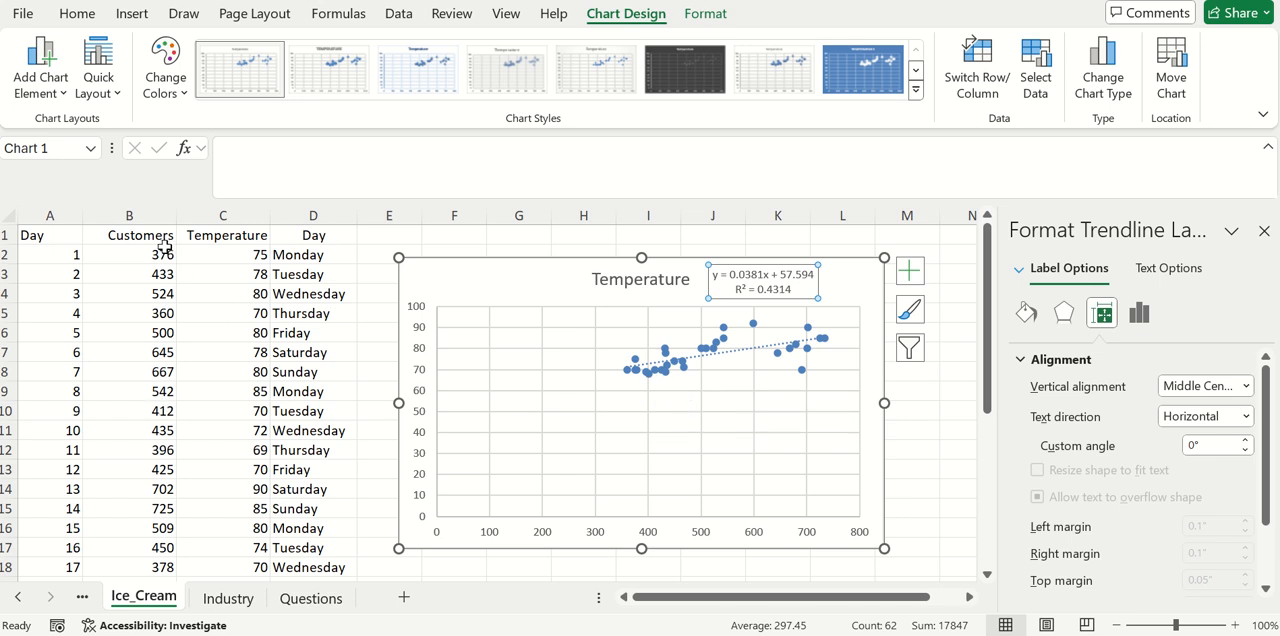
{"action": "mouse_move", "coordinate": [170, 310]}
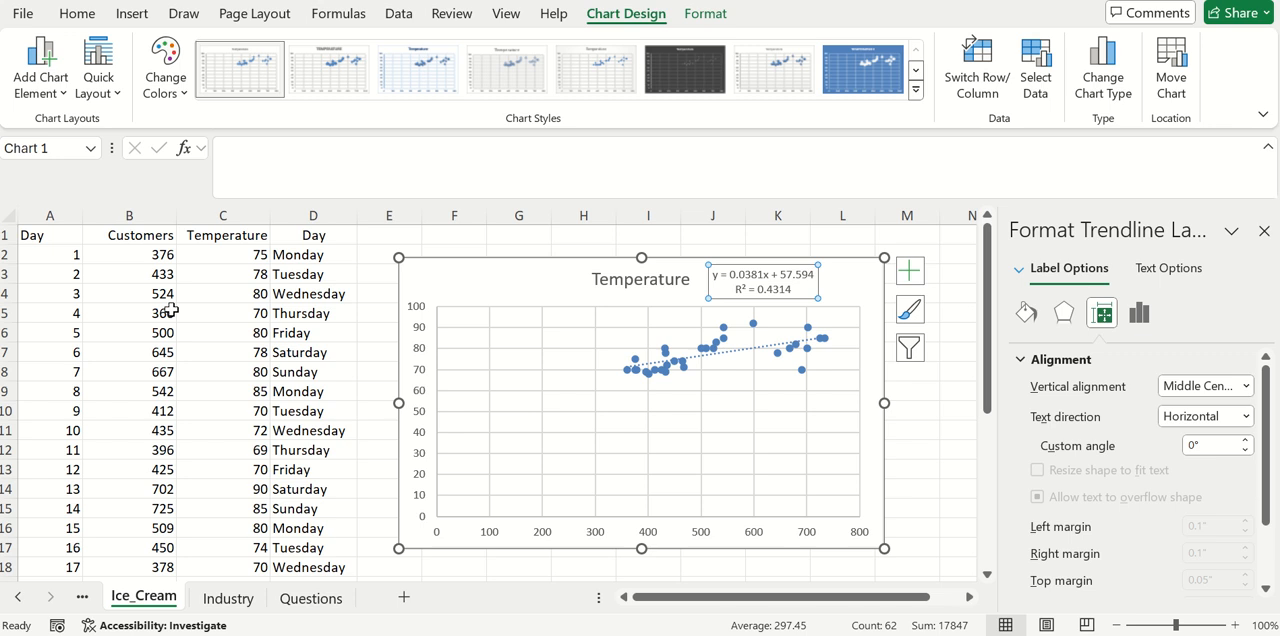
{"action": "mouse_move", "coordinate": [216, 272]}
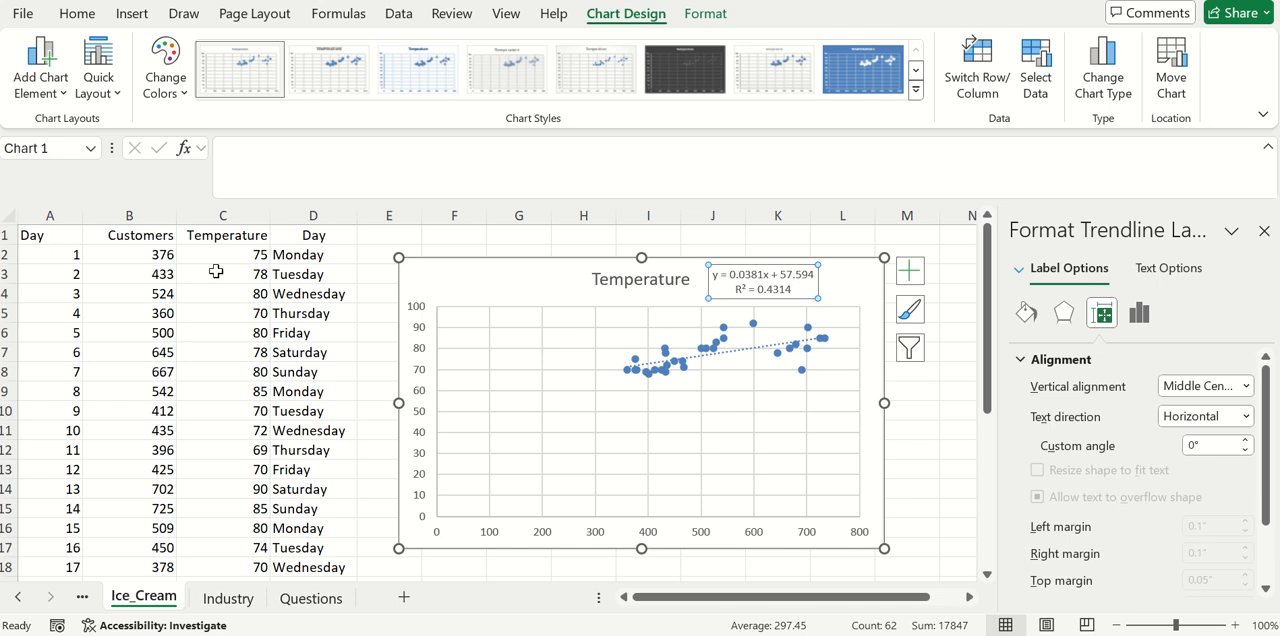
{"action": "mouse_move", "coordinate": [164, 258]}
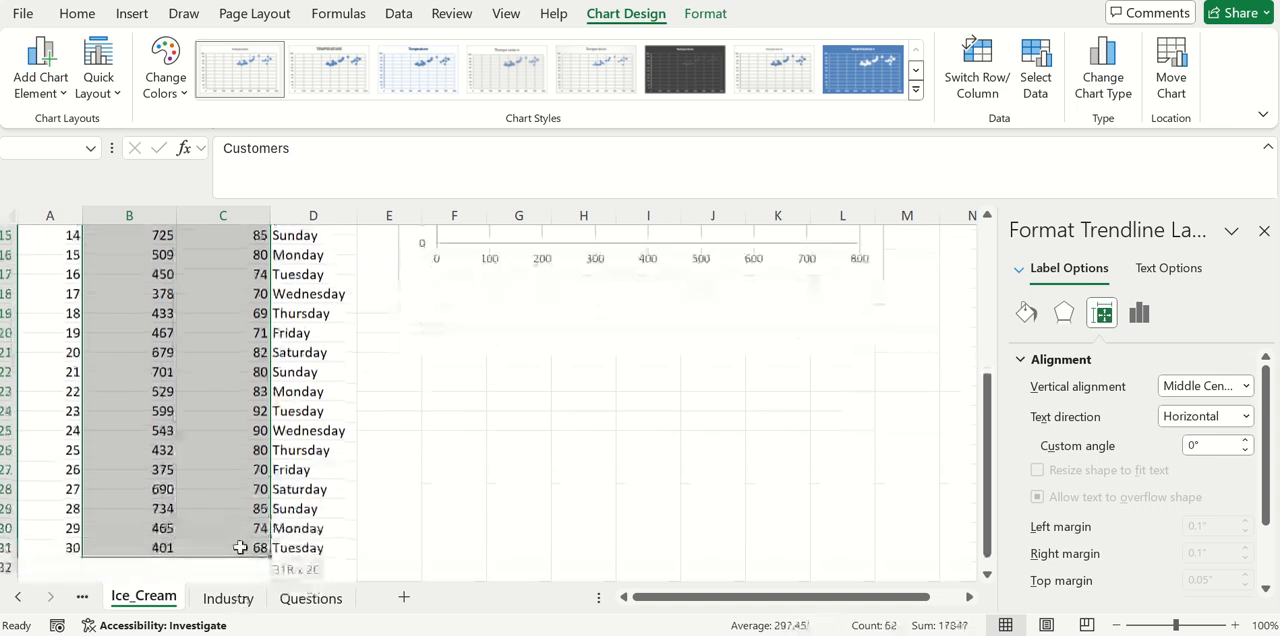
- Paste the copied columns below the table with Temperature first and Customers second
{"action": "left_click", "coordinate": [296, 548]}
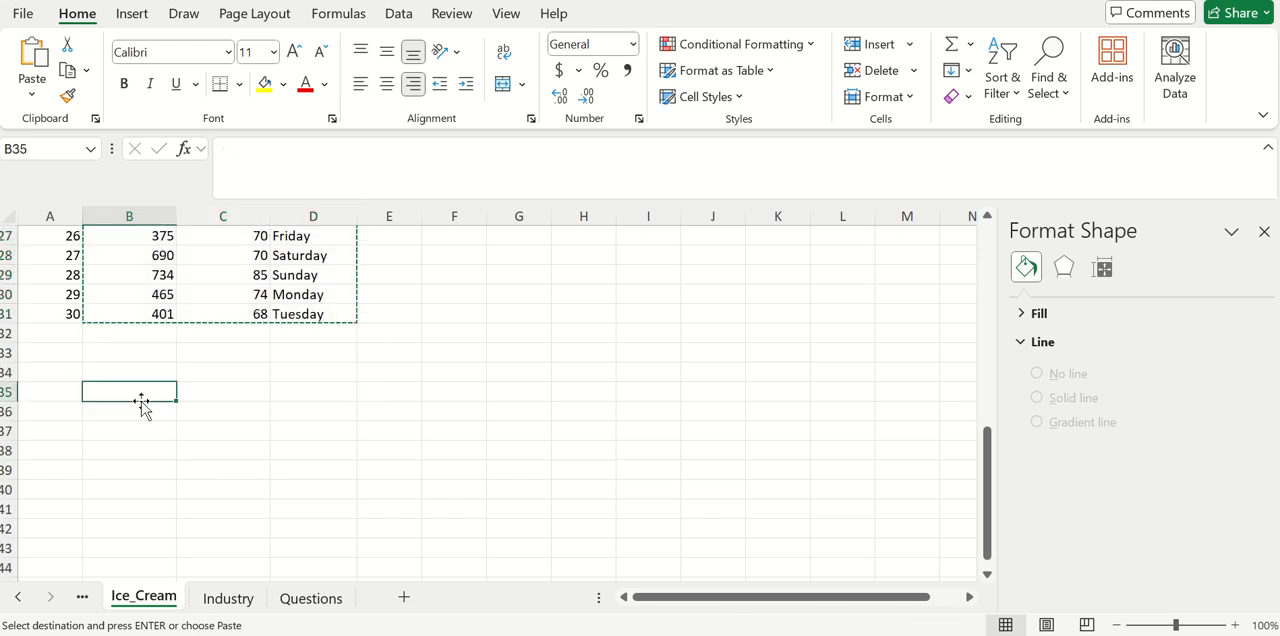
{"action": "key", "text": "ctrl+v"}
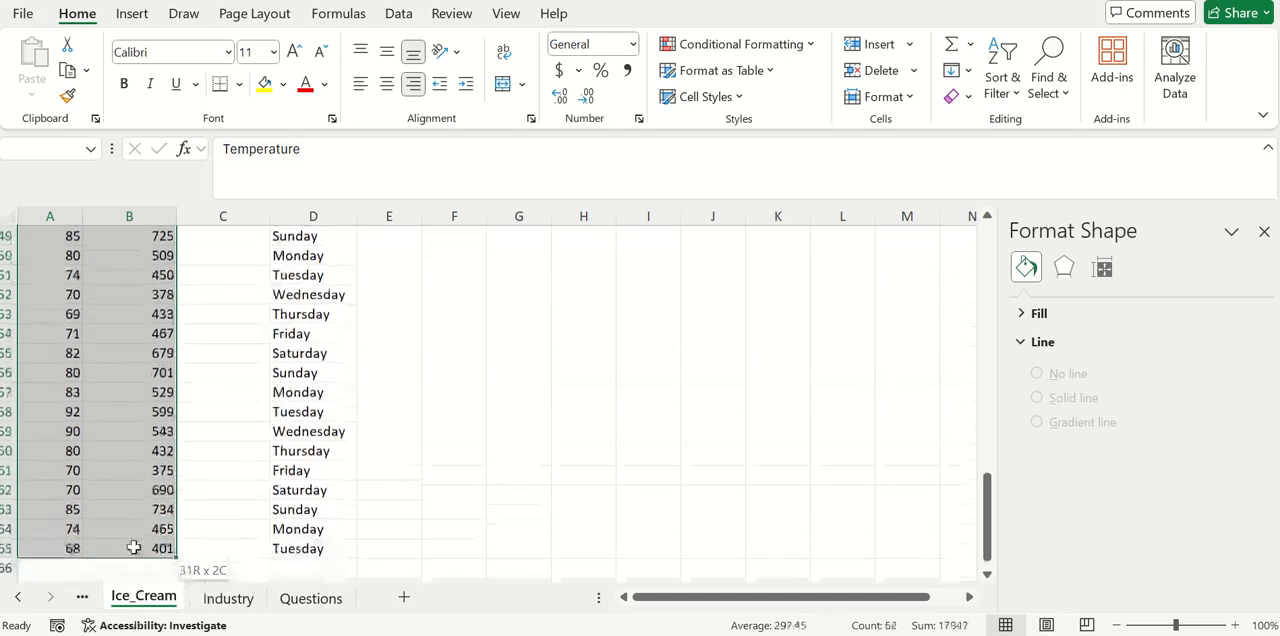
- Insert a scatter chart of the copied Temperature–Customers data
{"action": "left_click", "coordinate": [132, 12]}
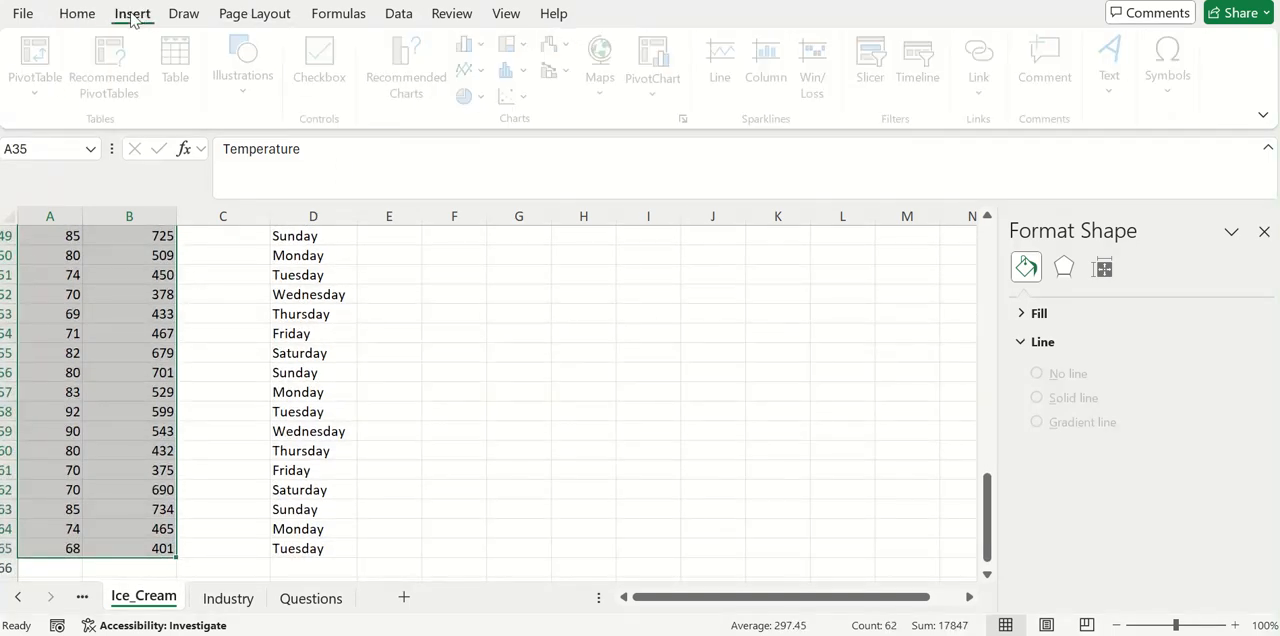
{"action": "left_click", "coordinate": [512, 96]}
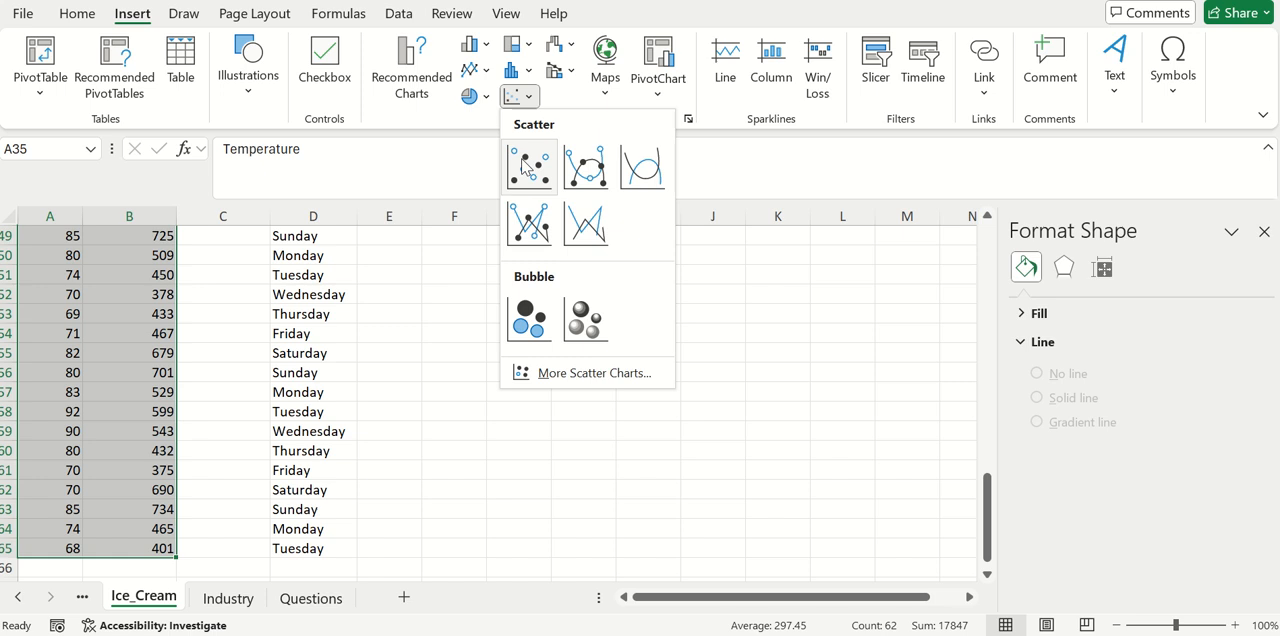
{"action": "left_click", "coordinate": [528, 166]}
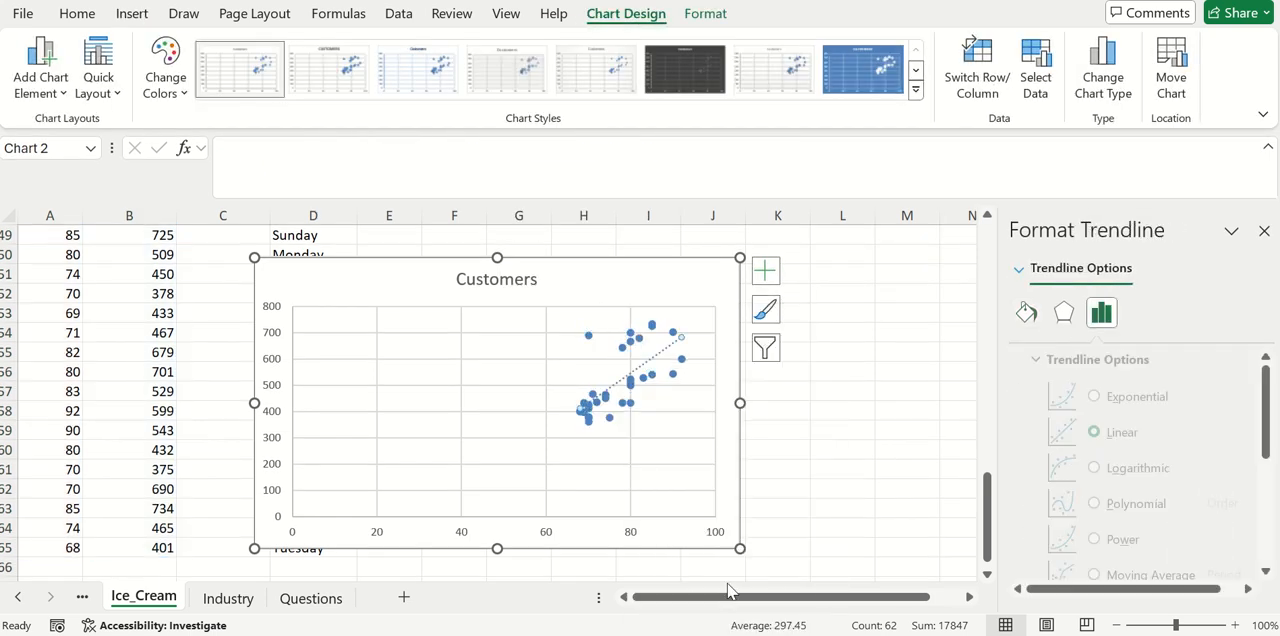
- Show the linear trendline's equation and R-squared value on the new chart
{"action": "scroll", "scroll_direction": "down", "scroll_amount": 3}
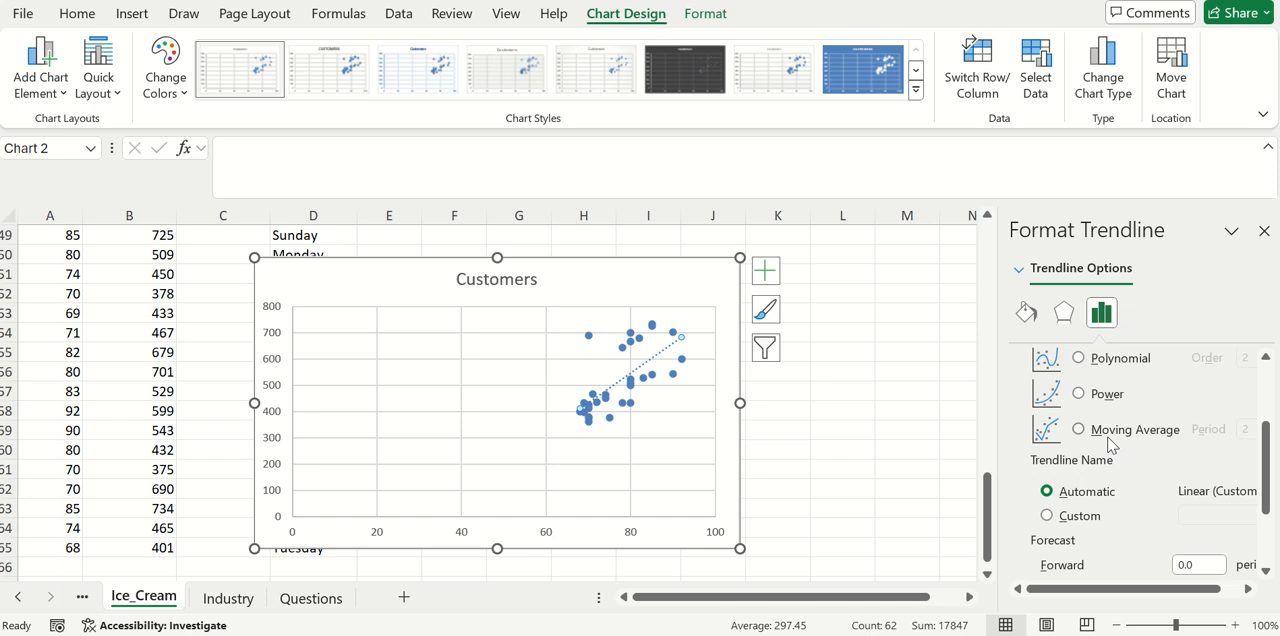
{"action": "left_click", "coordinate": [1036, 532]}
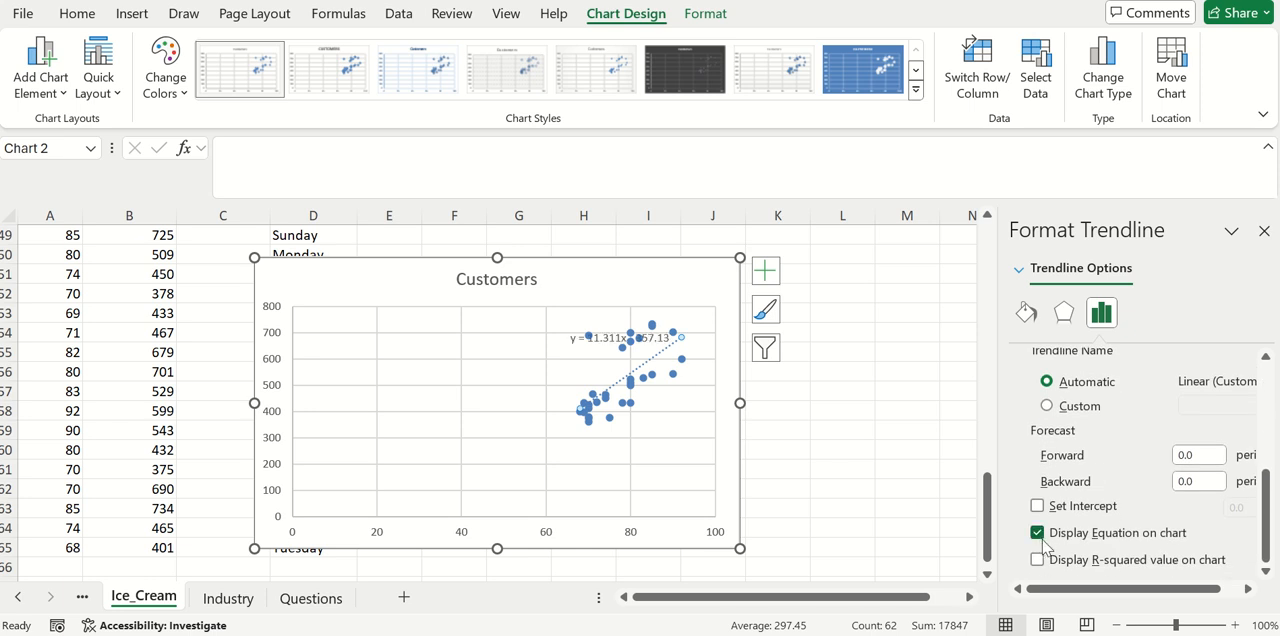
{"action": "left_click", "coordinate": [1036, 560]}
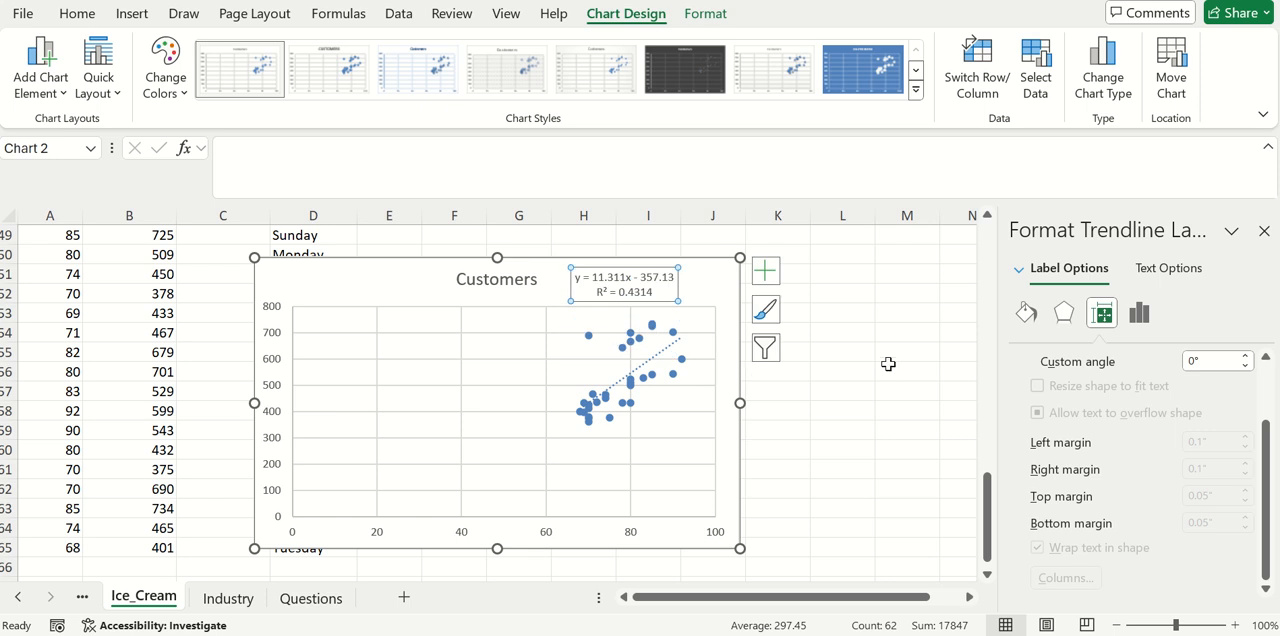
{"action": "mouse_move", "coordinate": [620, 284]}
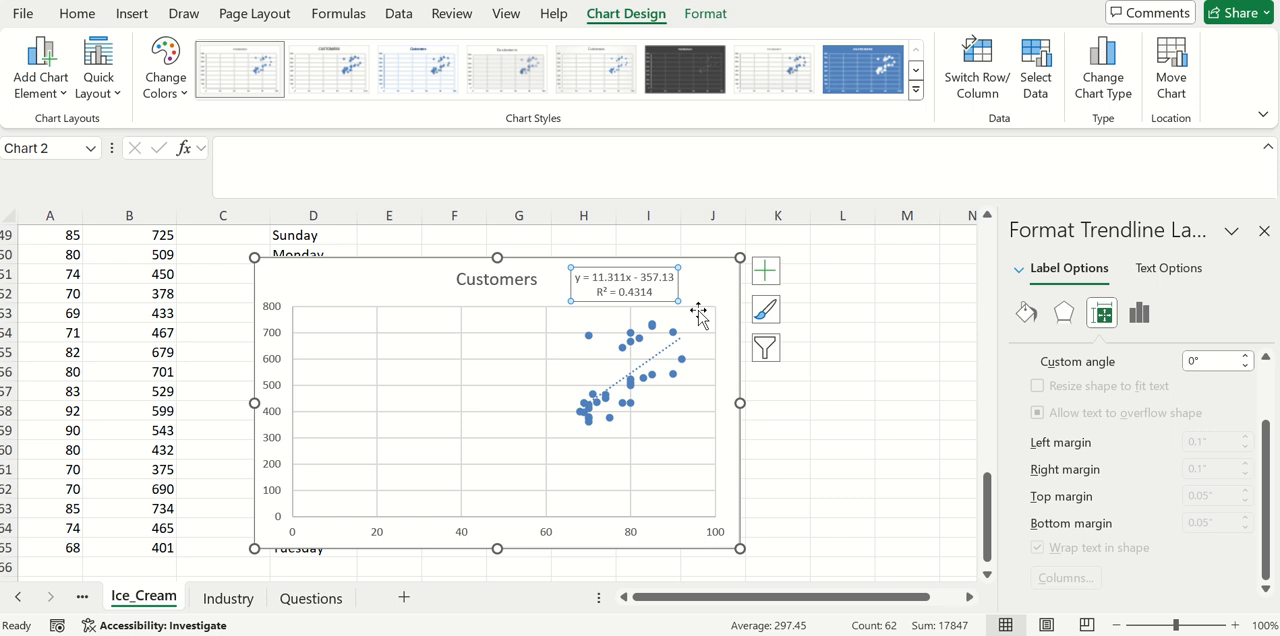
{"action": "mouse_move", "coordinate": [620, 280]}
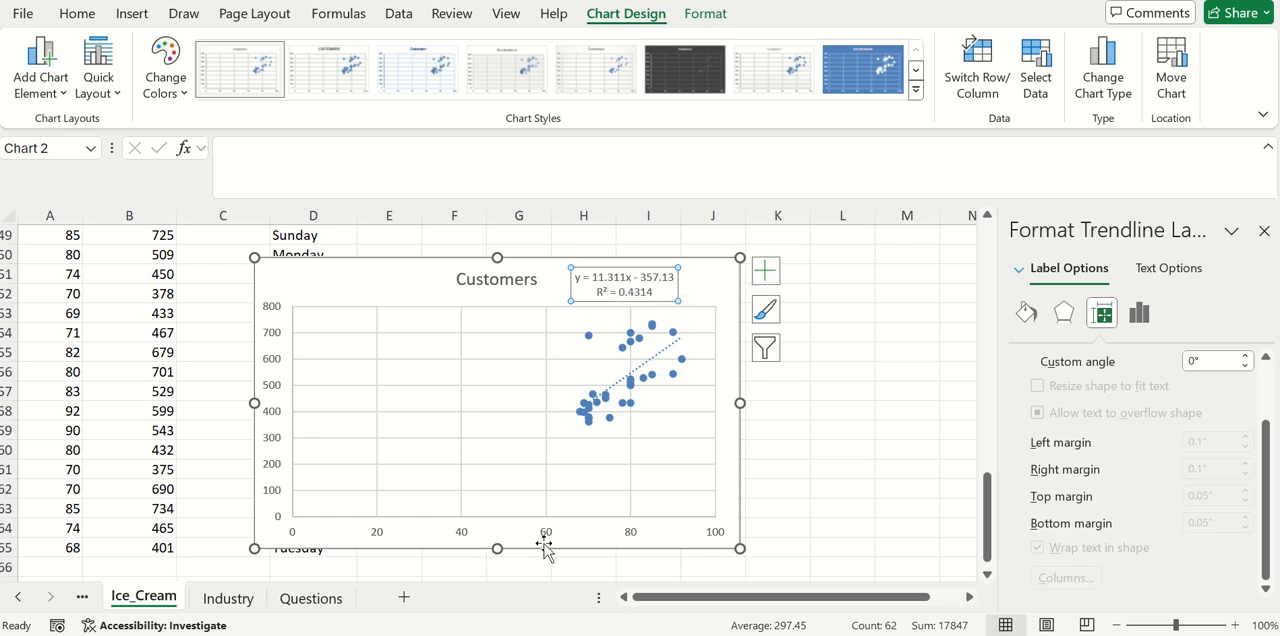
{"action": "mouse_move", "coordinate": [624, 278]}
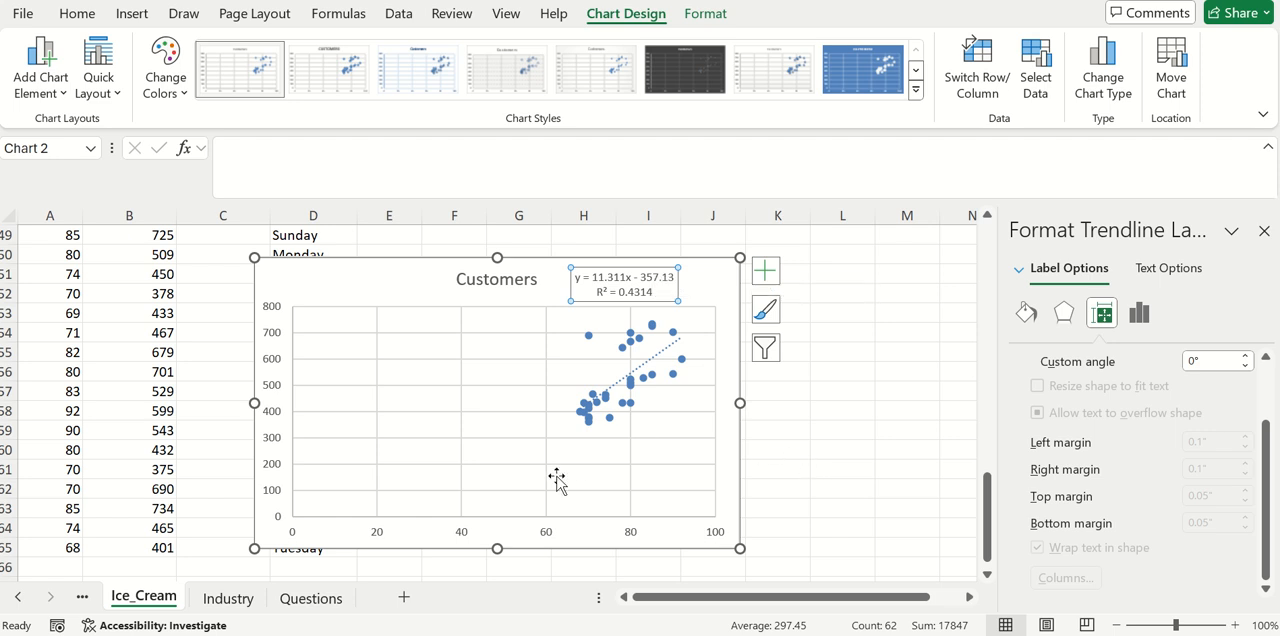
{"action": "mouse_move", "coordinate": [592, 524]}
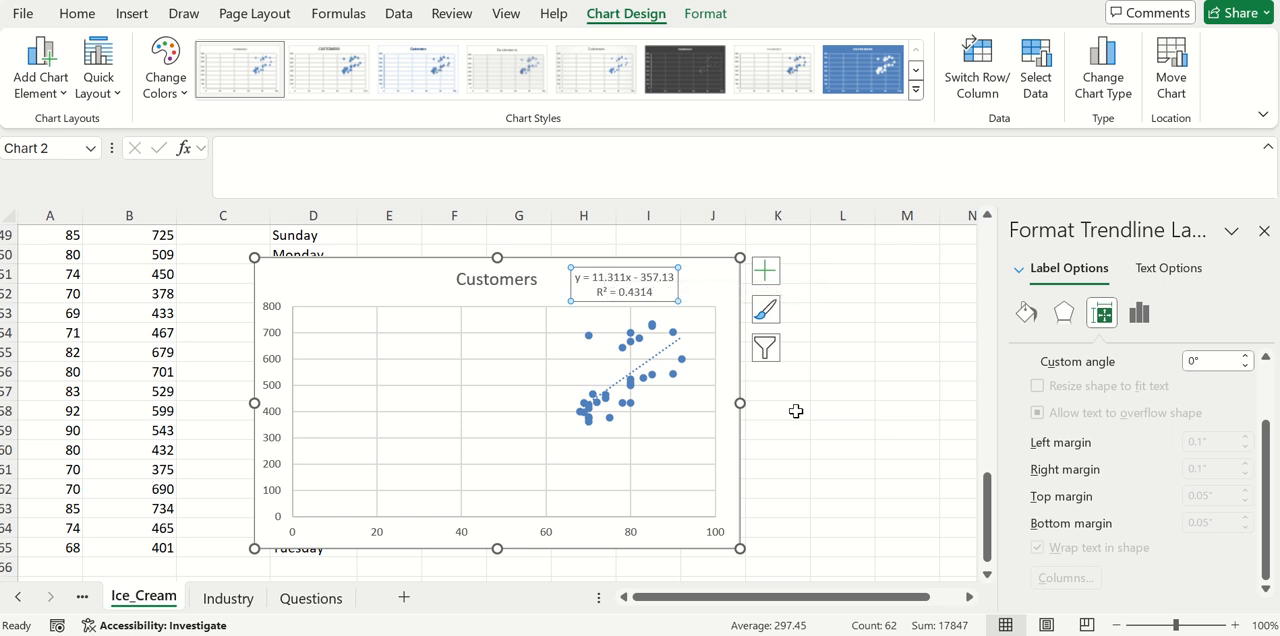
{"action": "mouse_move", "coordinate": [658, 426]}
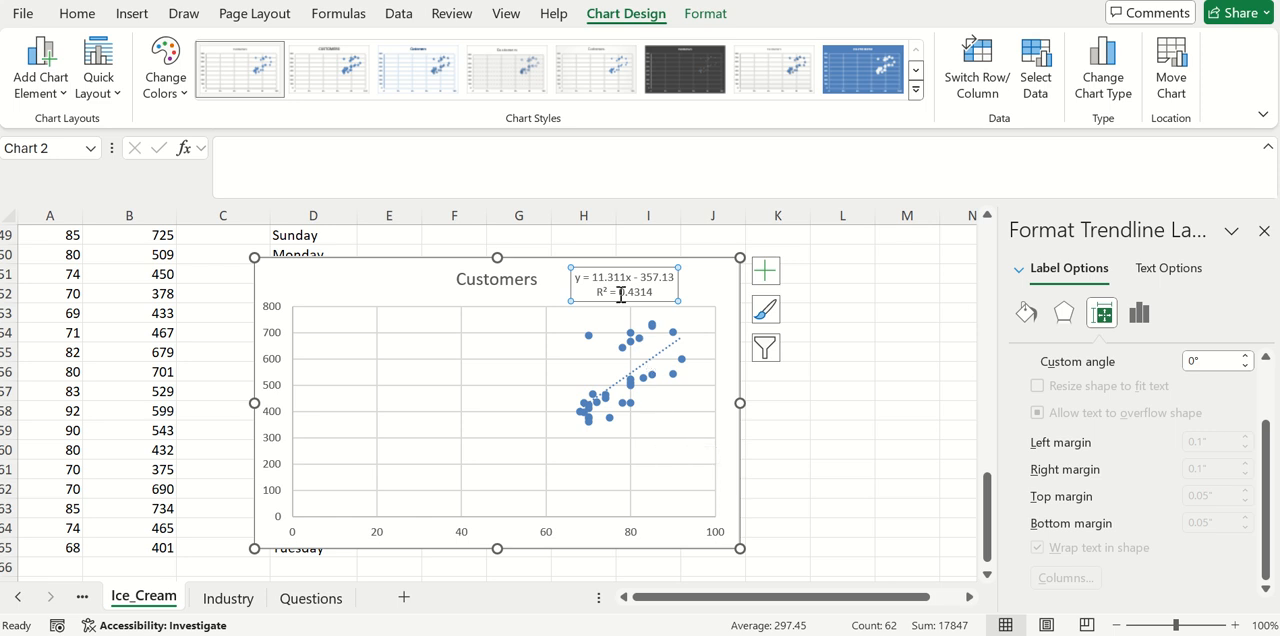
{"action": "mouse_move", "coordinate": [752, 468]}
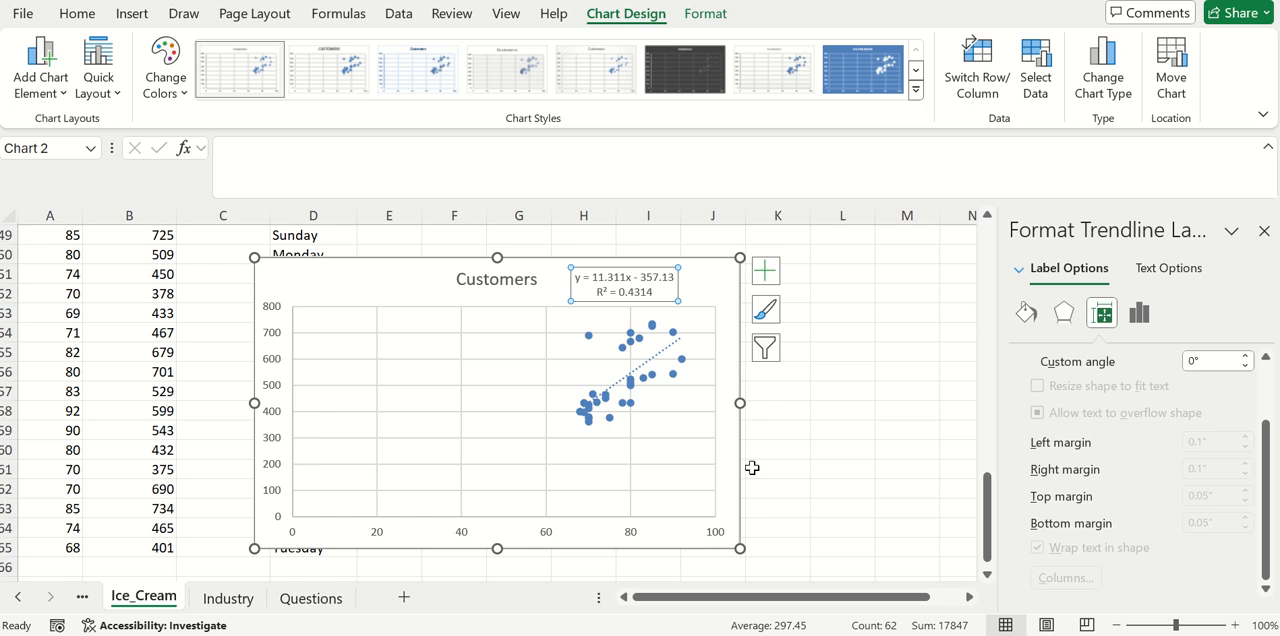
{"action": "mouse_move", "coordinate": [636, 312]}
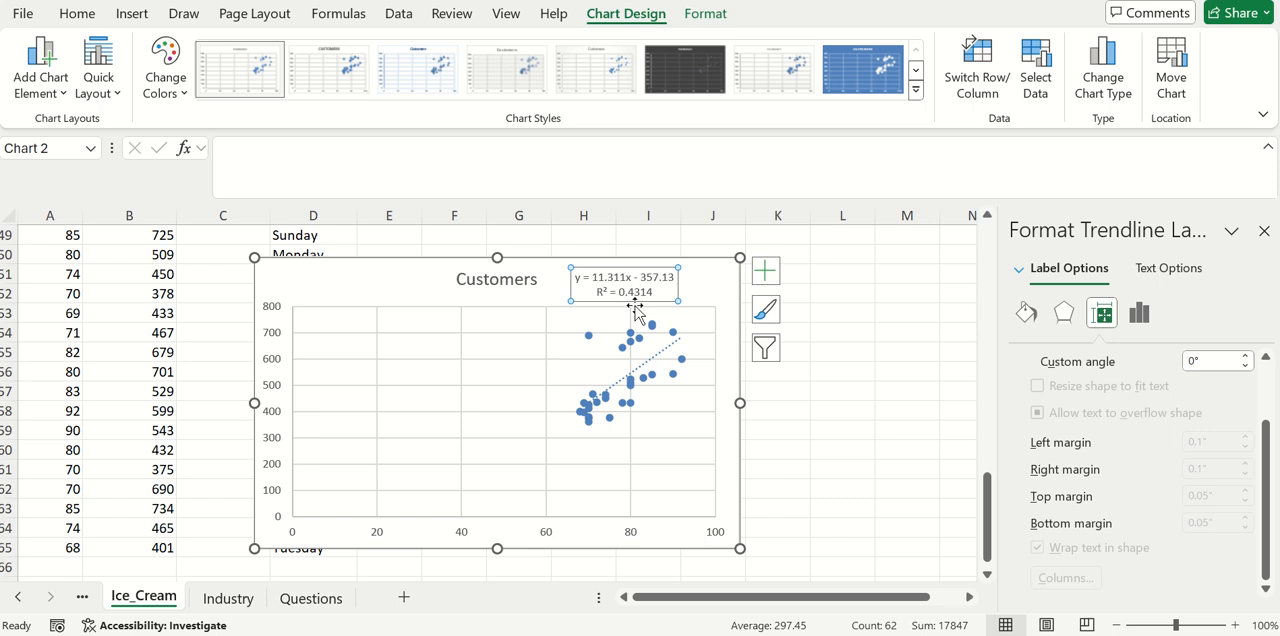
{"action": "mouse_move", "coordinate": [624, 292]}
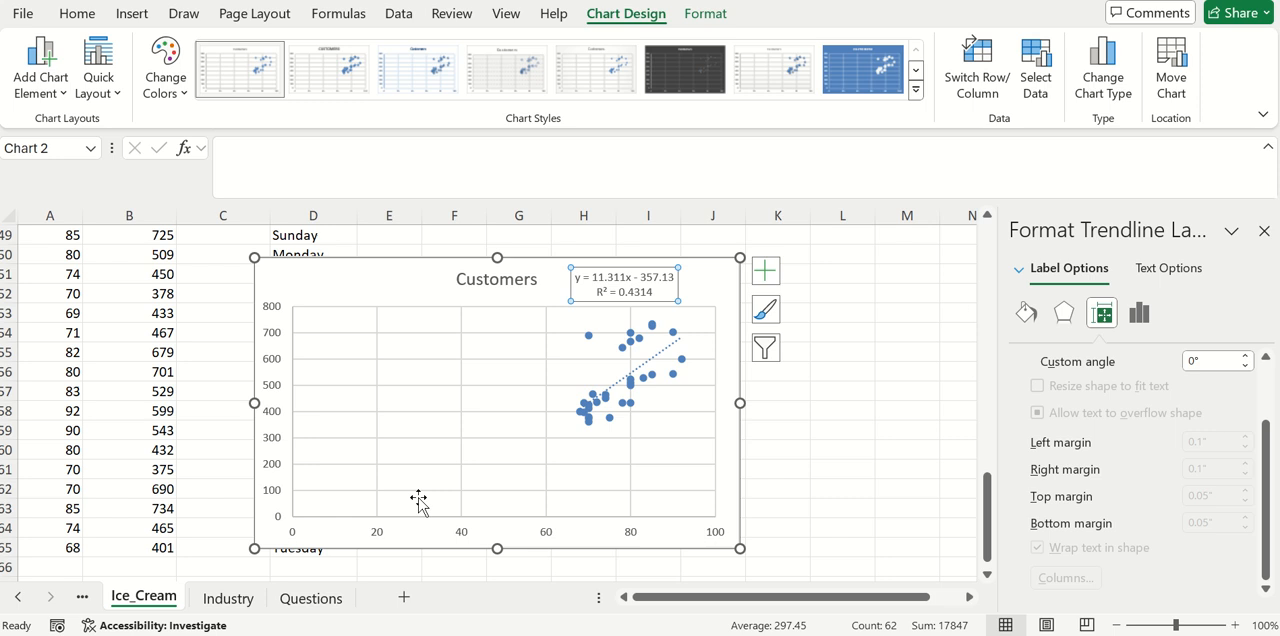
{"action": "mouse_move", "coordinate": [276, 424]}
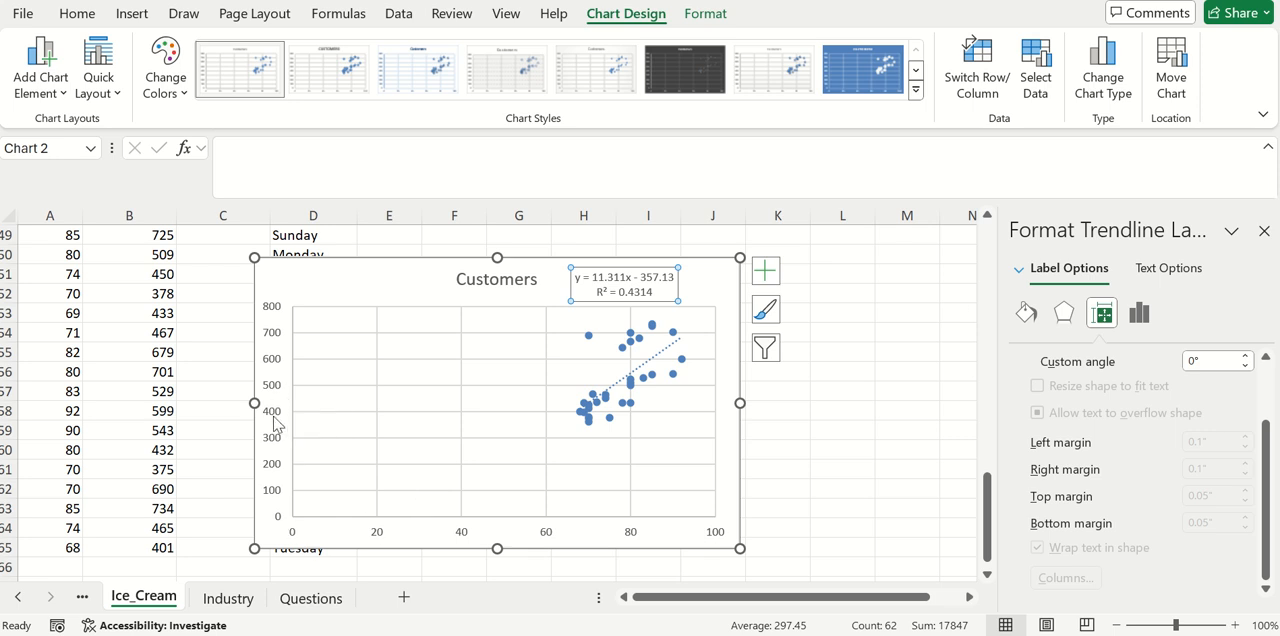
{"action": "mouse_move", "coordinate": [594, 554]}
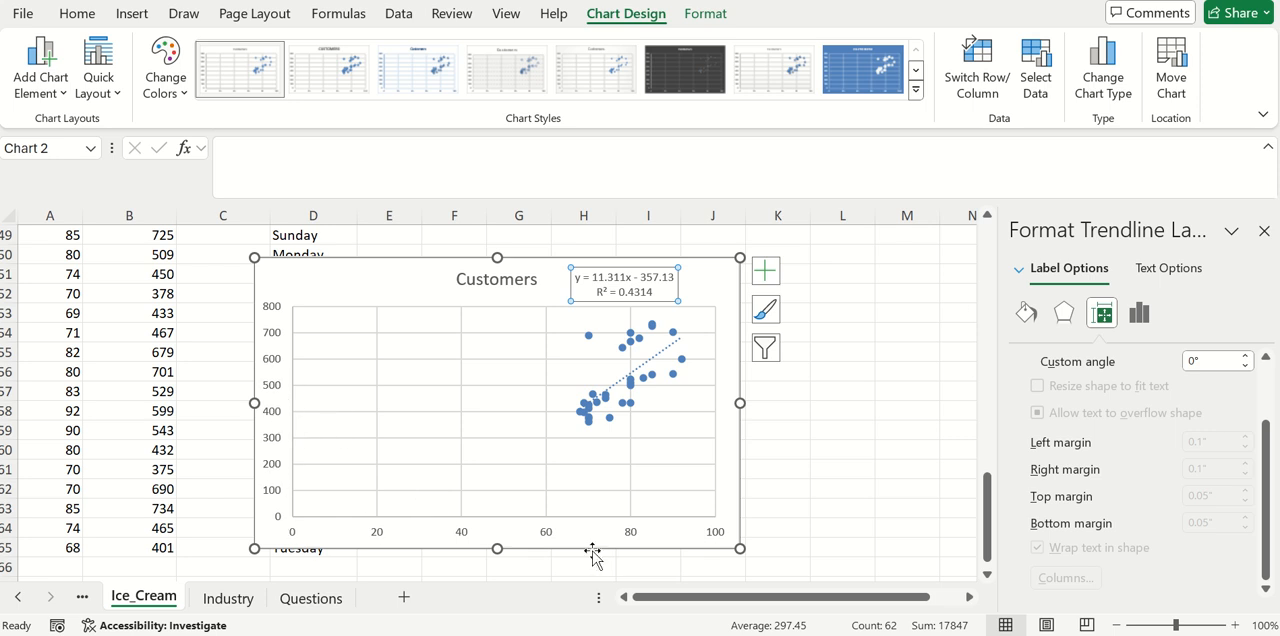
{"action": "mouse_move", "coordinate": [620, 528]}
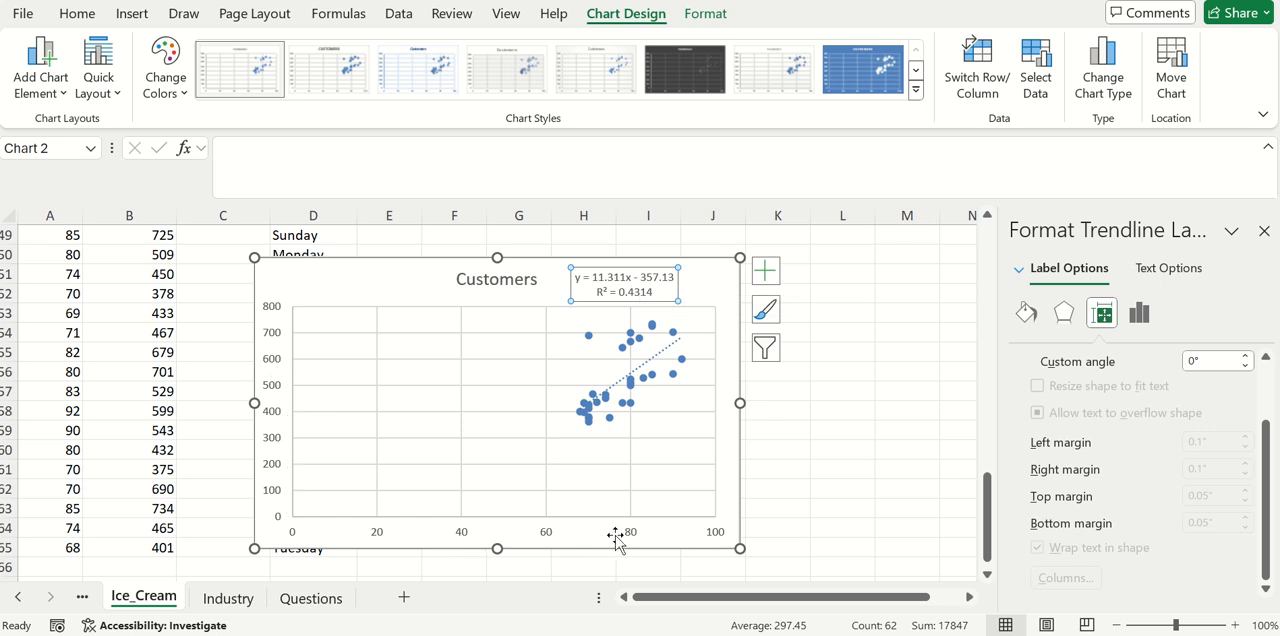
{"action": "mouse_move", "coordinate": [572, 532]}
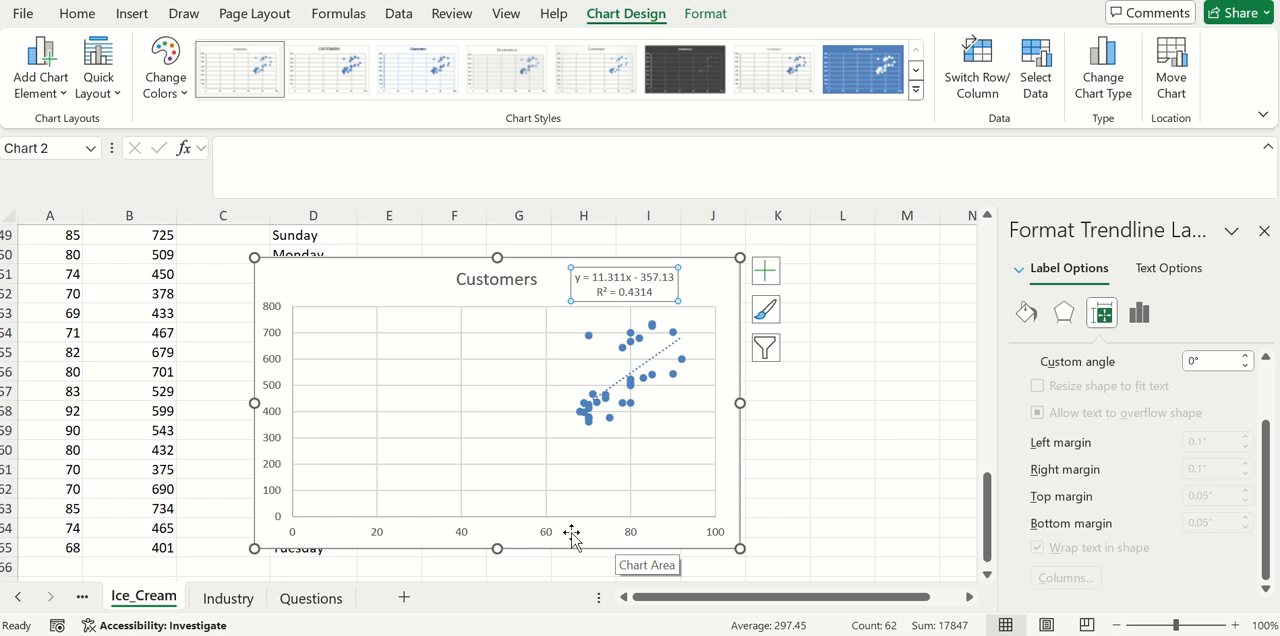
{"action": "mouse_move", "coordinate": [956, 322]}
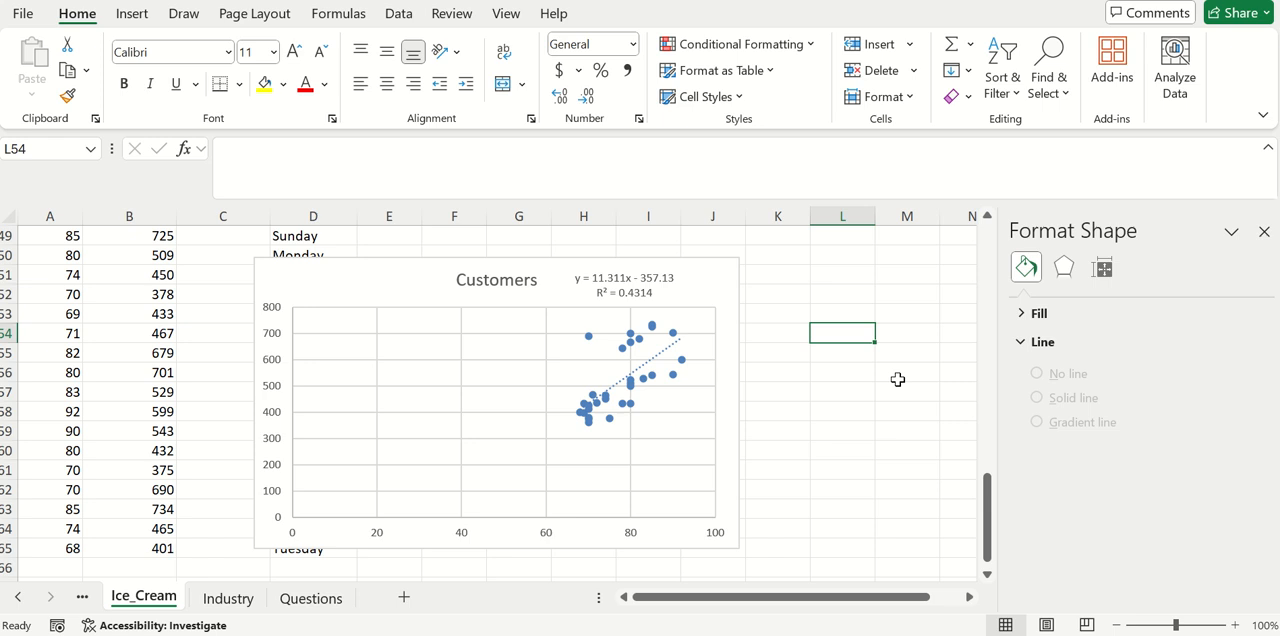
- Enter a SQRT formula of the chart's R² value to compute the correlation, 0.65681
{"action": "type", "text": "="}
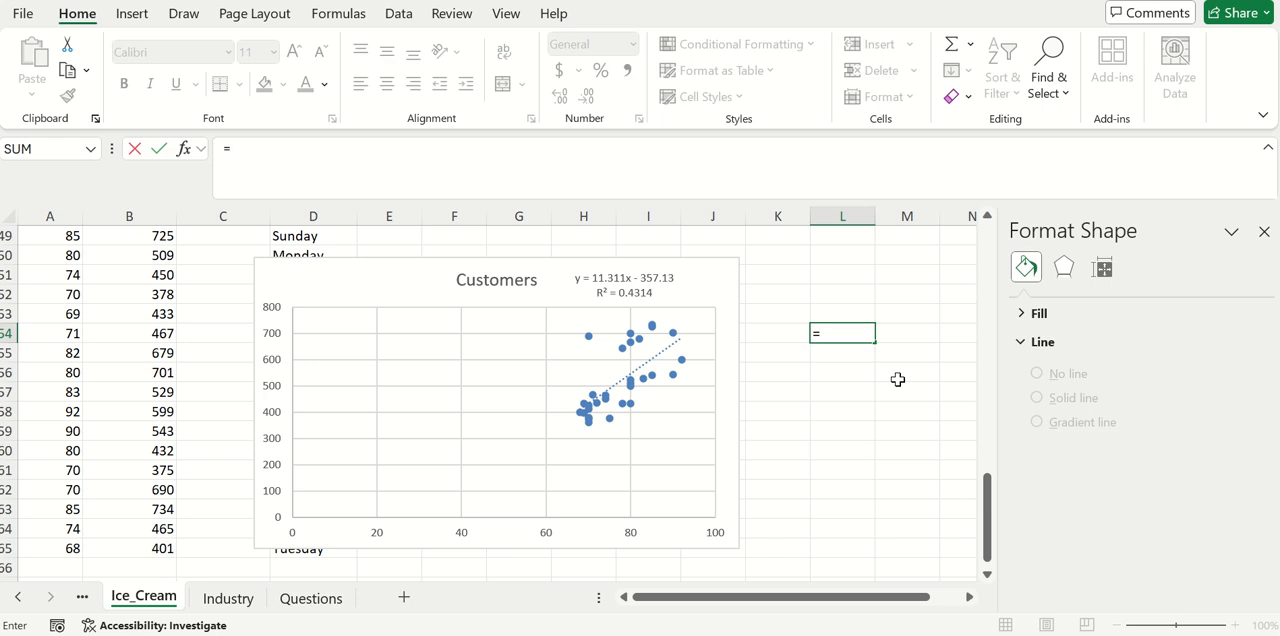
{"action": "type", "text": "sqrt("}
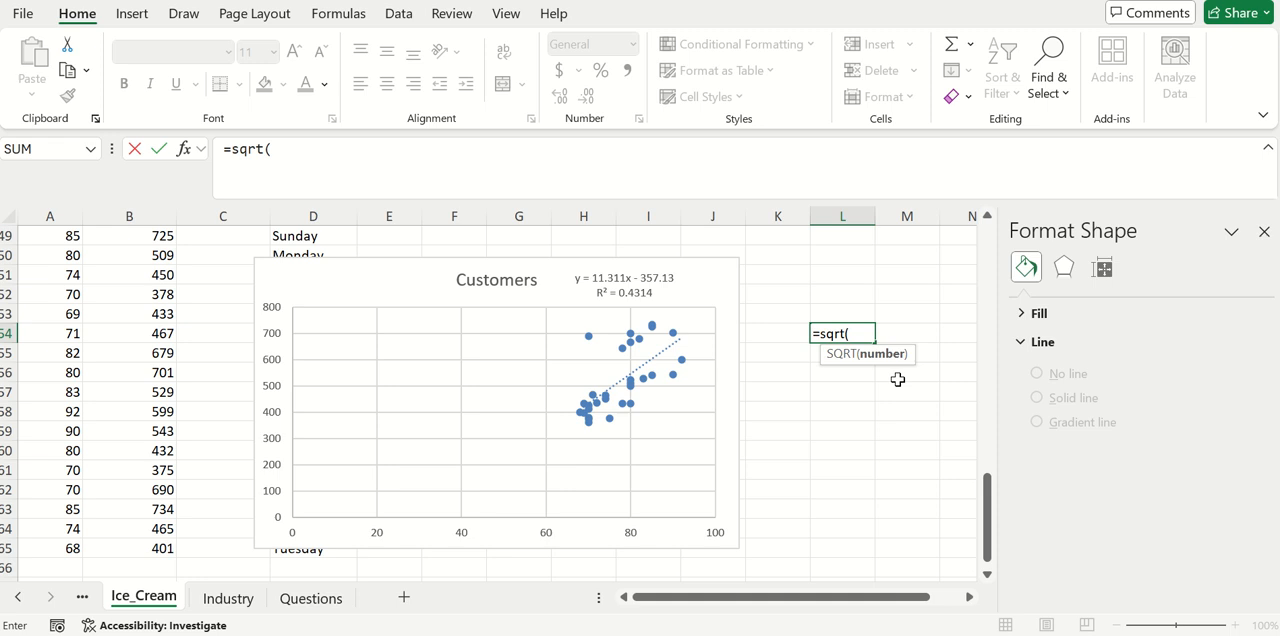
{"action": "type", "text": ".42"}
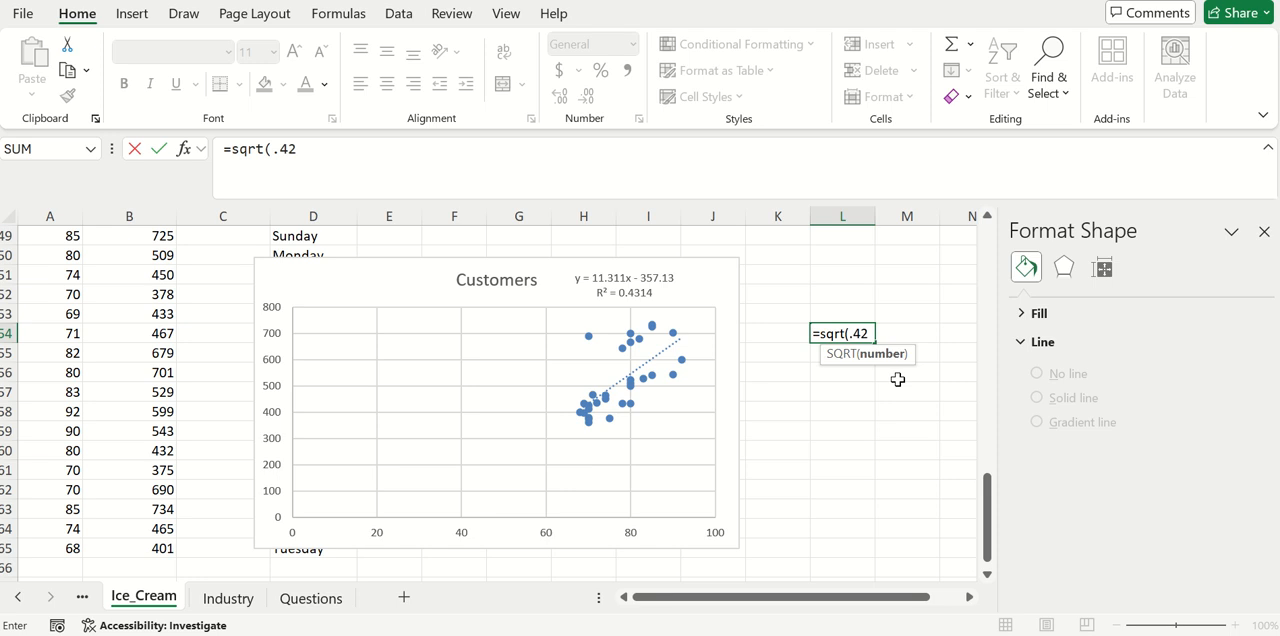
{"action": "type", "text": "14"}
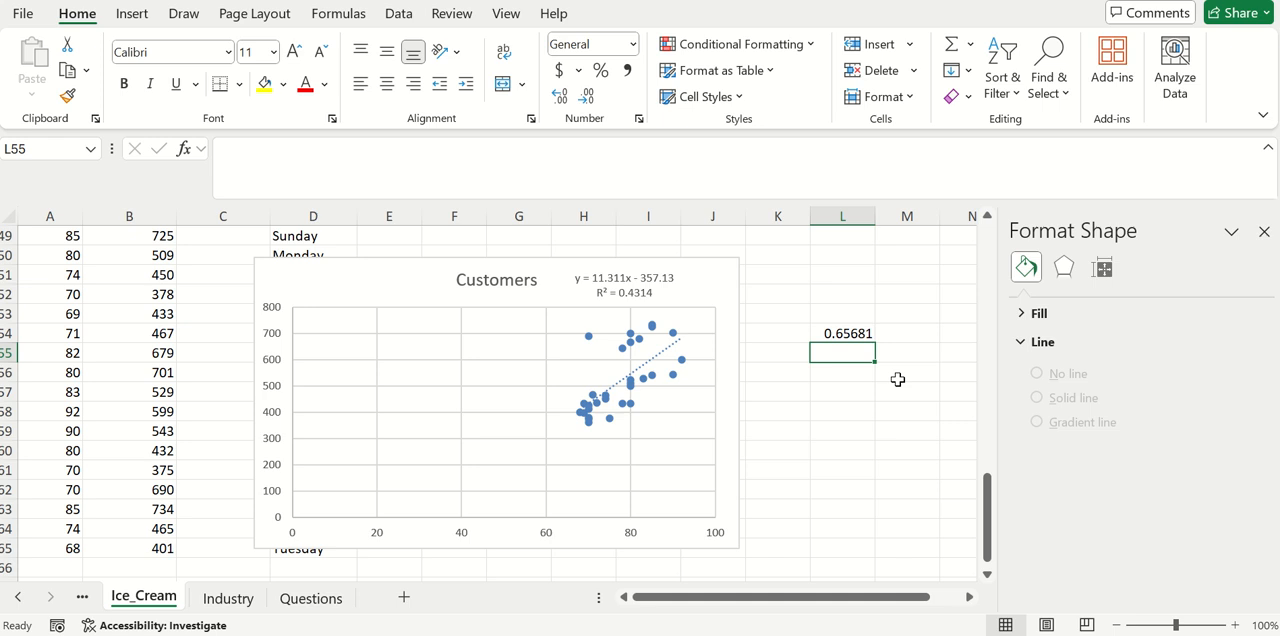
{"action": "mouse_move", "coordinate": [842, 348]}
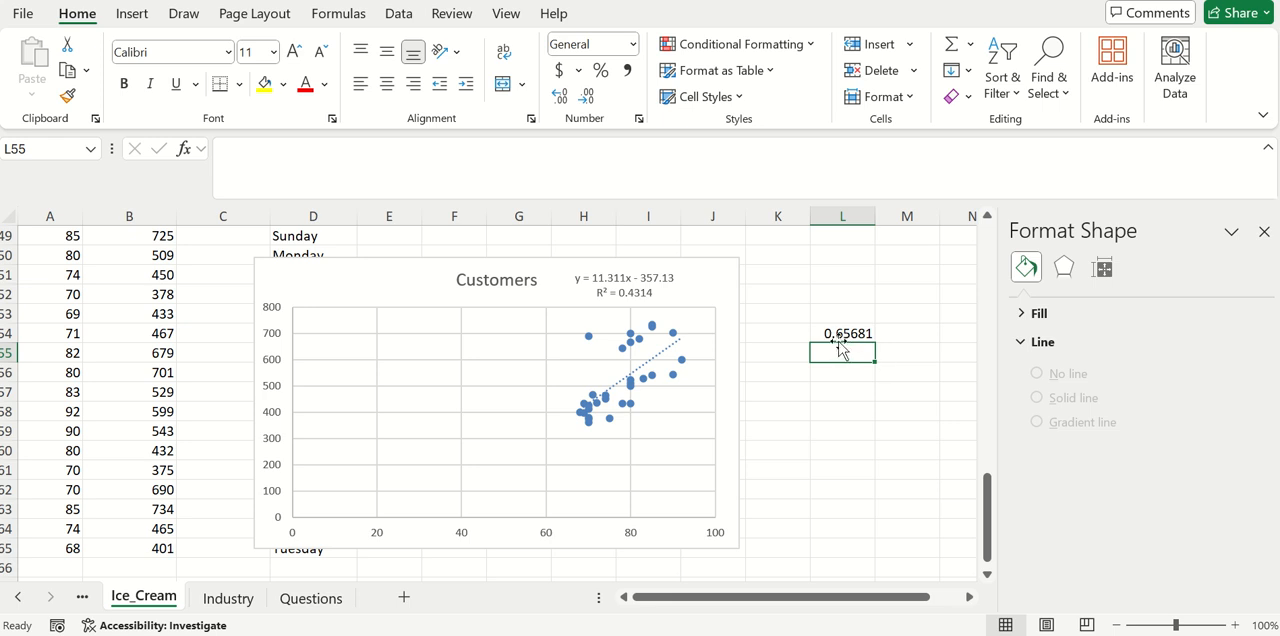
{"action": "mouse_move", "coordinate": [844, 348]}
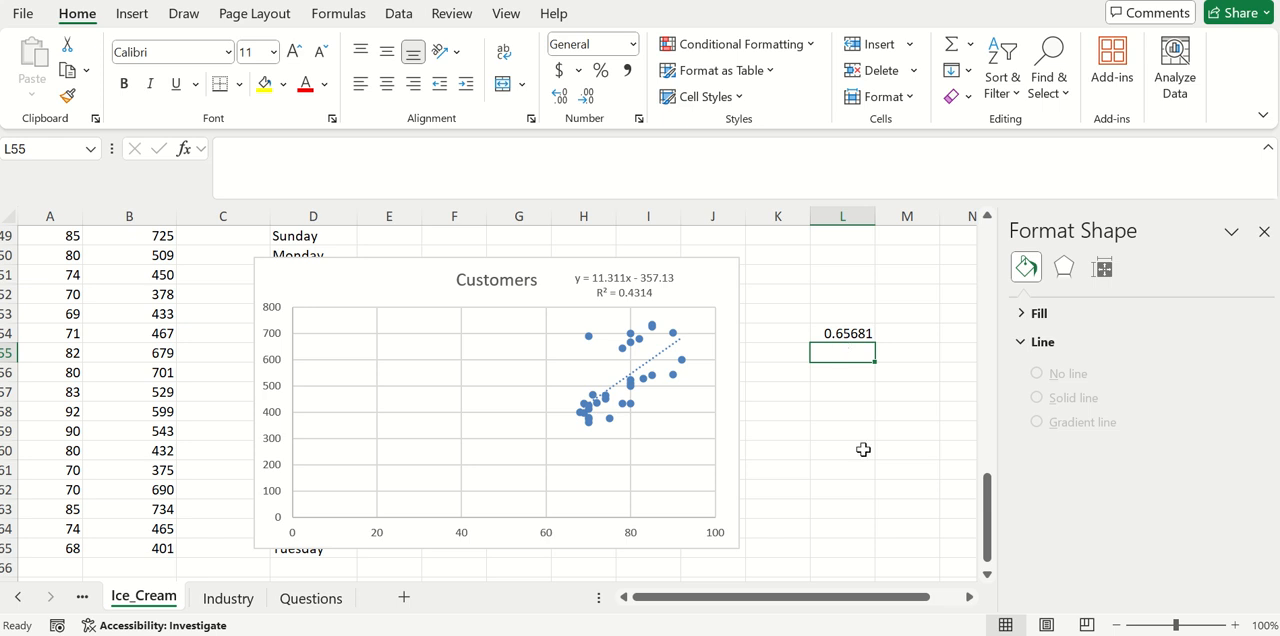
{"action": "mouse_move", "coordinate": [844, 352]}
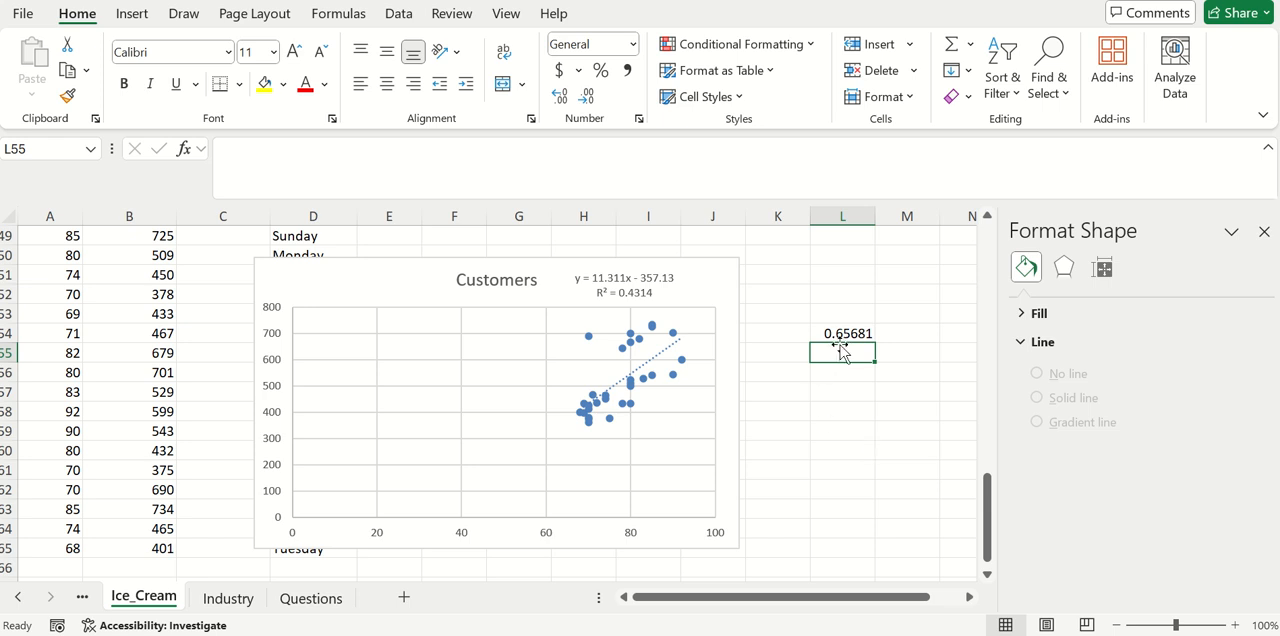
{"action": "mouse_move", "coordinate": [752, 372]}
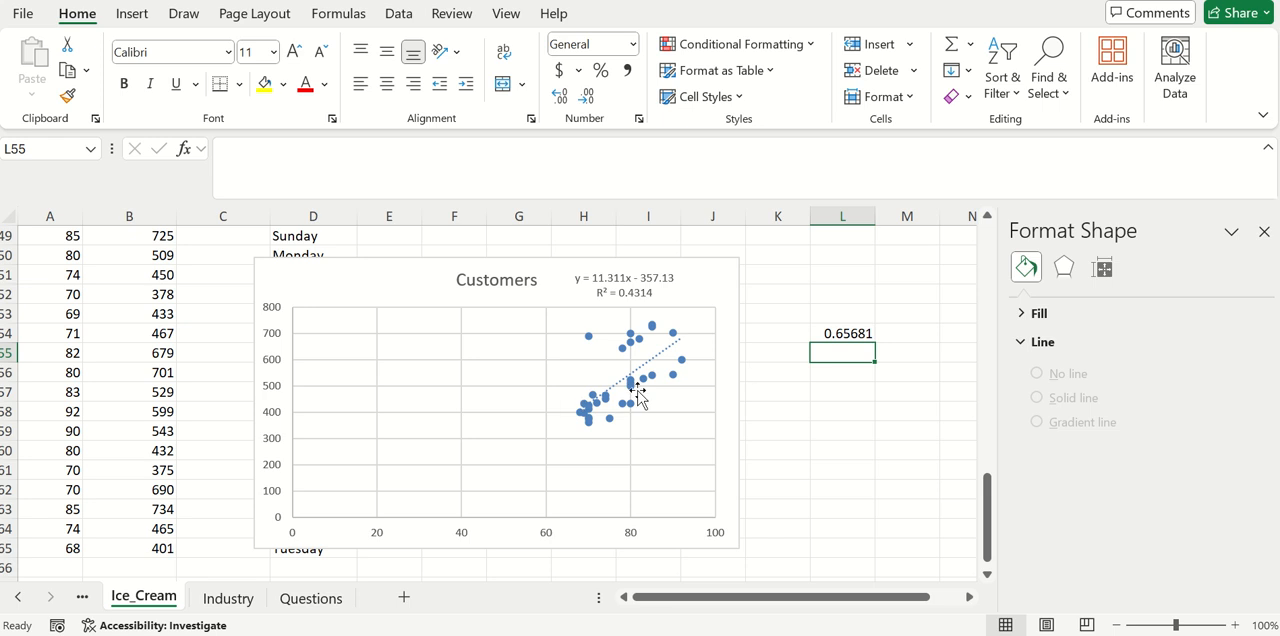
{"action": "mouse_move", "coordinate": [584, 422]}
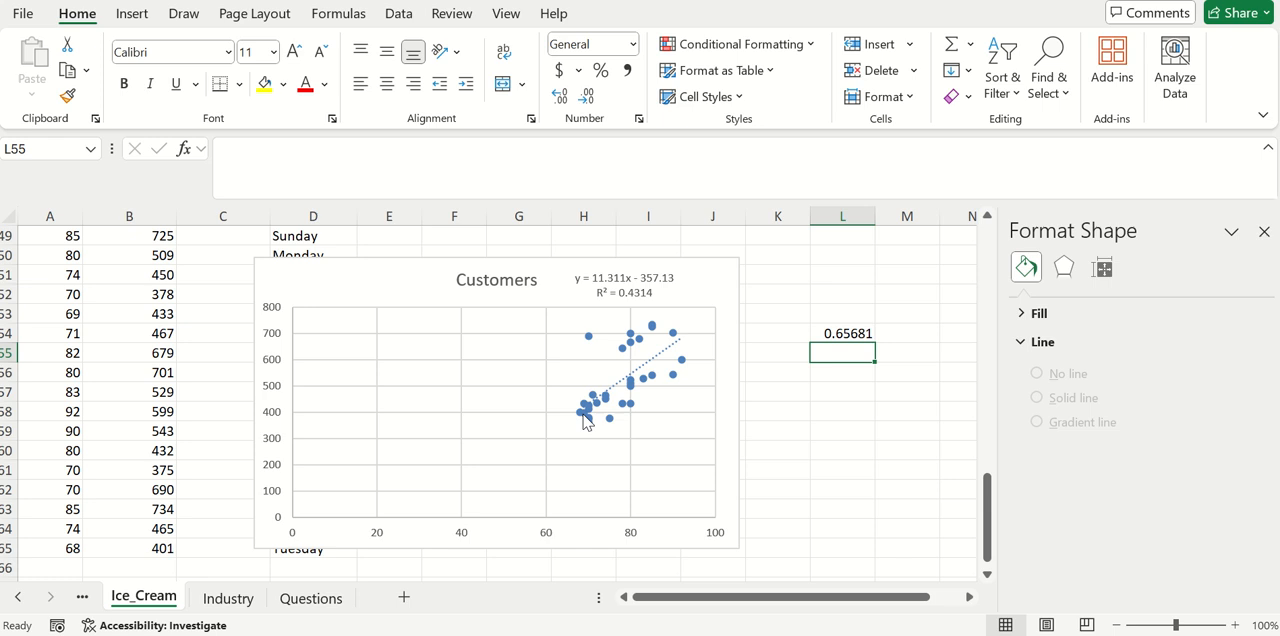
{"action": "mouse_move", "coordinate": [588, 424]}
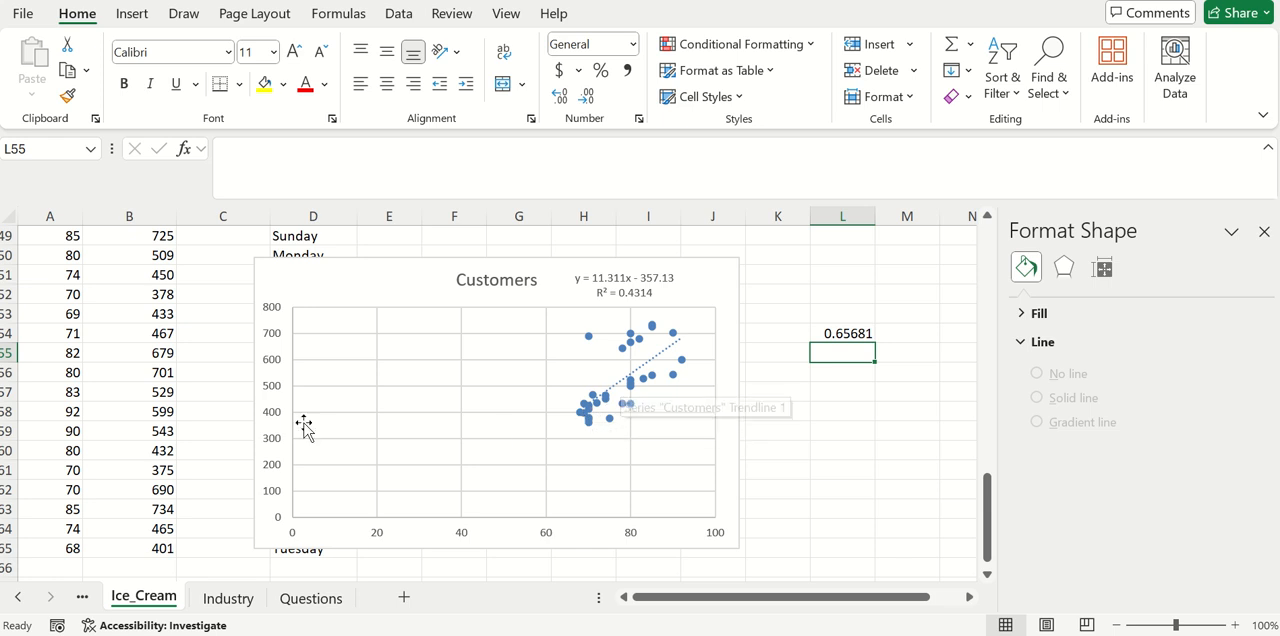
{"action": "mouse_move", "coordinate": [838, 394]}
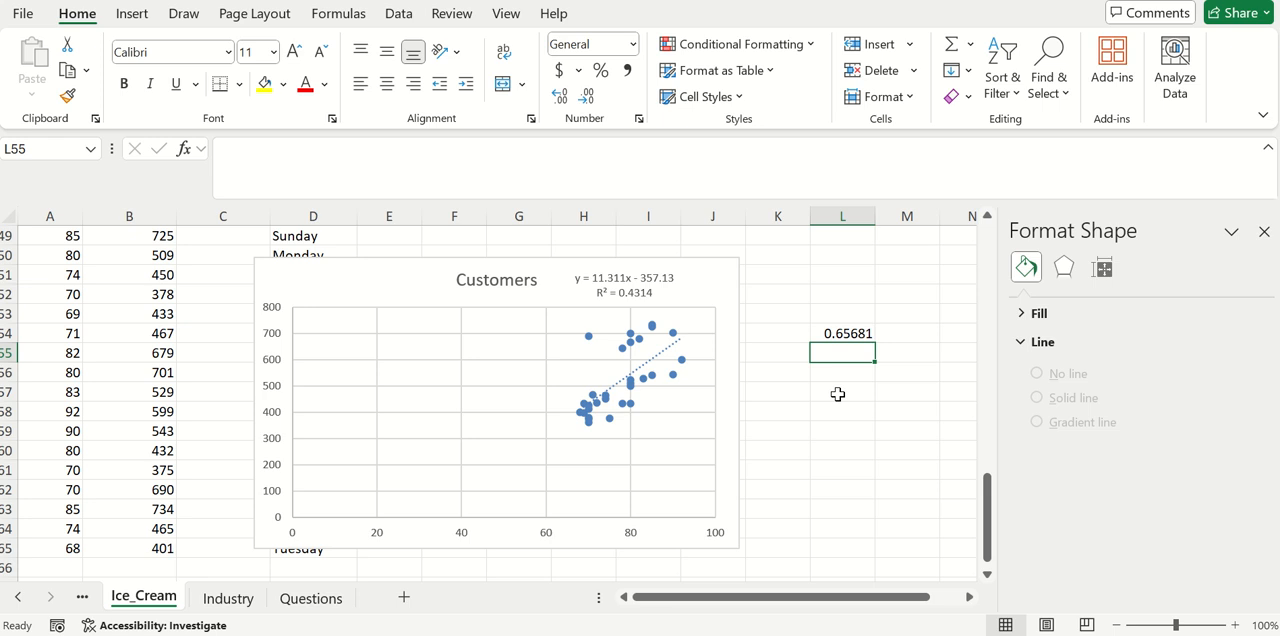
- Label K55 with r=.5 and square .5 in L55 to show 0.25
{"action": "left_click", "coordinate": [778, 352]}
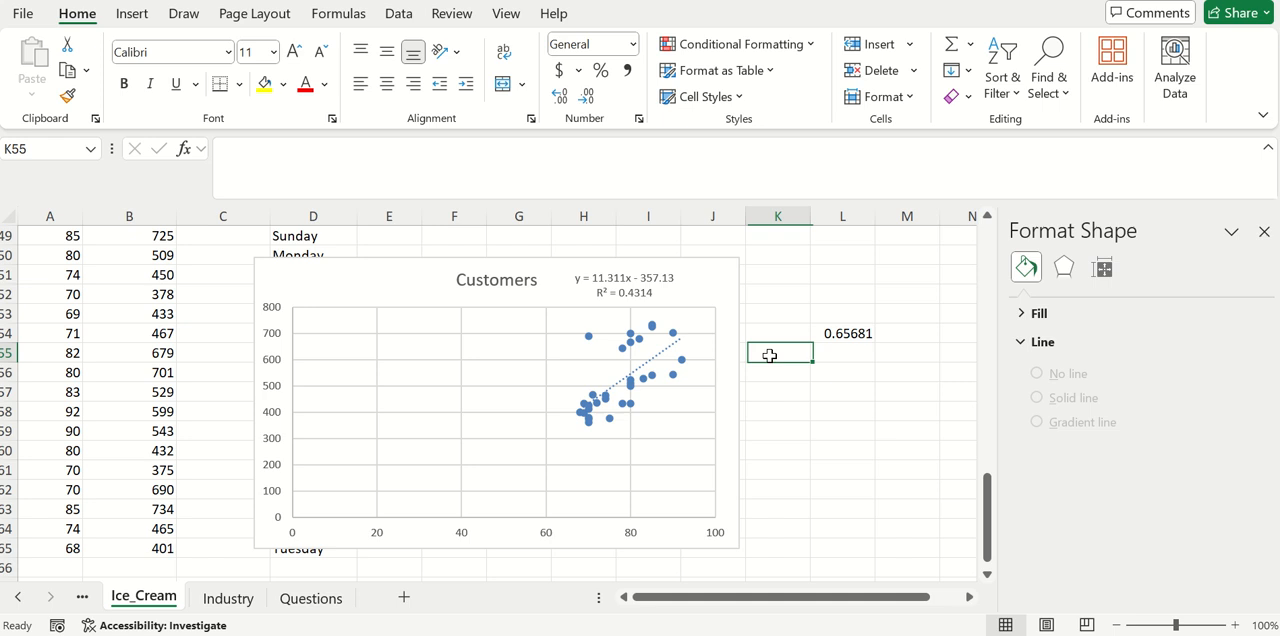
{"action": "type", "text": "r="}
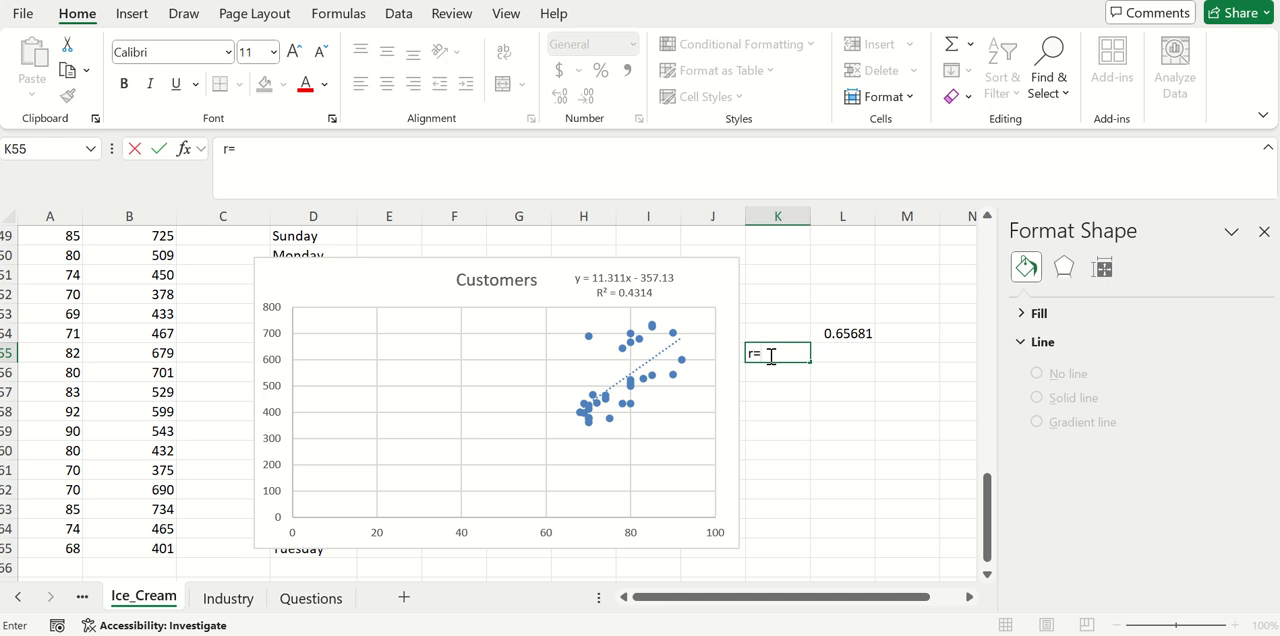
{"action": "type", "text": ".5"}
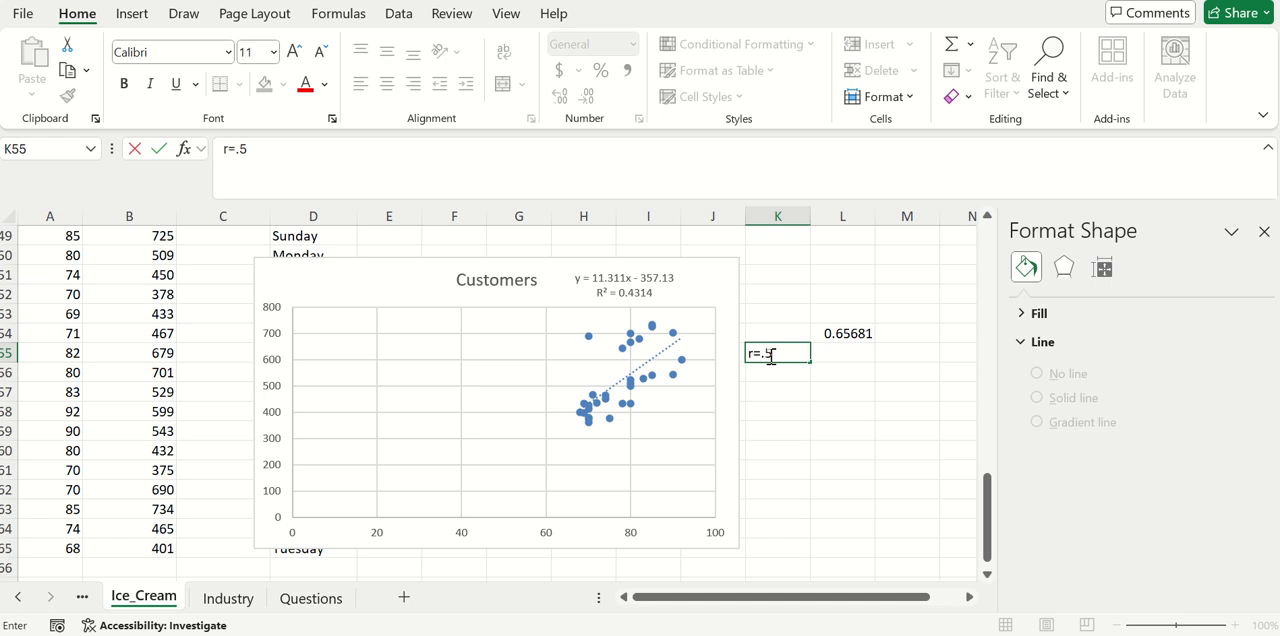
{"action": "mouse_move", "coordinate": [890, 362]}
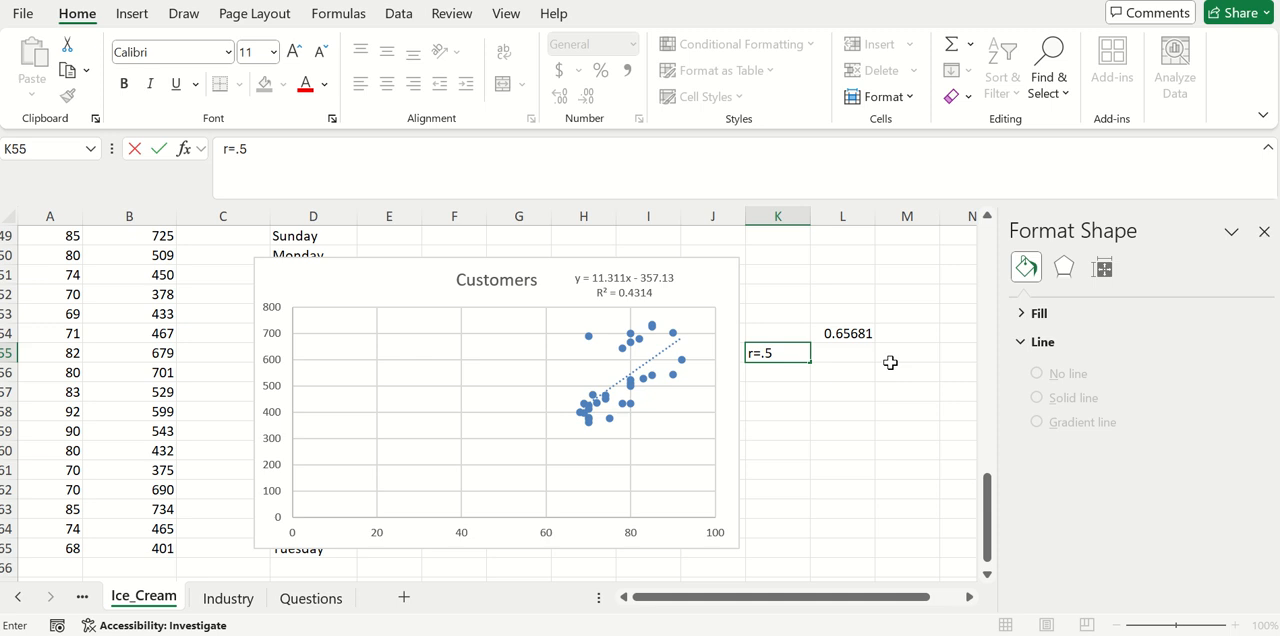
{"action": "left_click", "coordinate": [842, 352]}
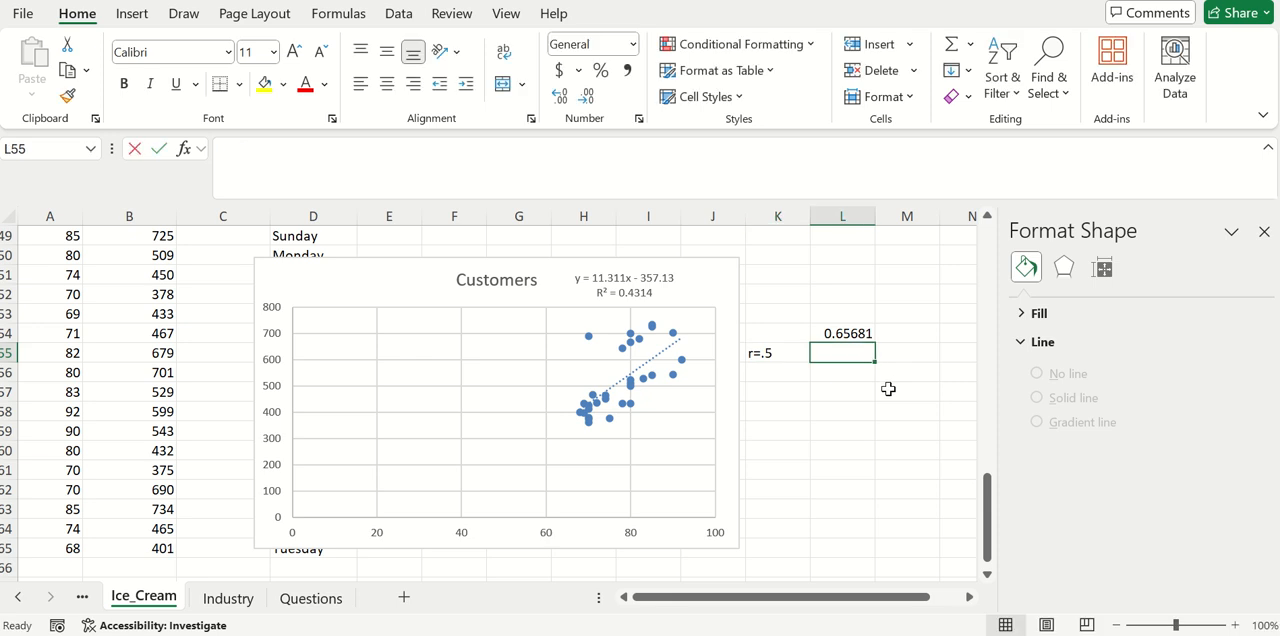
{"action": "type", "text": "=.5"}
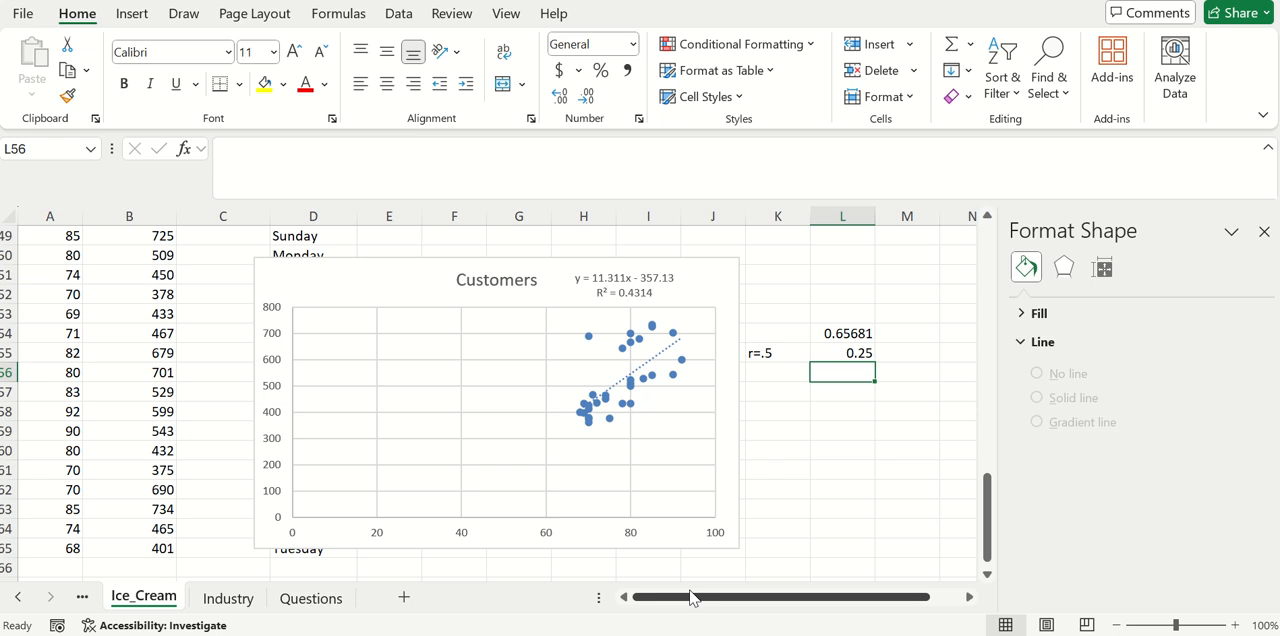
{"action": "mouse_move", "coordinate": [564, 420]}
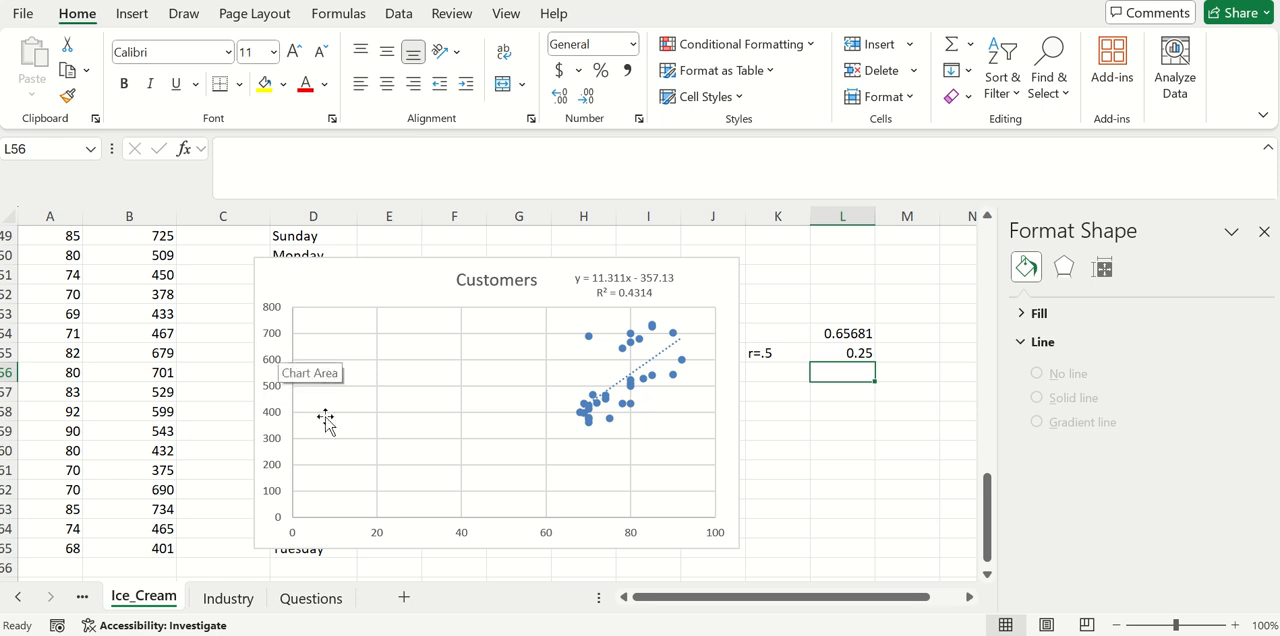
{"action": "mouse_move", "coordinate": [742, 548]}
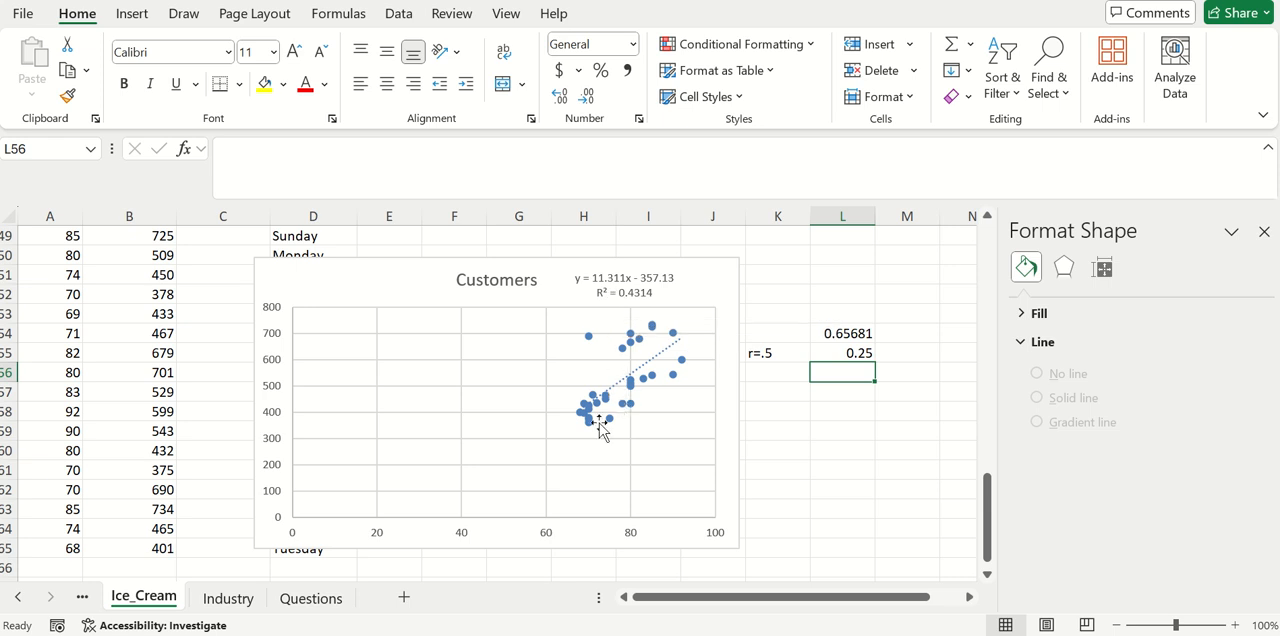
{"action": "mouse_move", "coordinate": [268, 388]}
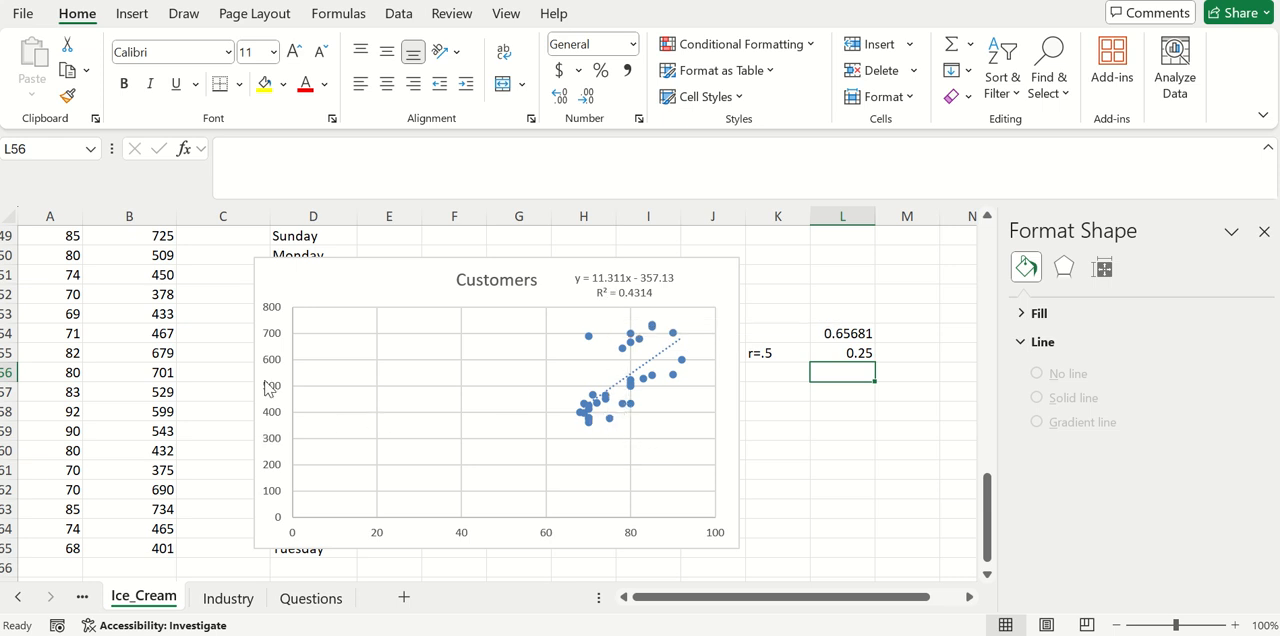
{"action": "mouse_move", "coordinate": [628, 528]}
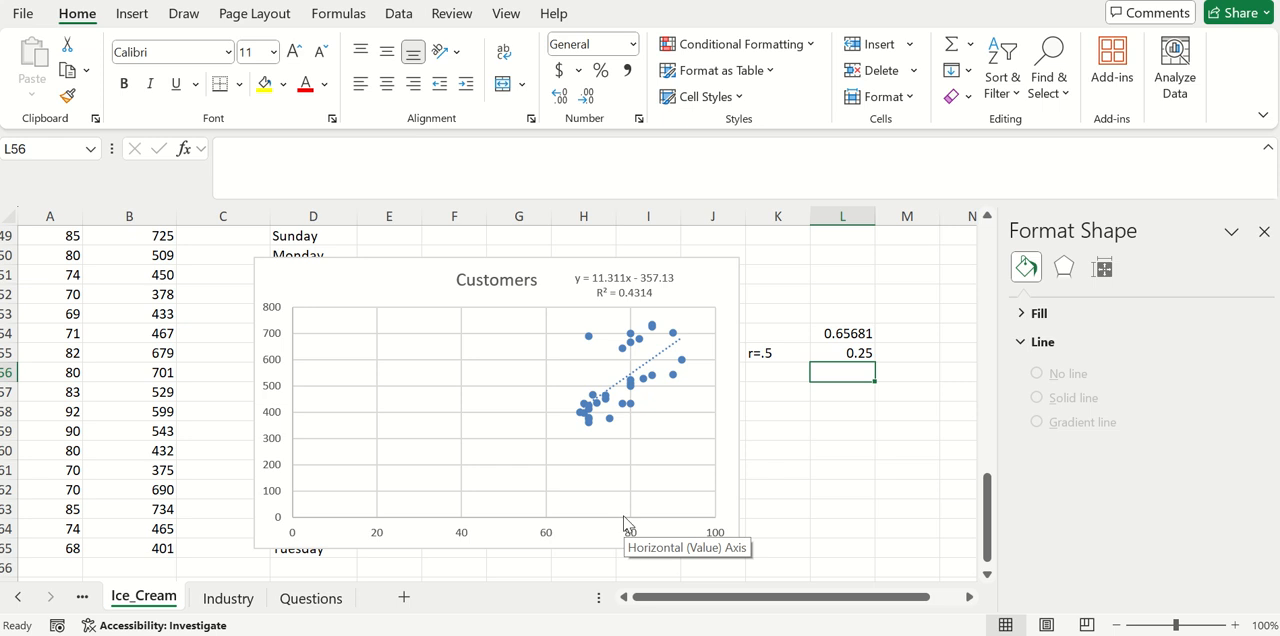
{"action": "mouse_move", "coordinate": [624, 518]}
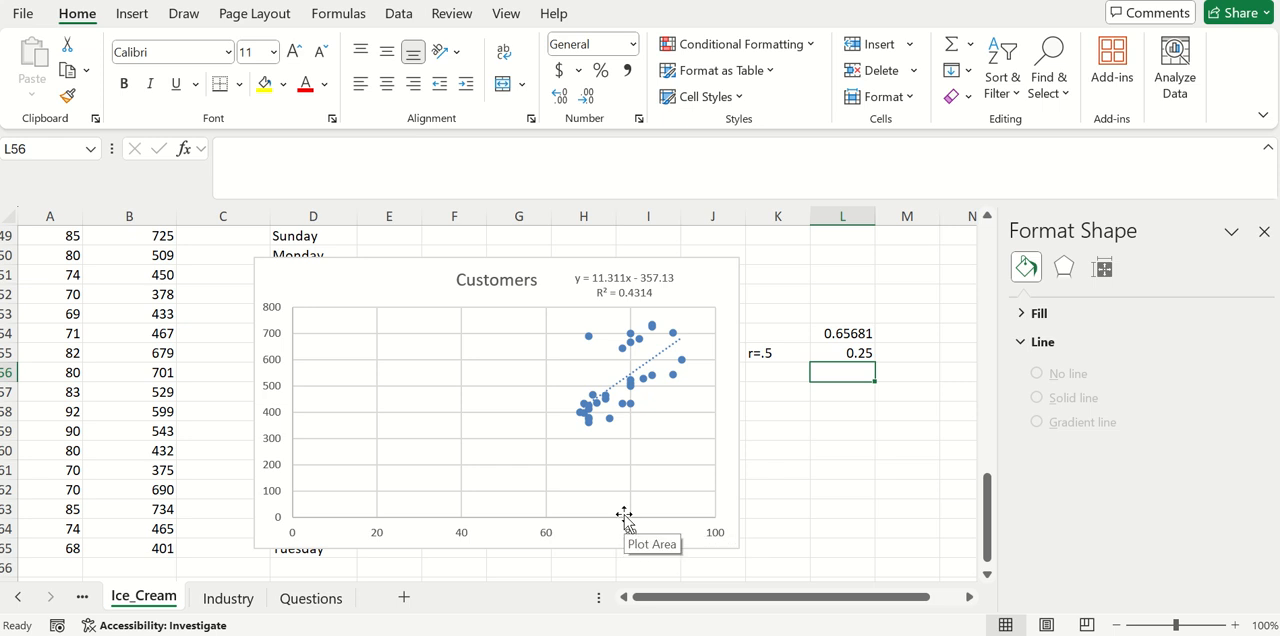
{"action": "mouse_move", "coordinate": [622, 510]}
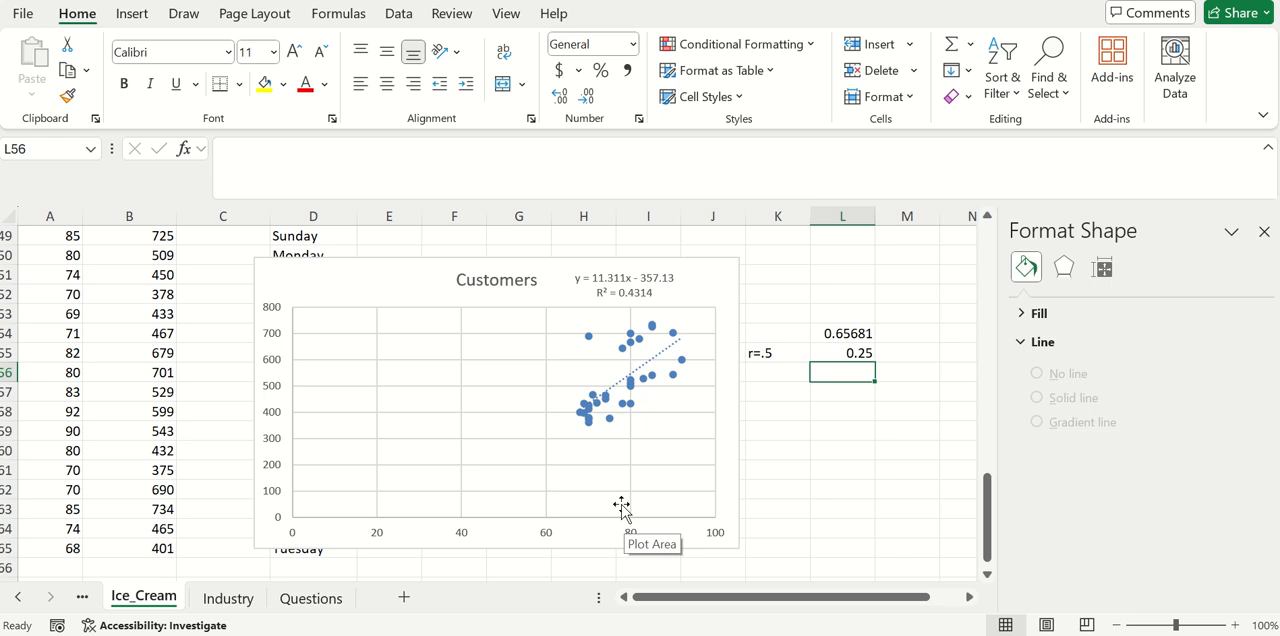
{"action": "mouse_move", "coordinate": [644, 304]}
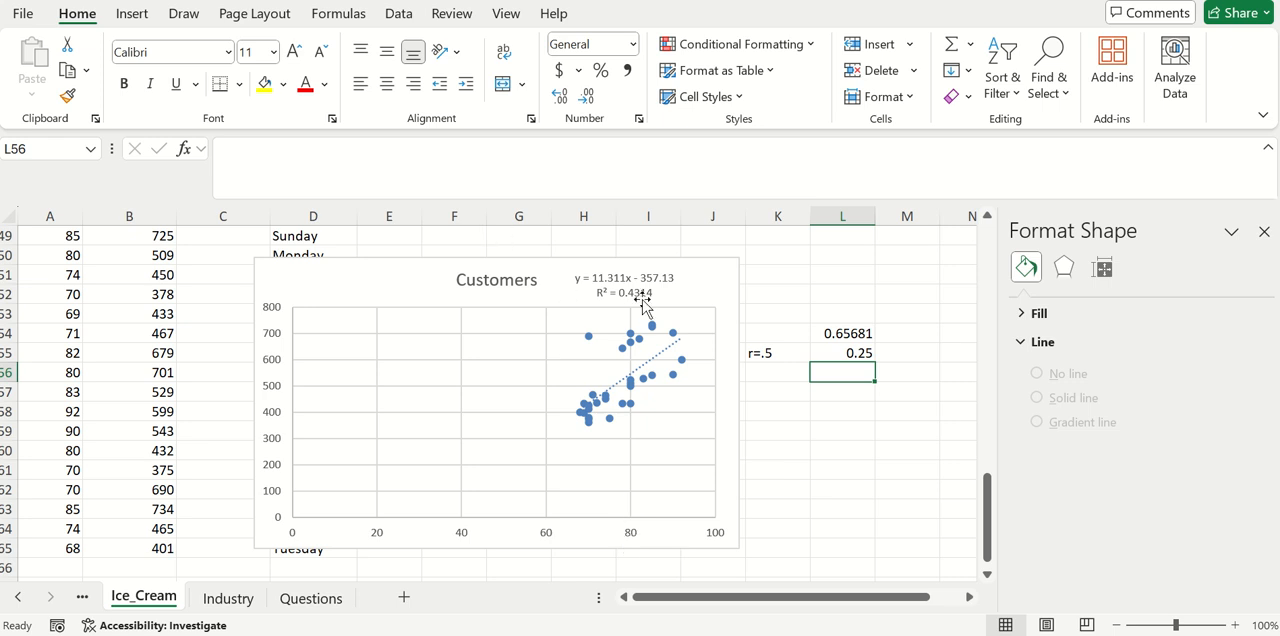
{"action": "mouse_move", "coordinate": [684, 372]}
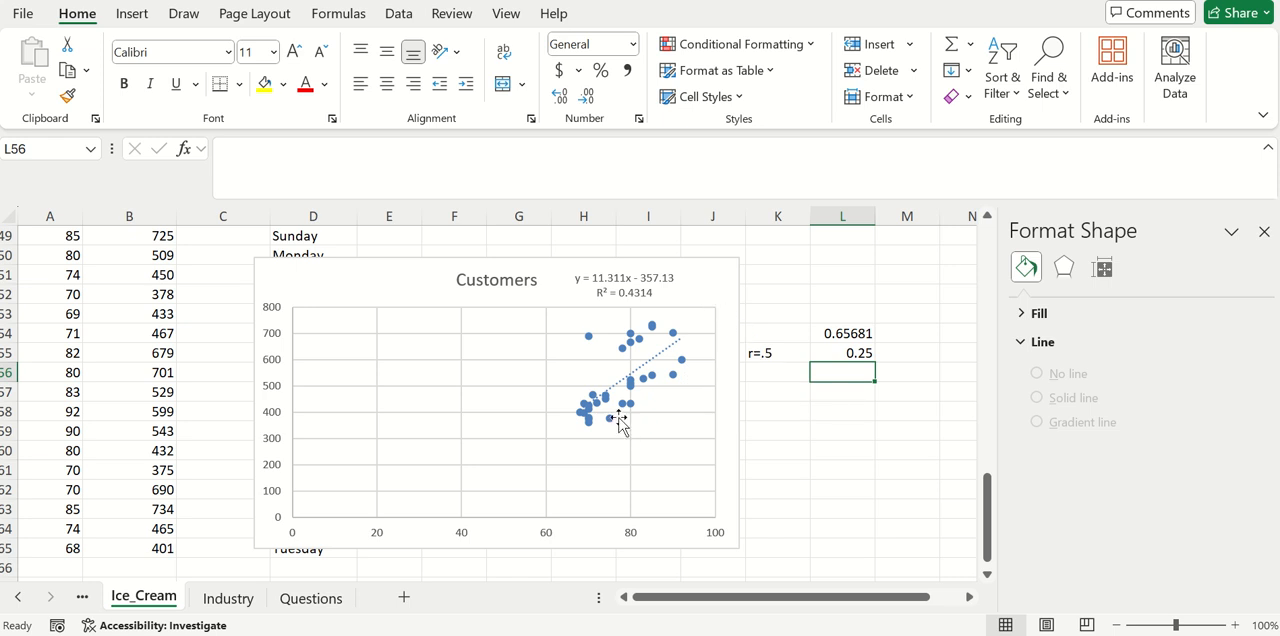
{"action": "mouse_move", "coordinate": [834, 504]}
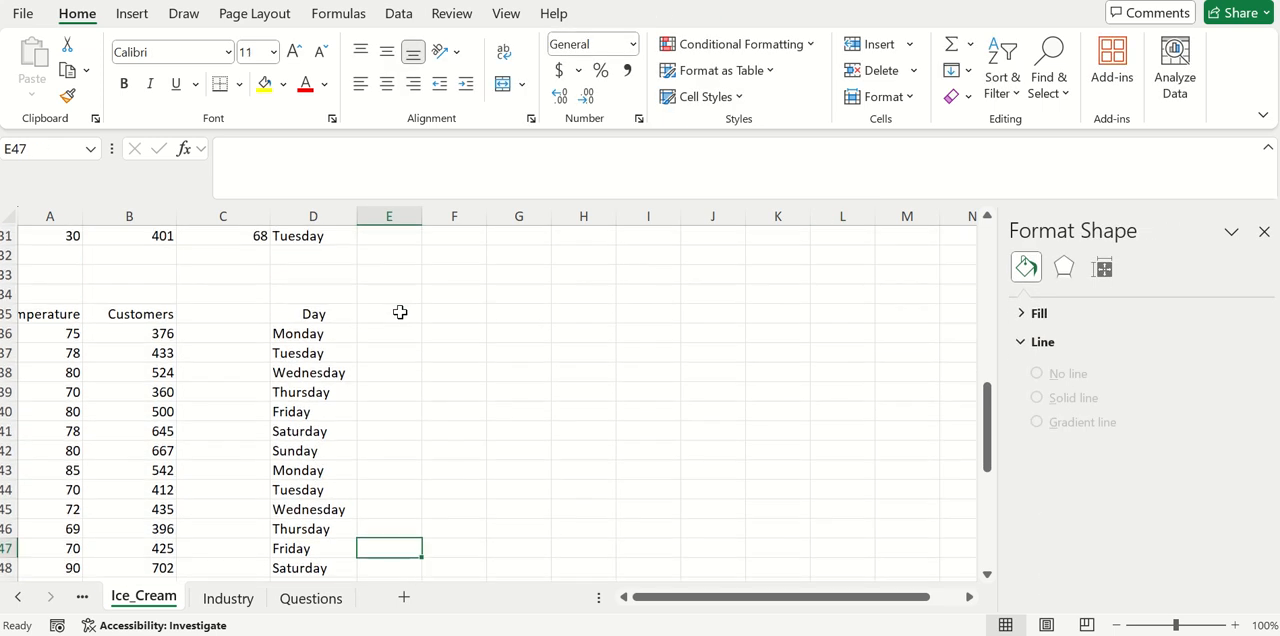
- Select the Temperature, Customers and Day block from row 35 down
{"action": "left_click_drag", "start_coordinate": [312, 312], "coordinate": [312, 470]}
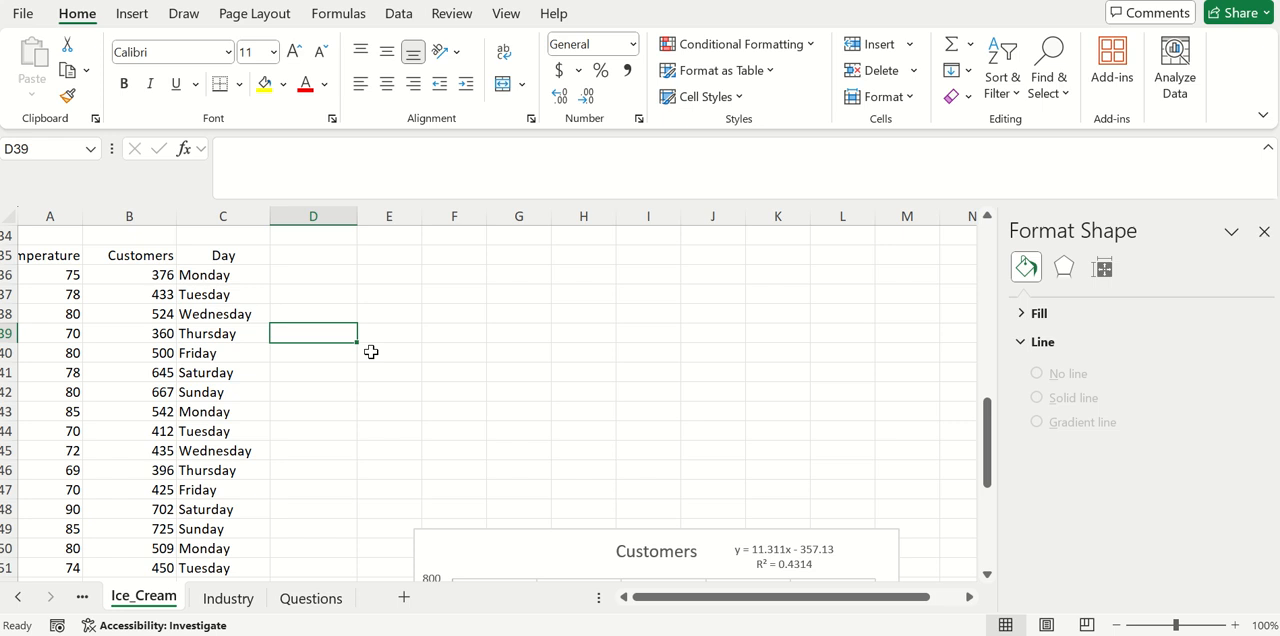
{"action": "mouse_move", "coordinate": [212, 438]}
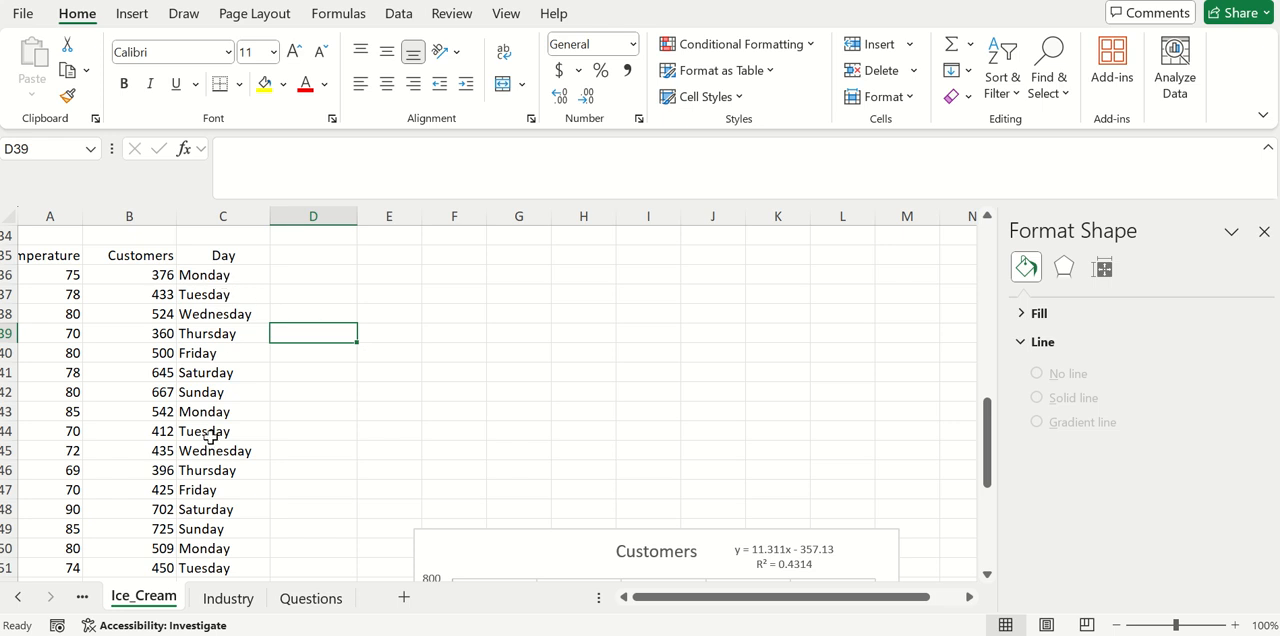
{"action": "mouse_move", "coordinate": [232, 372]}
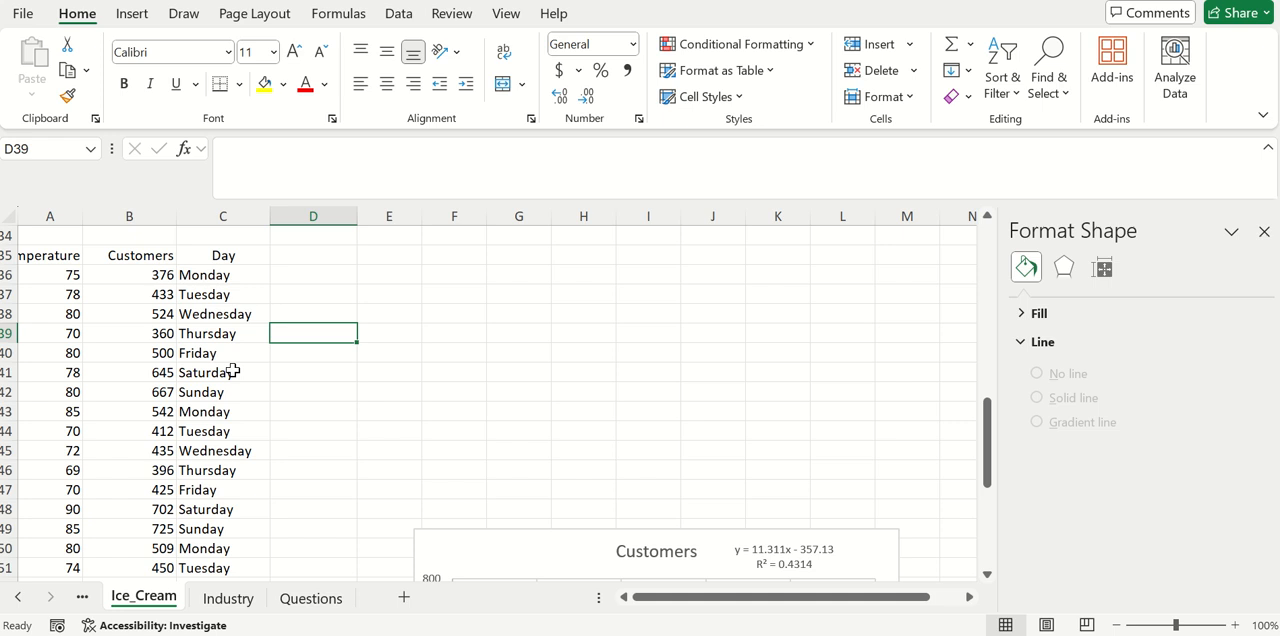
{"action": "mouse_move", "coordinate": [148, 314]}
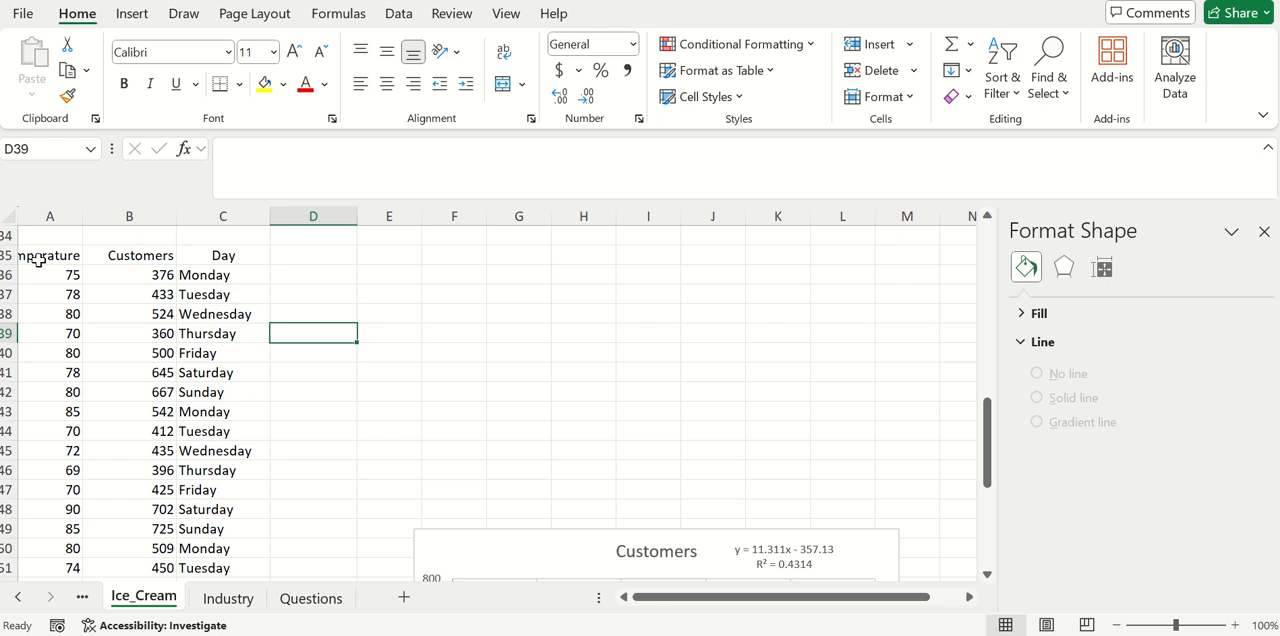
{"action": "mouse_move", "coordinate": [56, 332]}
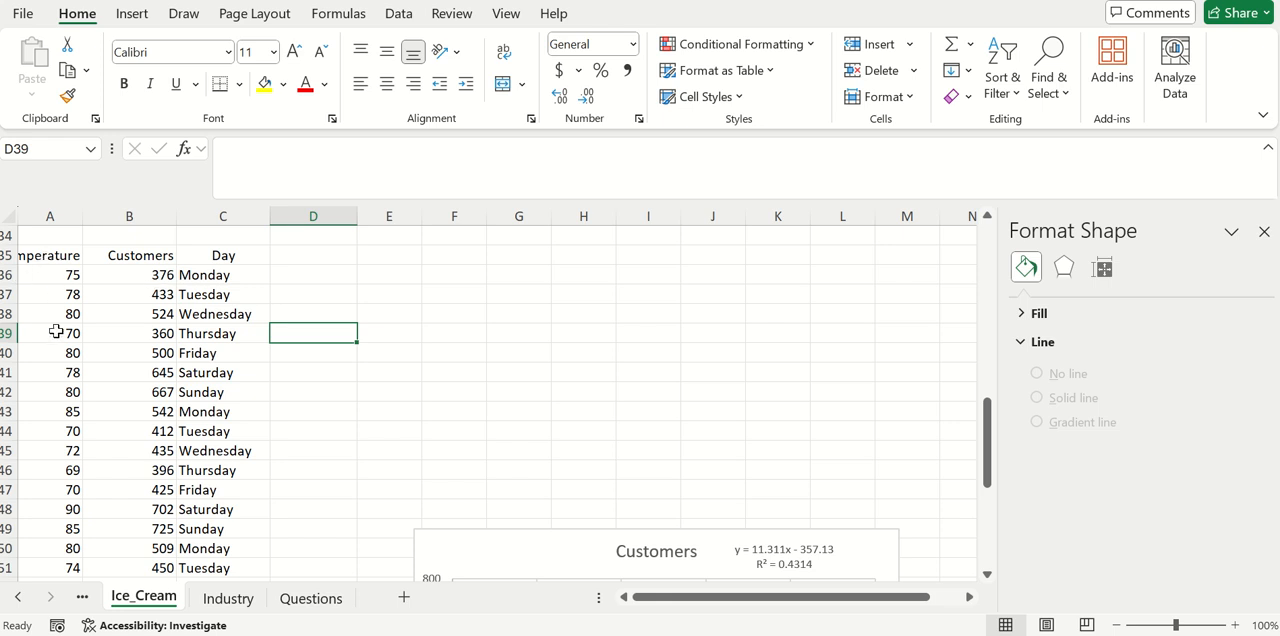
{"action": "mouse_move", "coordinate": [184, 396]}
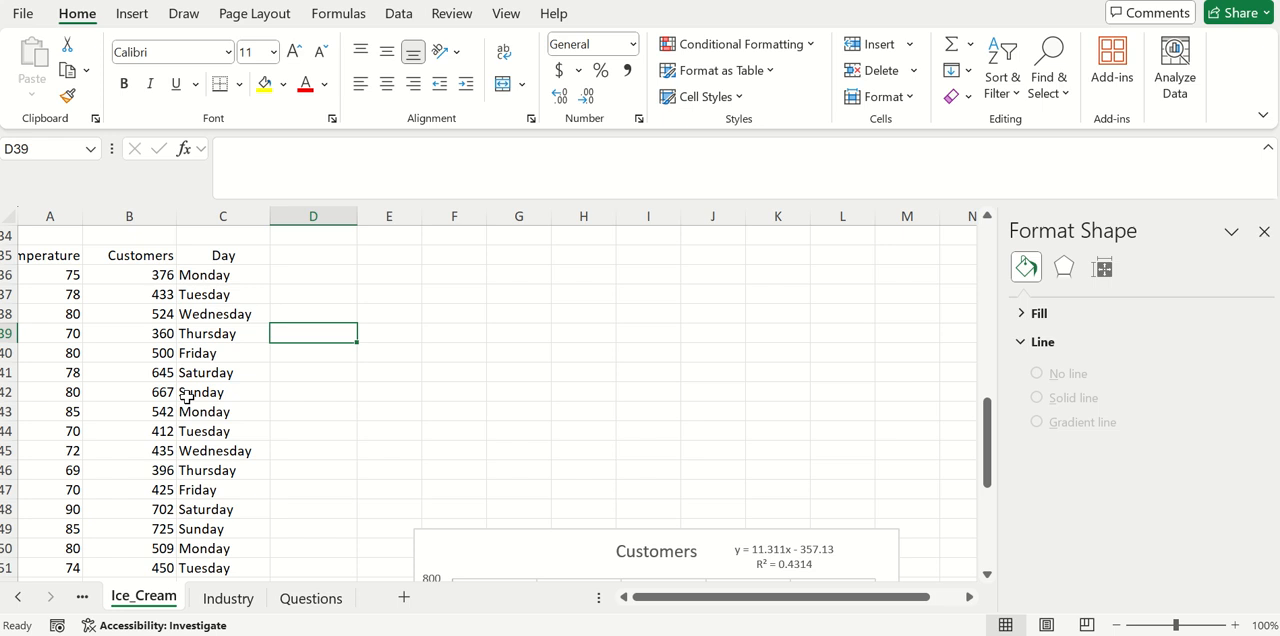
{"action": "left_click_drag", "start_coordinate": [50, 256], "coordinate": [224, 450]}
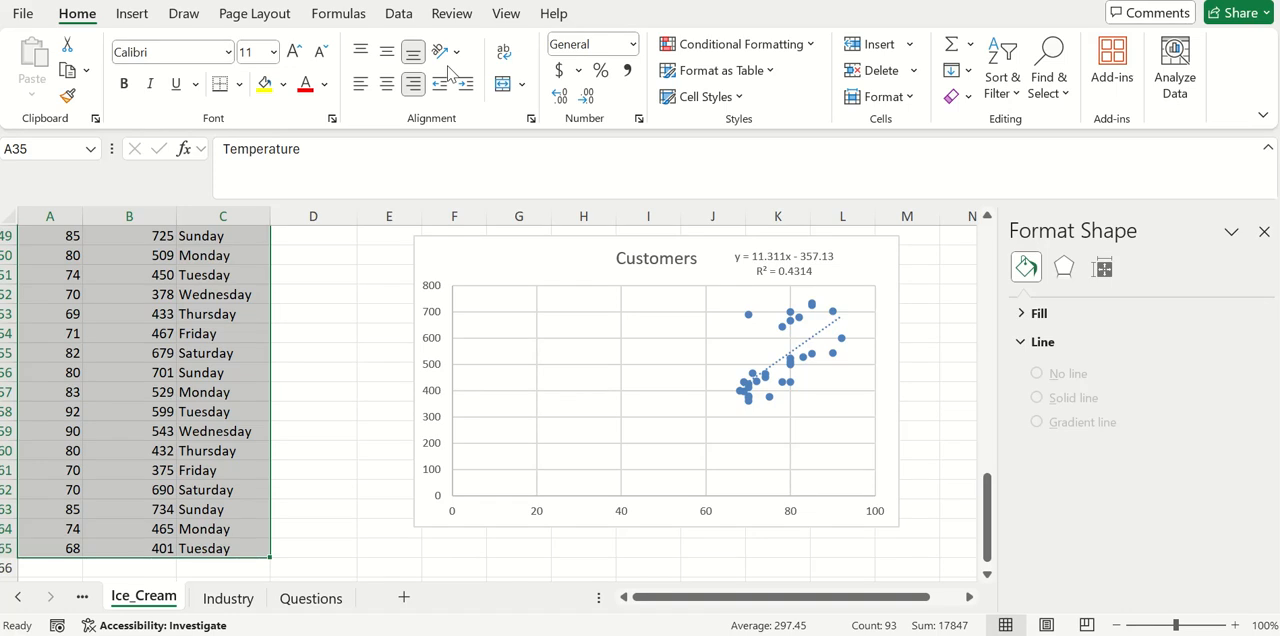
- Sort the selected table by the Day column in A to Z order
{"action": "left_click", "coordinate": [398, 12]}
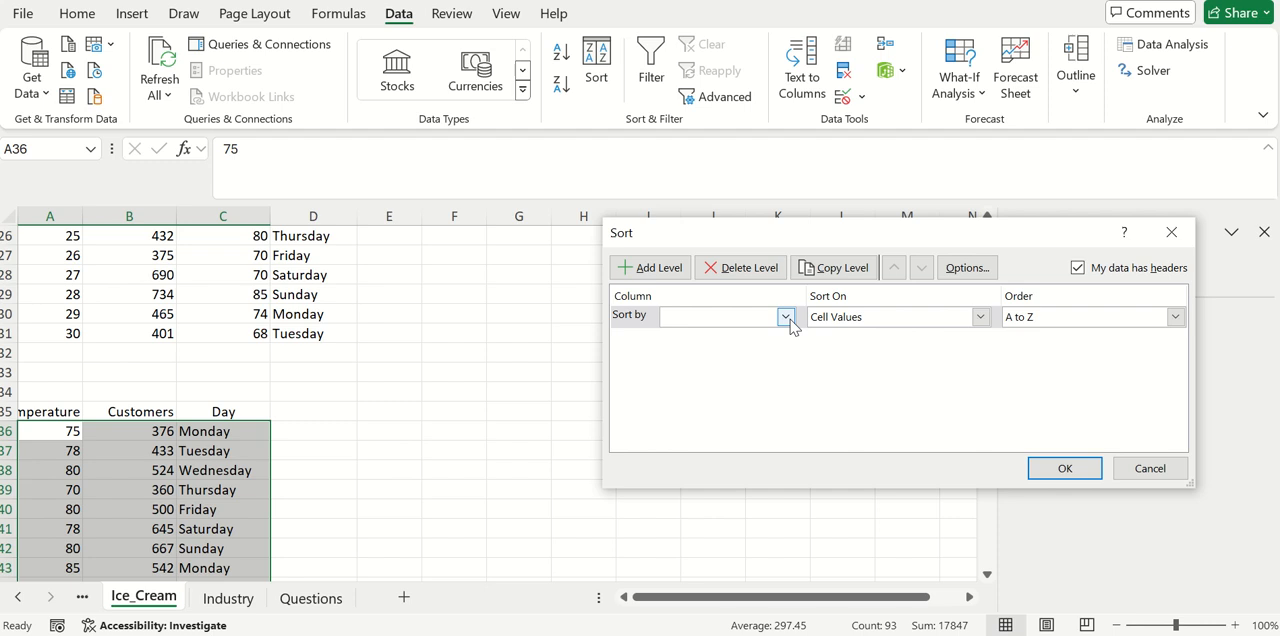
{"action": "left_click", "coordinate": [784, 316]}
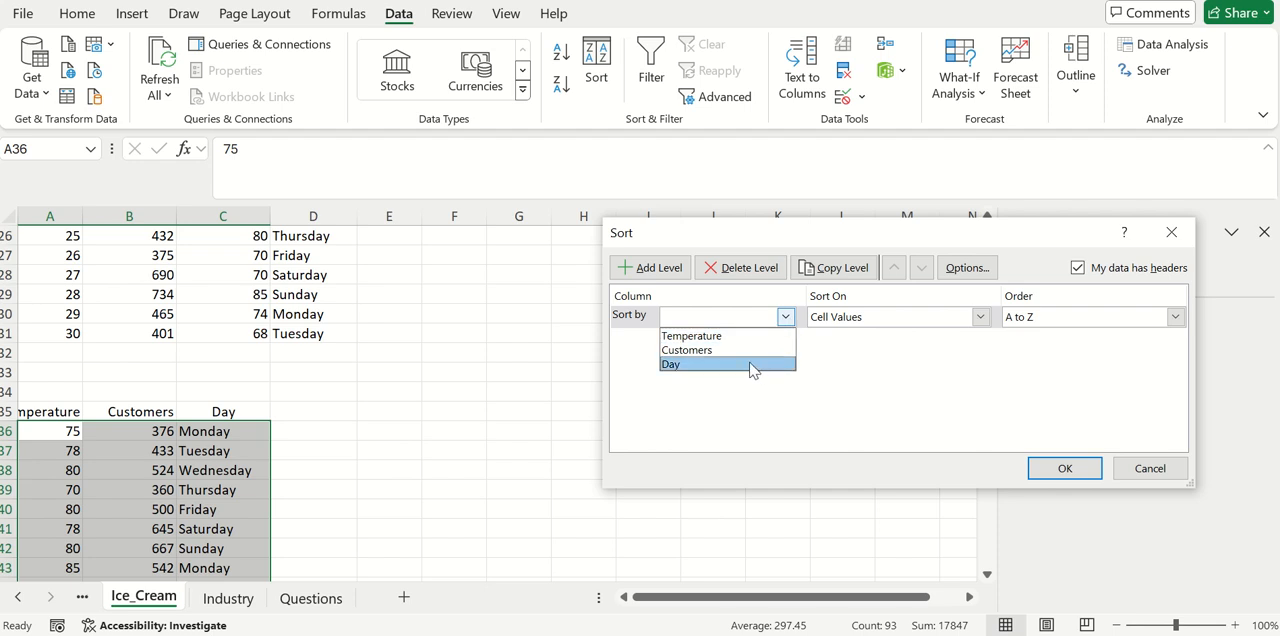
{"action": "left_click", "coordinate": [672, 364]}
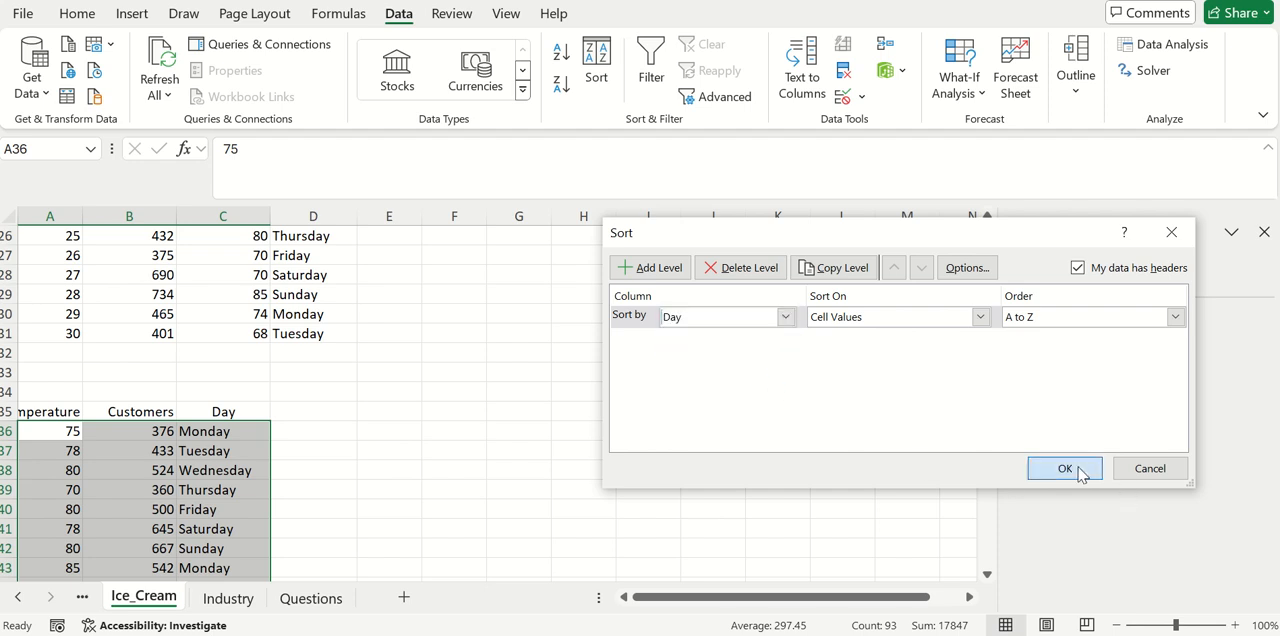
{"action": "left_click", "coordinate": [1064, 468]}
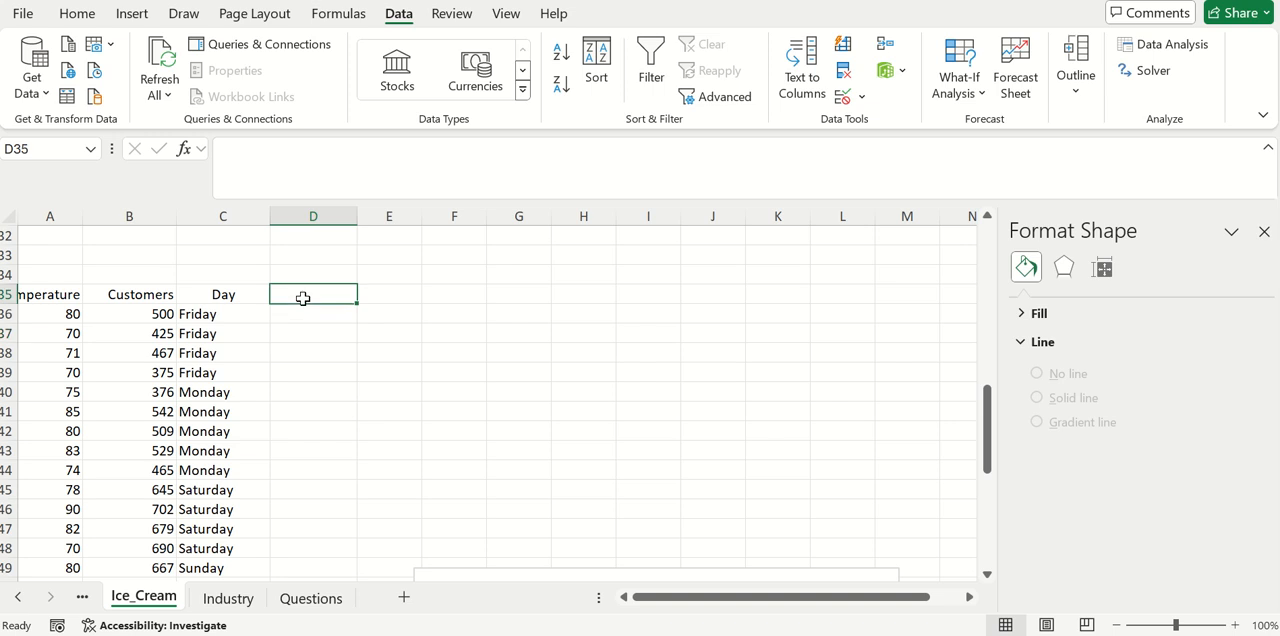
- Add a Weekend header and fill 0 down through the weekday rows
{"action": "type", "text": "Weekend"}
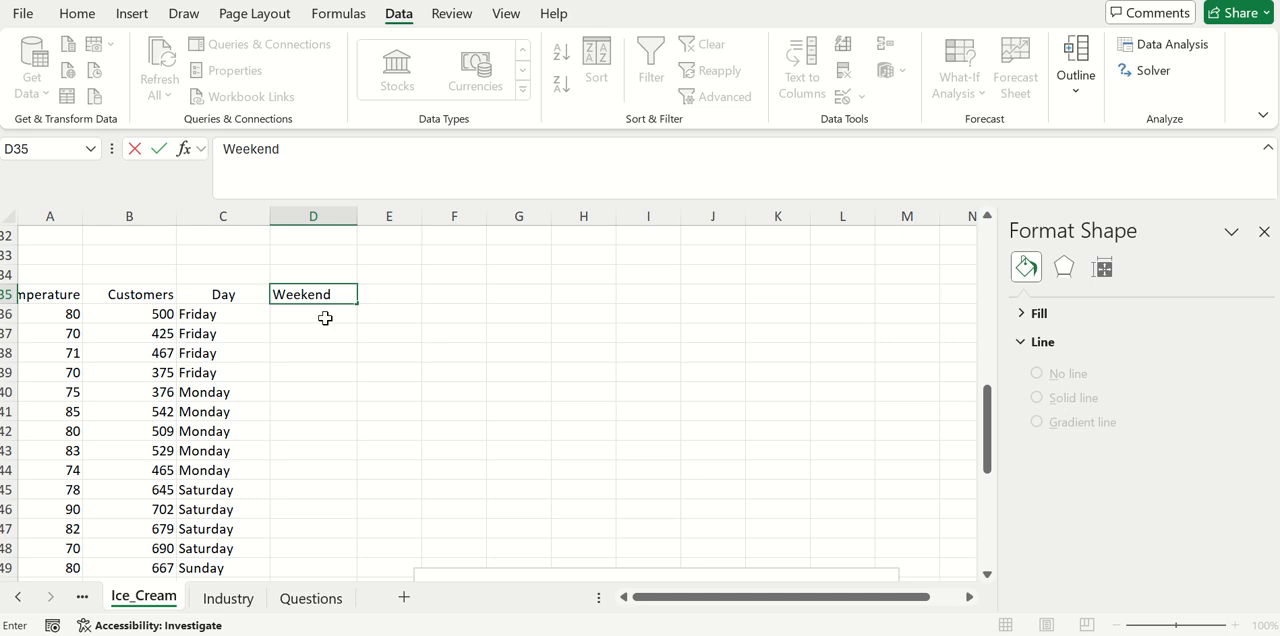
{"action": "type", "text": "0"}
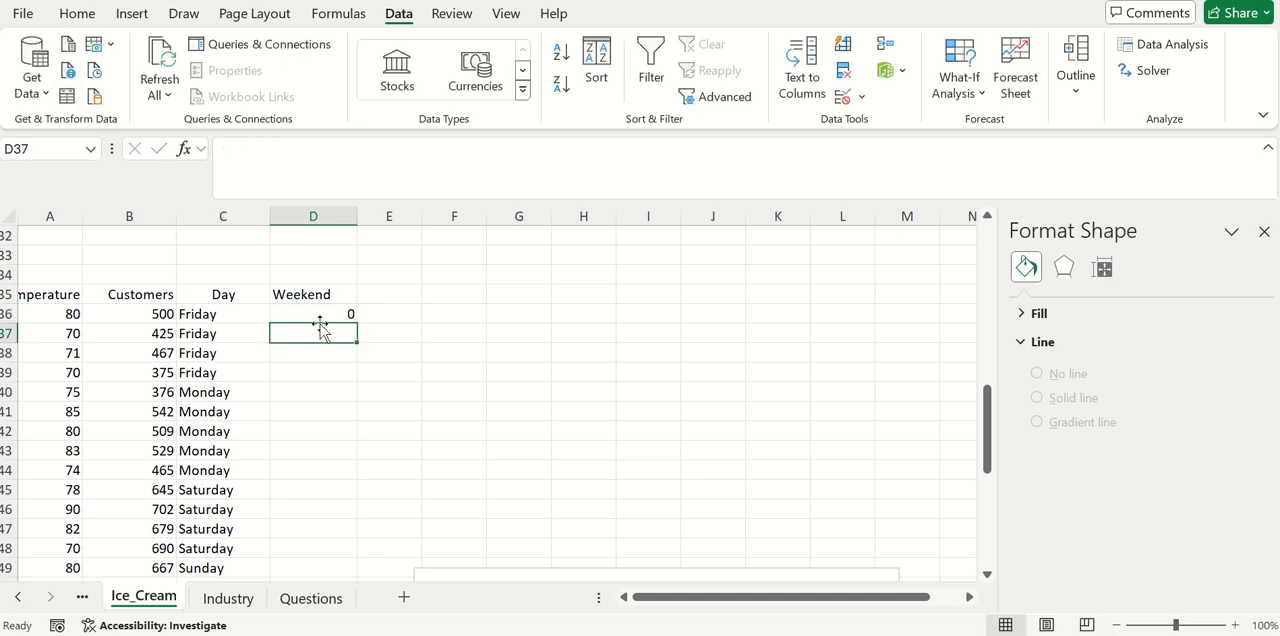
{"action": "left_click", "coordinate": [312, 314]}
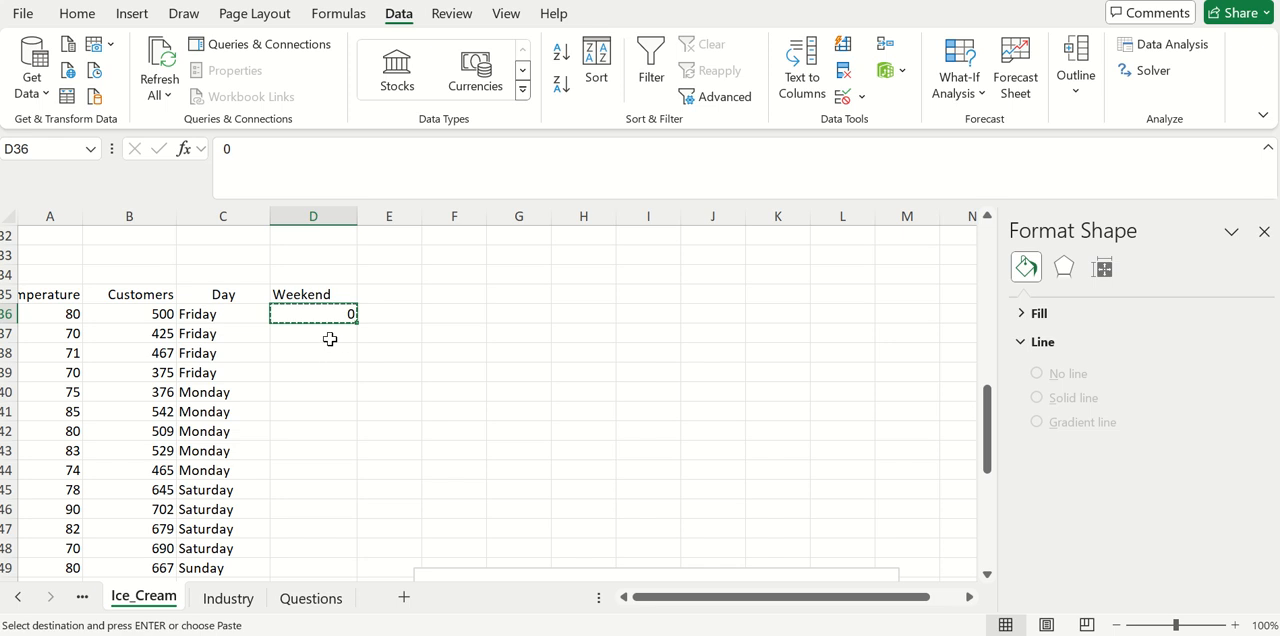
{"action": "left_click_drag", "start_coordinate": [312, 334], "coordinate": [312, 470]}
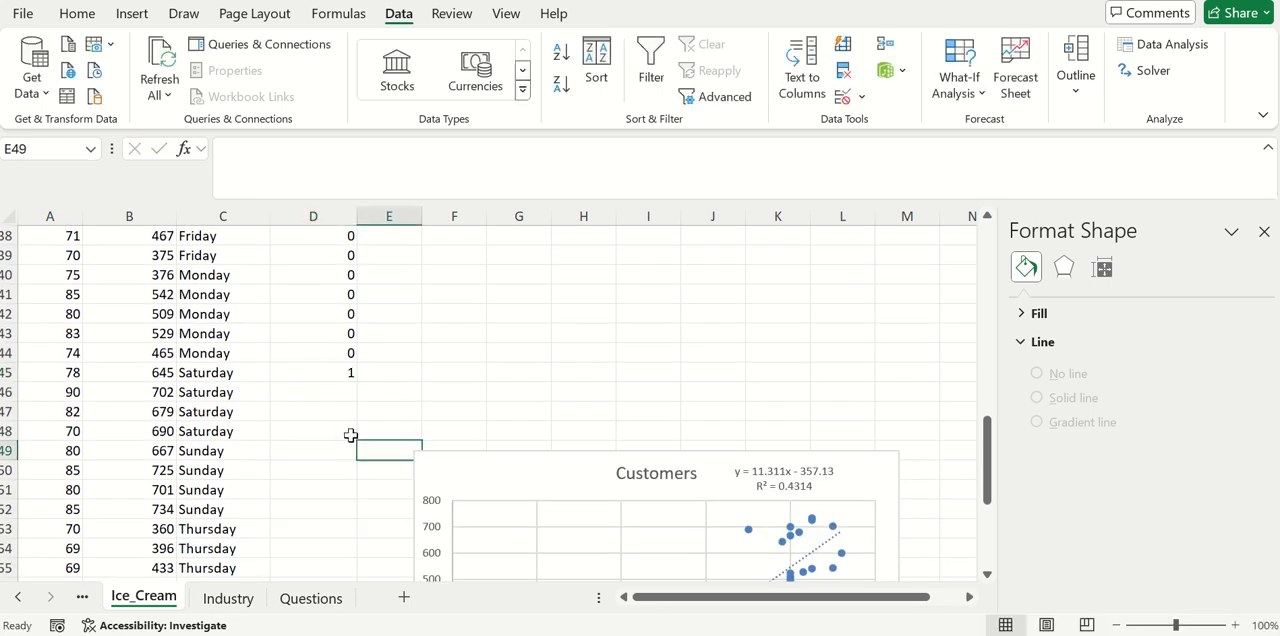
- Fill 1 down through the Saturday and Sunday rows and confirm the remaining 0
{"action": "left_click", "coordinate": [312, 372]}
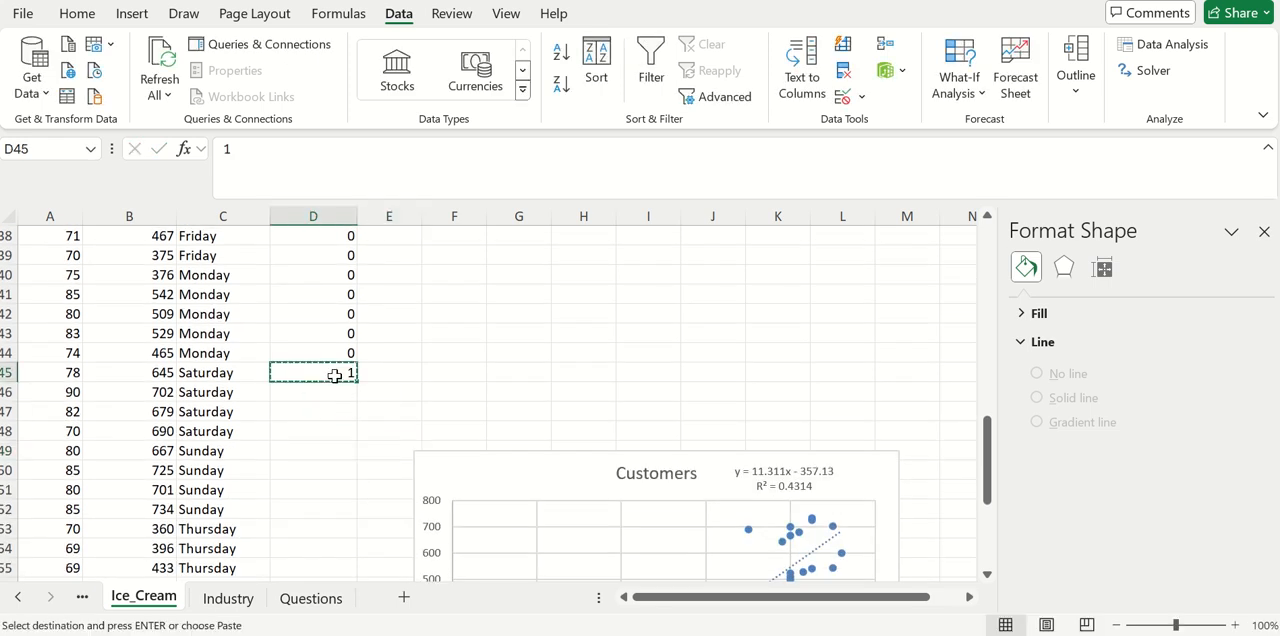
{"action": "left_click_drag", "start_coordinate": [312, 372], "coordinate": [312, 490]}
{"action": "type", "text": "0"}
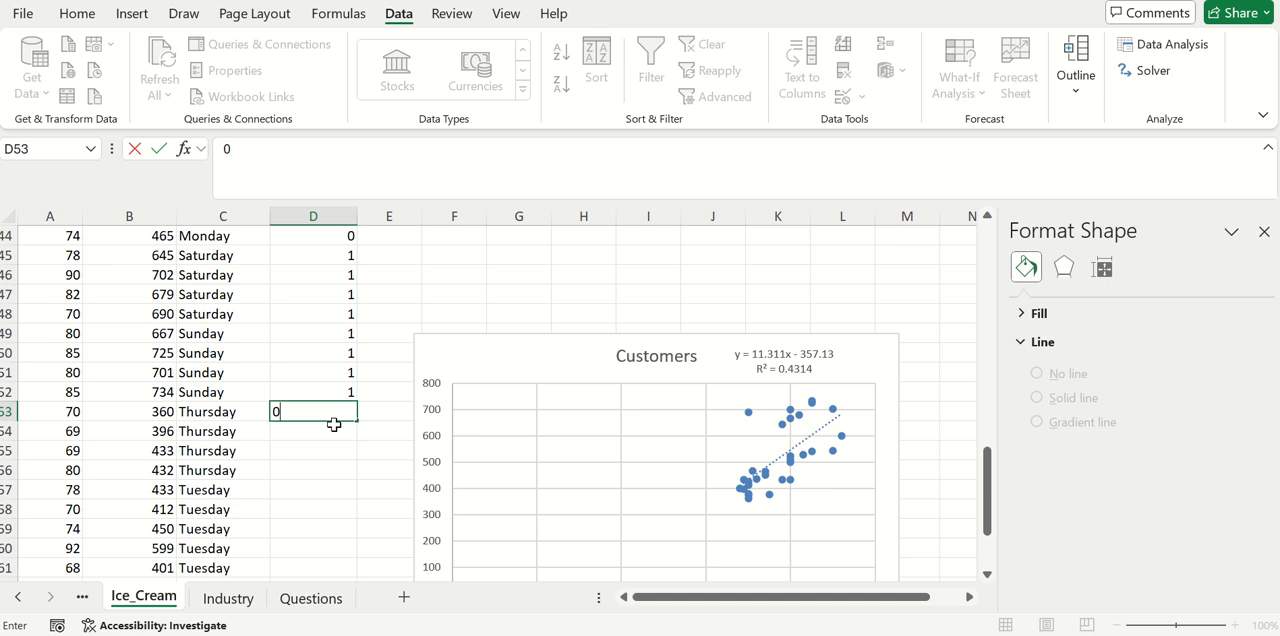
{"action": "key", "text": "enter"}
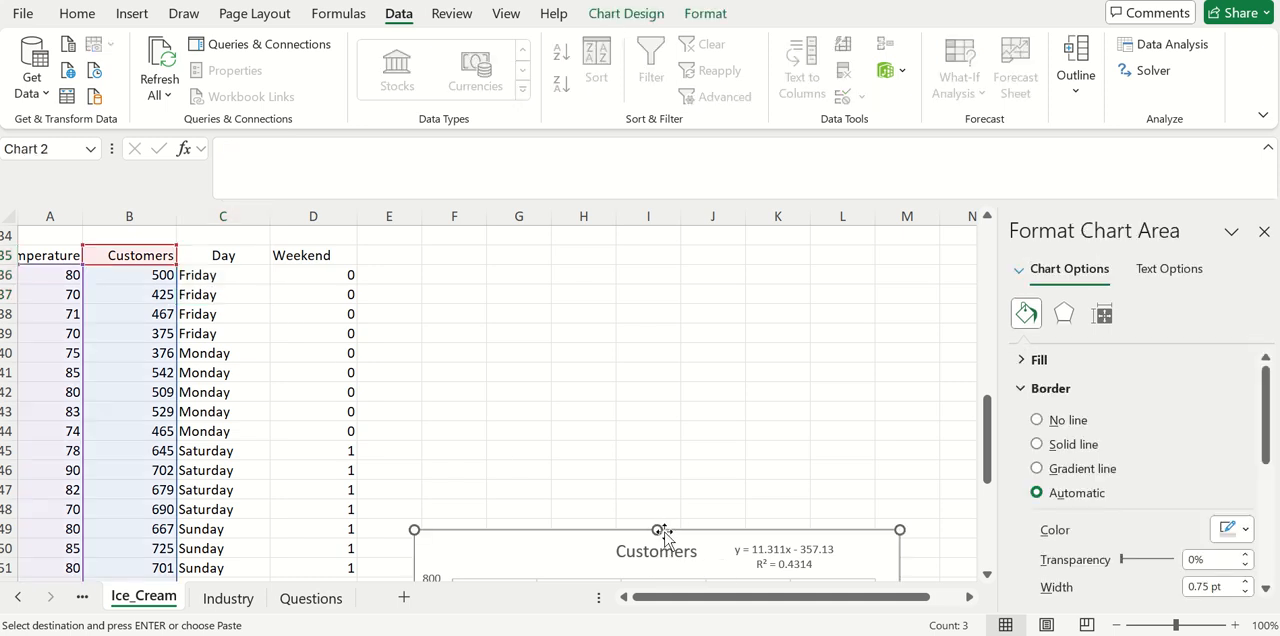
{"action": "left_click_drag", "start_coordinate": [656, 528], "coordinate": [796, 262]}
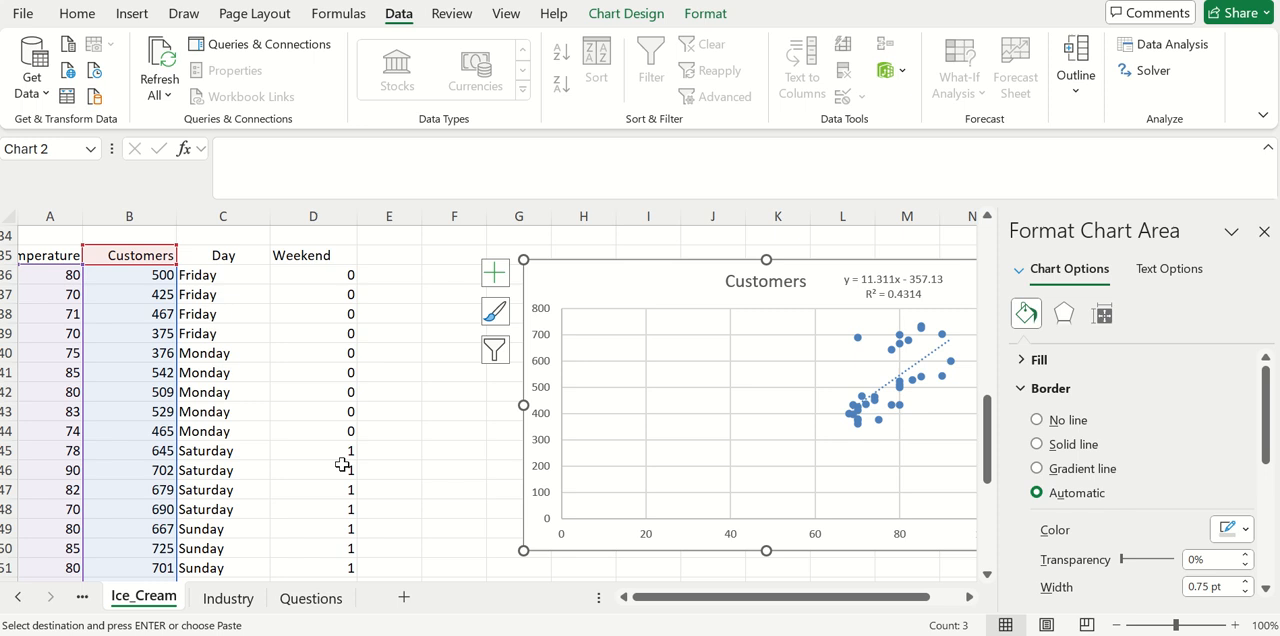
{"action": "mouse_move", "coordinate": [364, 440]}
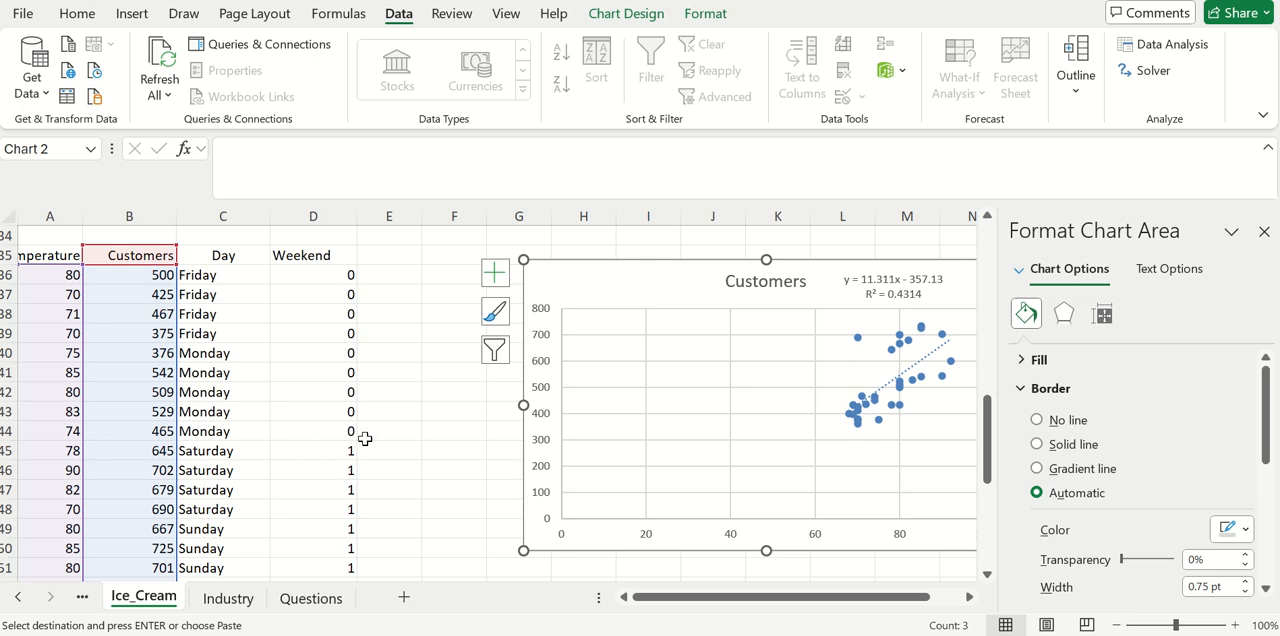
{"action": "mouse_move", "coordinate": [340, 432]}
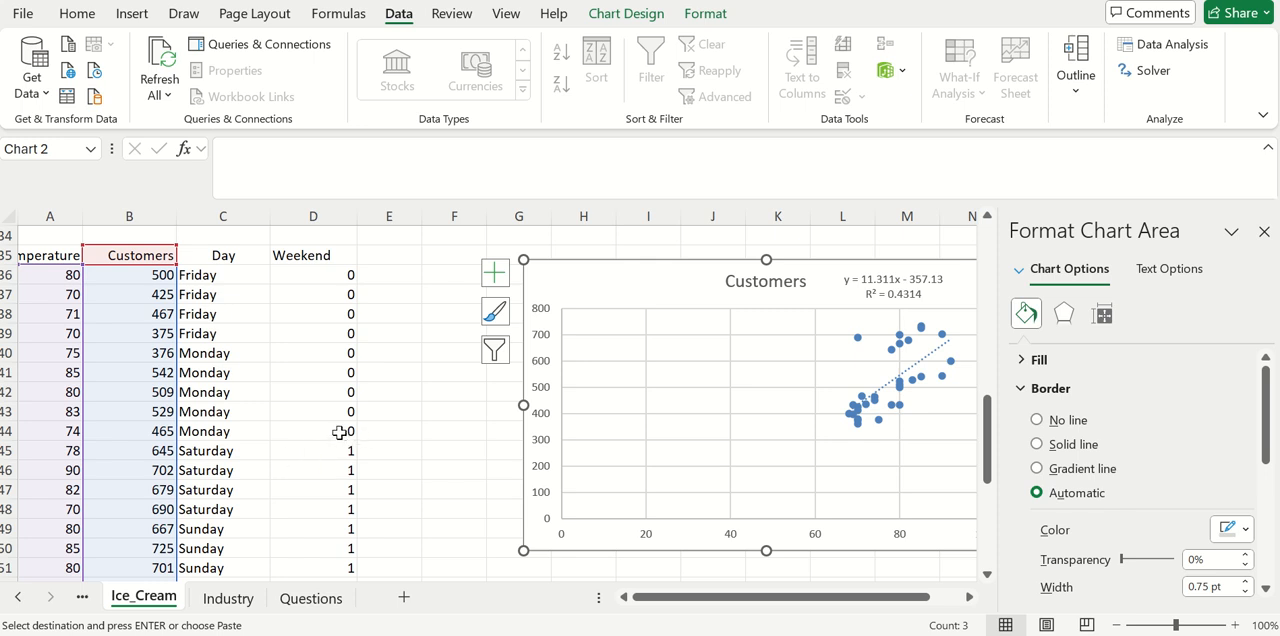
{"action": "mouse_move", "coordinate": [344, 378]}
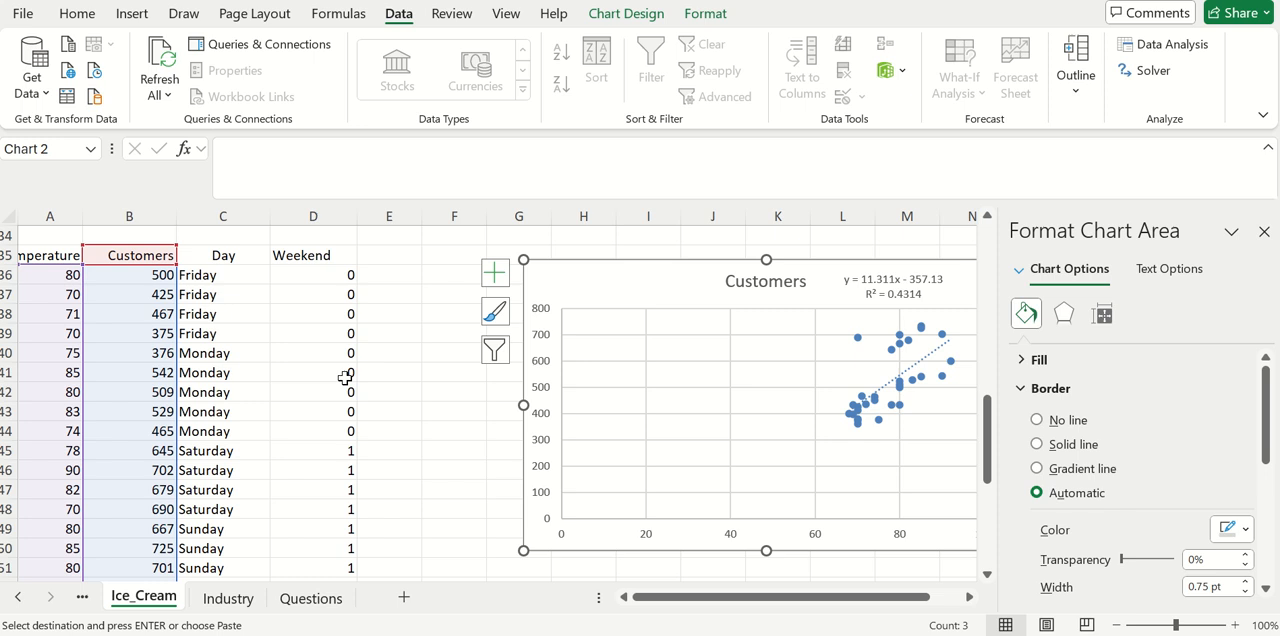
{"action": "left_click", "coordinate": [388, 392]}
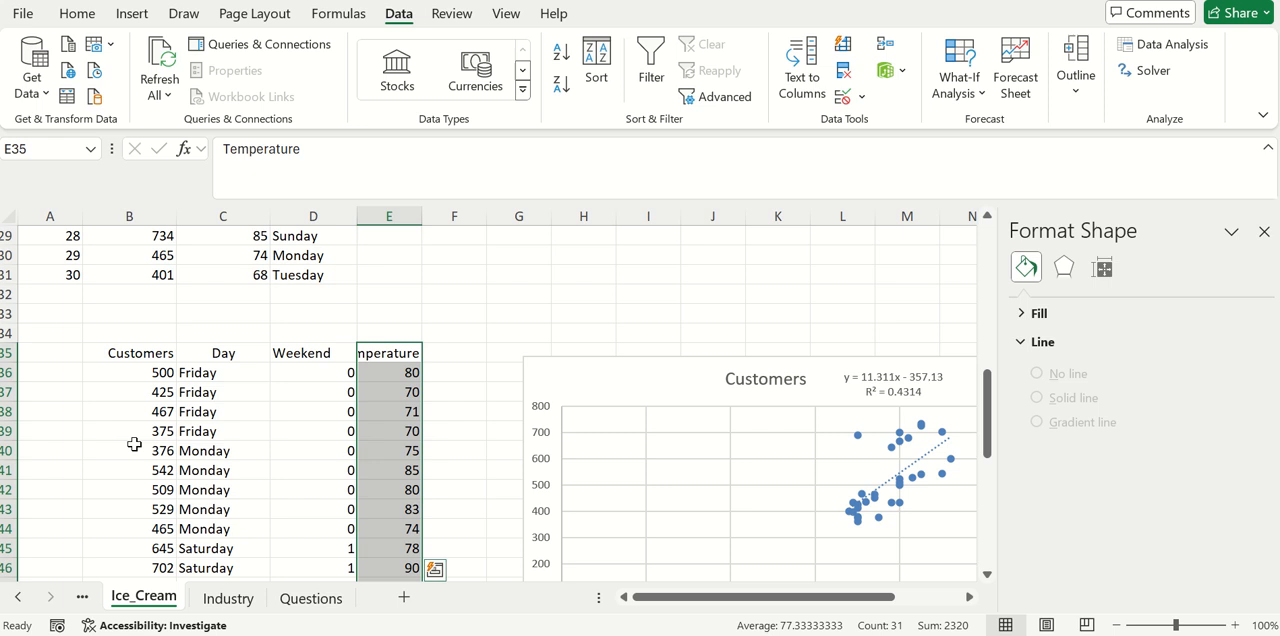
{"action": "mouse_move", "coordinate": [468, 388]}
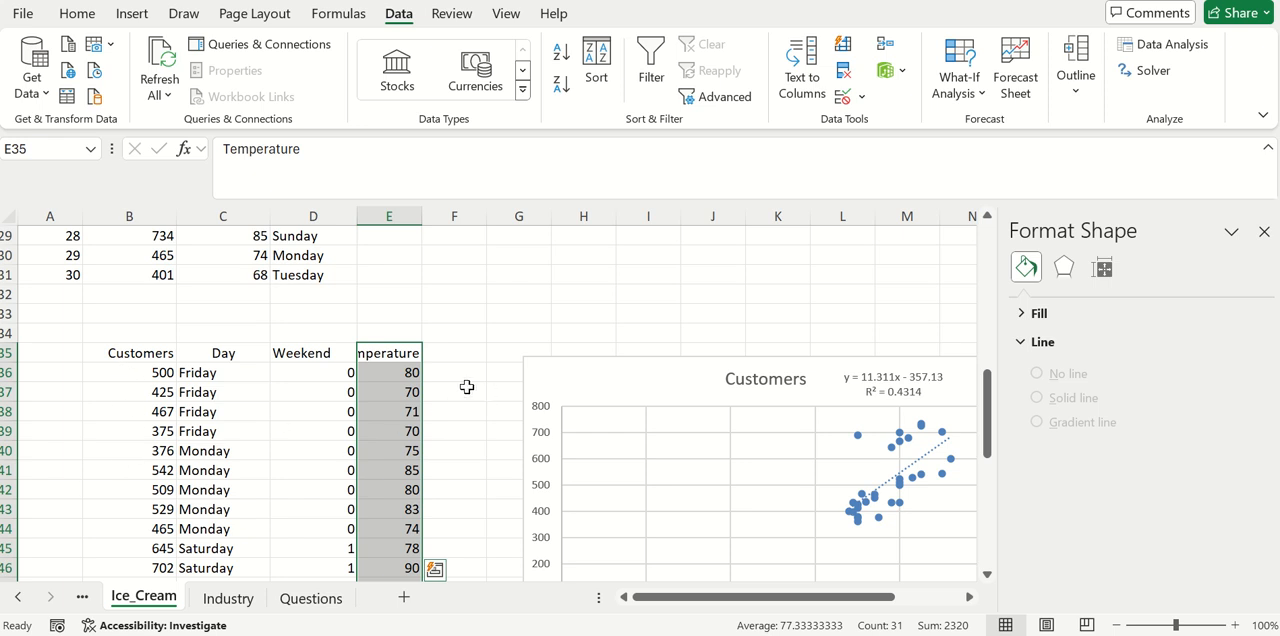
{"action": "left_click", "coordinate": [454, 392]}
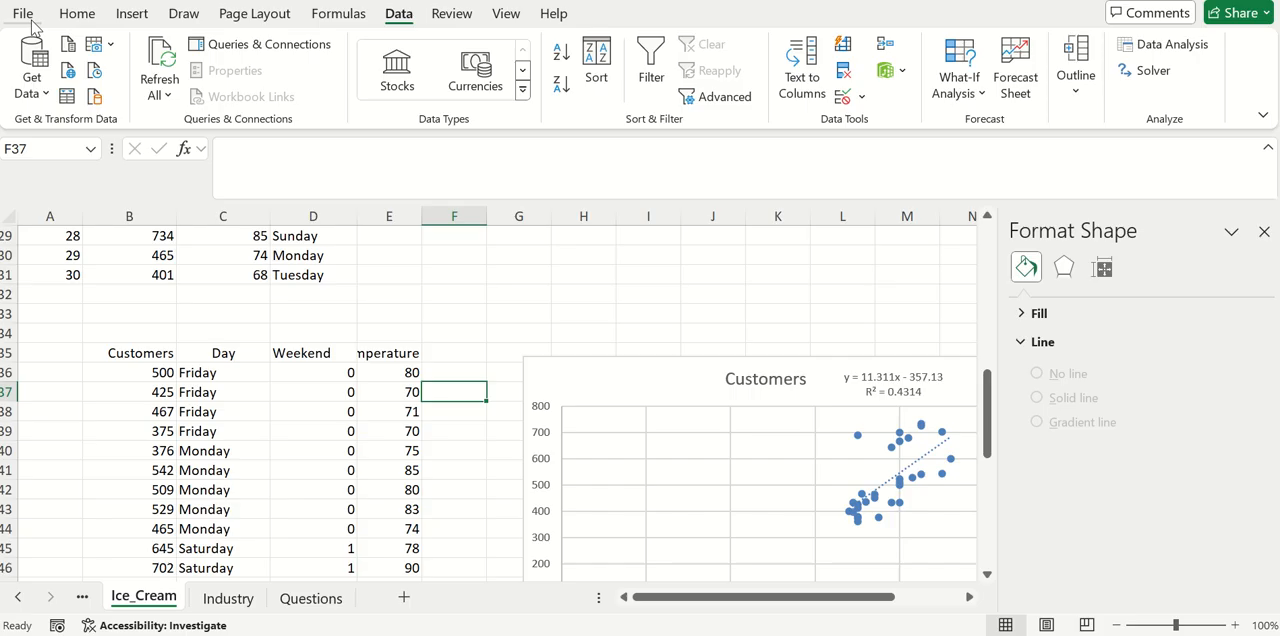
{"action": "left_click", "coordinate": [22, 12]}
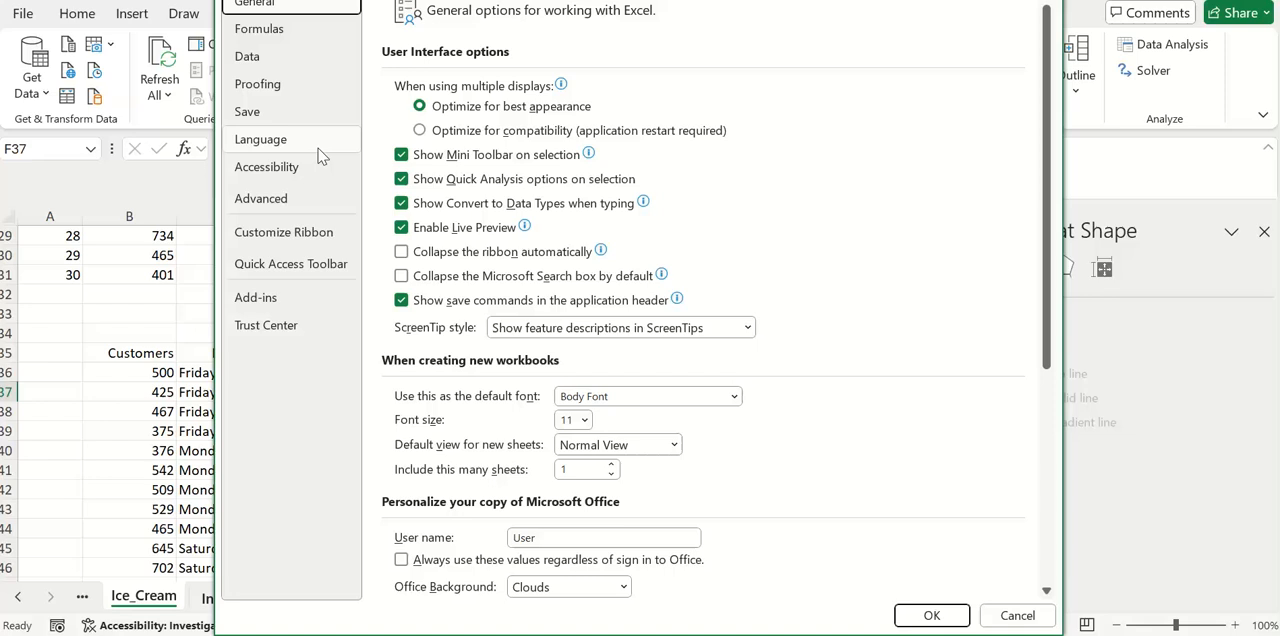
{"action": "mouse_move", "coordinate": [280, 296]}
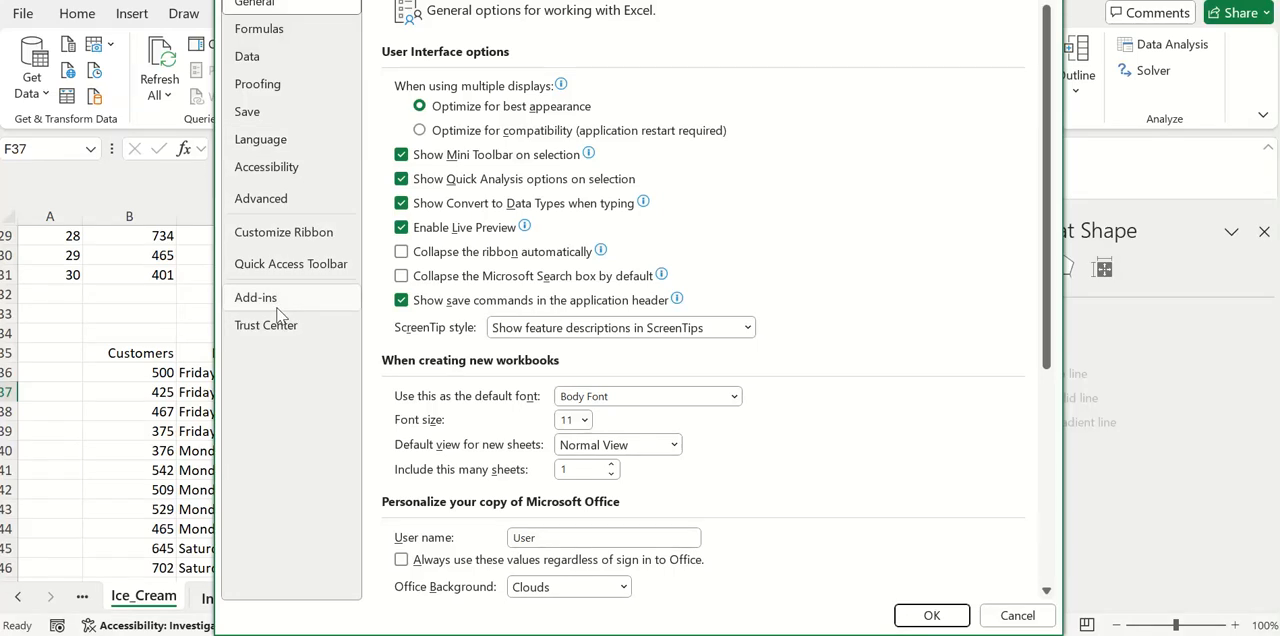
{"action": "left_click", "coordinate": [256, 296]}
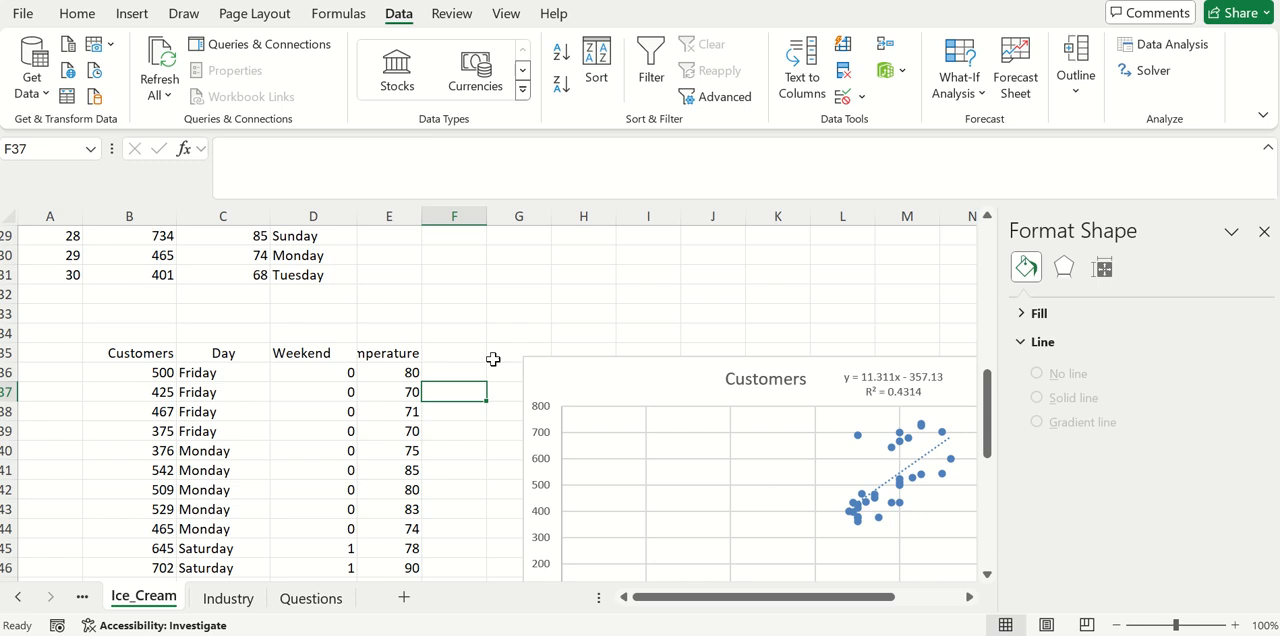
{"action": "left_click", "coordinate": [518, 352]}
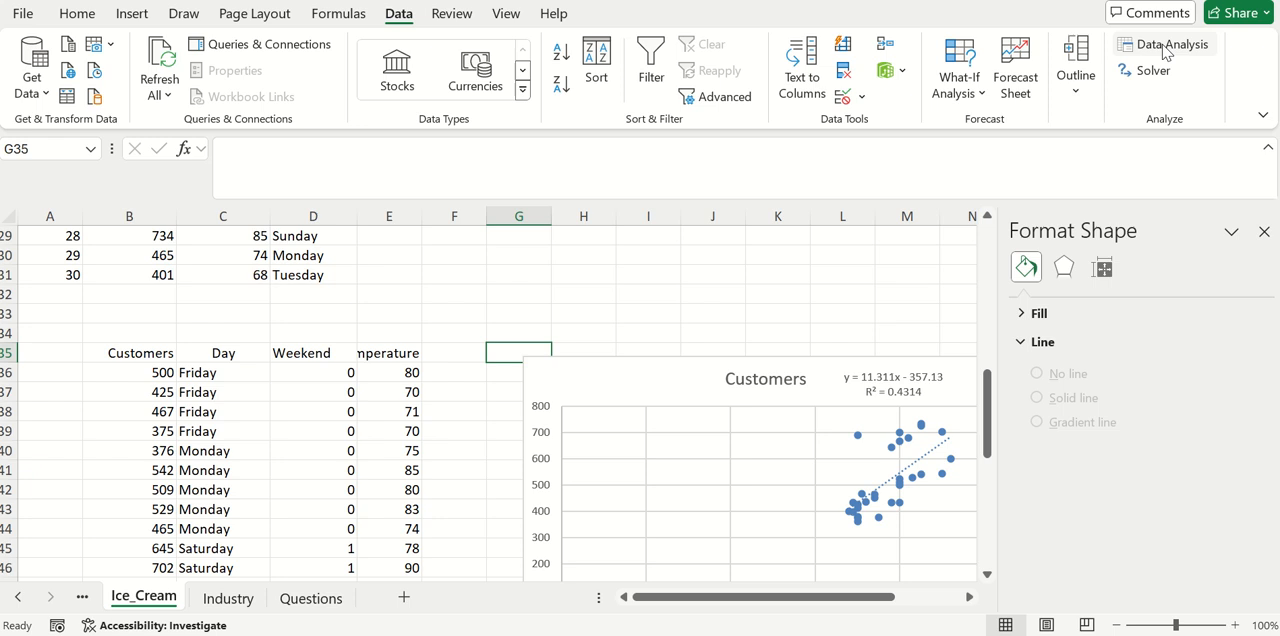
- Start a Regression from the Data Analysis tools
{"action": "left_click", "coordinate": [1172, 44]}
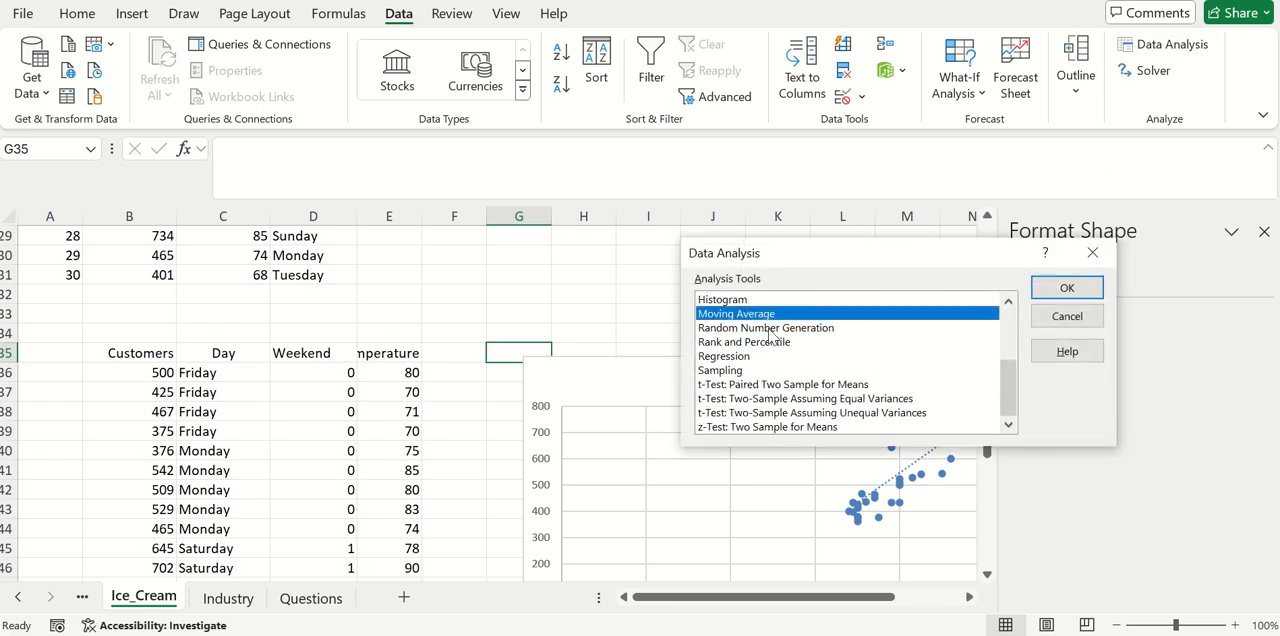
{"action": "left_click", "coordinate": [724, 356]}
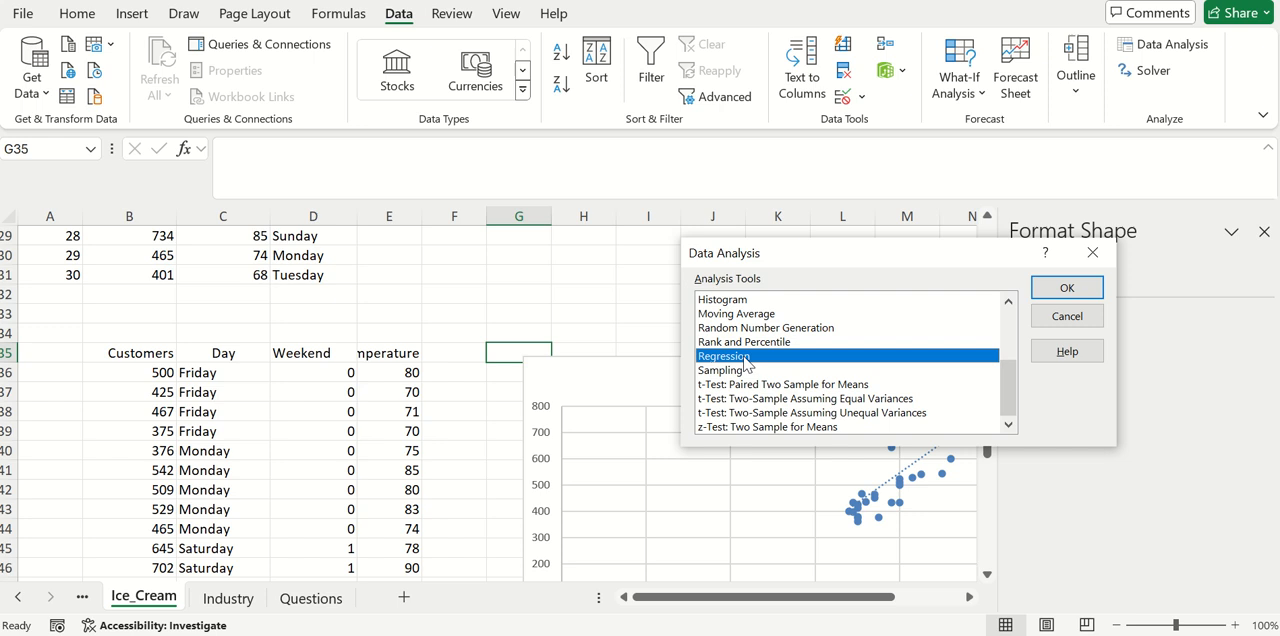
{"action": "left_click", "coordinate": [1066, 288]}
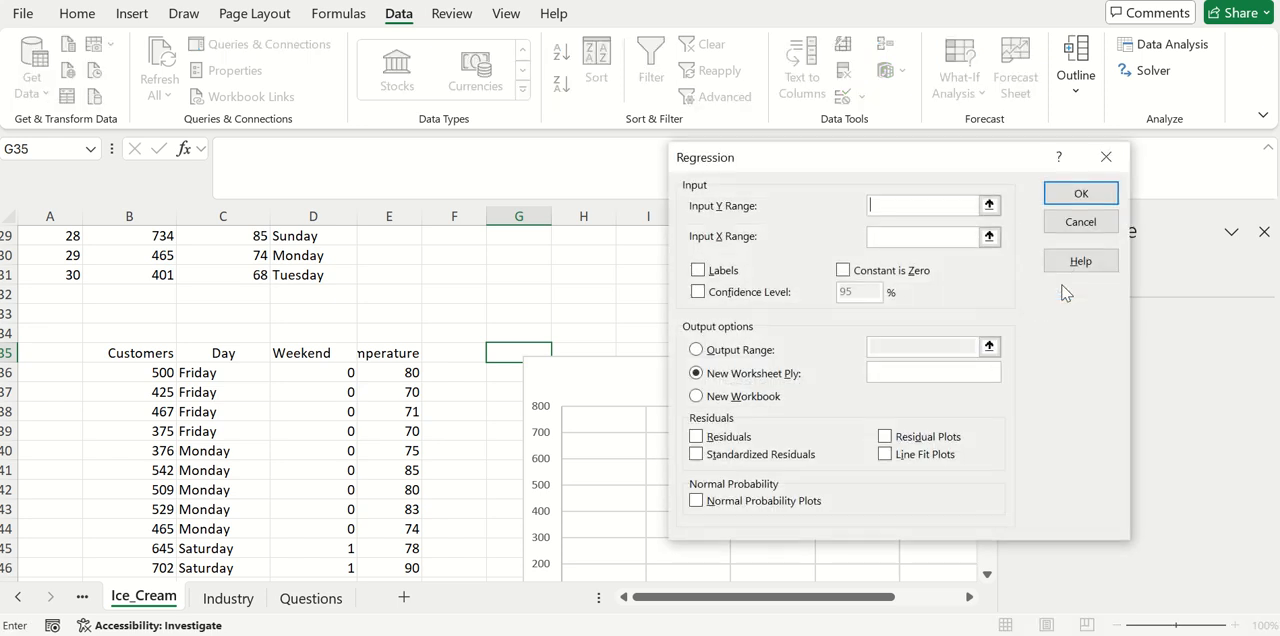
{"action": "mouse_move", "coordinate": [732, 204]}
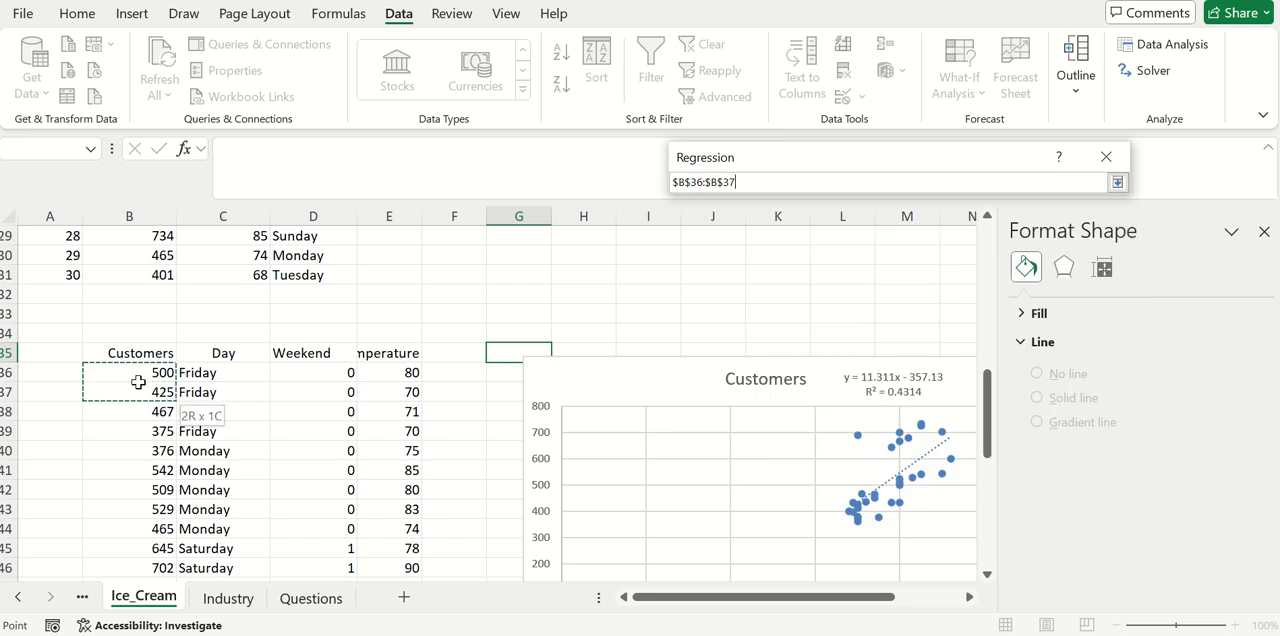
- Set Y range to Customers (B36:B65) and X range to Weekend and Temperature (D36:E65)
{"action": "left_click_drag", "start_coordinate": [138, 382], "coordinate": [138, 476]}
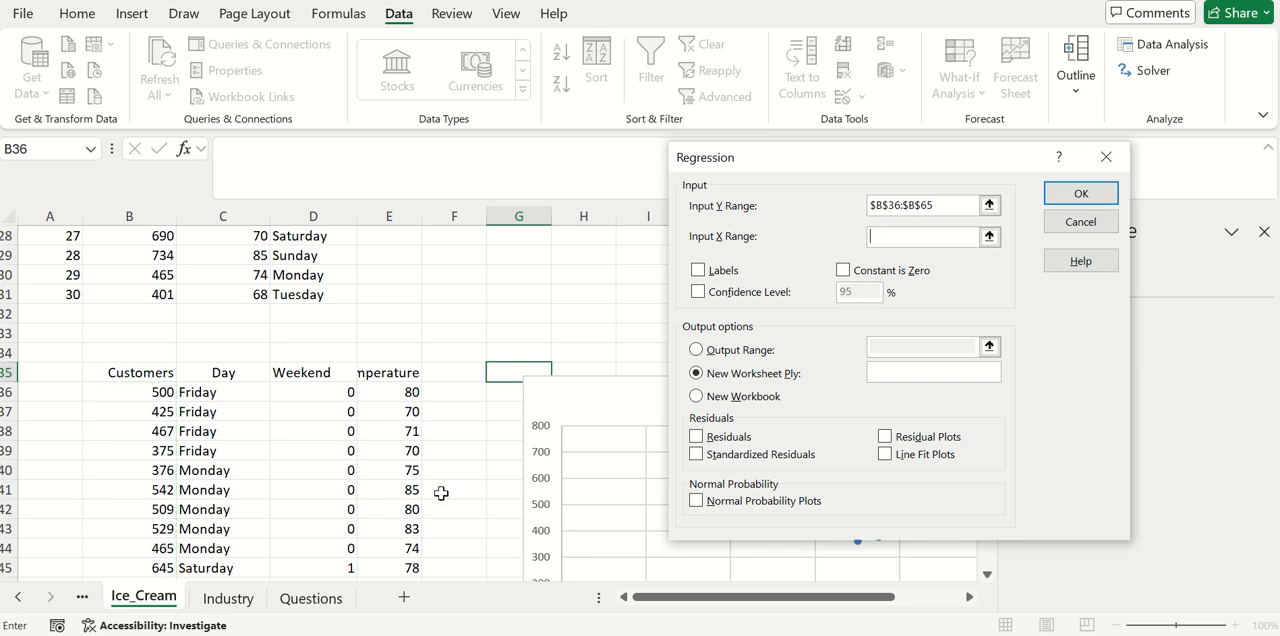
{"action": "left_click_drag", "start_coordinate": [312, 392], "coordinate": [388, 450]}
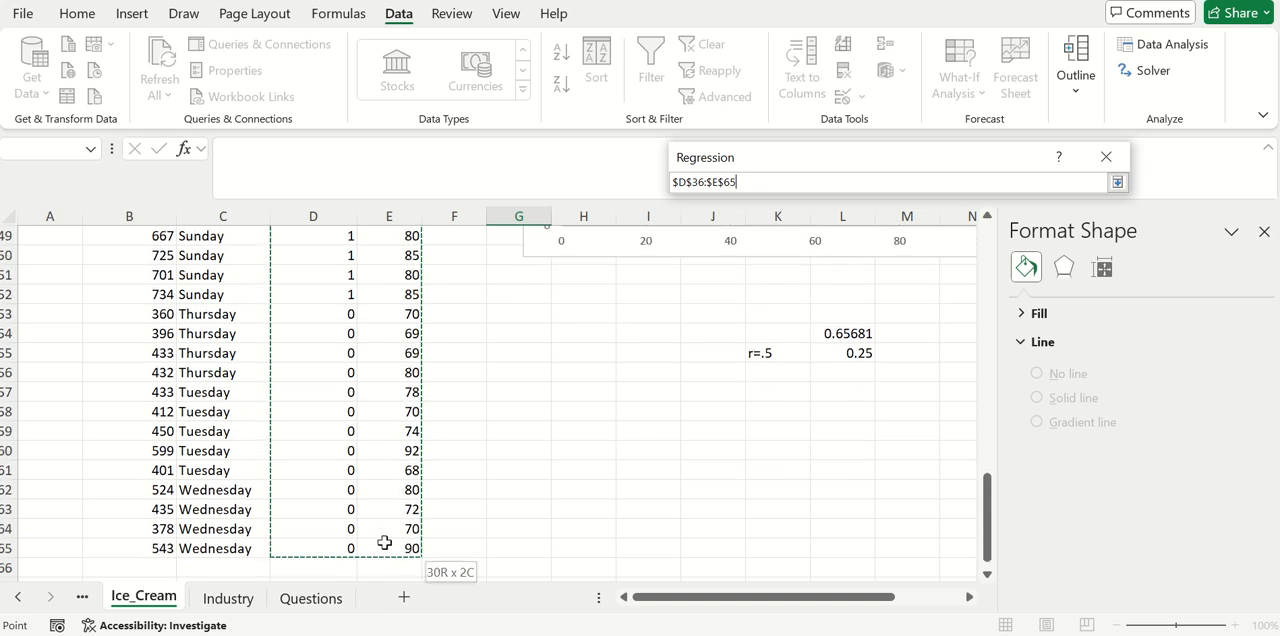
{"action": "left_click", "coordinate": [1116, 182]}
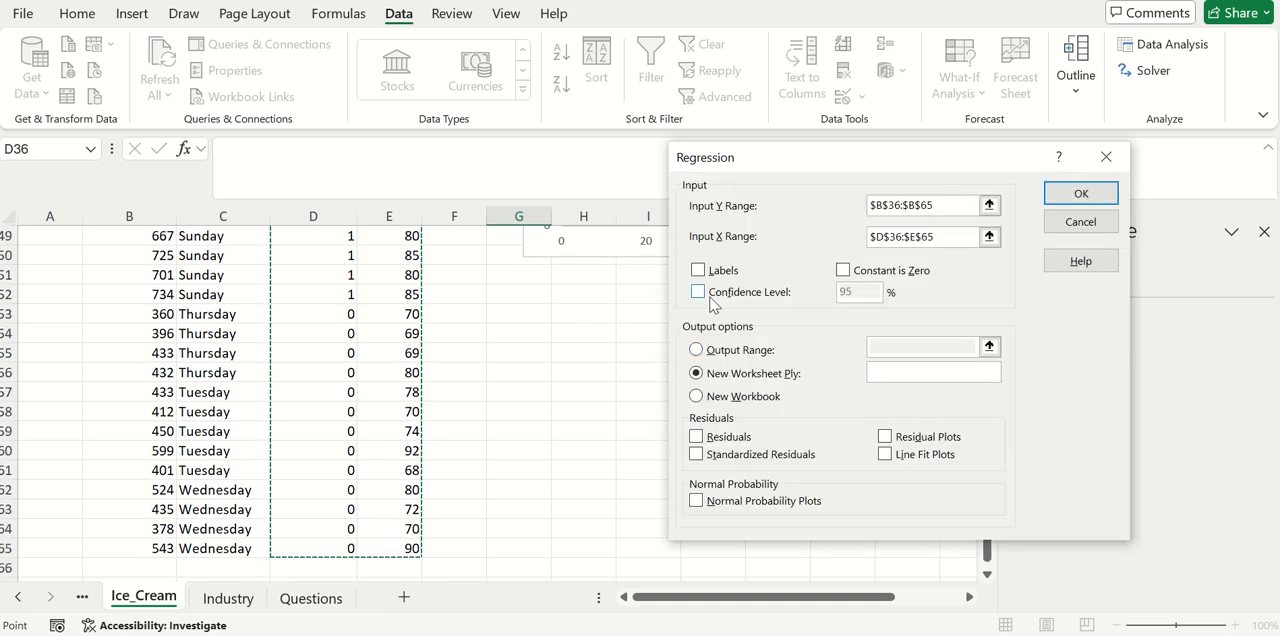
- Include confidence level, send output to a new worksheet and run the regression
{"action": "left_click", "coordinate": [696, 292]}
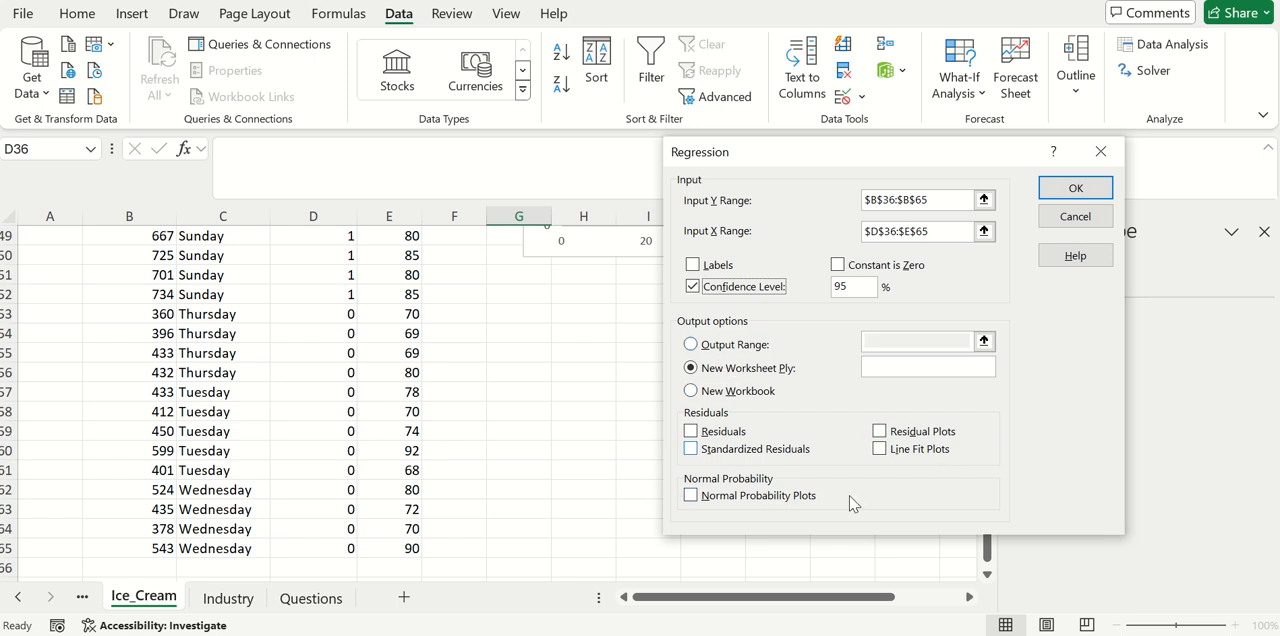
{"action": "mouse_move", "coordinate": [840, 528]}
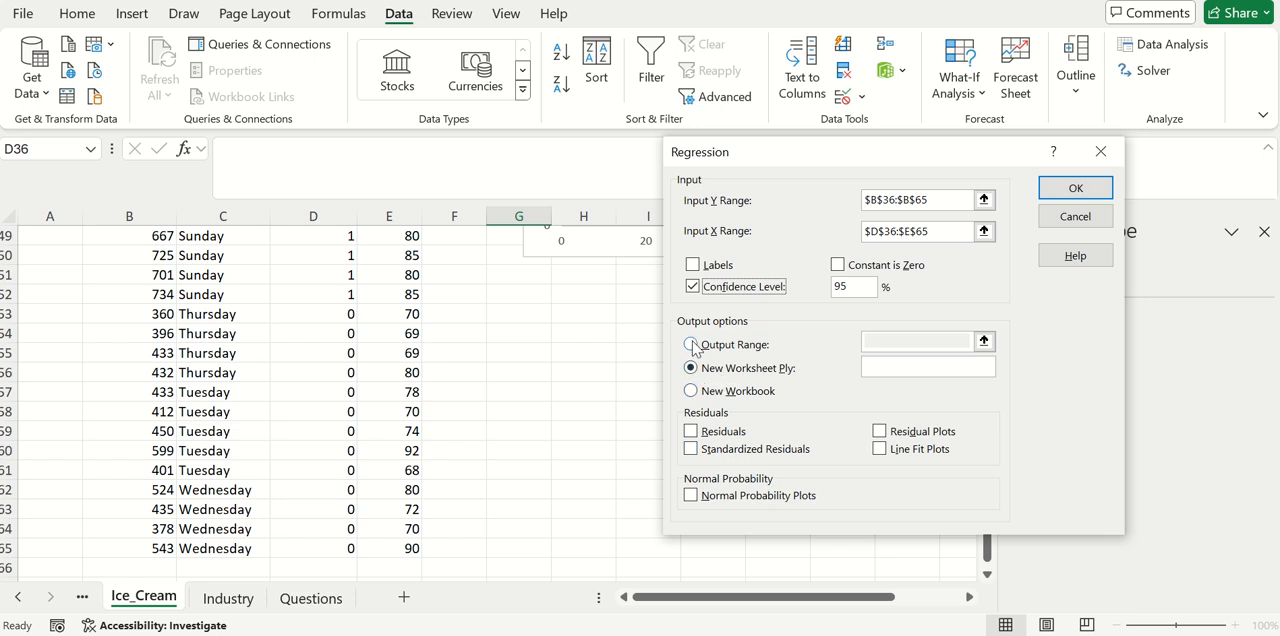
{"action": "left_click", "coordinate": [692, 368]}
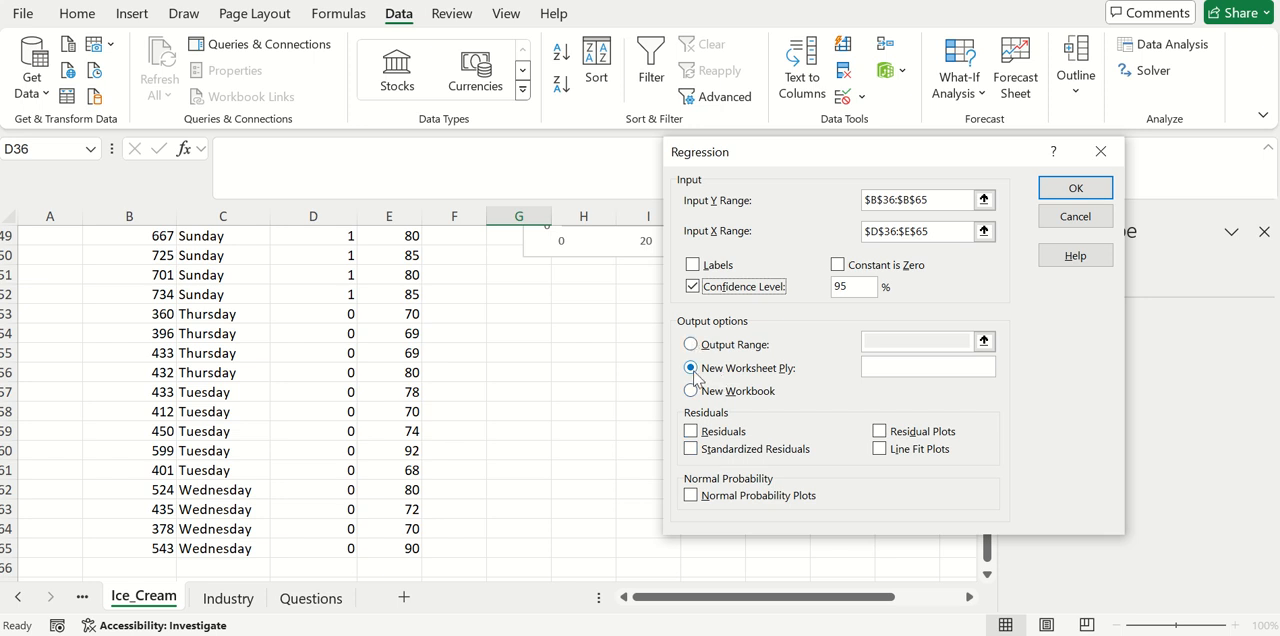
{"action": "left_click", "coordinate": [692, 368]}
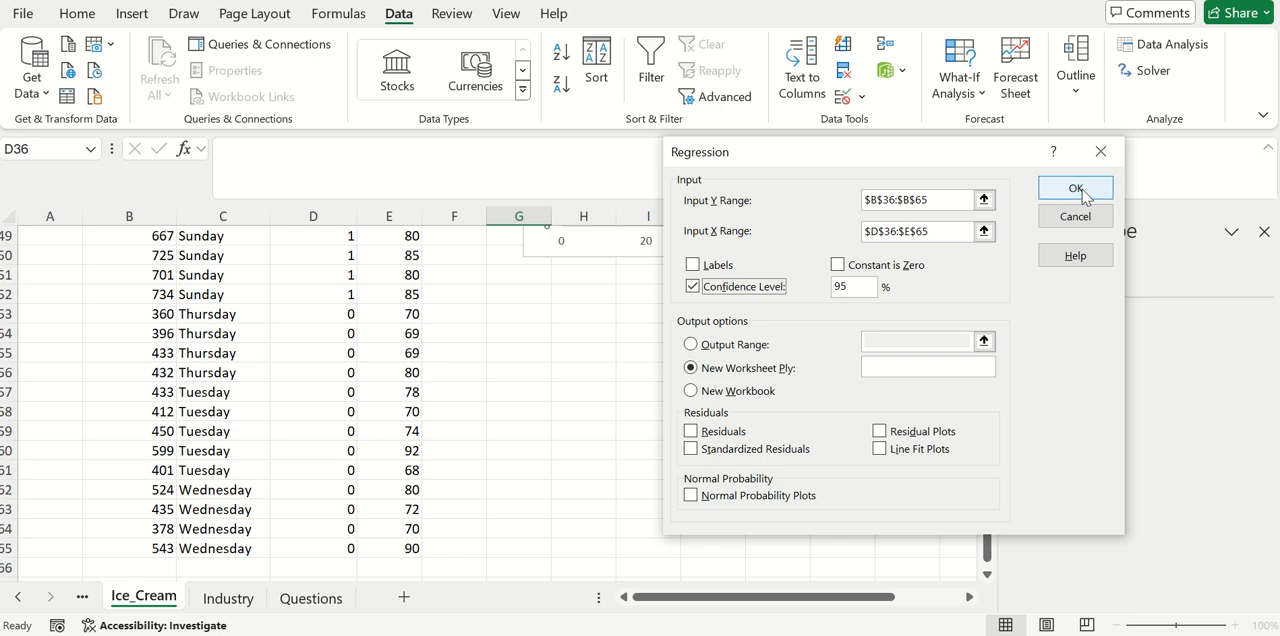
{"action": "left_click", "coordinate": [1076, 188]}
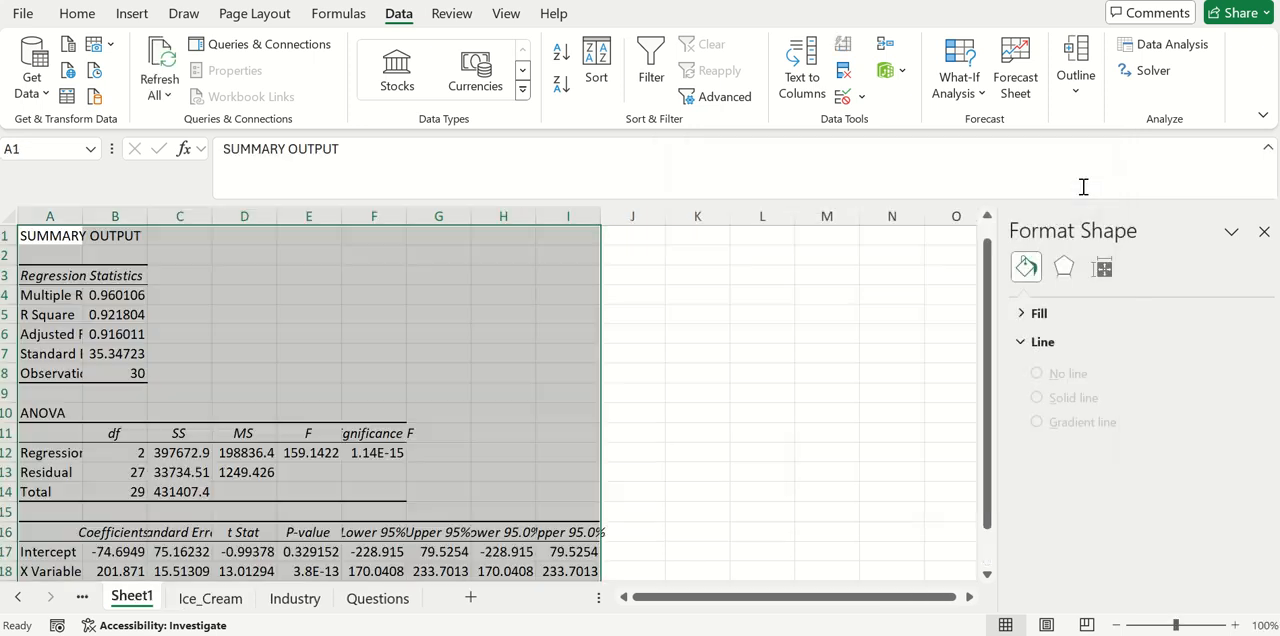
- Deselect the output, move down to the coefficients and begin typing y in J12
{"action": "left_click", "coordinate": [438, 352]}
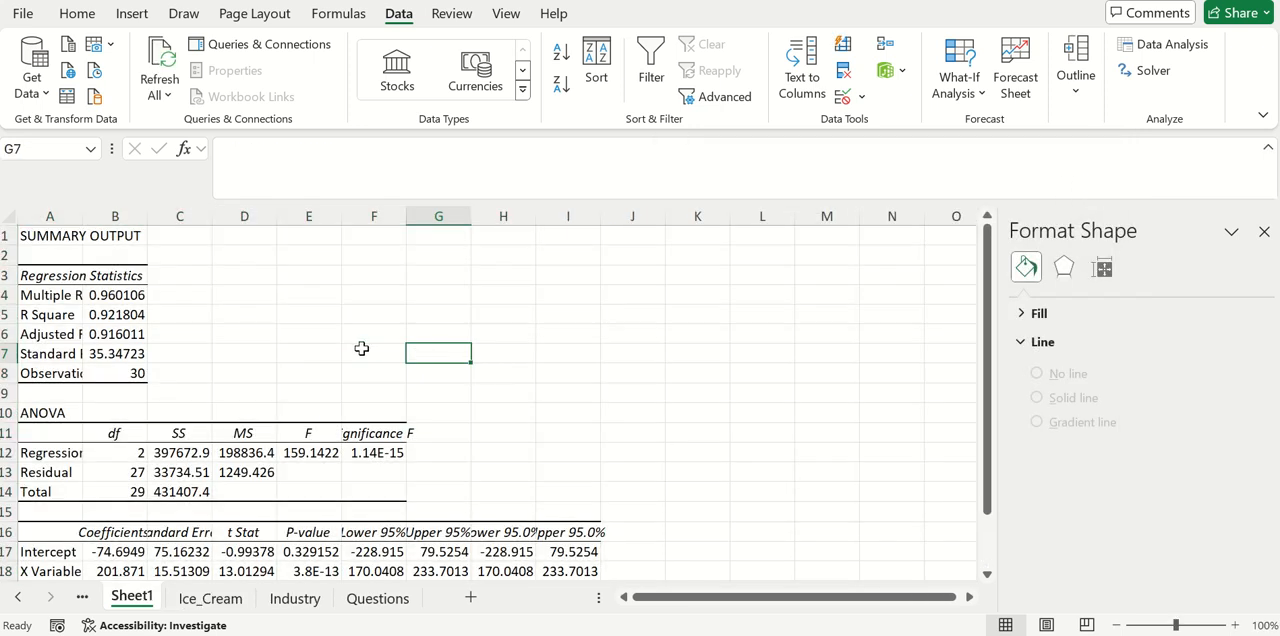
{"action": "scroll", "scroll_direction": "down", "scroll_amount": 3}
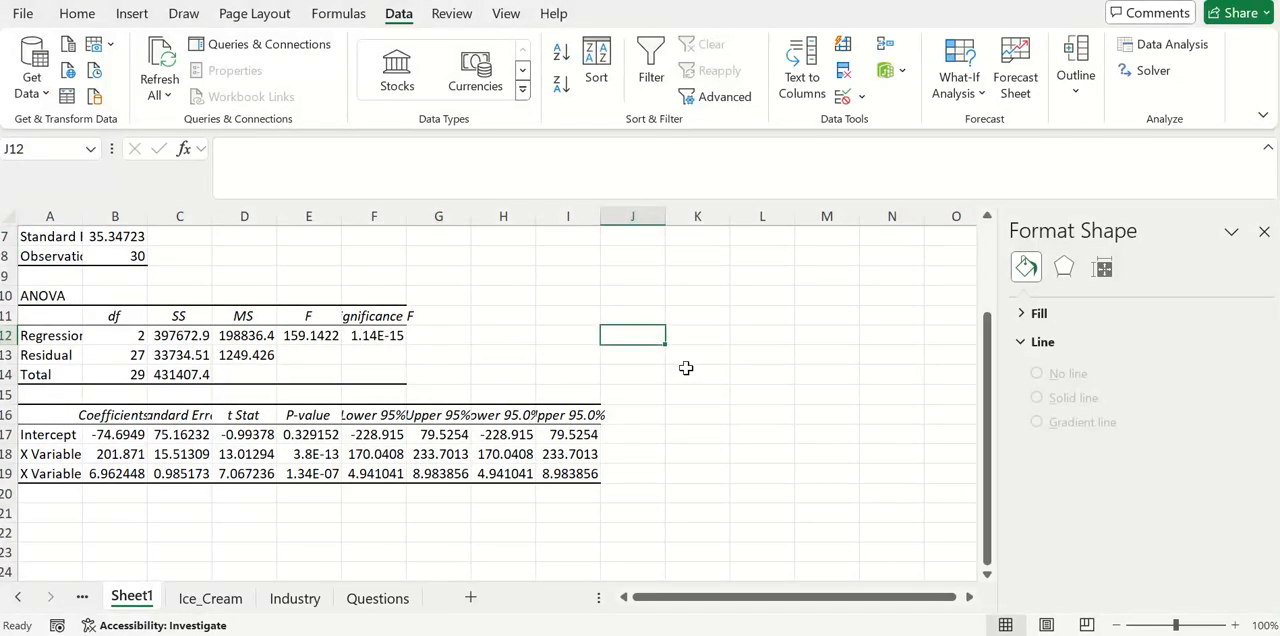
{"action": "type", "text": "y"}
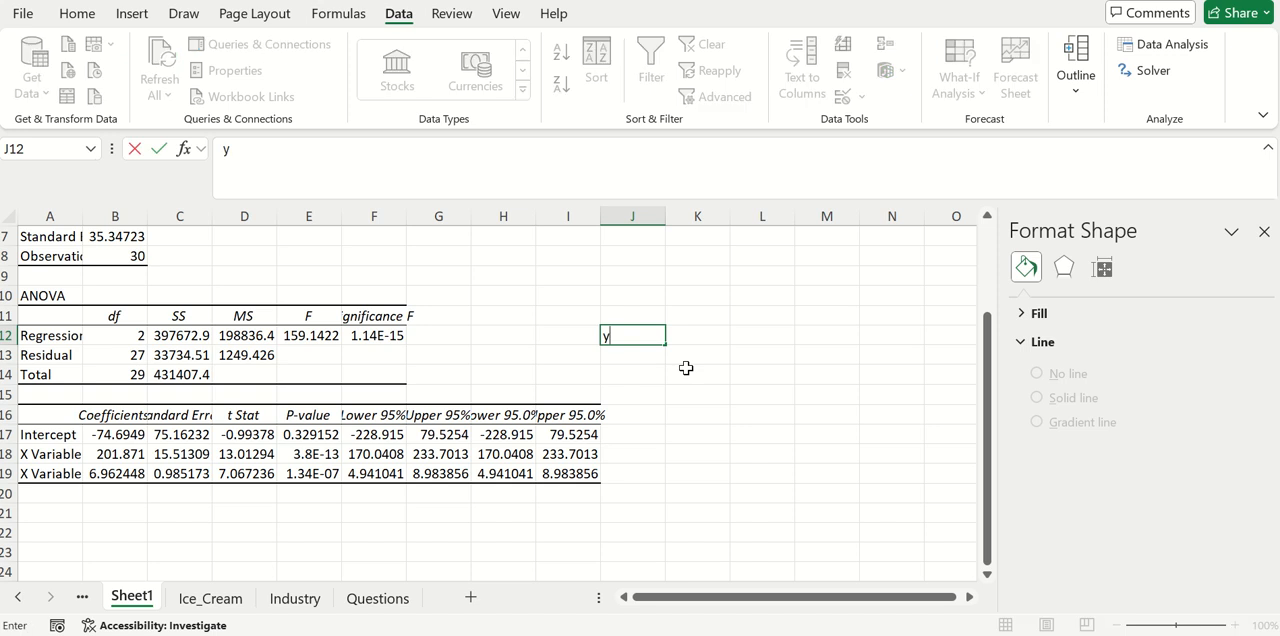
- Complete the note y=mx+b in J12
{"action": "type", "text": "=mx"}
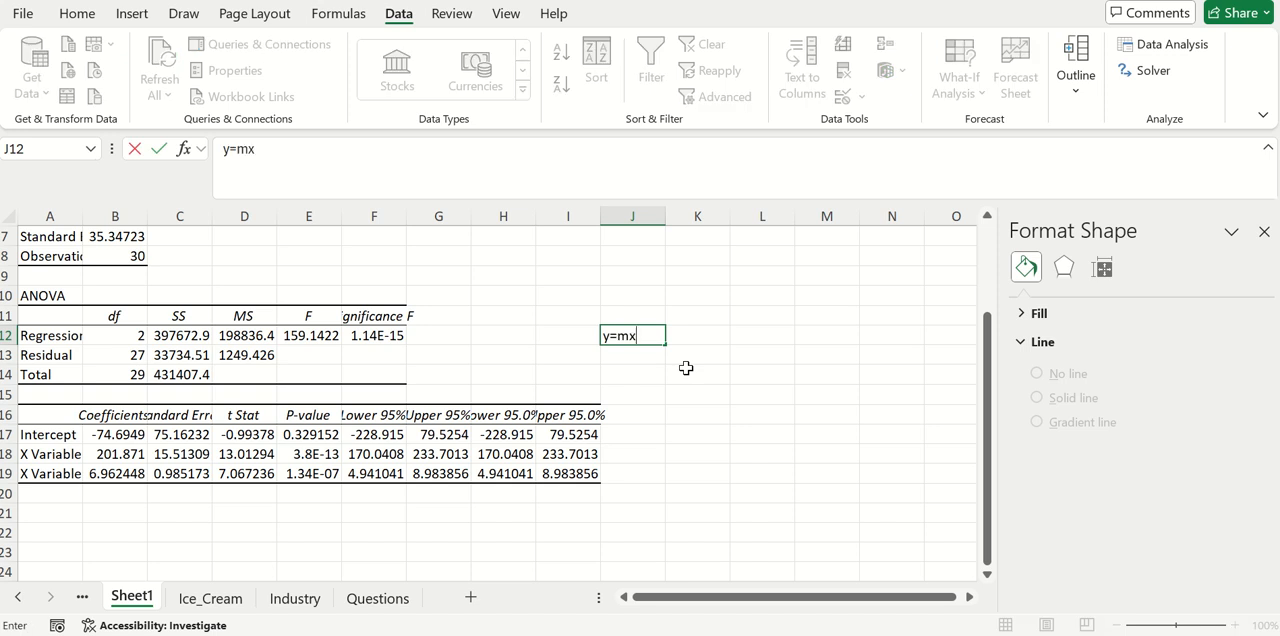
{"action": "type", "text": "+b"}
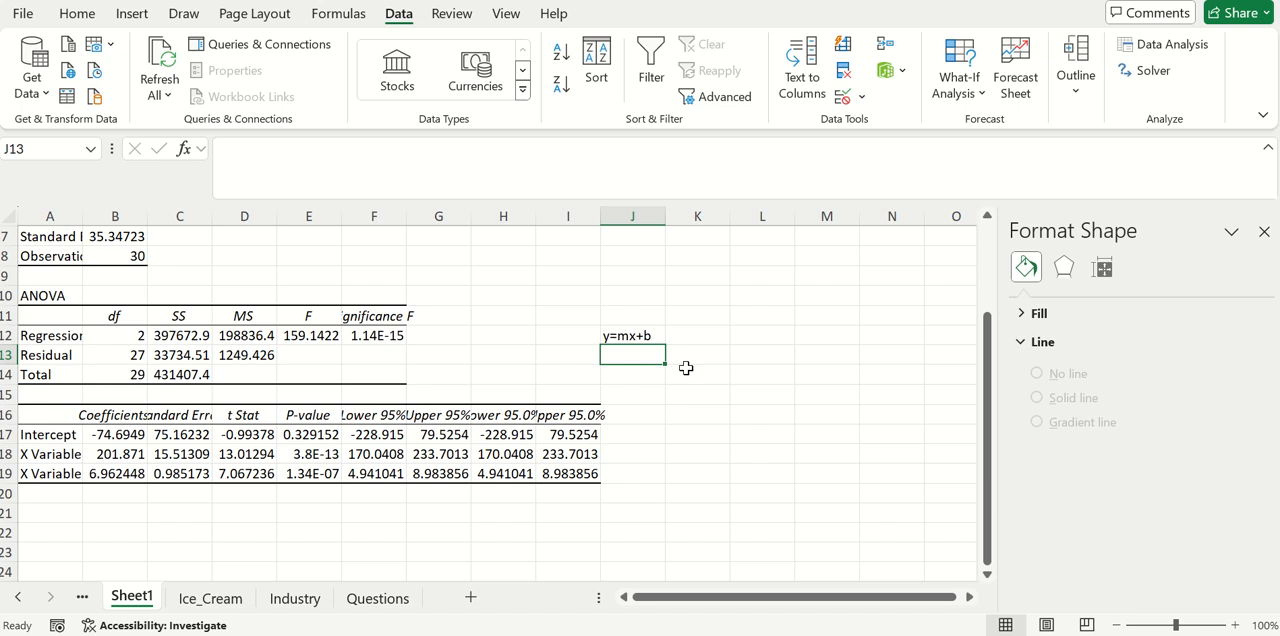
- Enter the two-predictor form Y=mx + mx + b in J13
{"action": "type", "text": "Y=mx+b"}
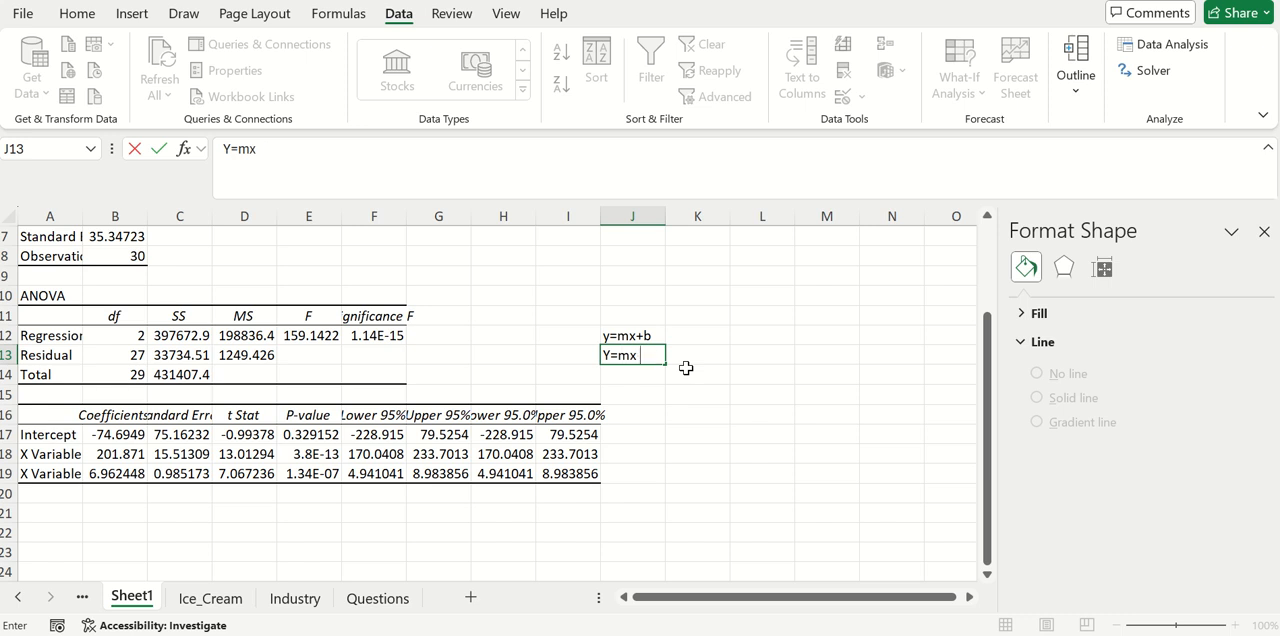
{"action": "type", "text": "+"}
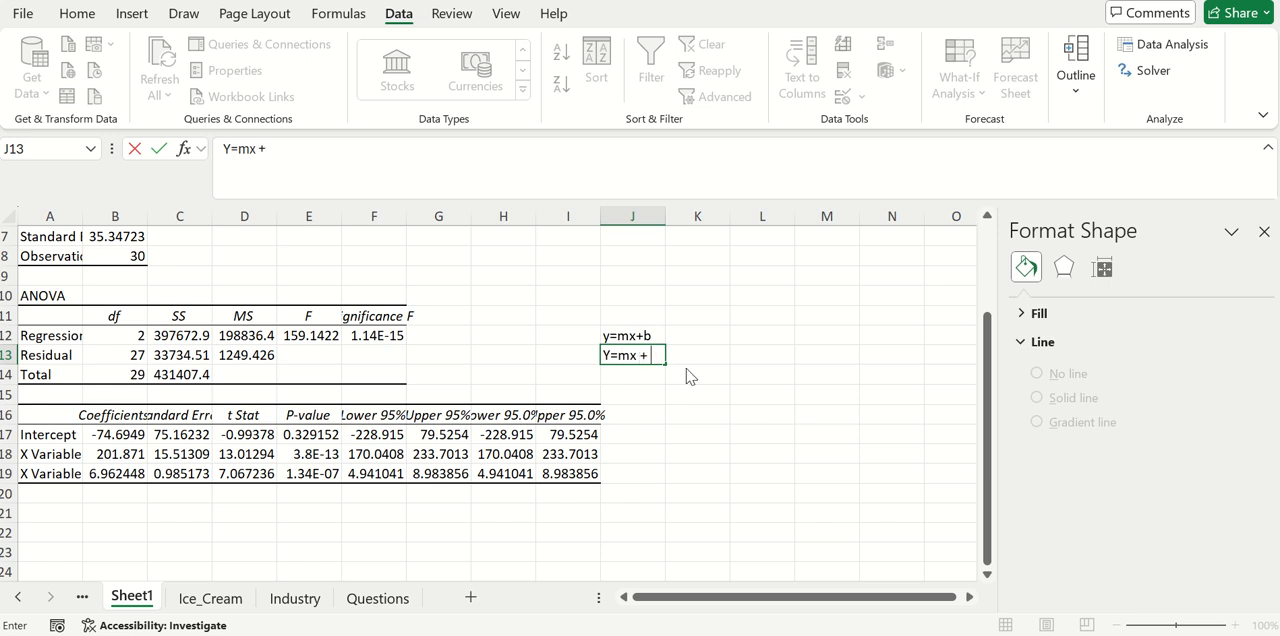
{"action": "type", "text": "mx"}
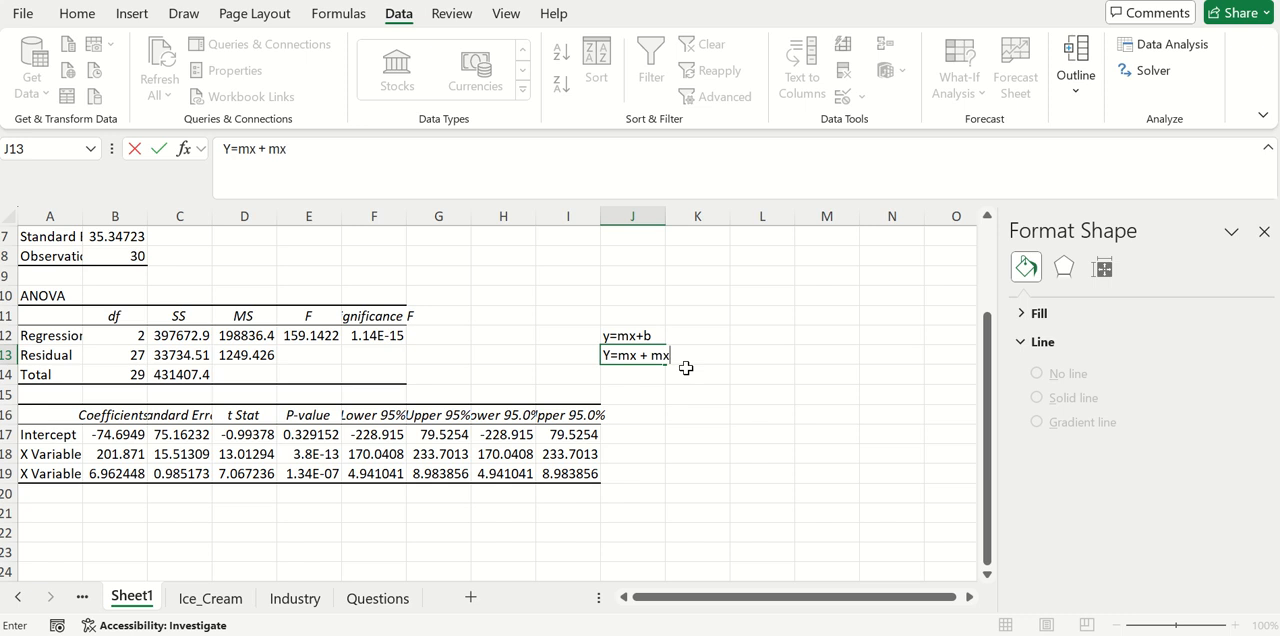
{"action": "type", "text": "+"}
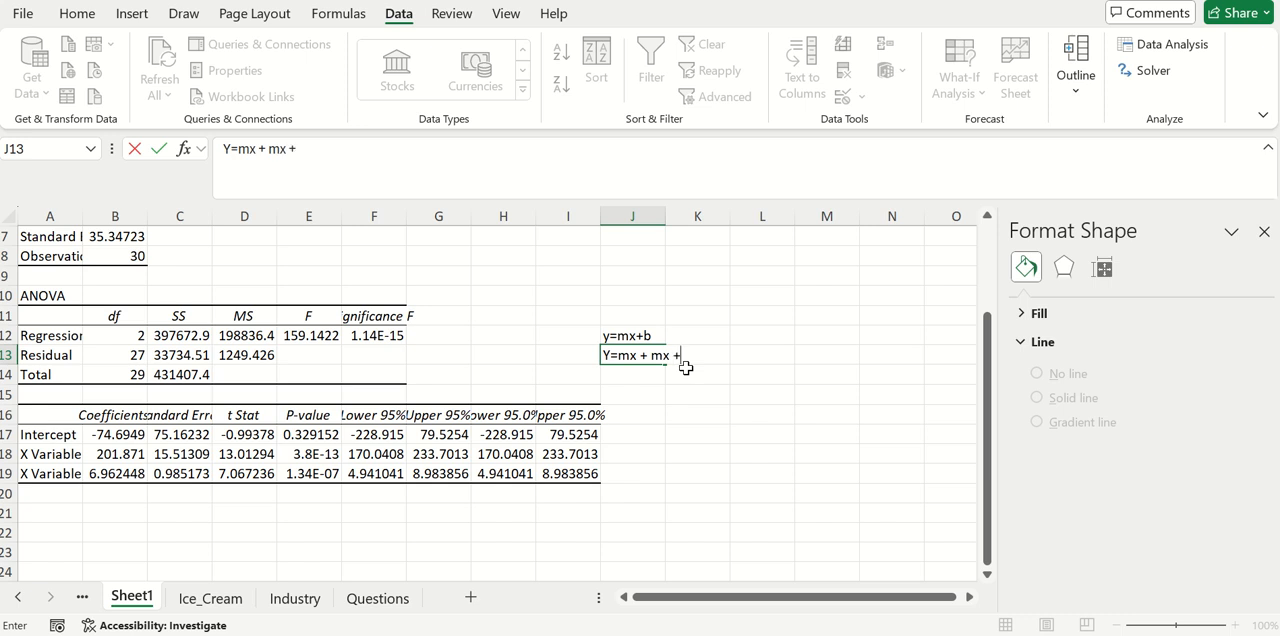
{"action": "type", "text": "b"}
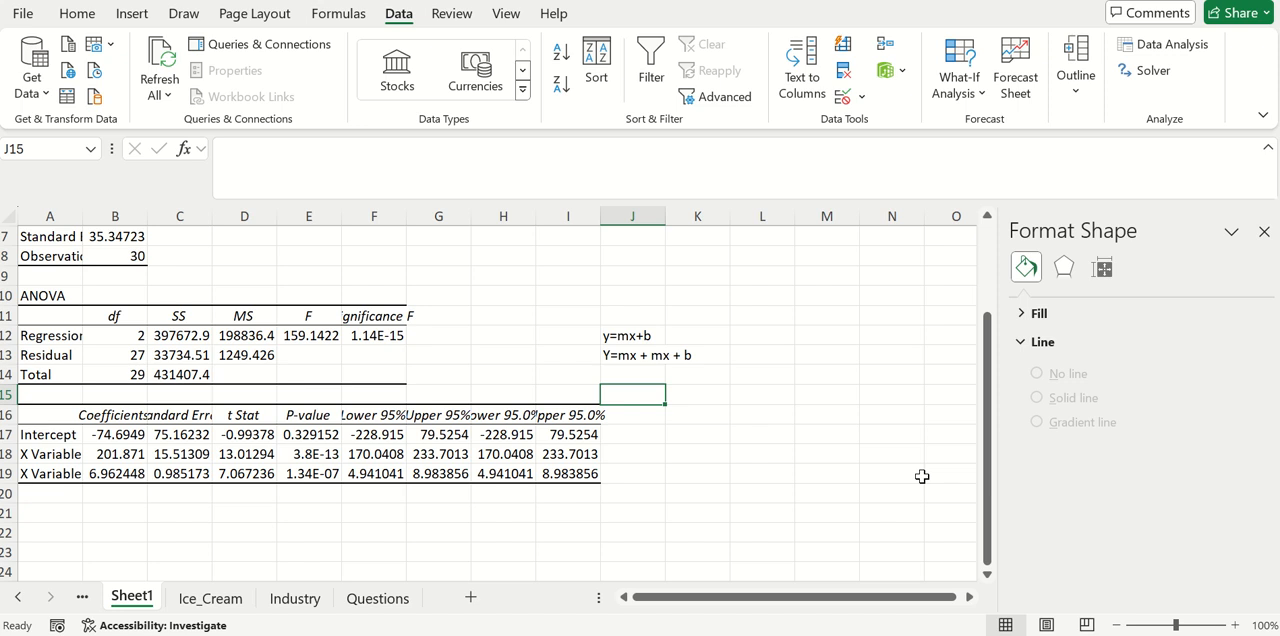
- Type the start of the fitted equation: customers = 201.9*weekend
{"action": "type", "text": "customers"}
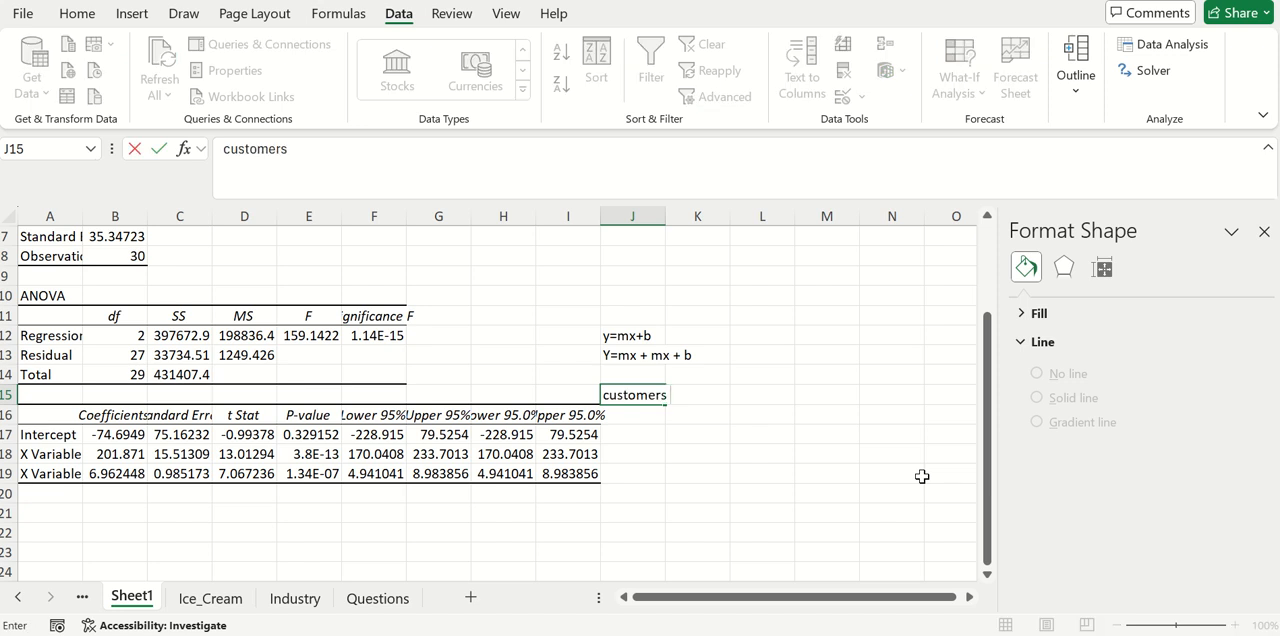
{"action": "type", "text": "="}
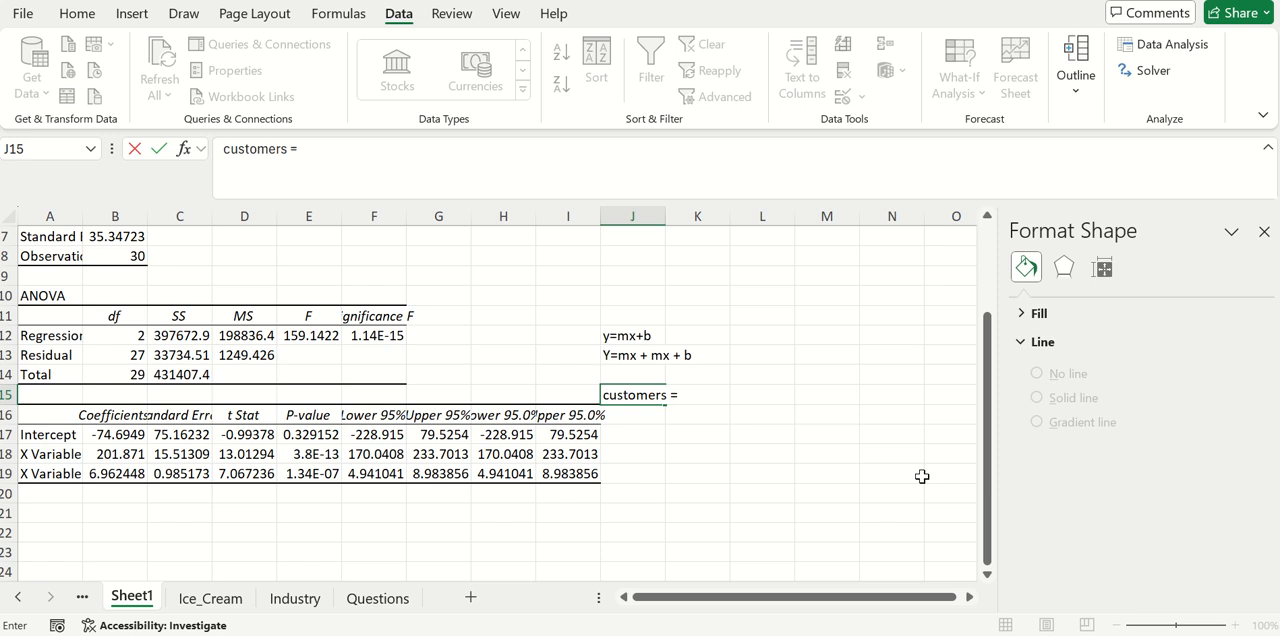
{"action": "type", "text": "201"}
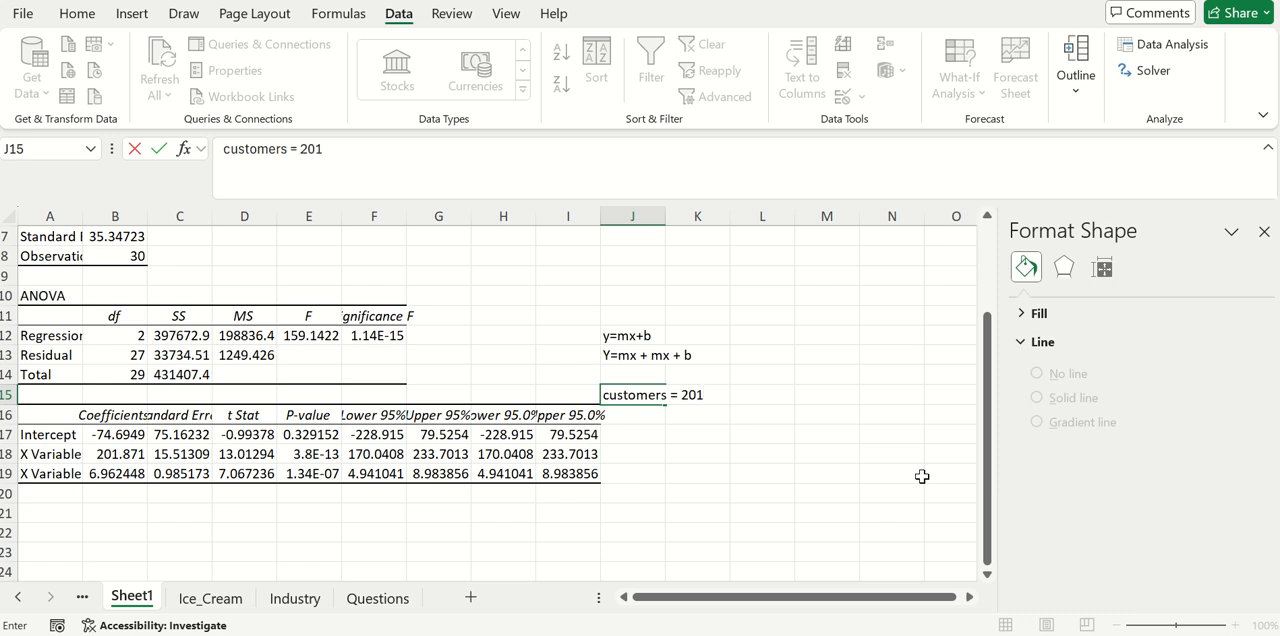
{"action": "mouse_move", "coordinate": [676, 576]}
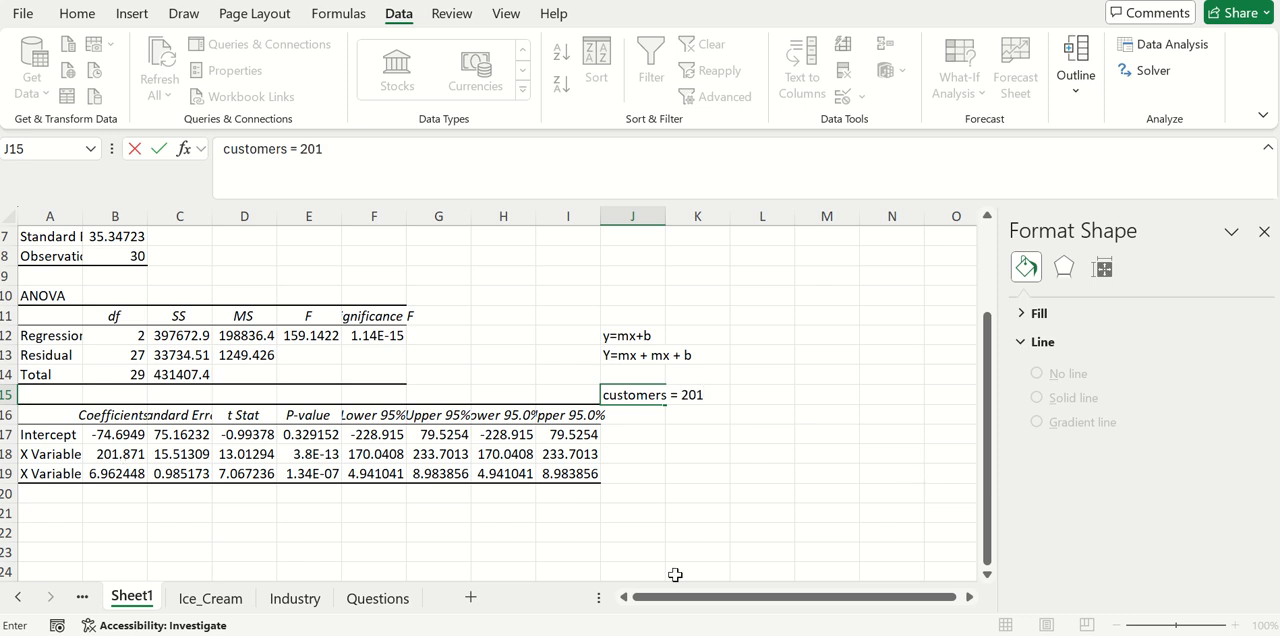
{"action": "type", "text": "."}
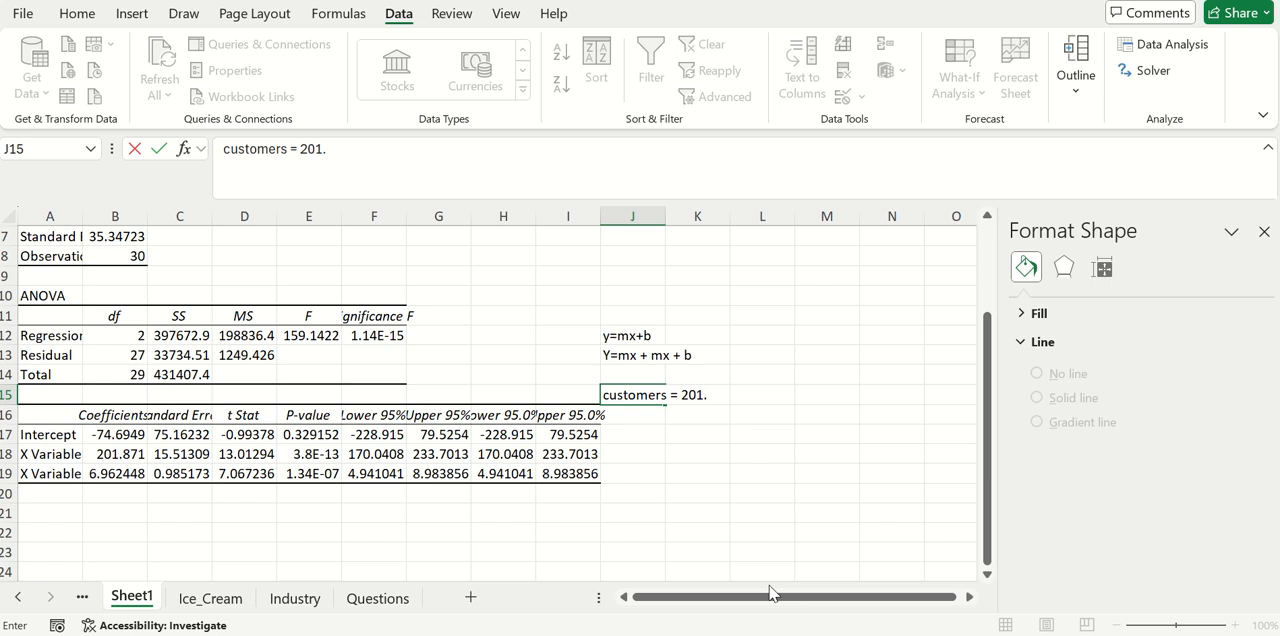
{"action": "type", "text": "9*"}
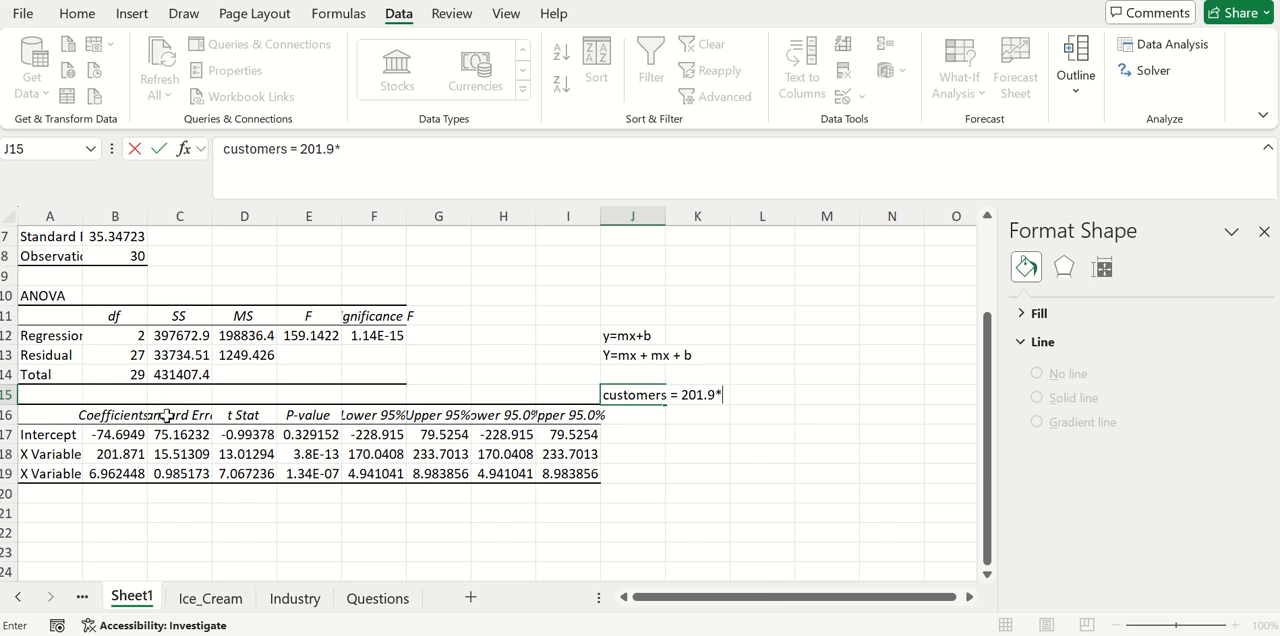
{"action": "mouse_move", "coordinate": [272, 420]}
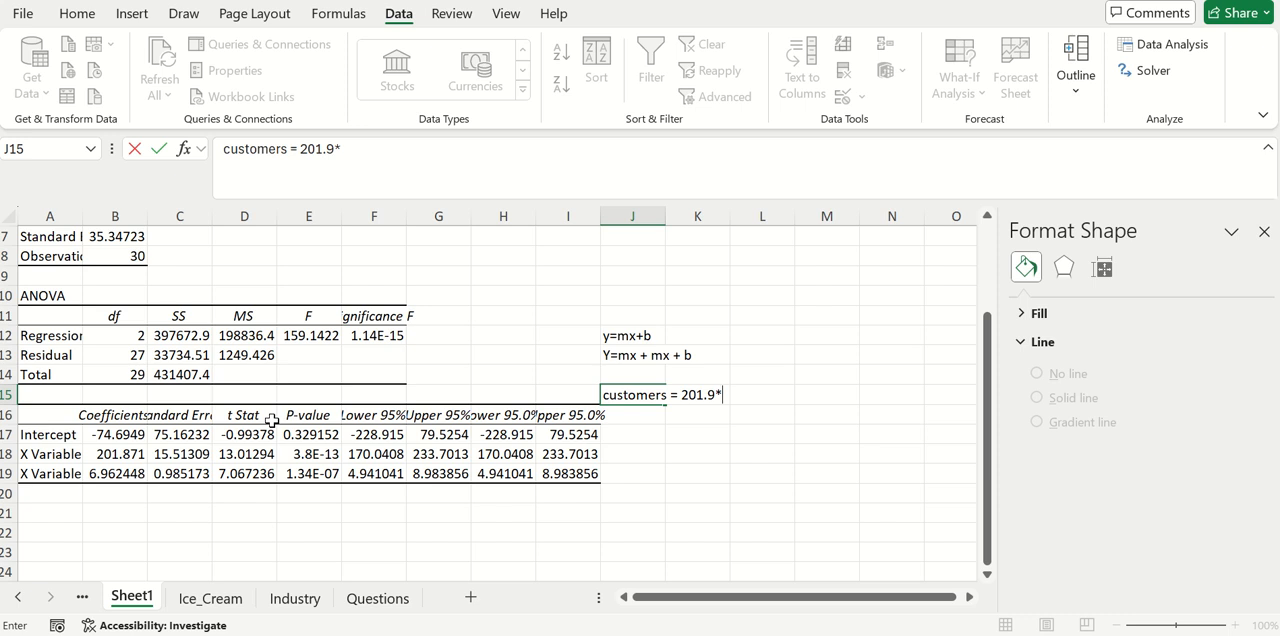
{"action": "type", "text": "w"}
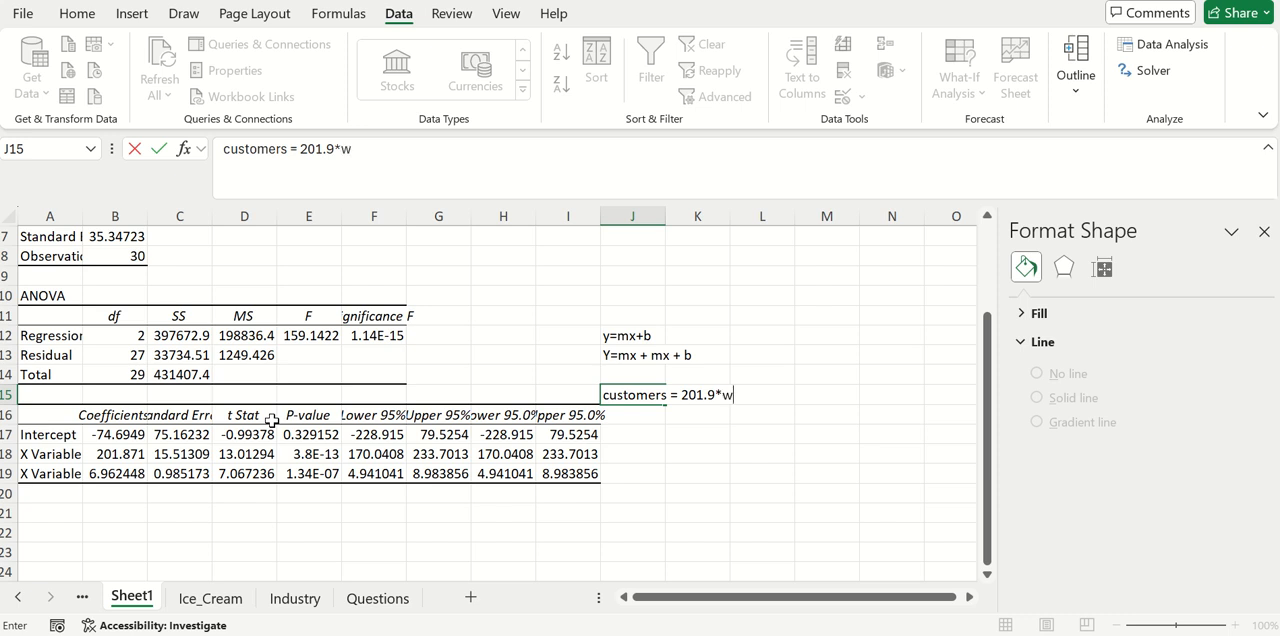
{"action": "type", "text": "eekend"}
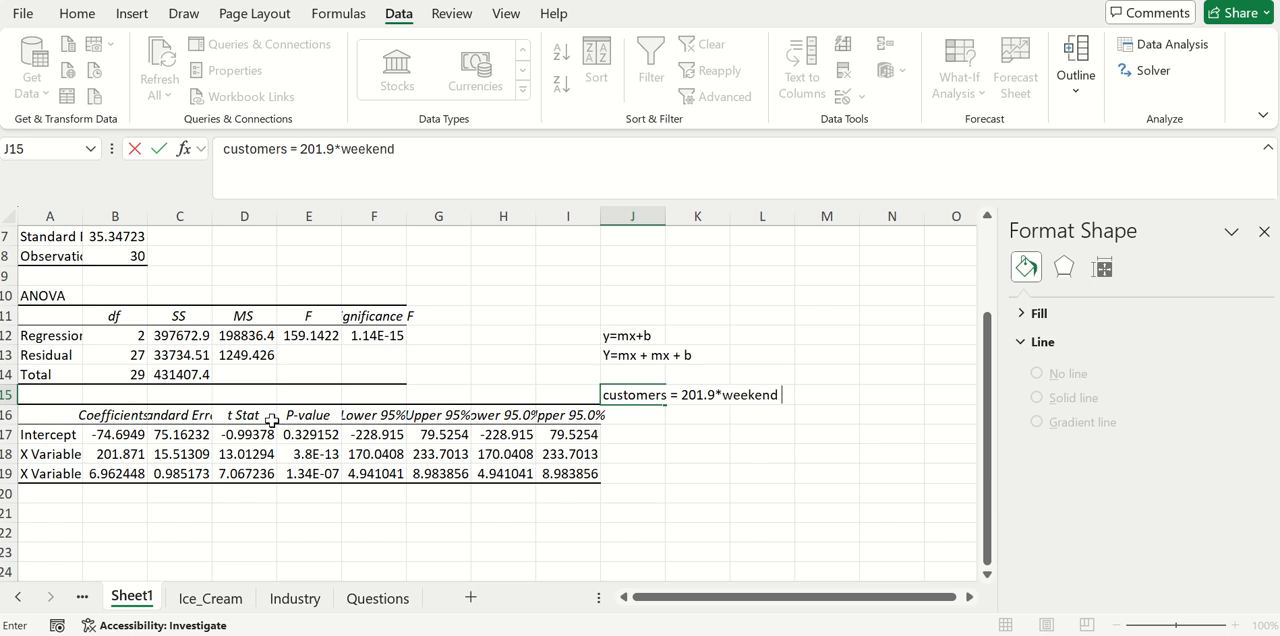
- Continue the equation with + 6.96*temperature -74.7 from the regression coefficients
{"action": "type", "text": "+"}
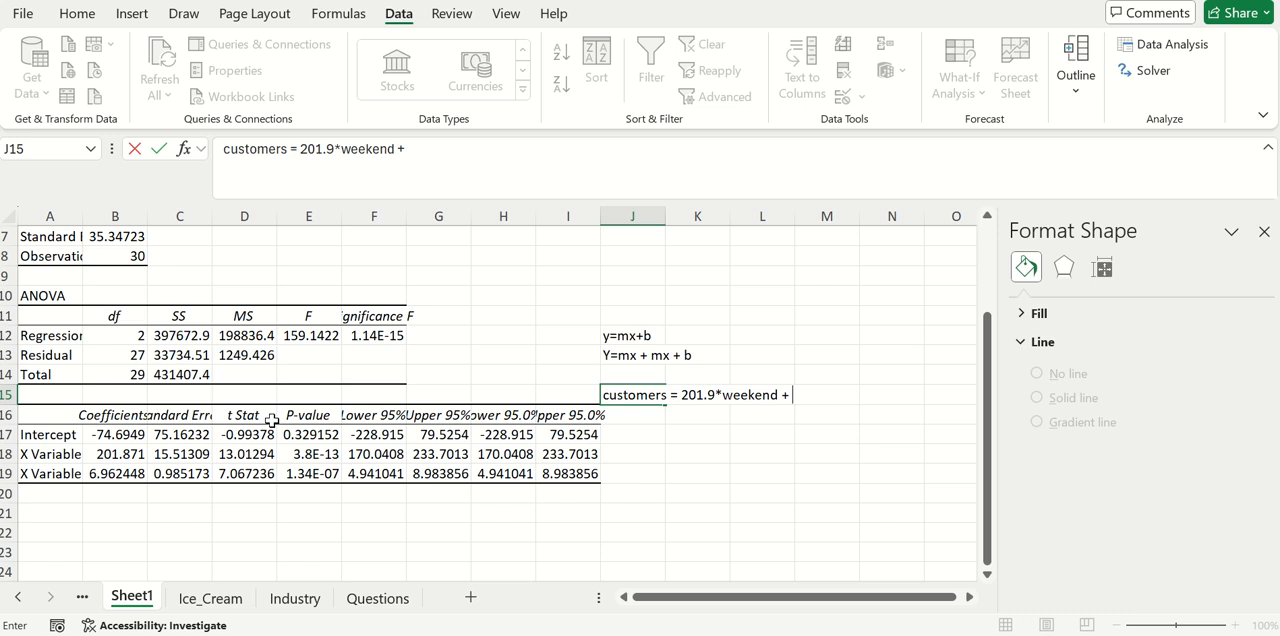
{"action": "mouse_move", "coordinate": [108, 486]}
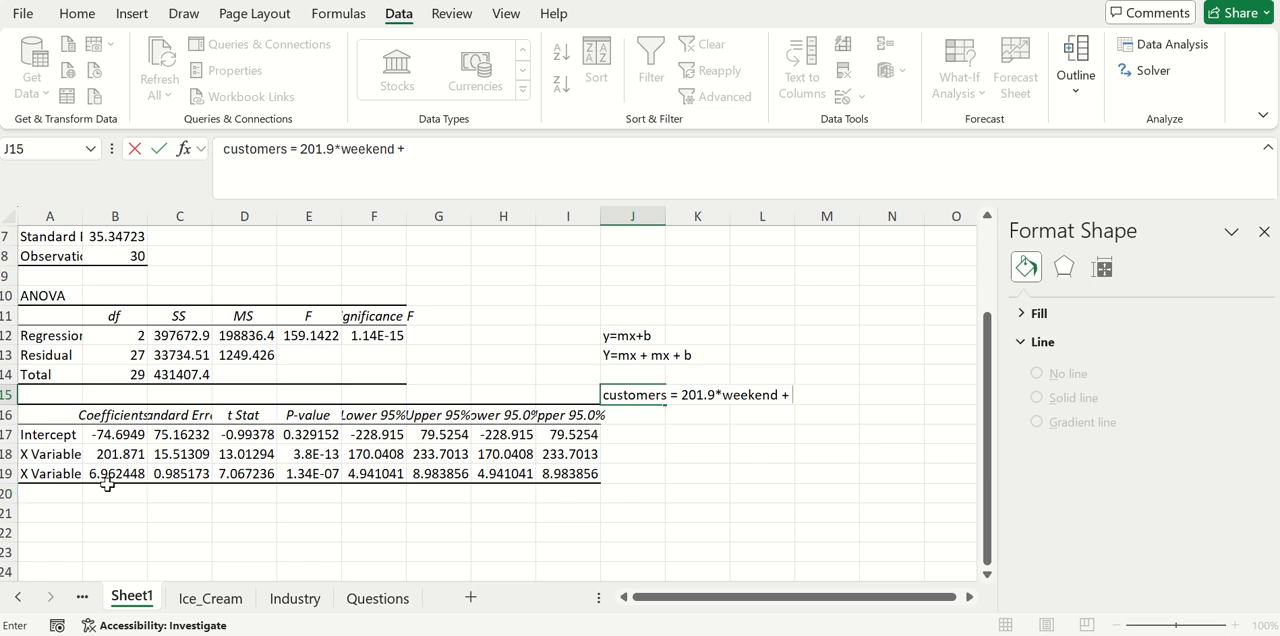
{"action": "type", "text": "6.96"}
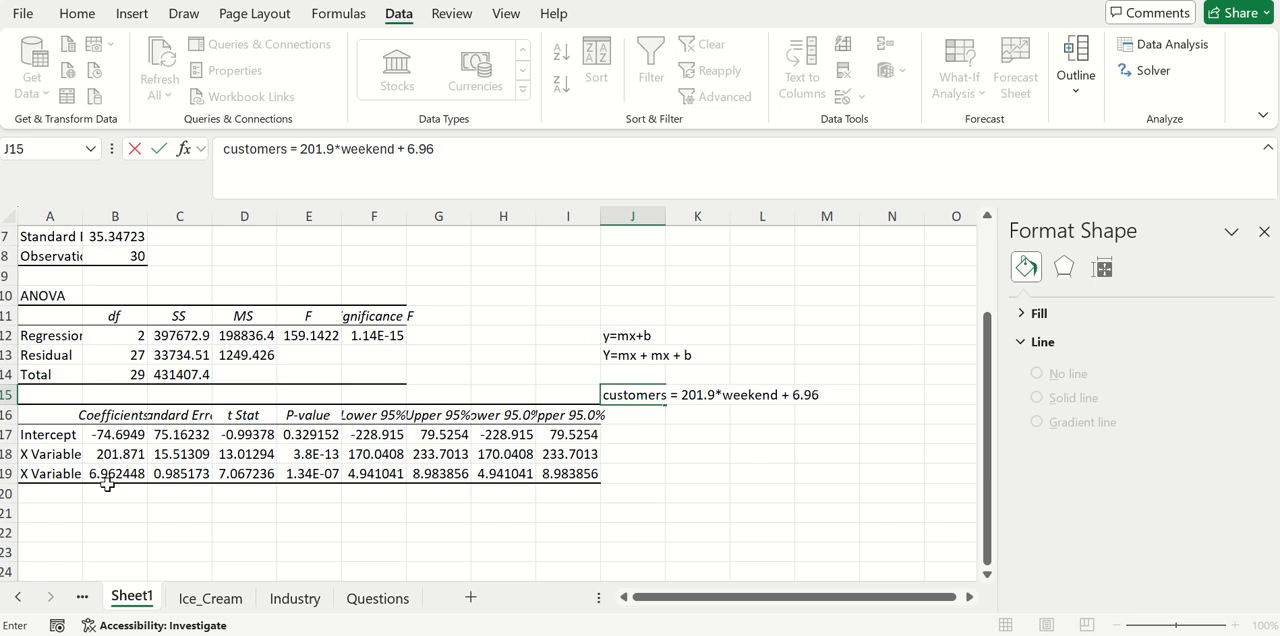
{"action": "type", "text": "*"}
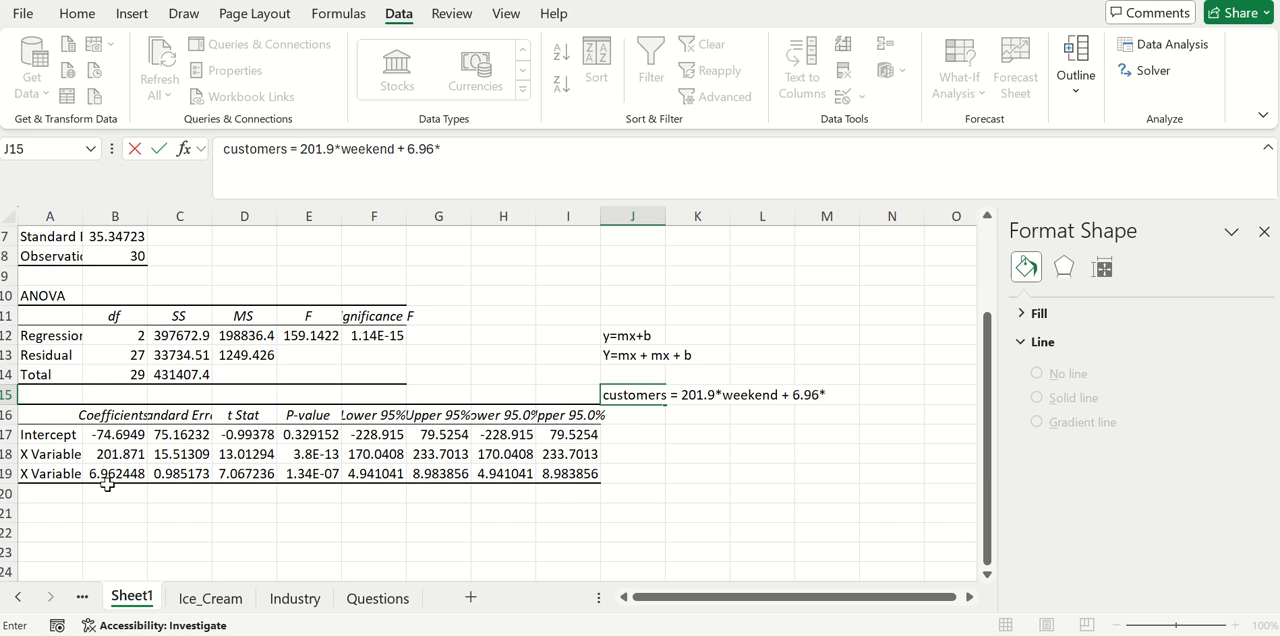
{"action": "type", "text": "temp"}
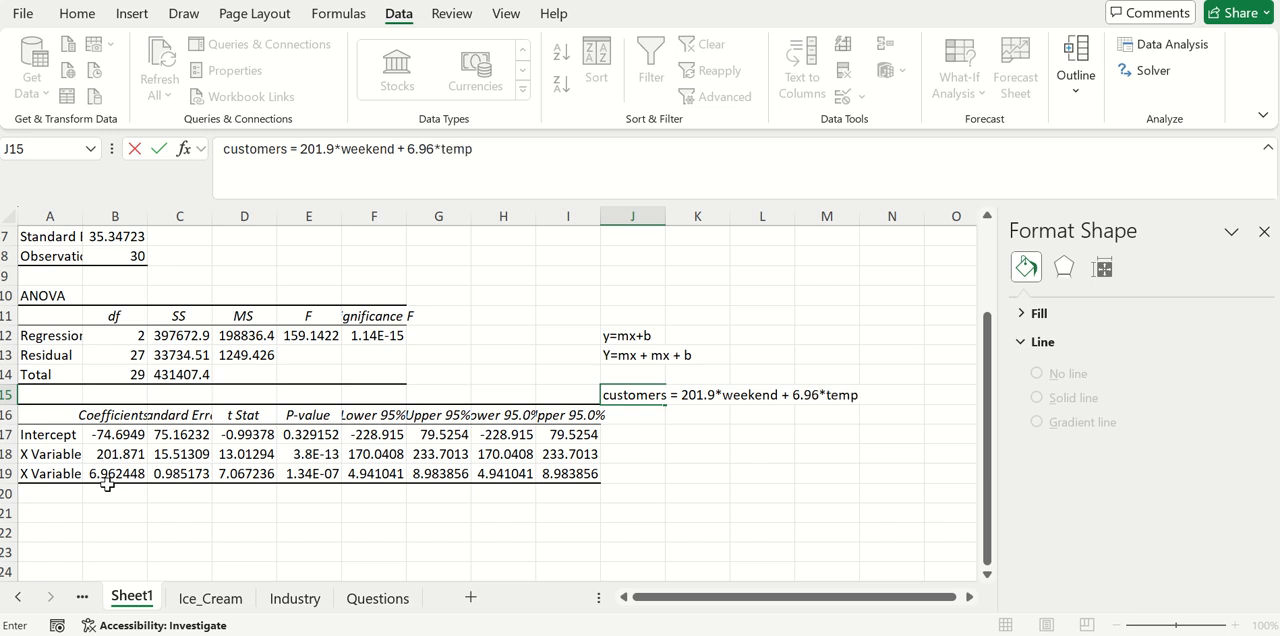
{"action": "type", "text": "erature"}
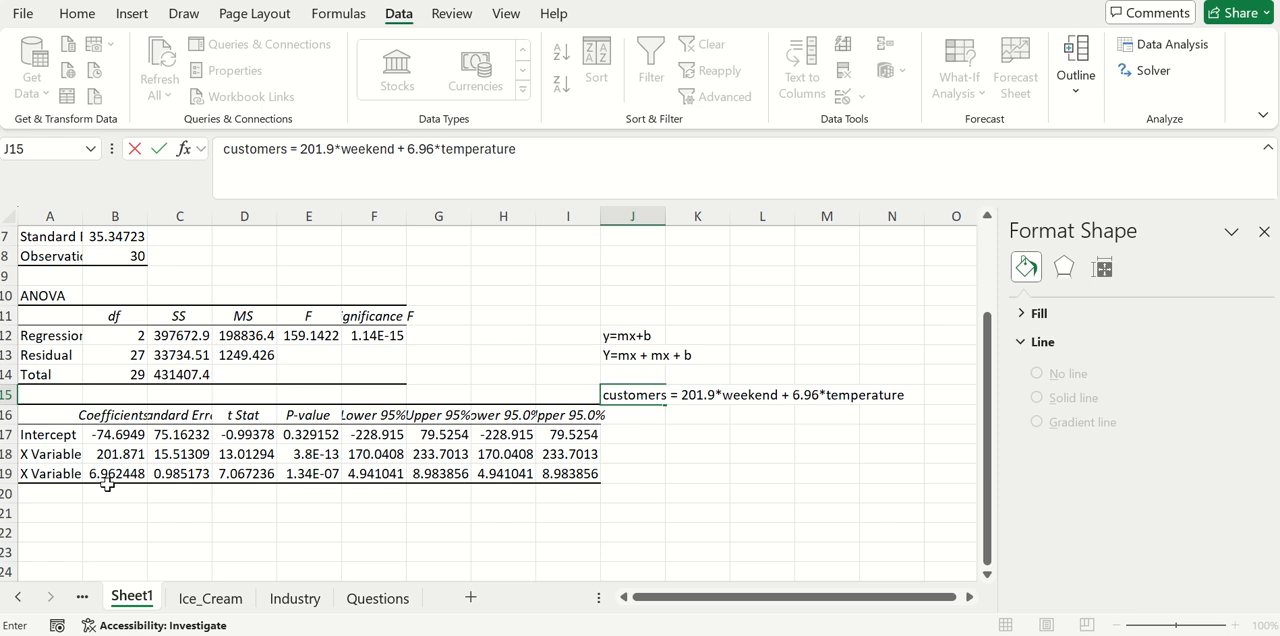
{"action": "type", "text": "-"}
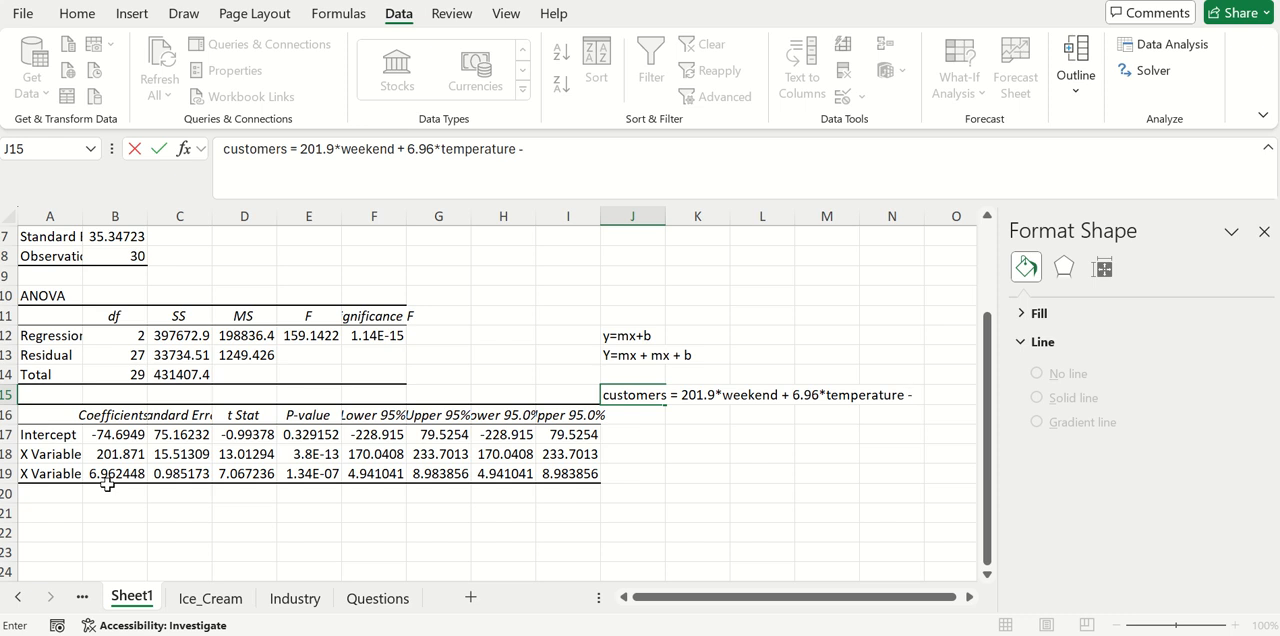
{"action": "type", "text": "74.7"}
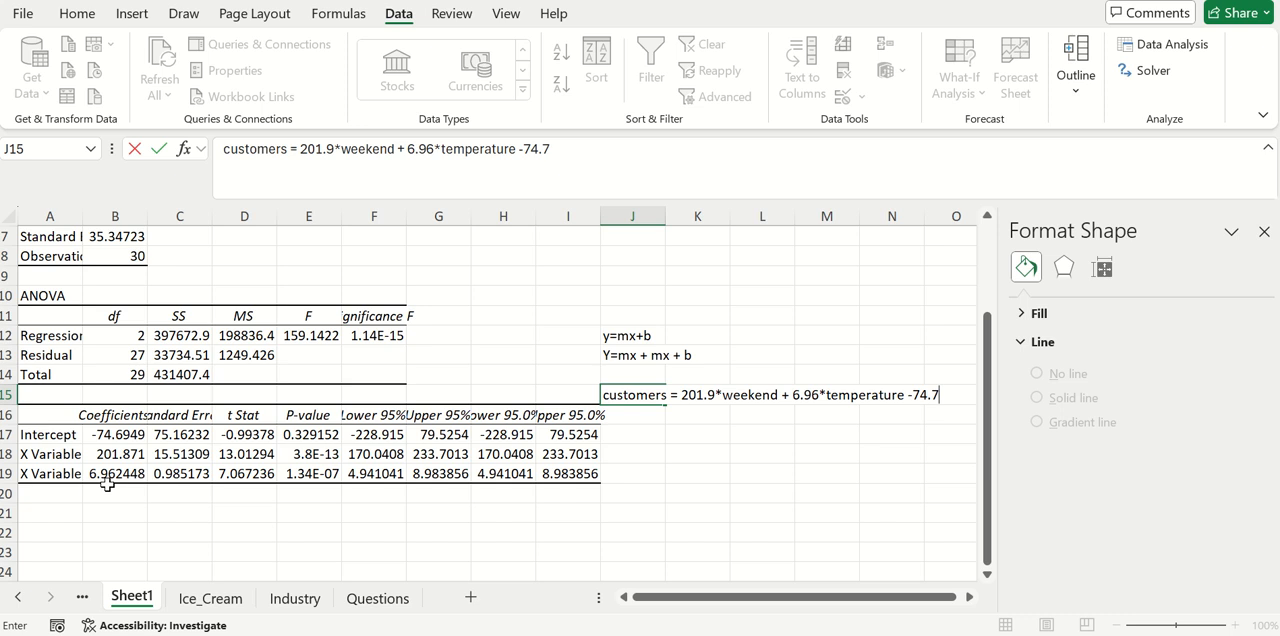
- Commit the customers equation in J15 by selecting another cell
{"action": "left_click", "coordinate": [696, 428]}
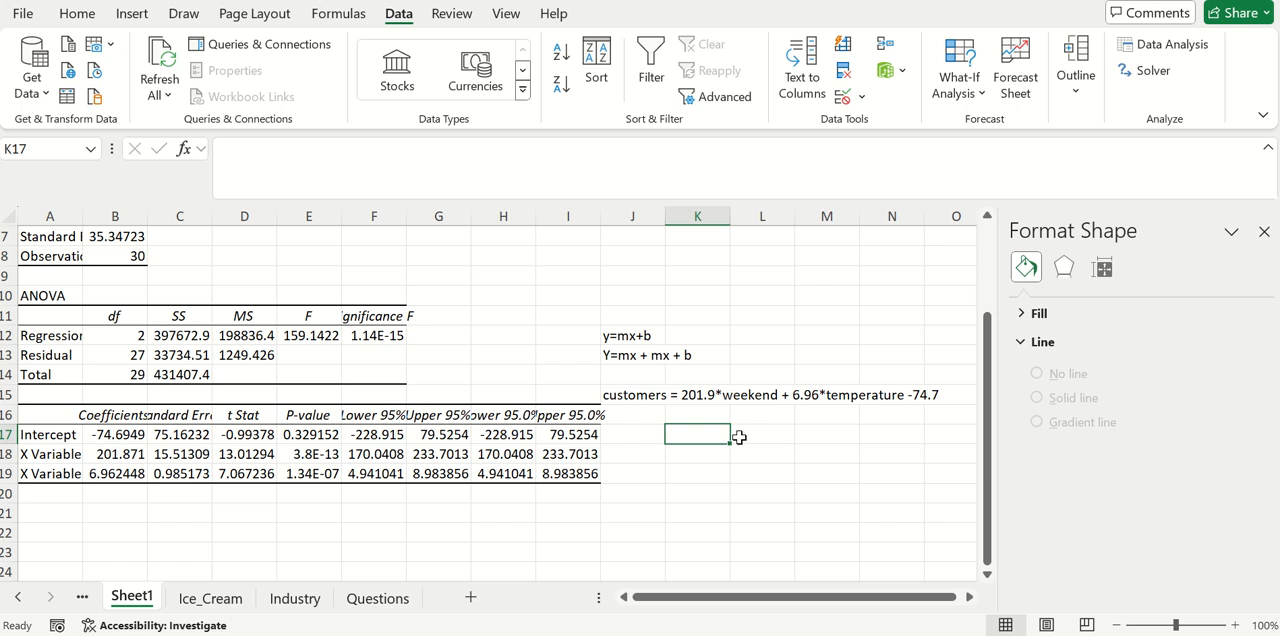
{"action": "mouse_move", "coordinate": [740, 414]}
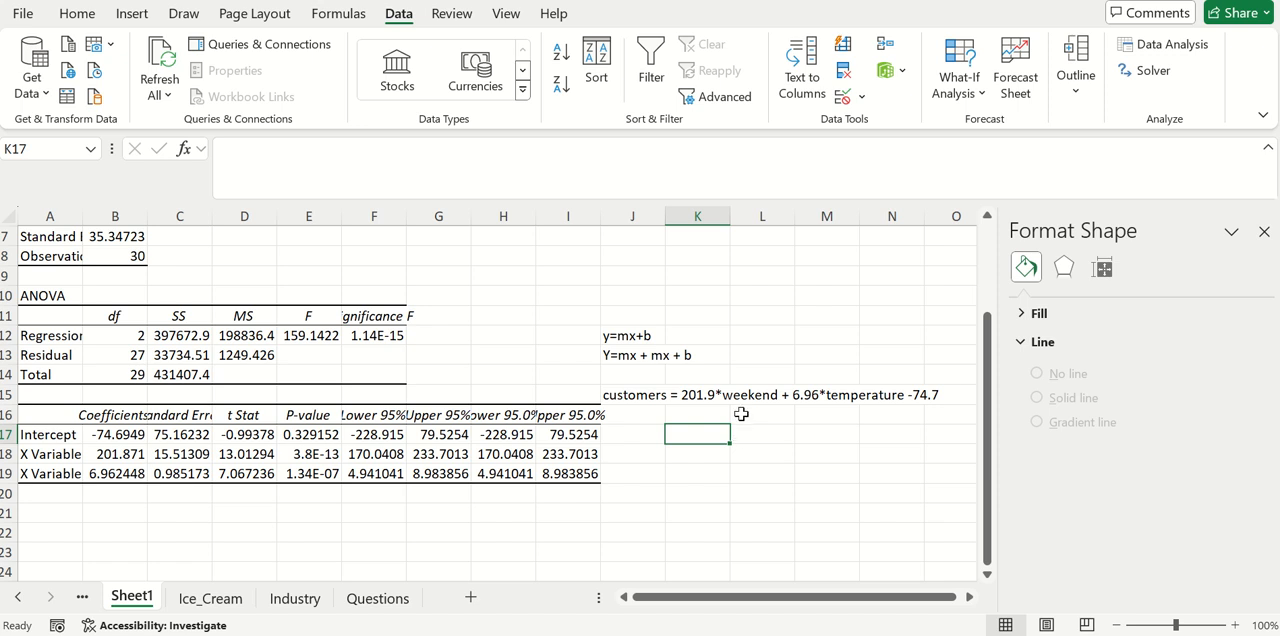
{"action": "mouse_move", "coordinate": [756, 400]}
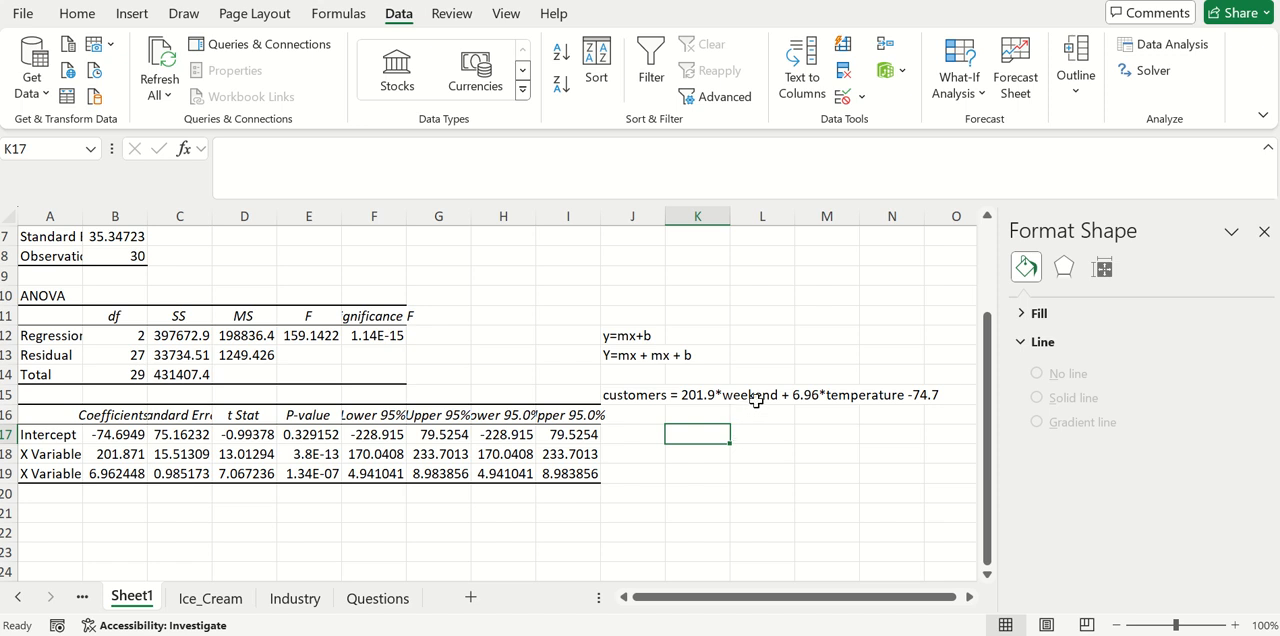
{"action": "mouse_move", "coordinate": [748, 402]}
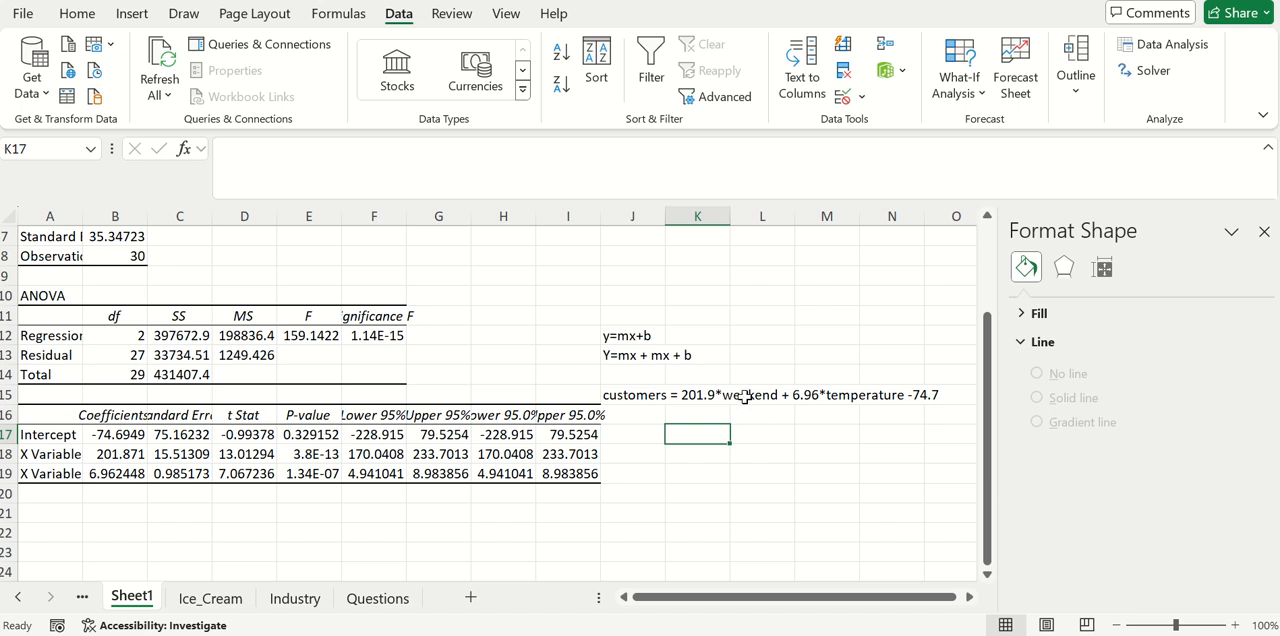
{"action": "mouse_move", "coordinate": [742, 396]}
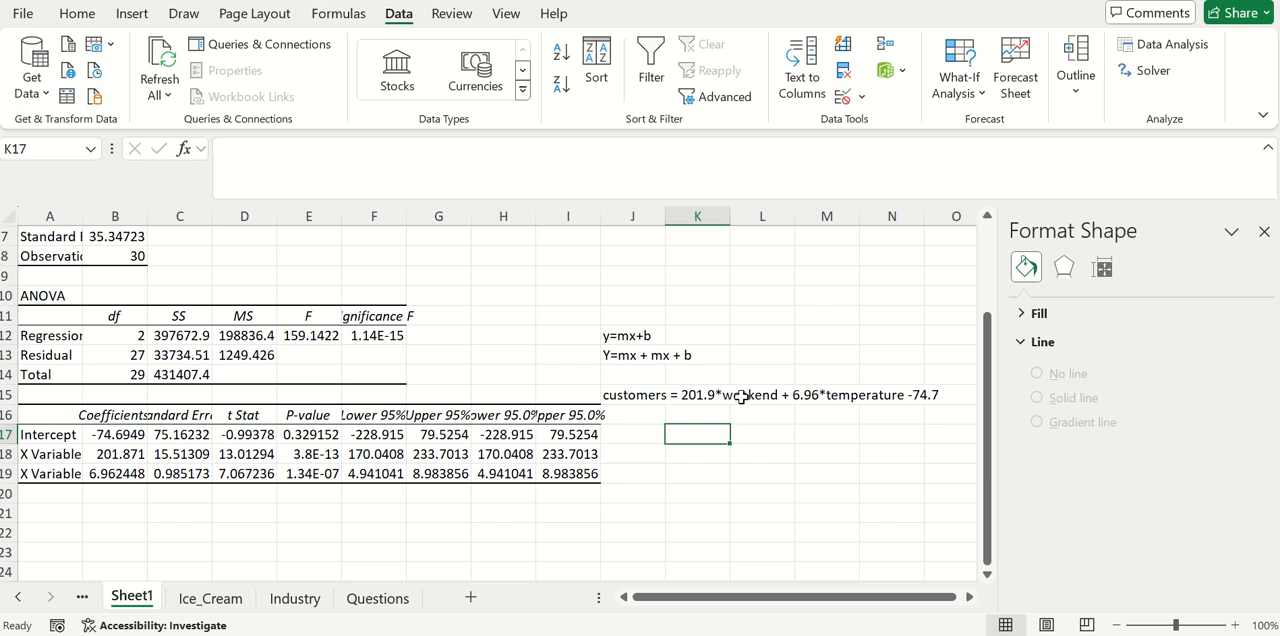
{"action": "mouse_move", "coordinate": [716, 400]}
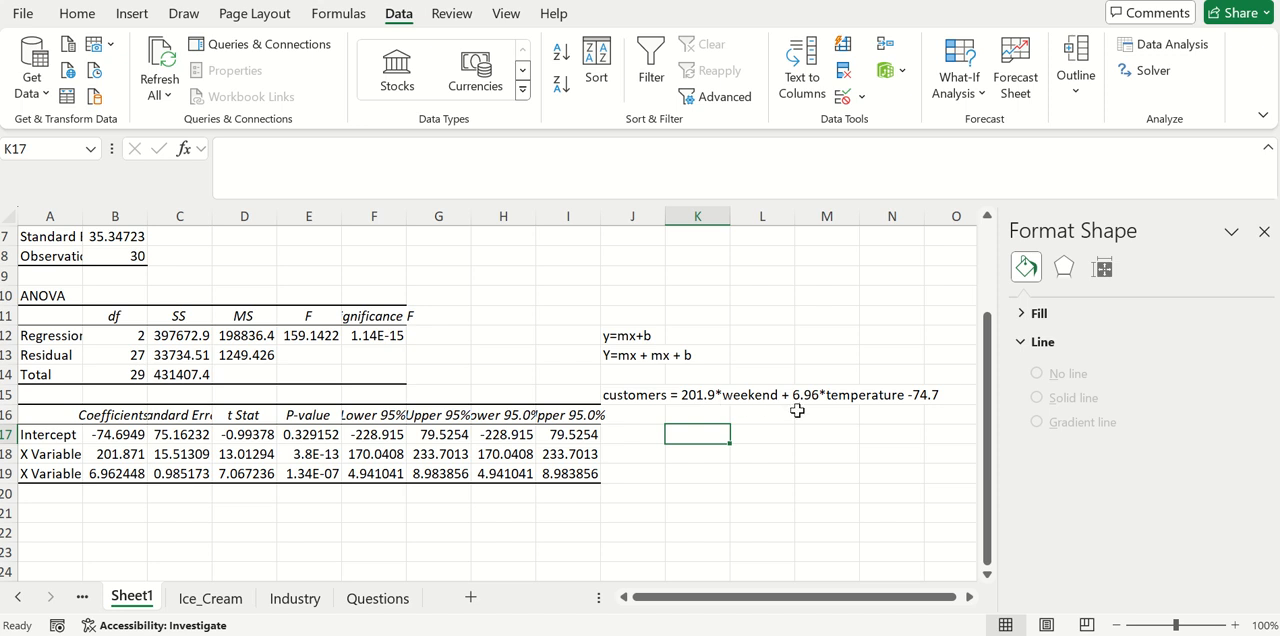
{"action": "mouse_move", "coordinate": [814, 410]}
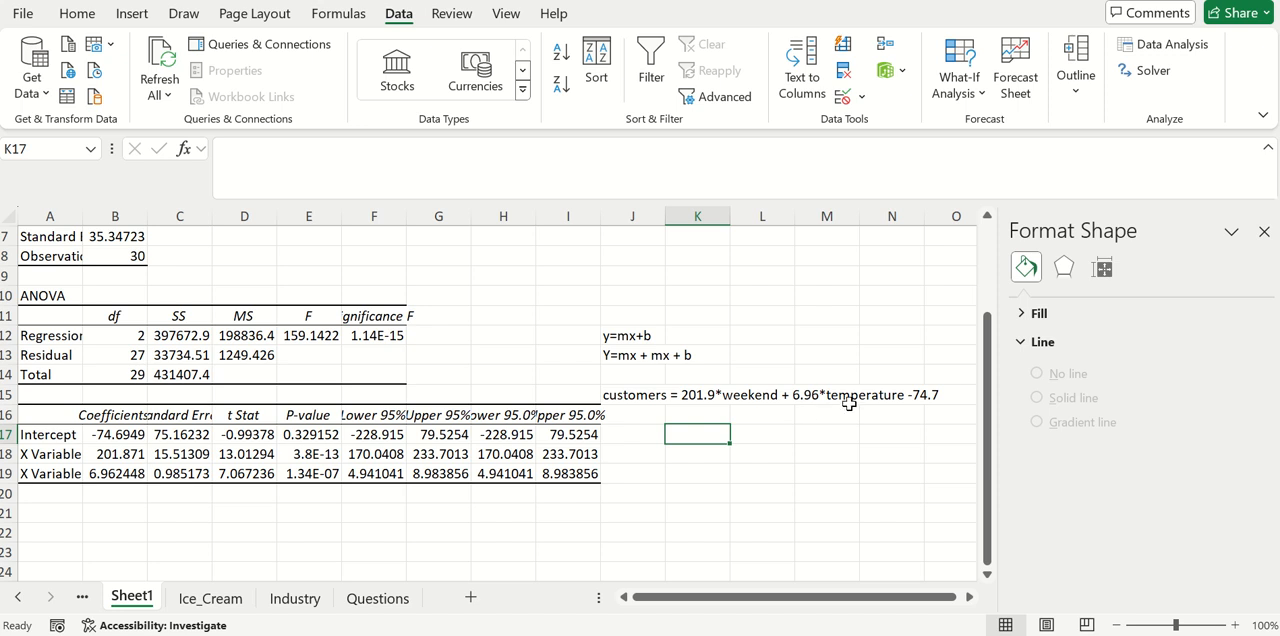
{"action": "mouse_move", "coordinate": [932, 404]}
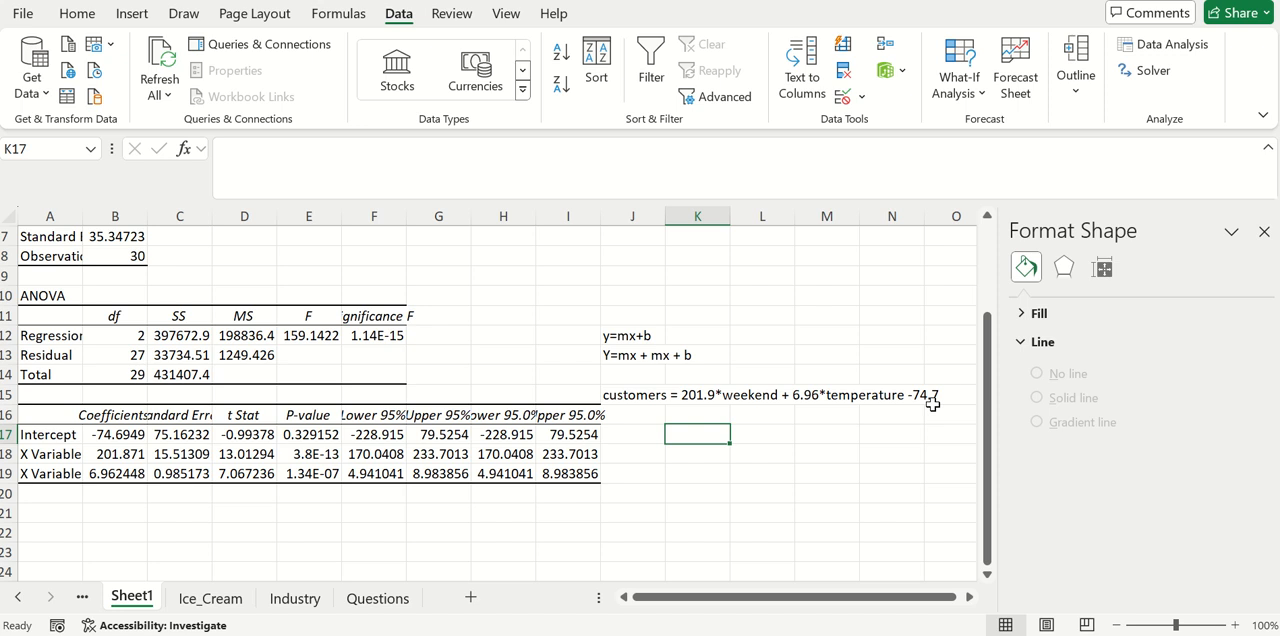
{"action": "mouse_move", "coordinate": [744, 354]}
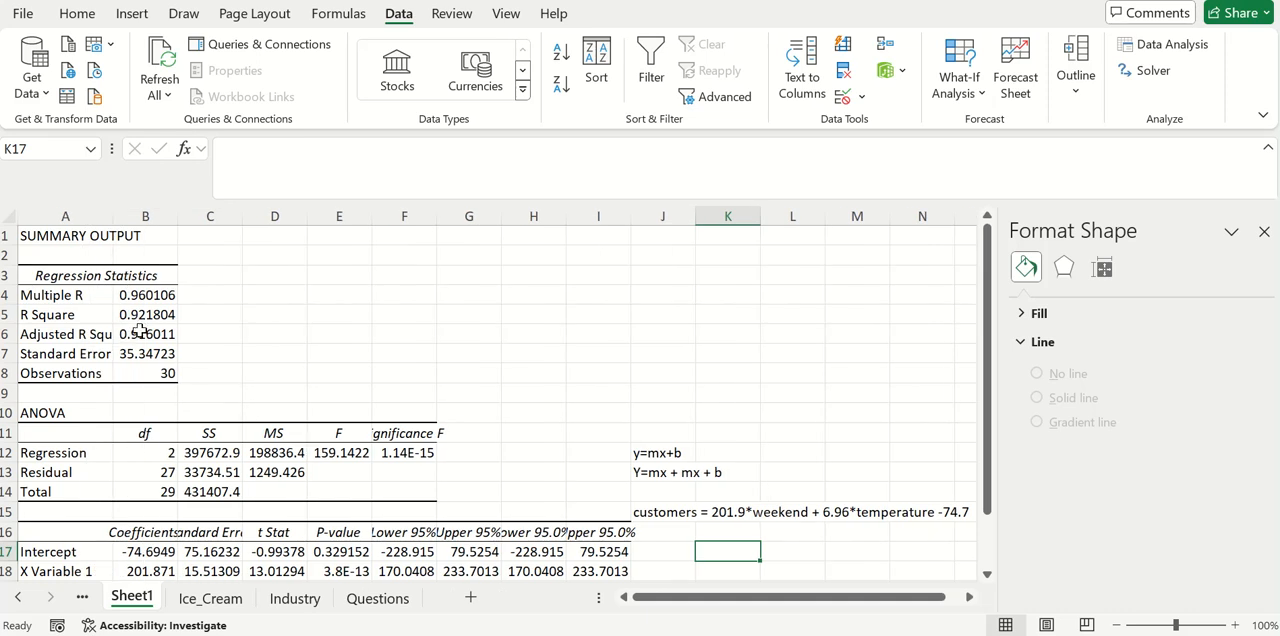
{"action": "mouse_move", "coordinate": [140, 328]}
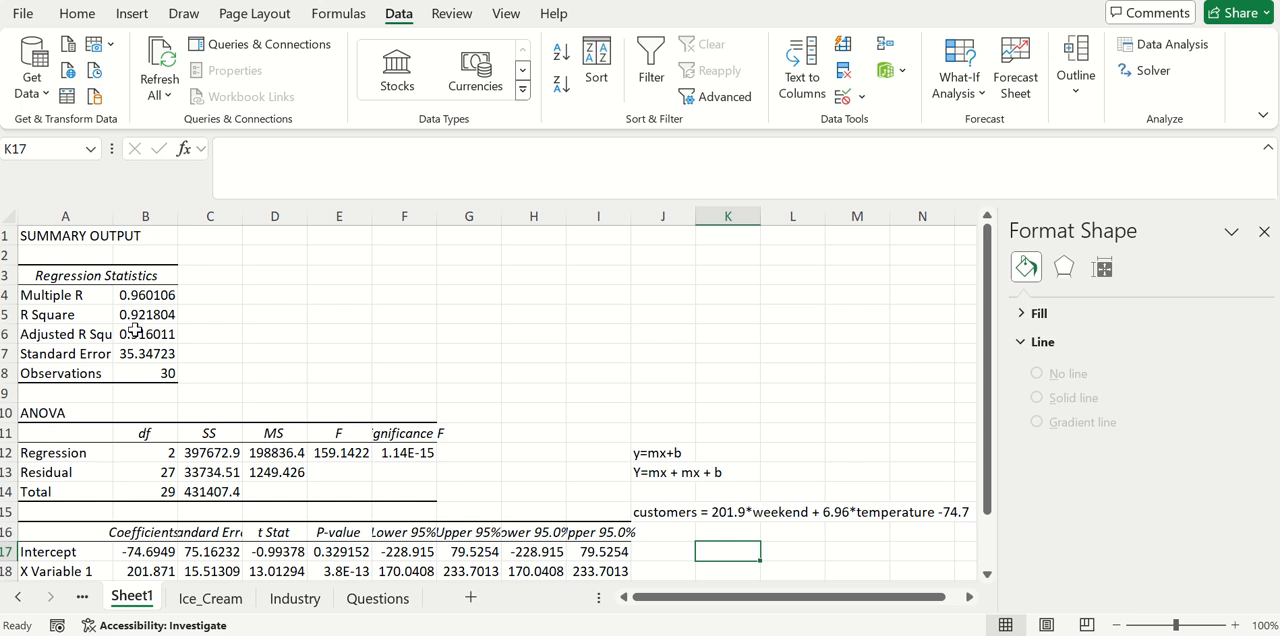
{"action": "mouse_move", "coordinate": [138, 328]}
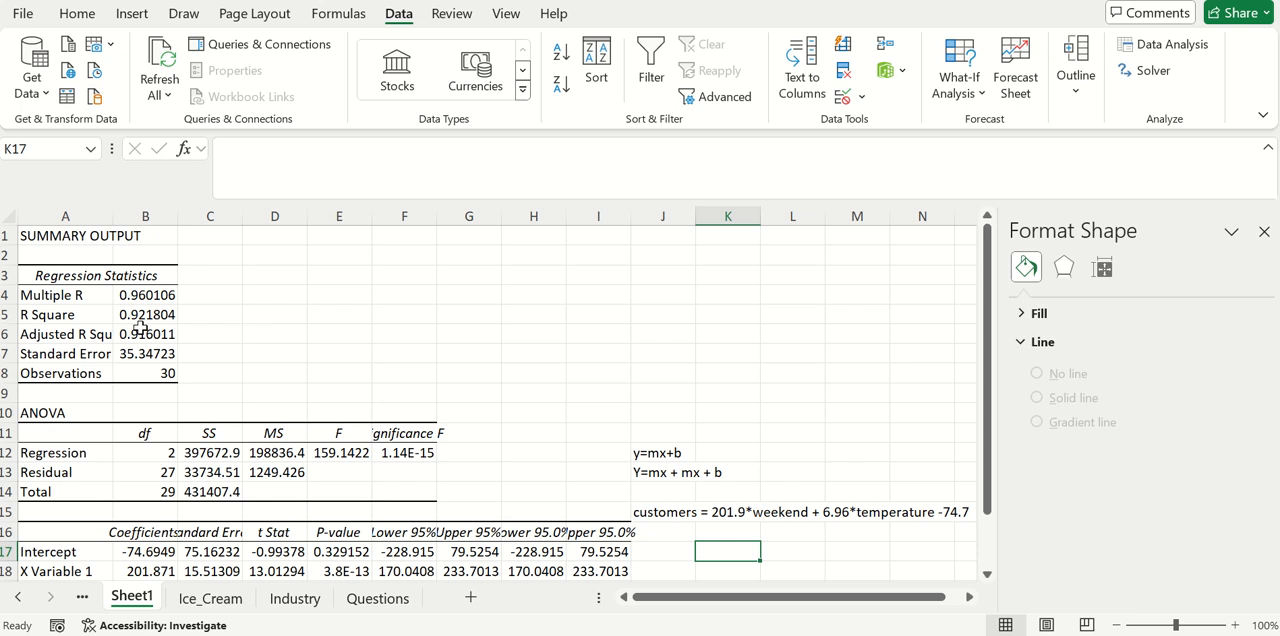
{"action": "mouse_move", "coordinate": [116, 312]}
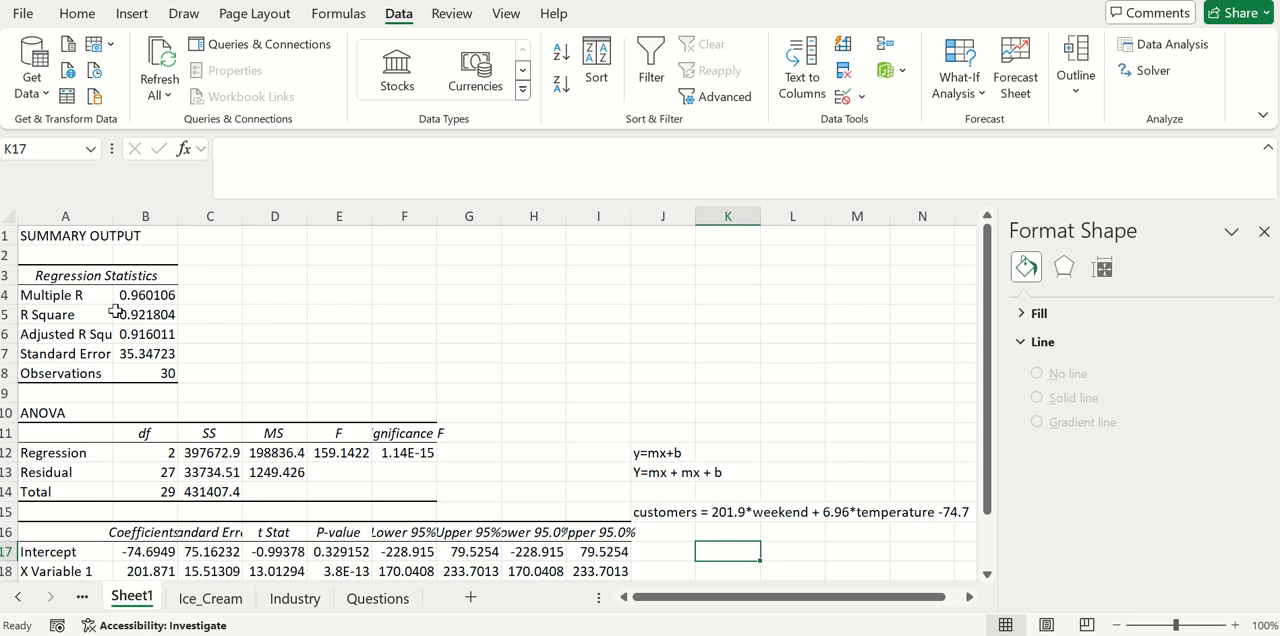
{"action": "mouse_move", "coordinate": [144, 328]}
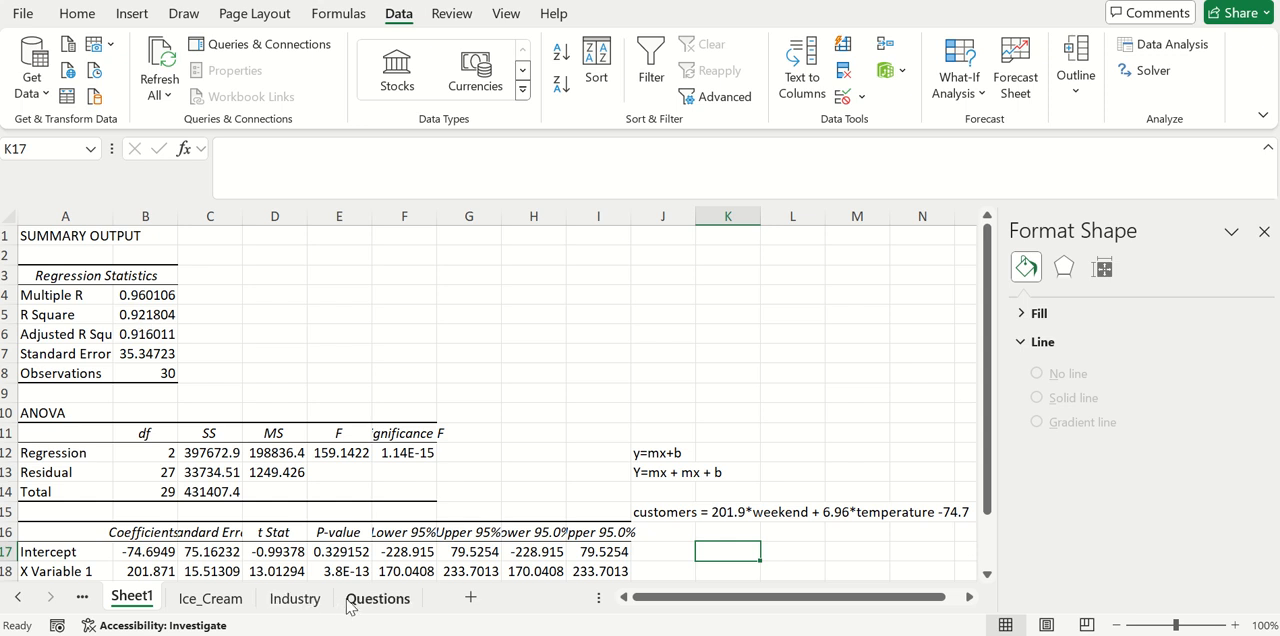
- Review the Questions sheet and settle on the Industry sheet
{"action": "left_click", "coordinate": [378, 598]}
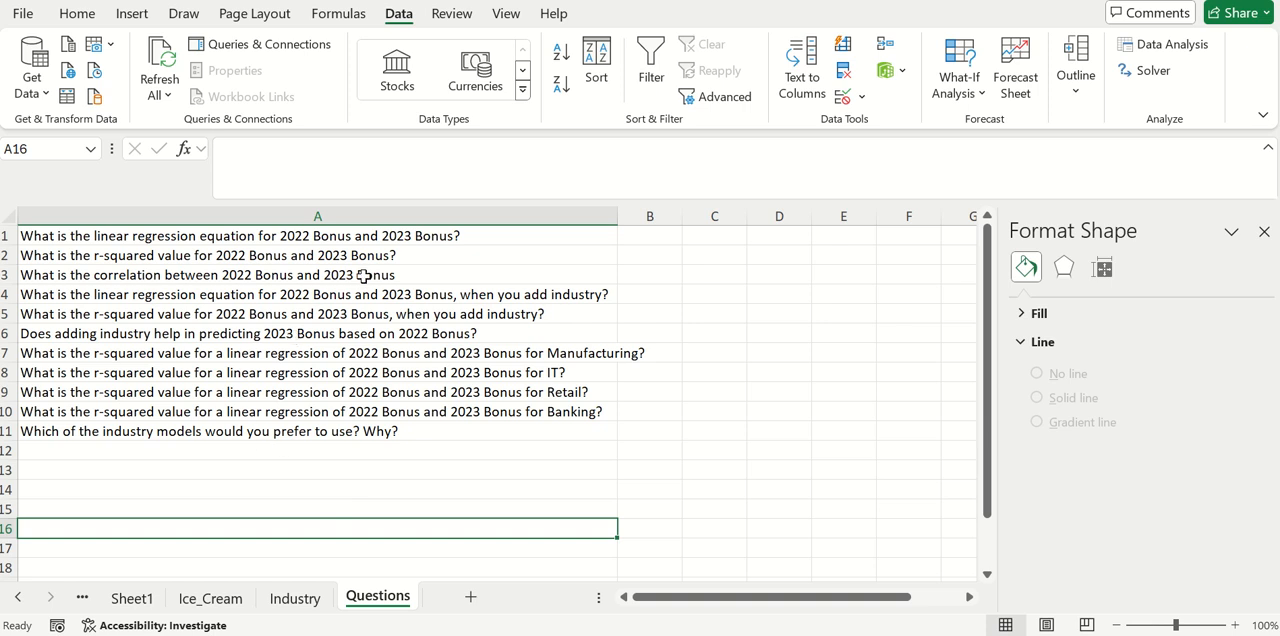
{"action": "left_click", "coordinate": [294, 596]}
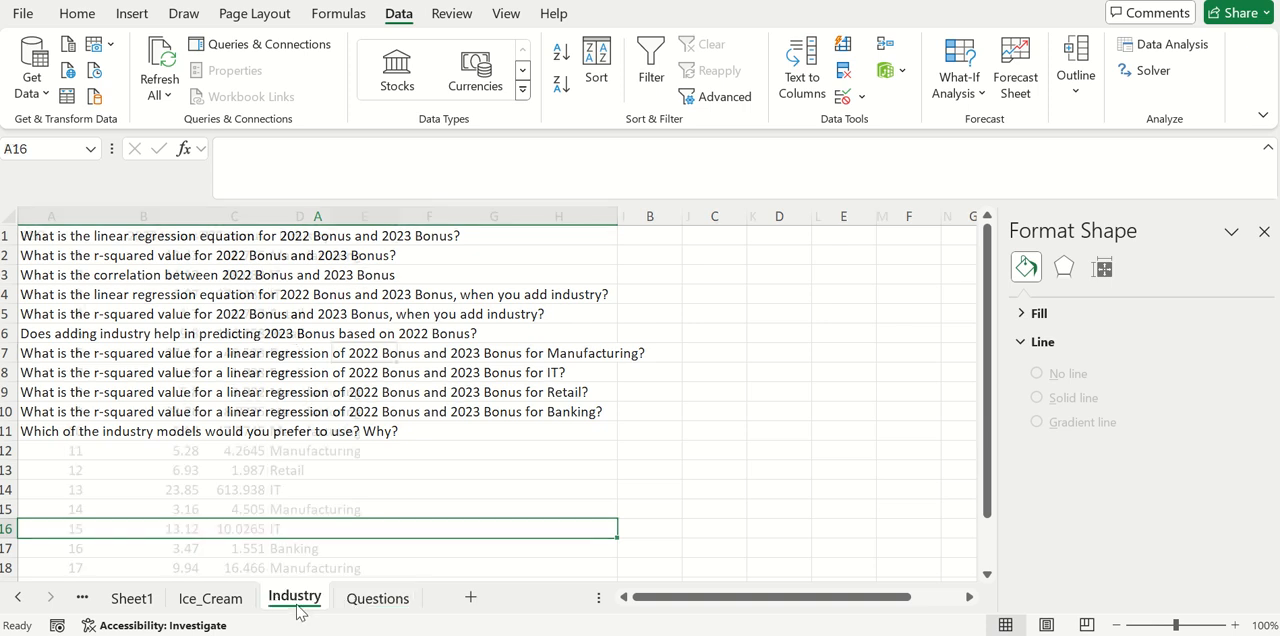
{"action": "left_click", "coordinate": [376, 596]}
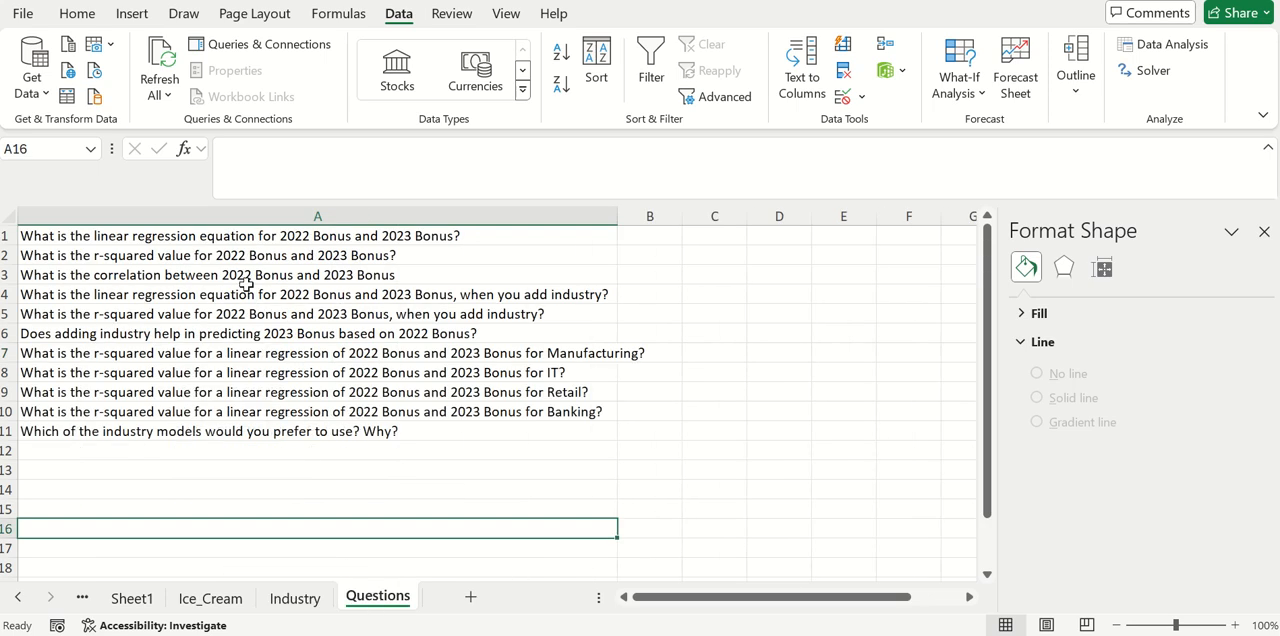
{"action": "mouse_move", "coordinate": [384, 248]}
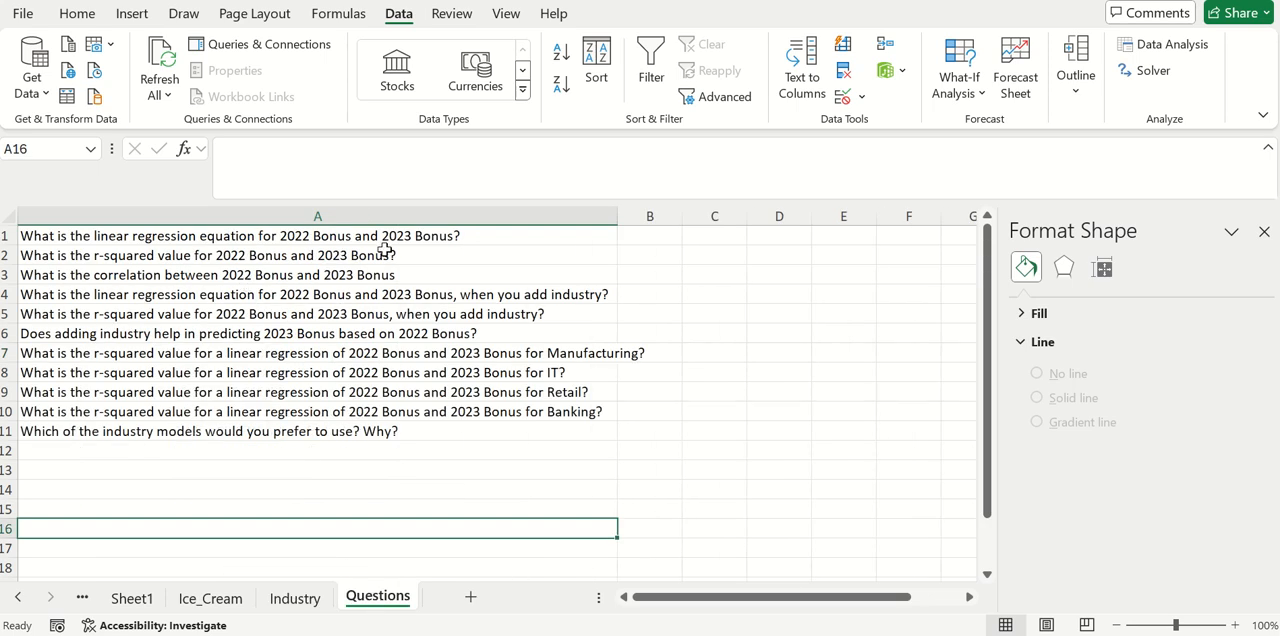
{"action": "mouse_move", "coordinate": [402, 248]}
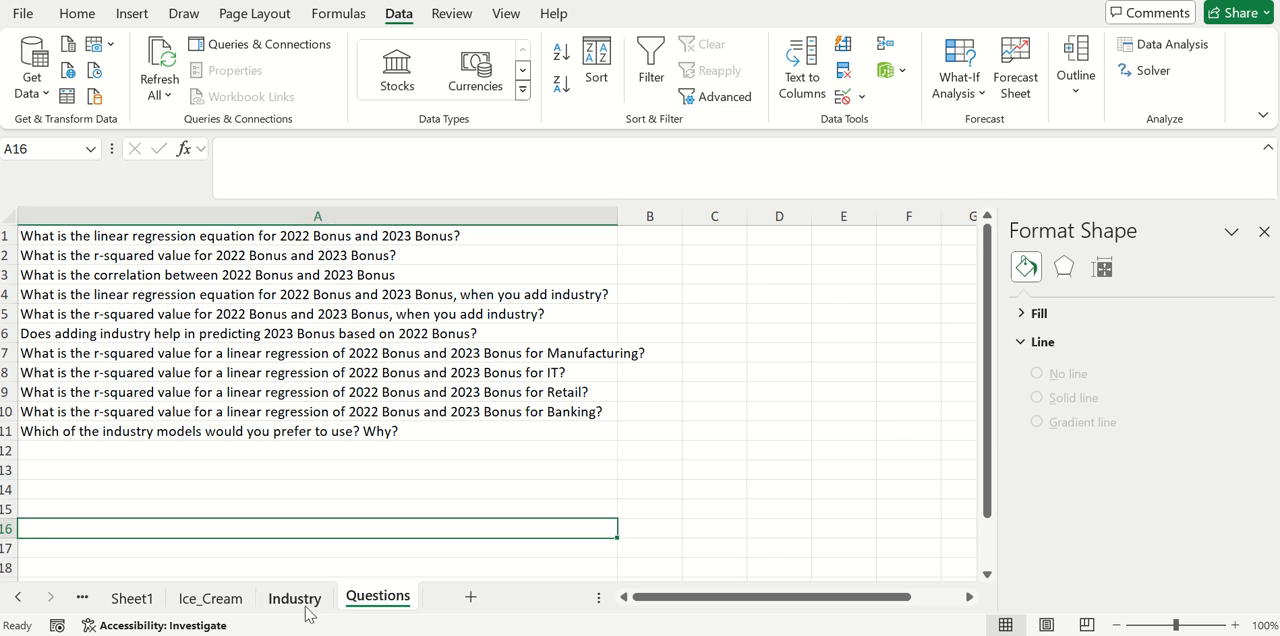
{"action": "left_click", "coordinate": [294, 596]}
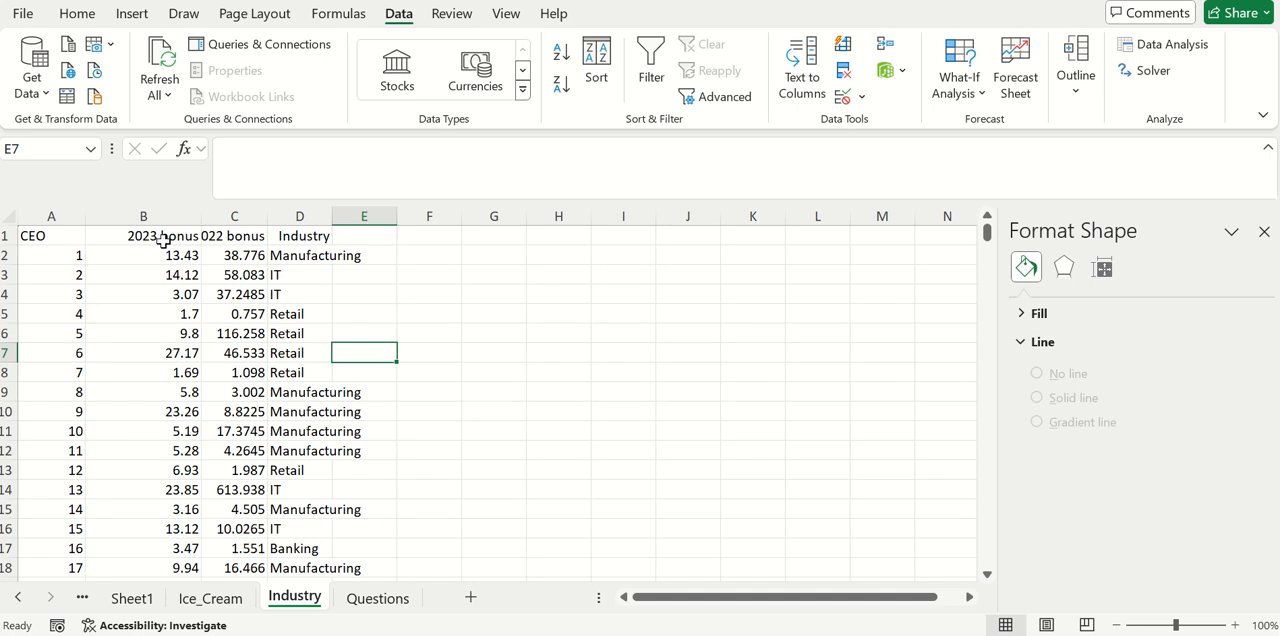
{"action": "mouse_move", "coordinate": [246, 248]}
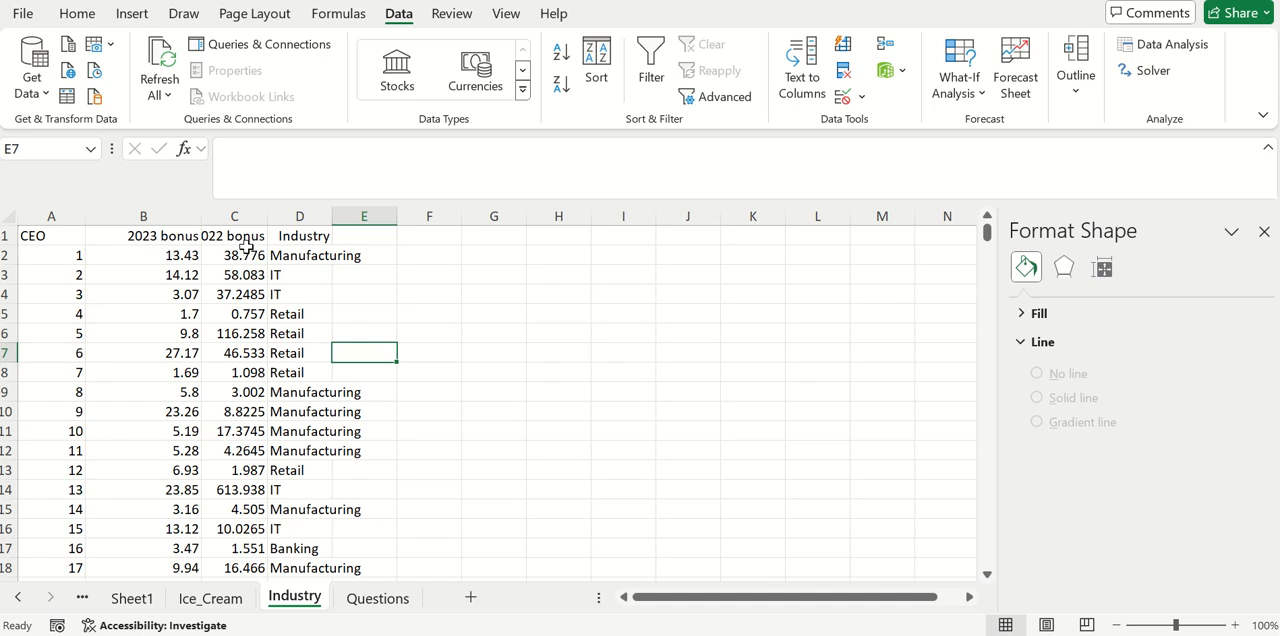
{"action": "left_click", "coordinate": [376, 596]}
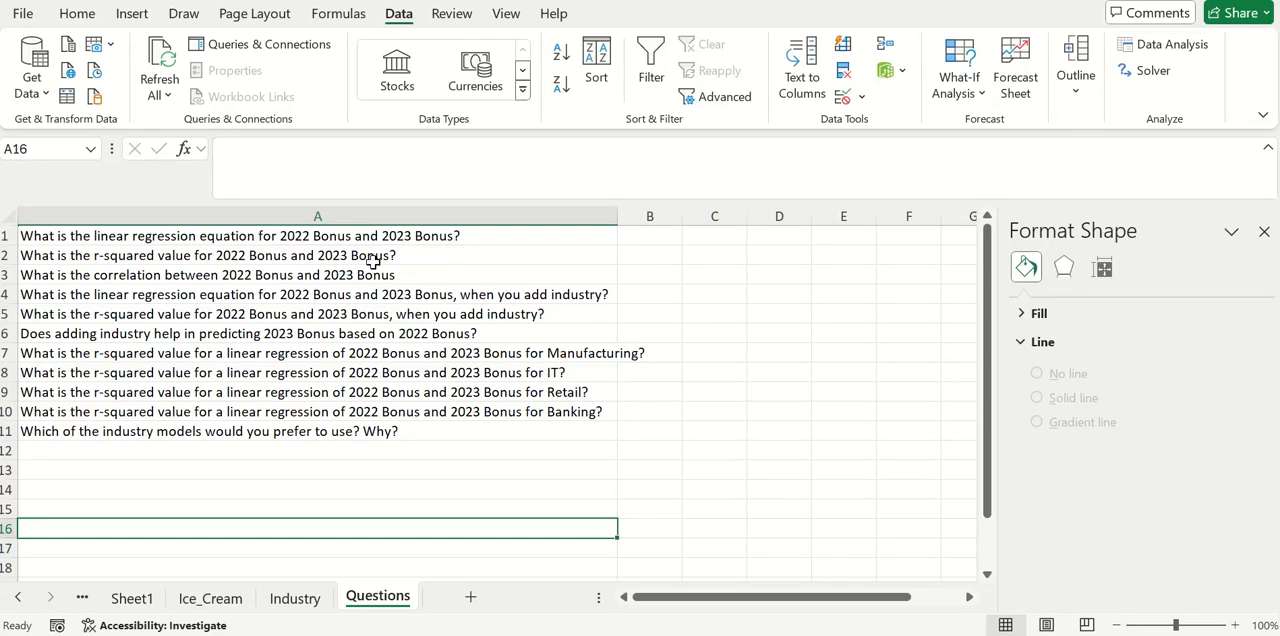
{"action": "mouse_move", "coordinate": [404, 284]}
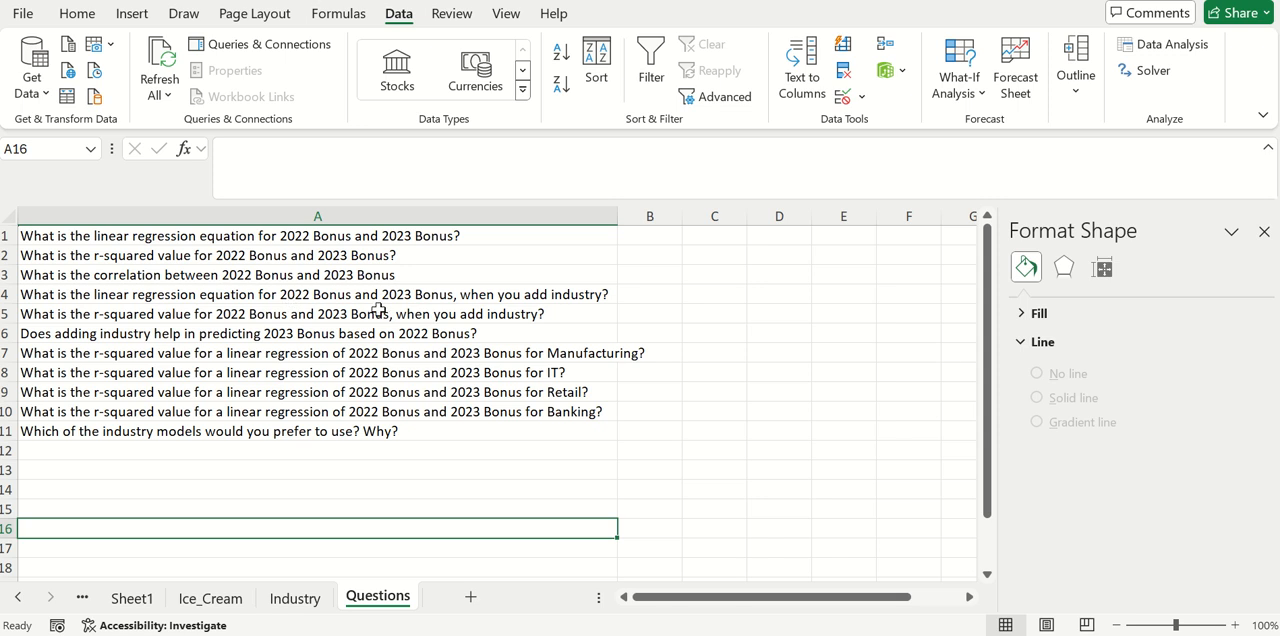
{"action": "mouse_move", "coordinate": [556, 308]}
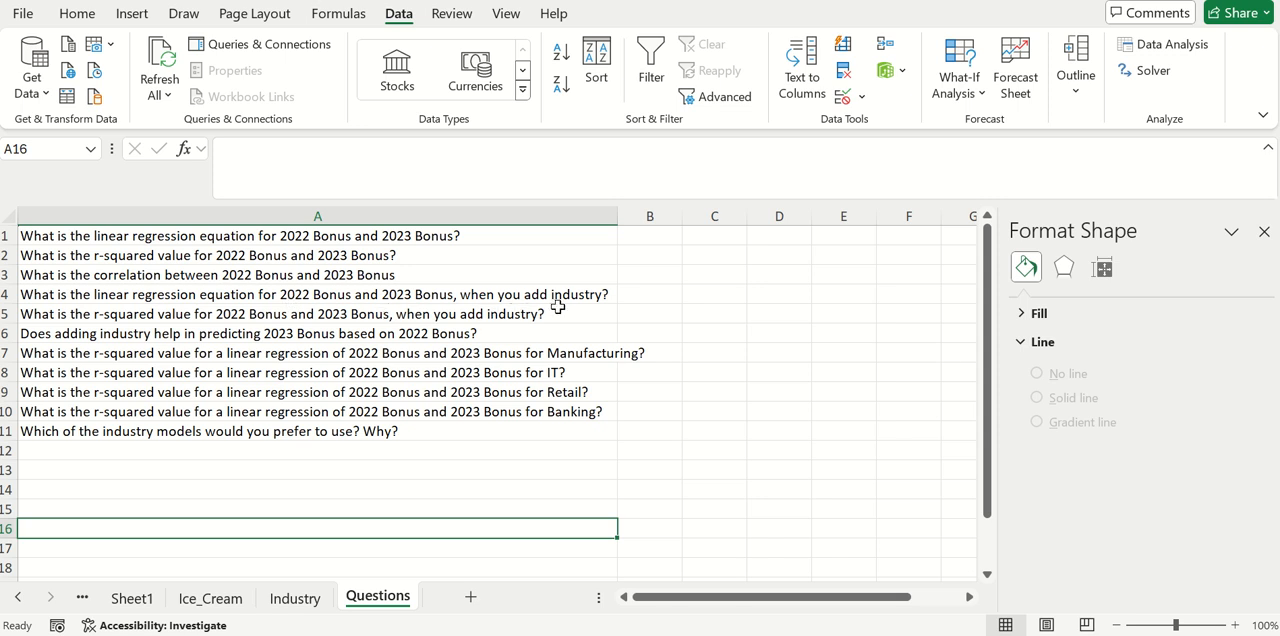
{"action": "left_click", "coordinate": [294, 596]}
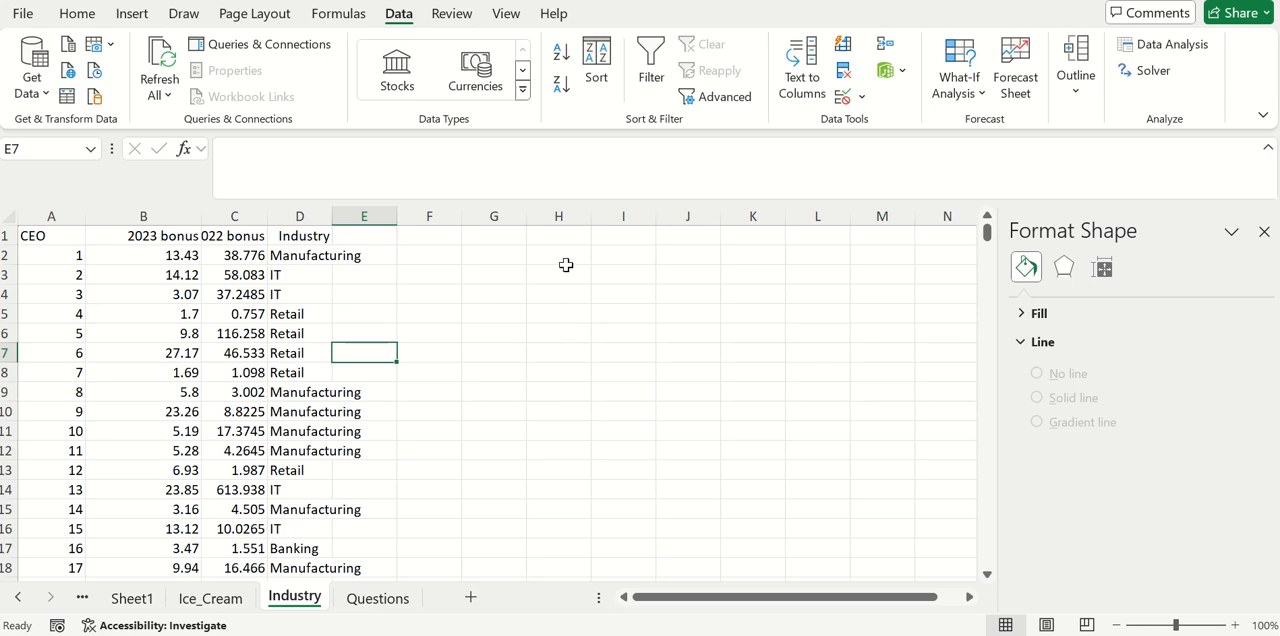
- Add the note 'dummy' in H2 and 'n-1 columns' in I2
{"action": "left_click", "coordinate": [558, 256]}
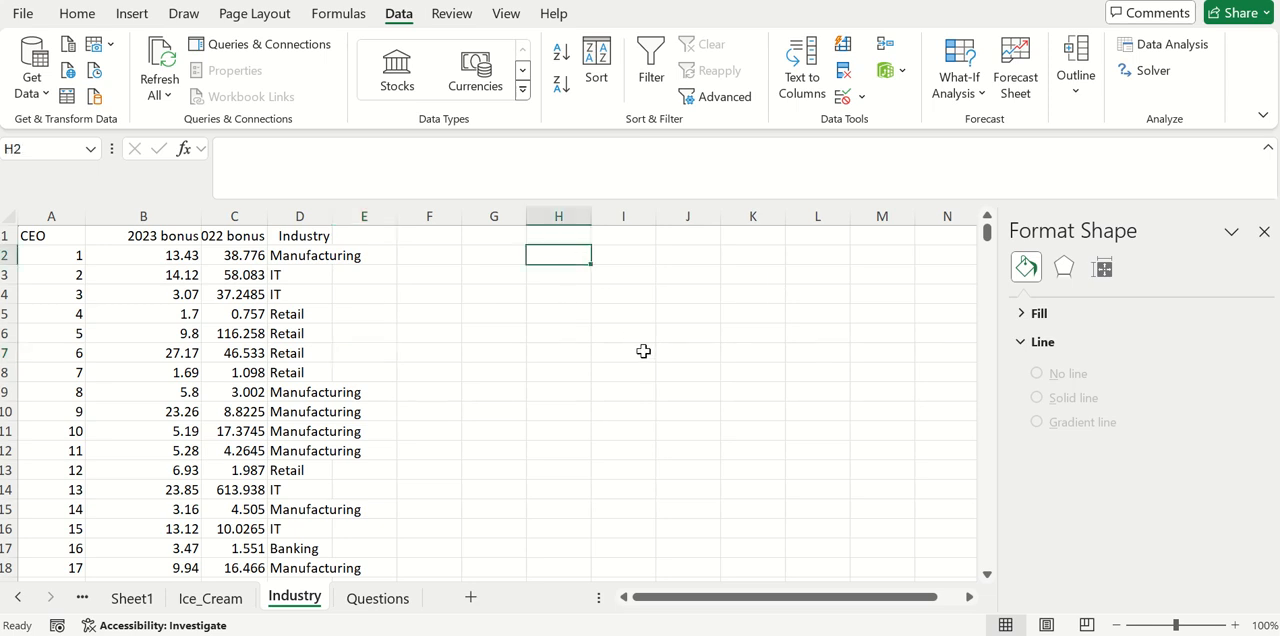
{"action": "type", "text": "dummy"}
{"action": "left_click", "coordinate": [624, 254]}
{"action": "type", "text": "n"}
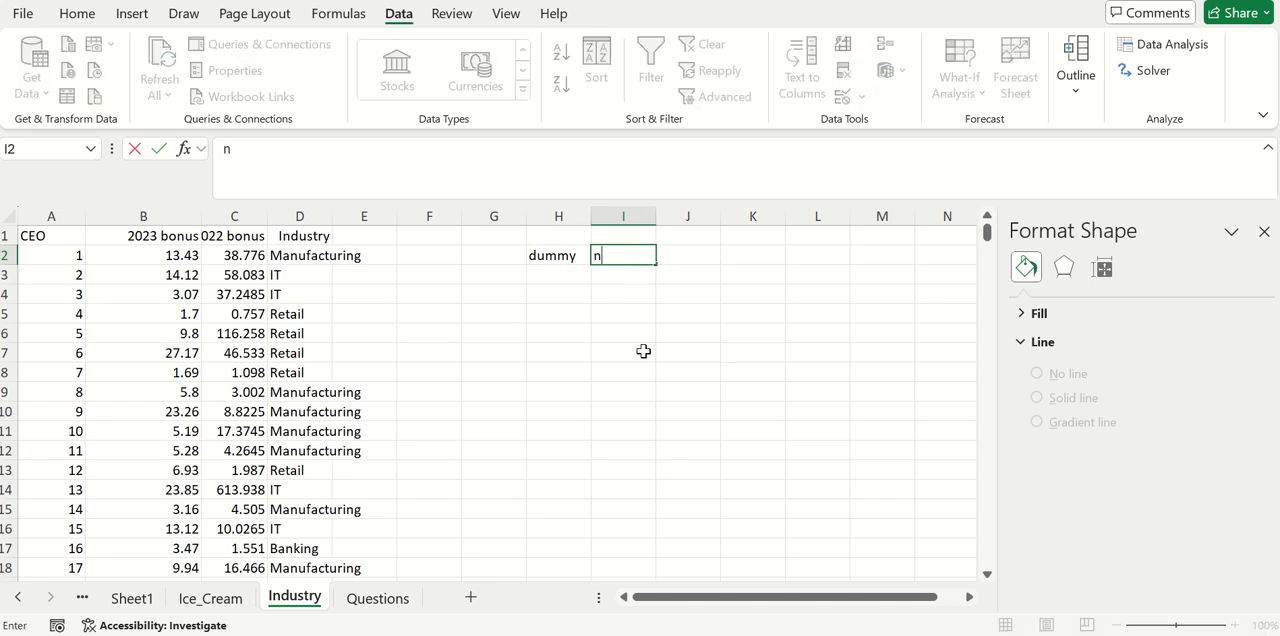
{"action": "type", "text": "-1"}
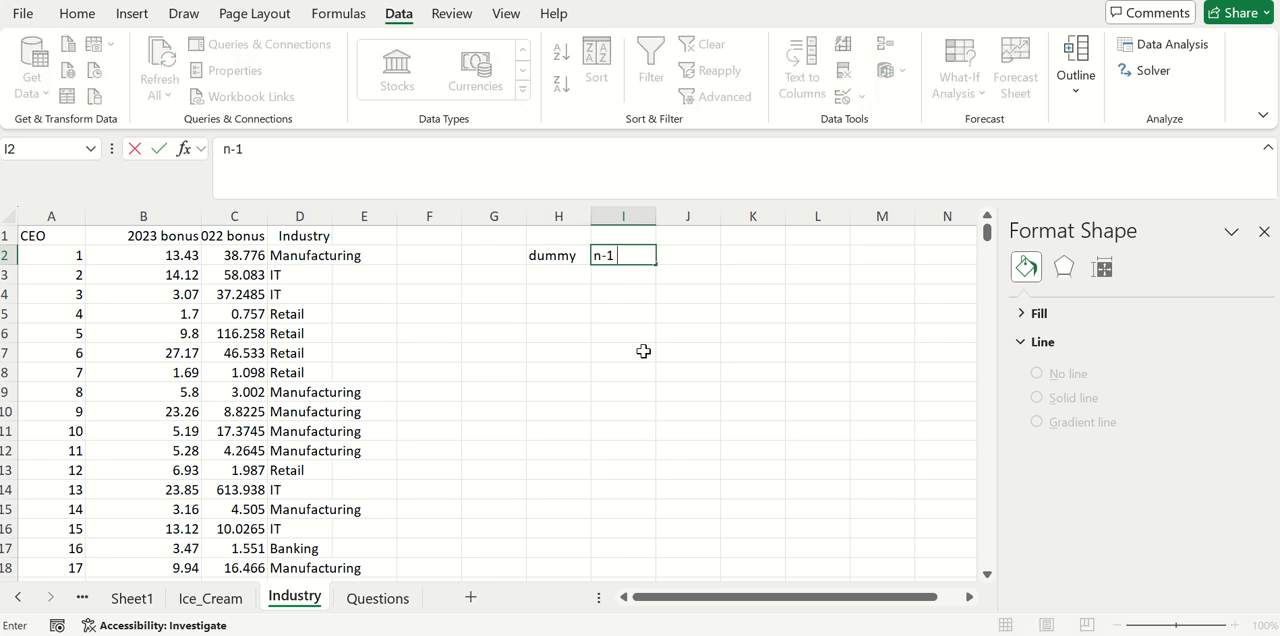
{"action": "type", "text": "columns"}
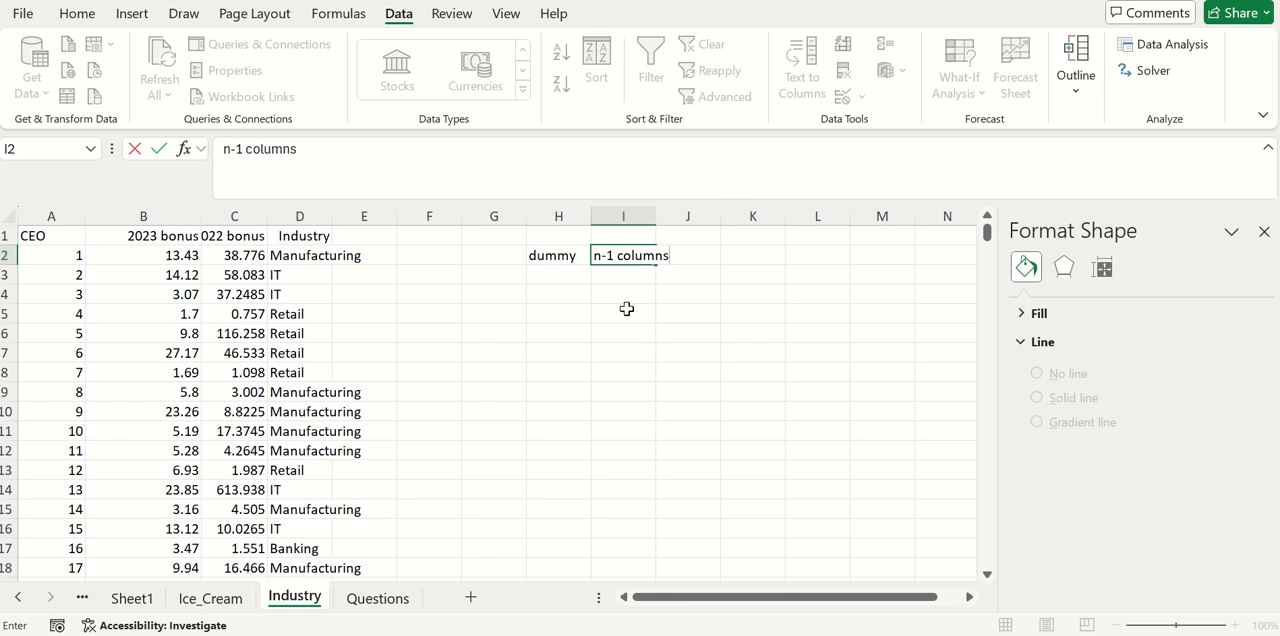
{"action": "left_click", "coordinate": [624, 294]}
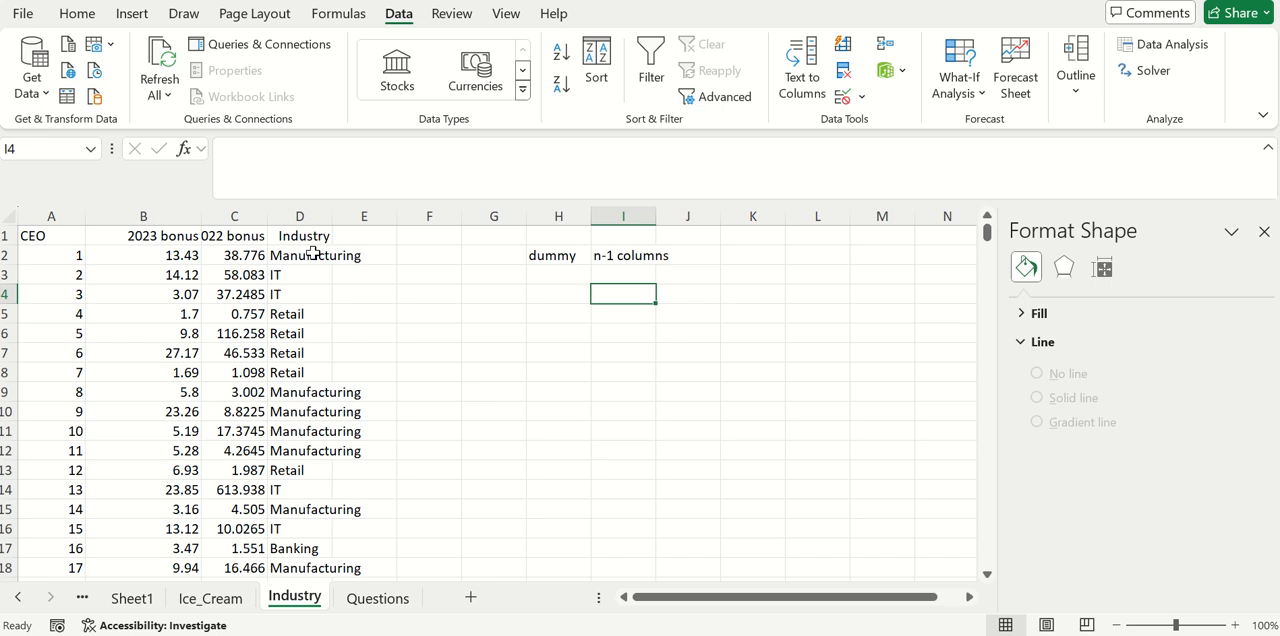
- List Manufacturing, IT, Retail and Banking in I3:I6 under the note
{"action": "left_click", "coordinate": [624, 276]}
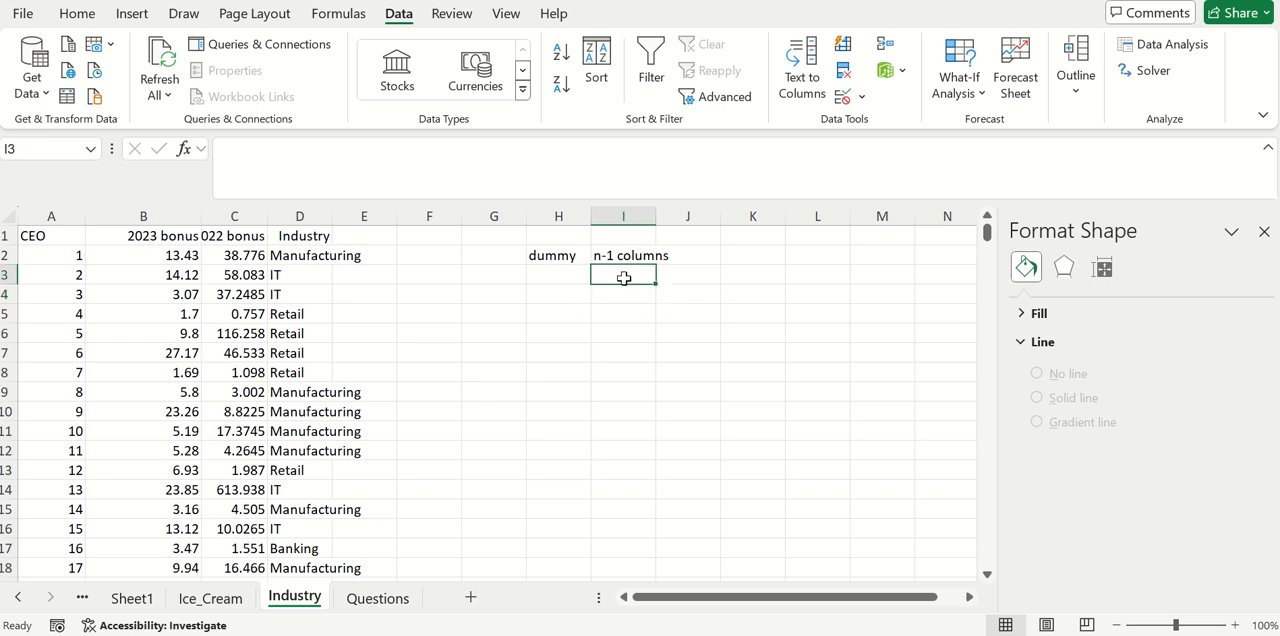
{"action": "type", "text": "Manufacturing"}
{"action": "left_click", "coordinate": [622, 294]}
{"action": "type", "text": "IT"}
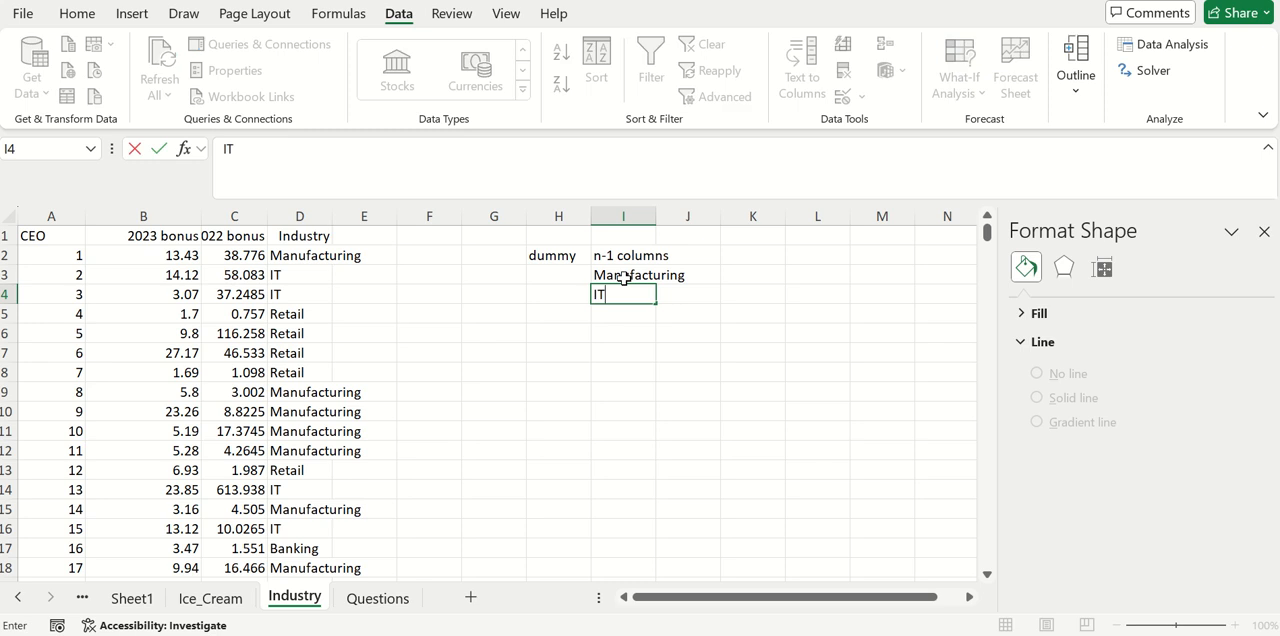
{"action": "type", "text": "Retail"}
{"action": "left_click", "coordinate": [624, 334]}
{"action": "type", "text": "Banking"}
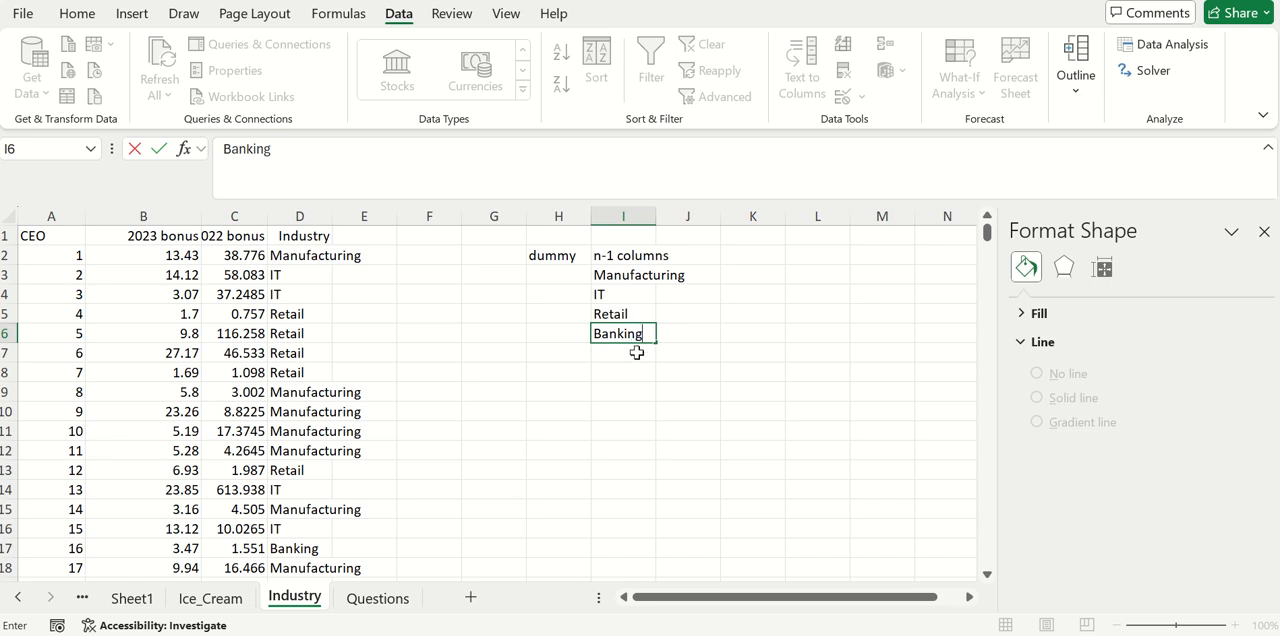
{"action": "key", "text": "enter"}
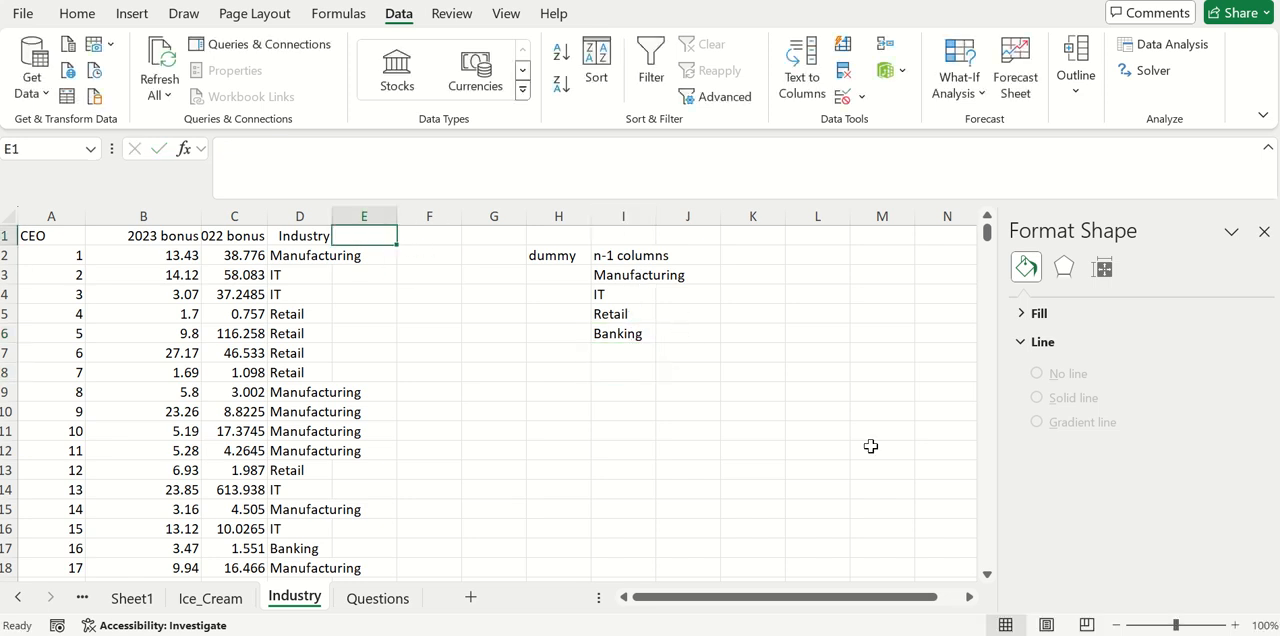
- Add Manufacturing and IT headers and start coding Manufacturing rows with 1
{"action": "type", "text": "Manufactuir"}
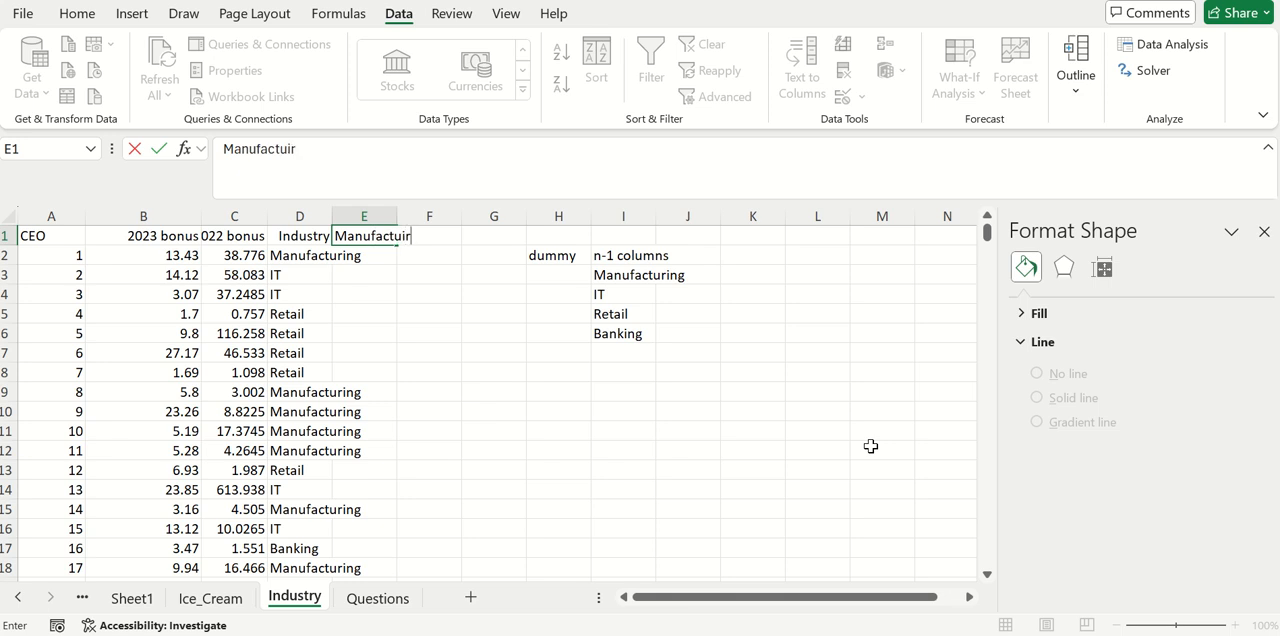
{"action": "type", "text": "Manufacturing"}
{"action": "left_click", "coordinate": [364, 372]}
{"action": "type", "text": "0"}
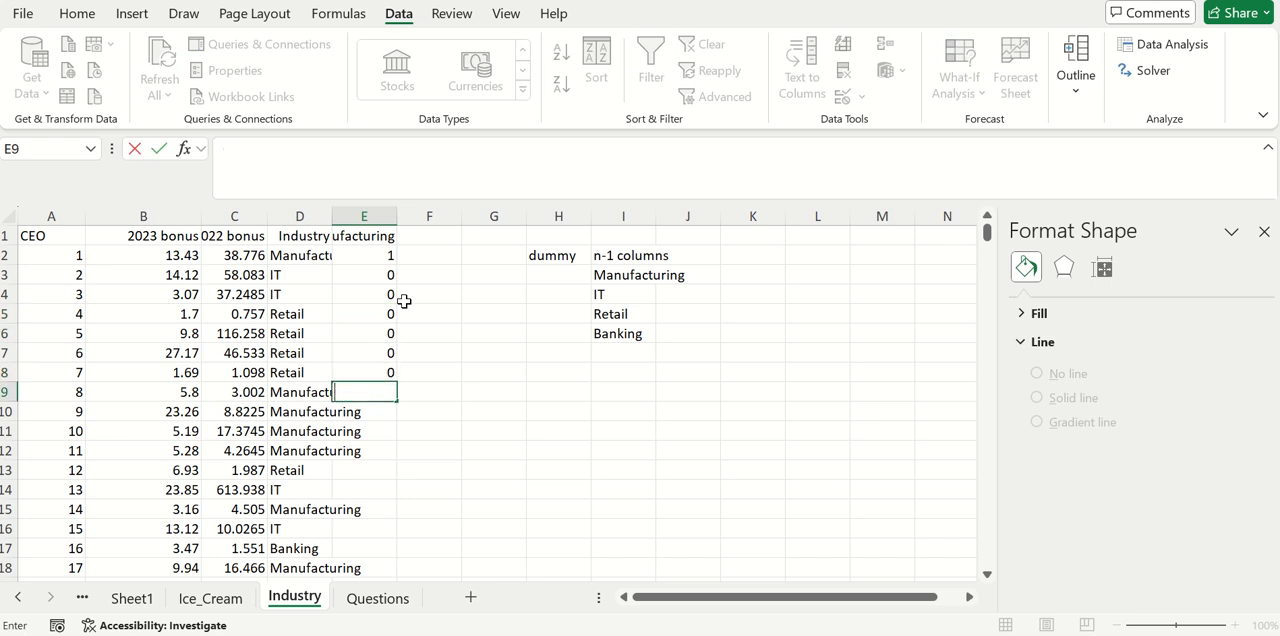
{"action": "type", "text": "1"}
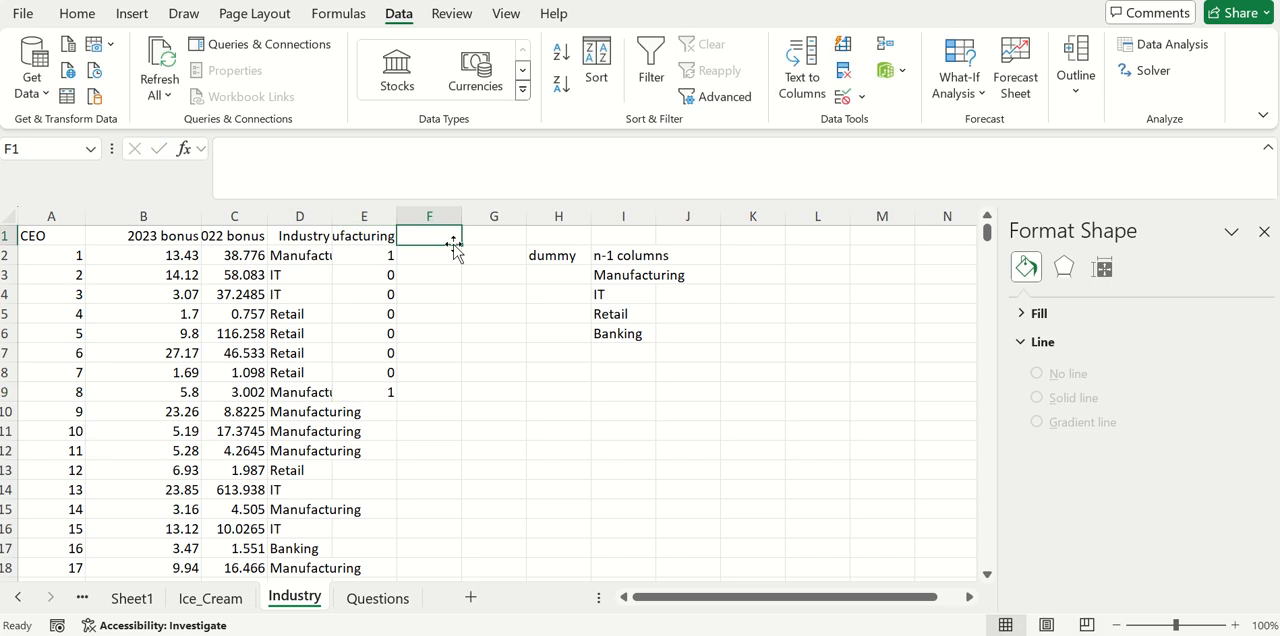
{"action": "left_click", "coordinate": [428, 256]}
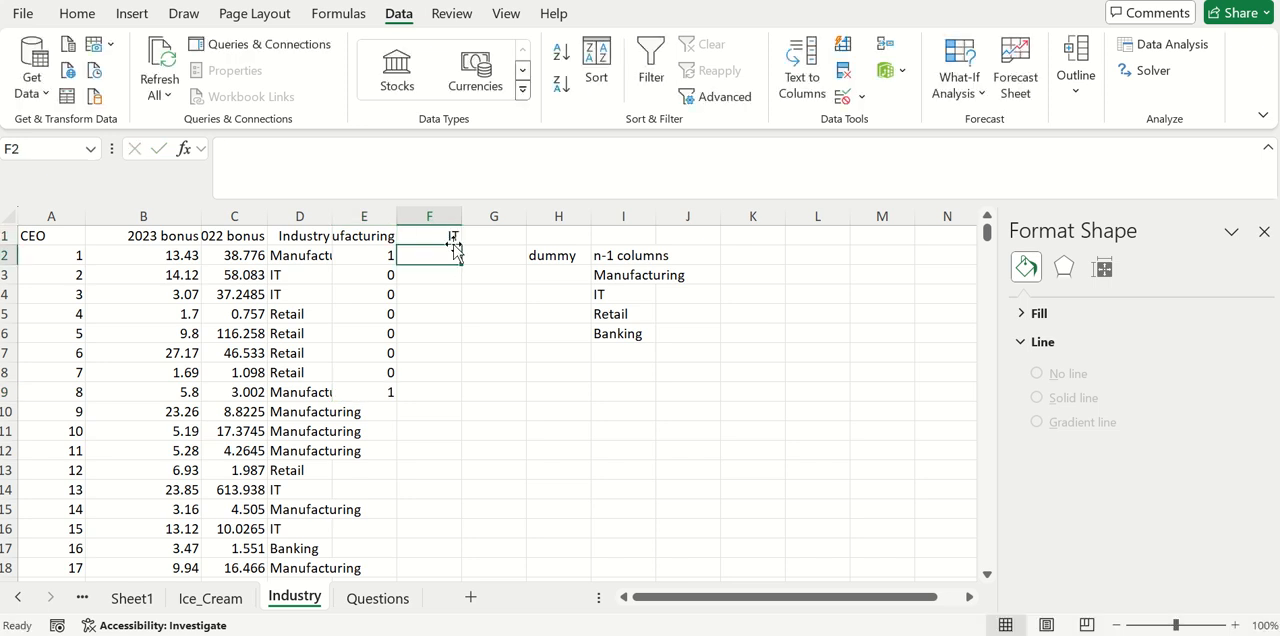
- Add the Retail header and code rows 2–9 of the dummy columns with 1s and 0s
{"action": "left_click", "coordinate": [428, 274]}
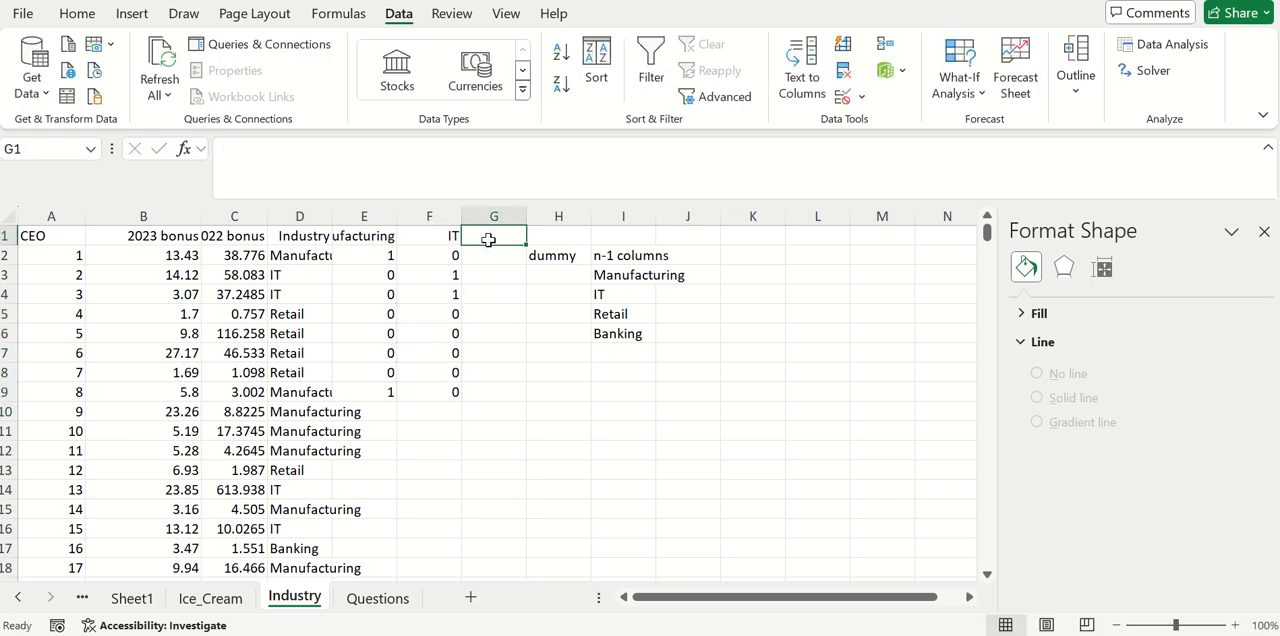
{"action": "type", "text": "Reti"}
{"action": "left_click", "coordinate": [494, 254]}
{"action": "type", "text": "0"}
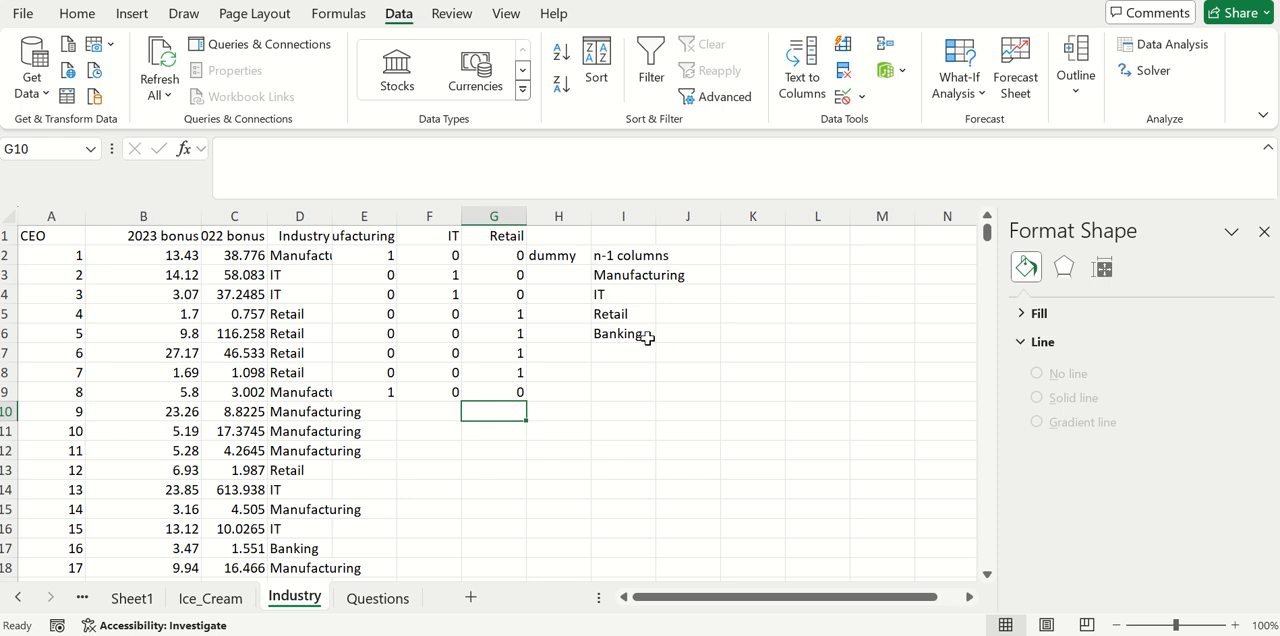
{"action": "mouse_move", "coordinate": [636, 336]}
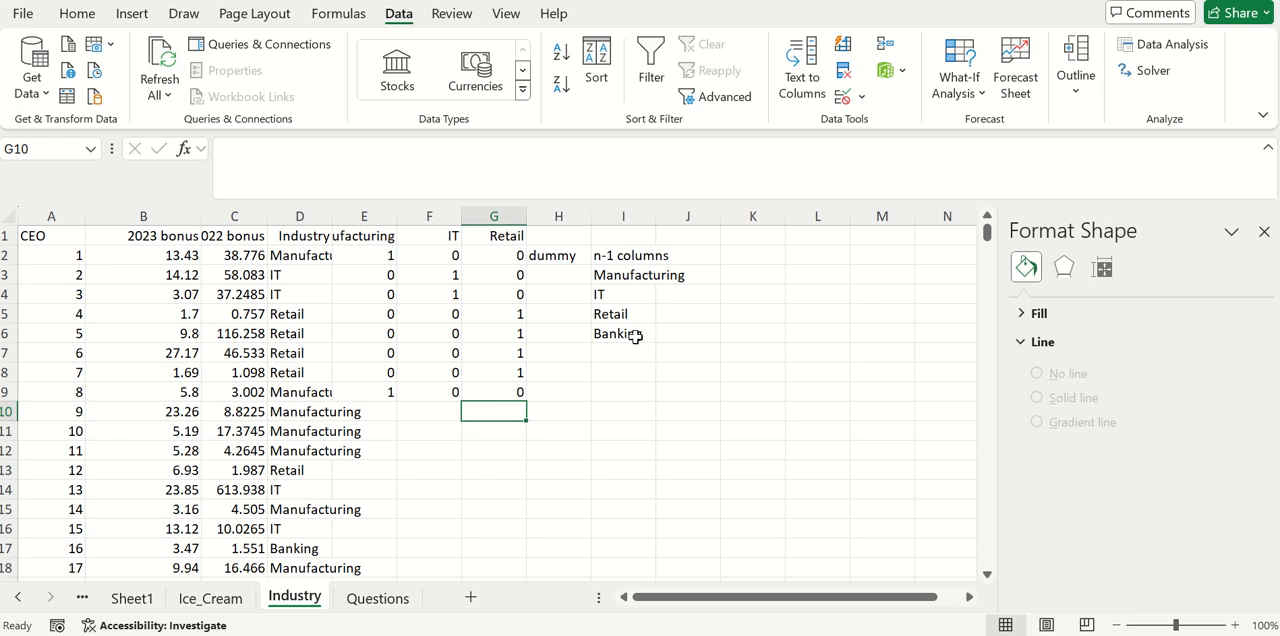
{"action": "mouse_move", "coordinate": [604, 316]}
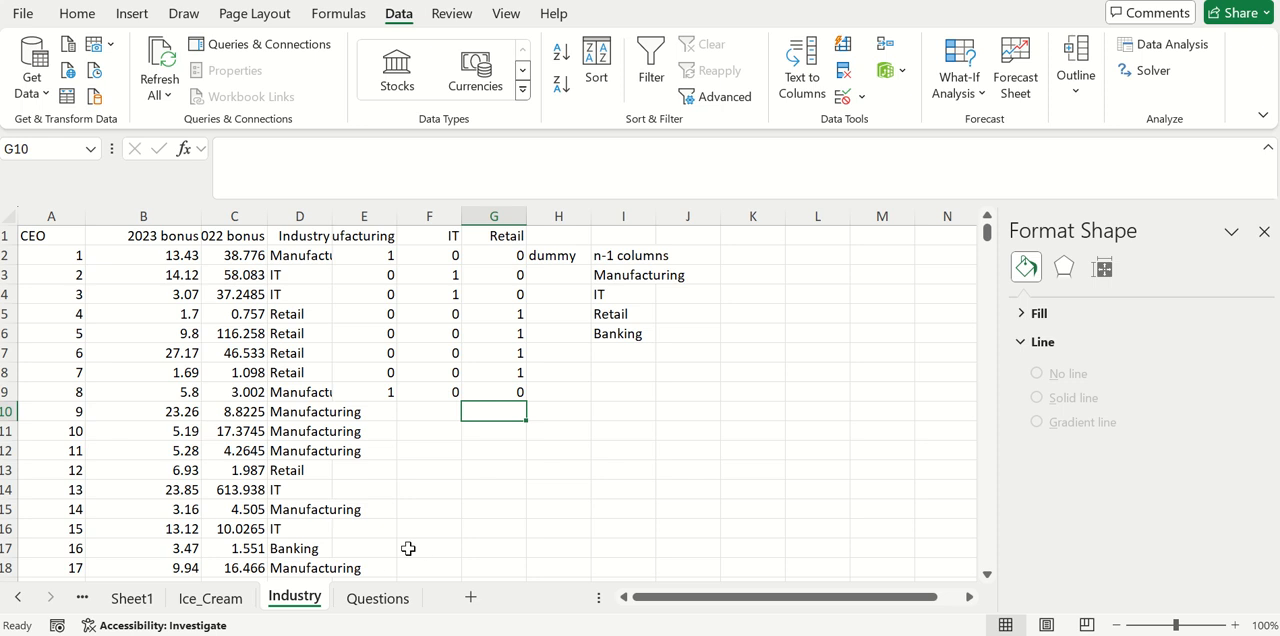
{"action": "type", "text": "0"}
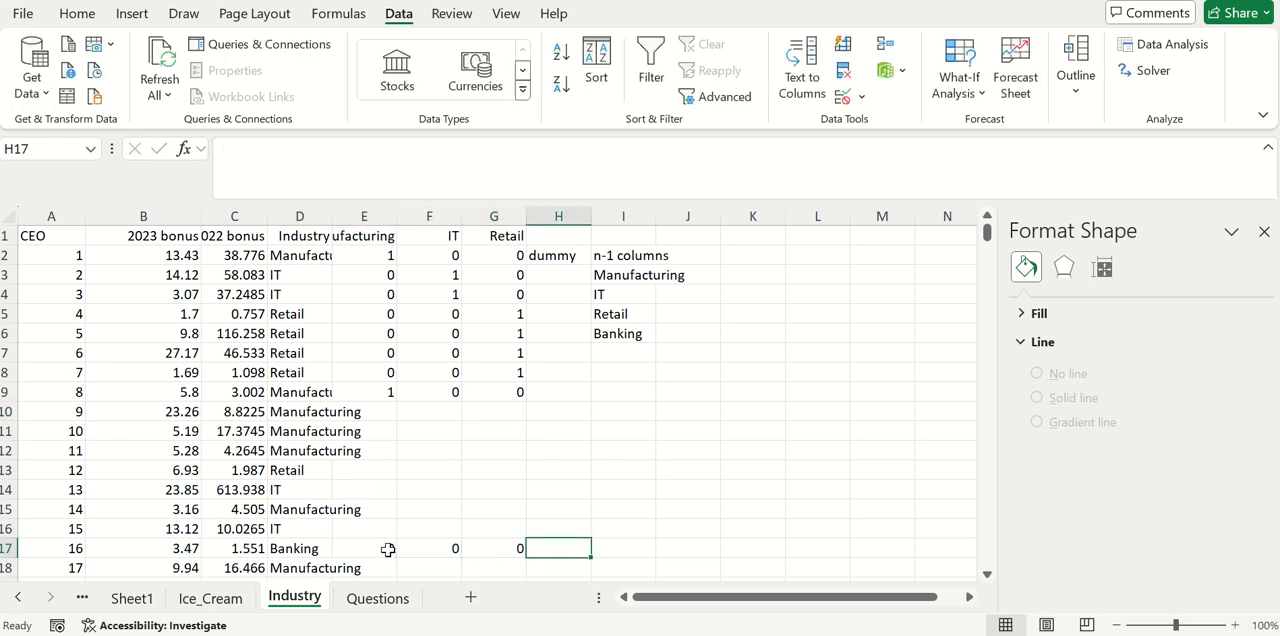
{"action": "mouse_move", "coordinate": [516, 396]}
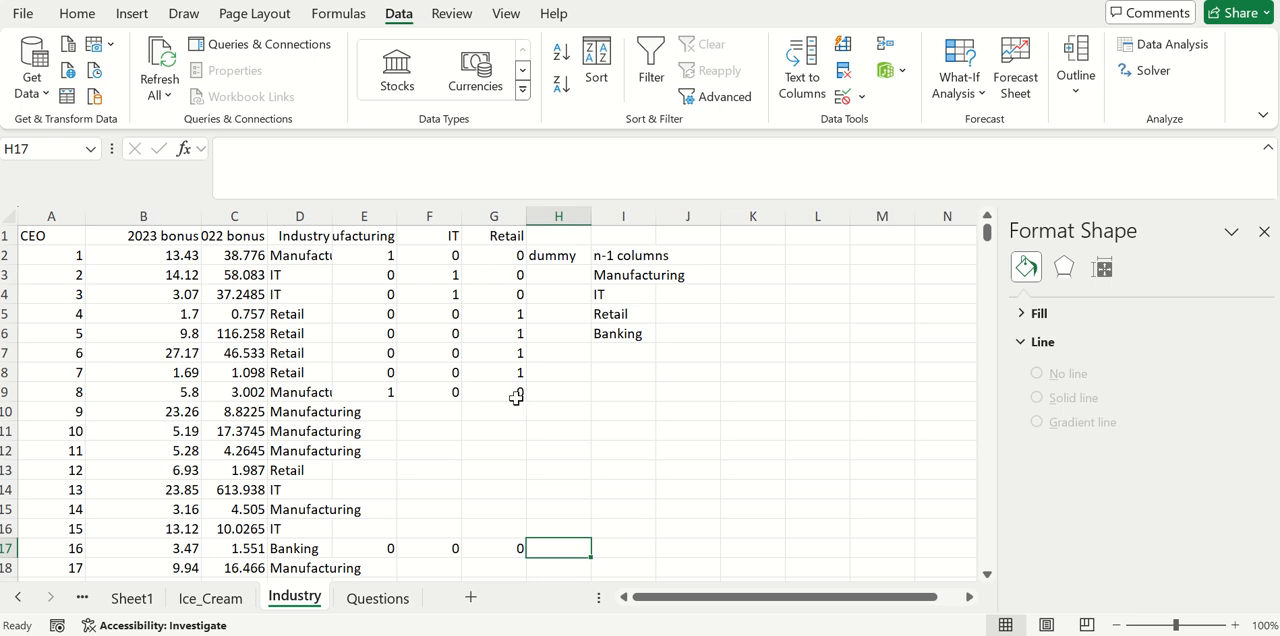
{"action": "mouse_move", "coordinate": [644, 268]}
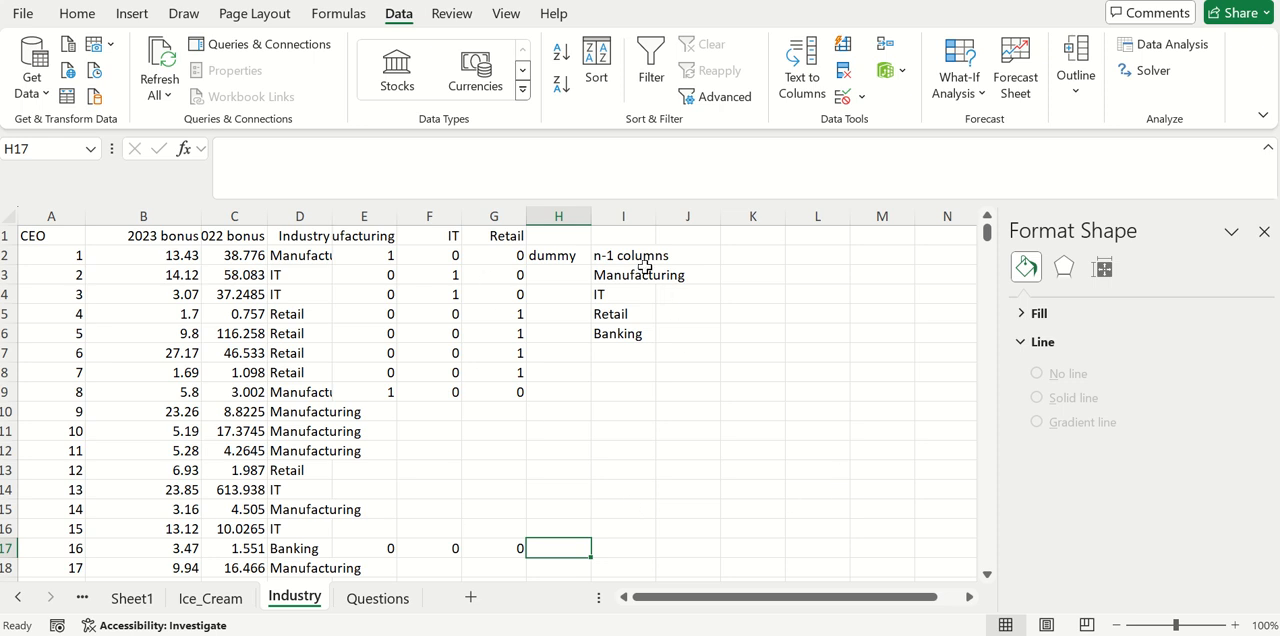
{"action": "mouse_move", "coordinate": [636, 278]}
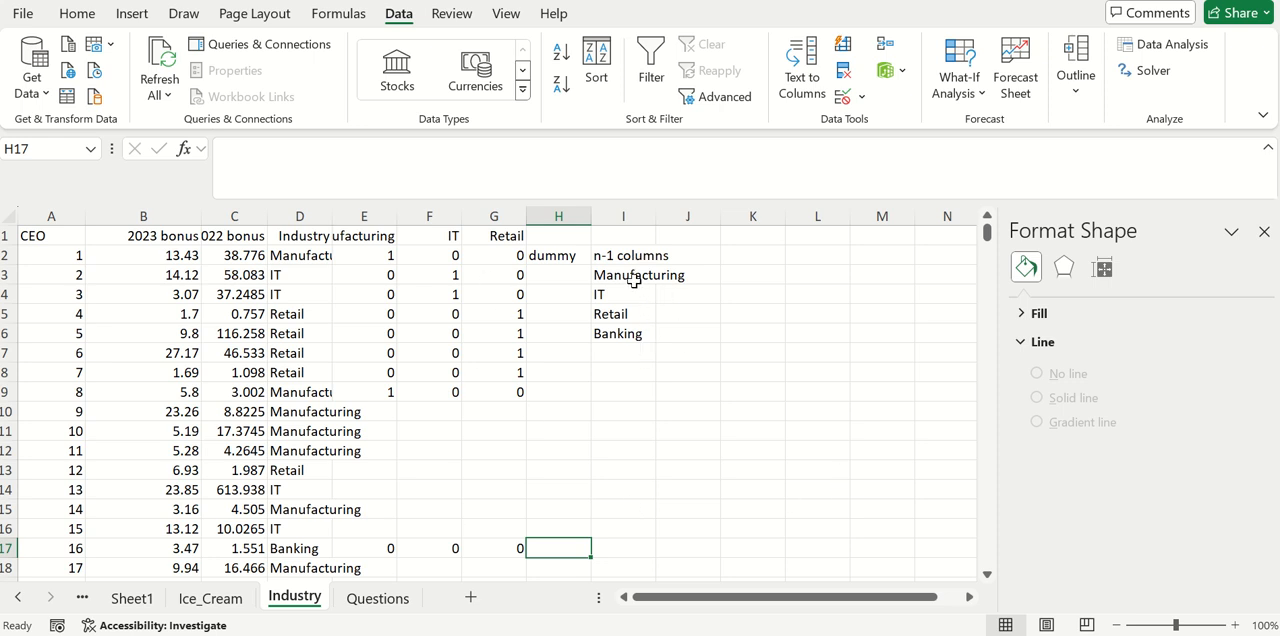
{"action": "mouse_move", "coordinate": [552, 316]}
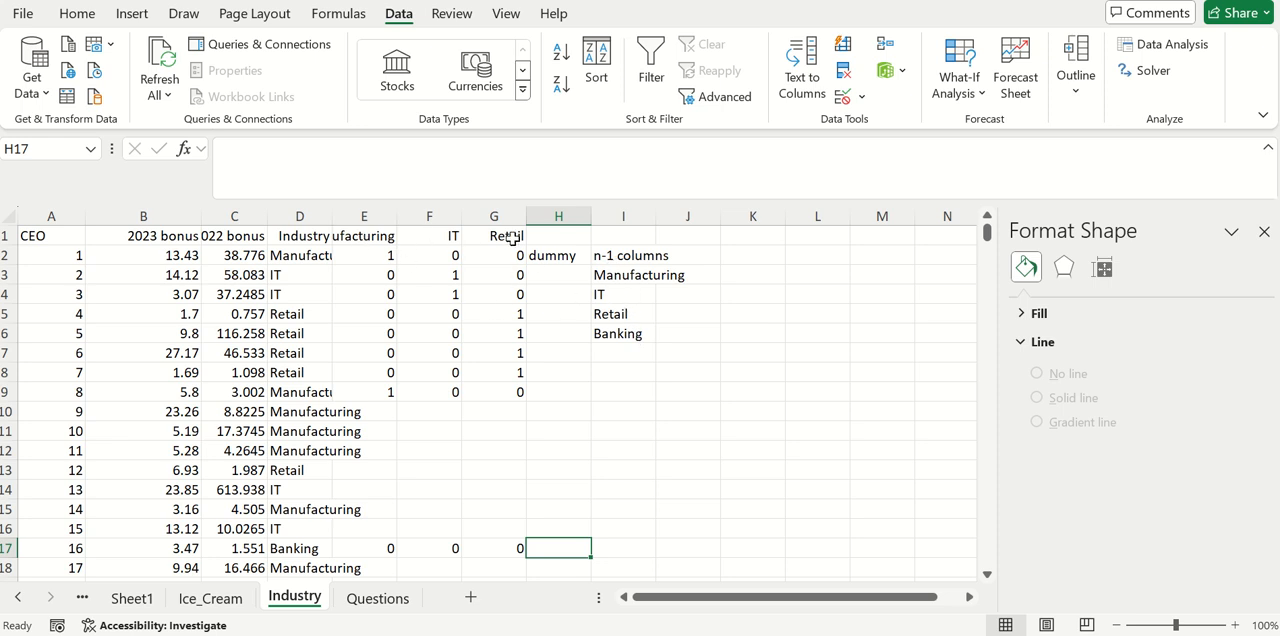
{"action": "mouse_move", "coordinate": [490, 240]}
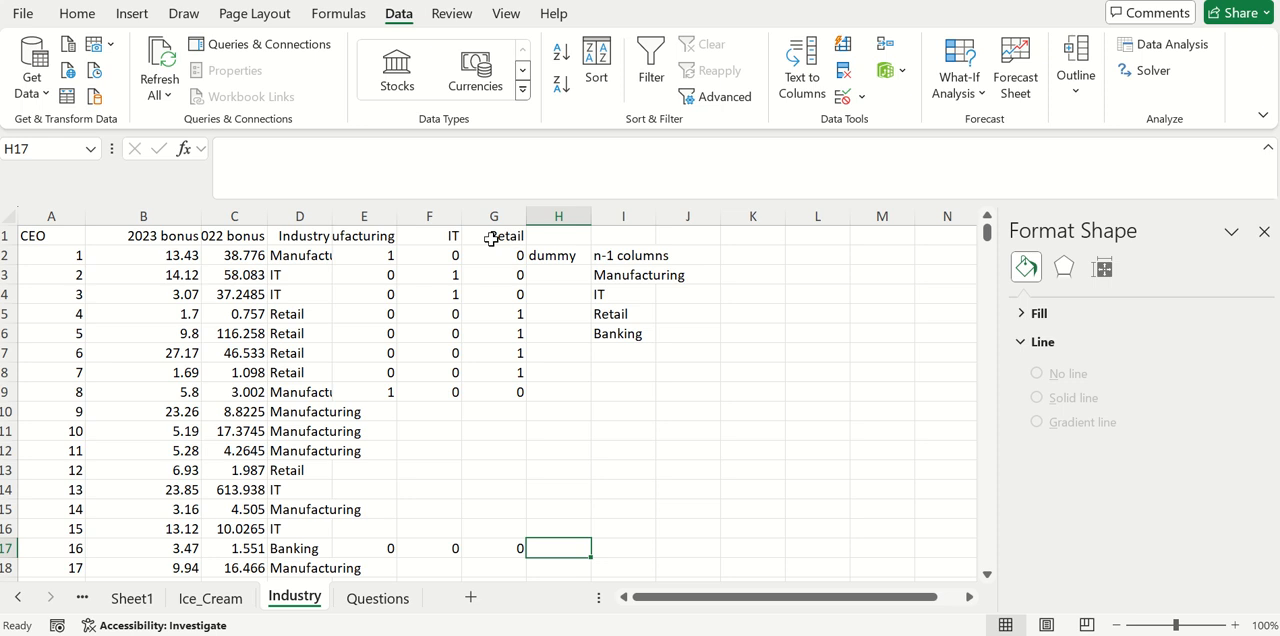
{"action": "mouse_move", "coordinate": [378, 260]}
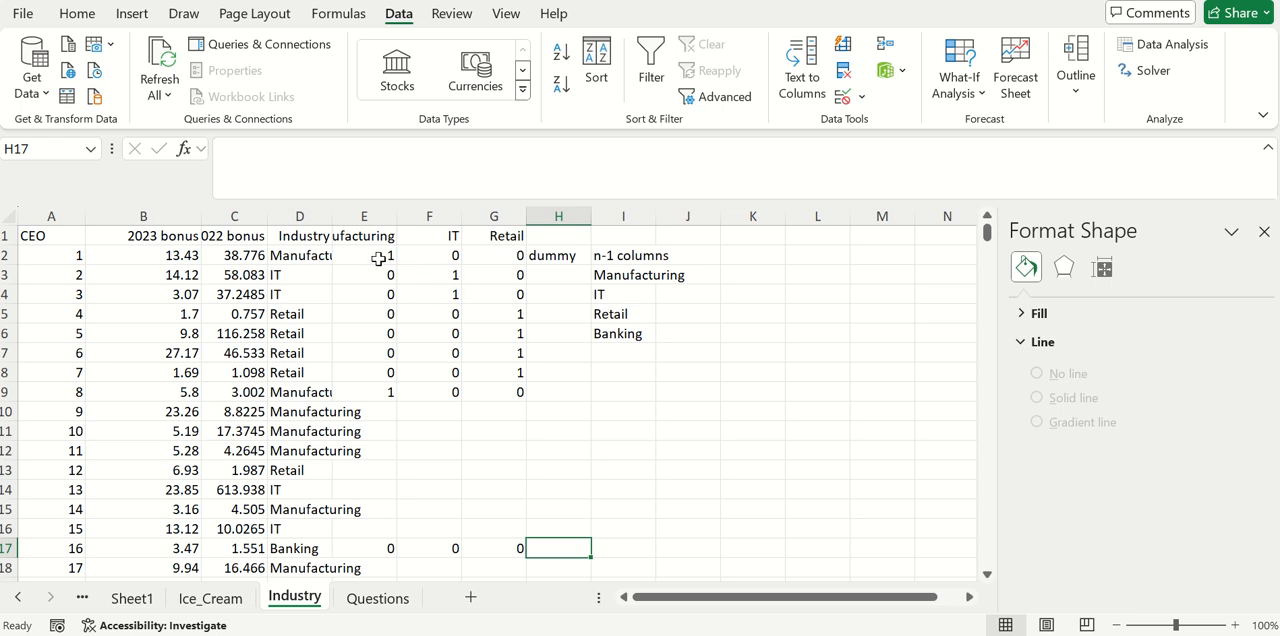
{"action": "mouse_move", "coordinate": [476, 322]}
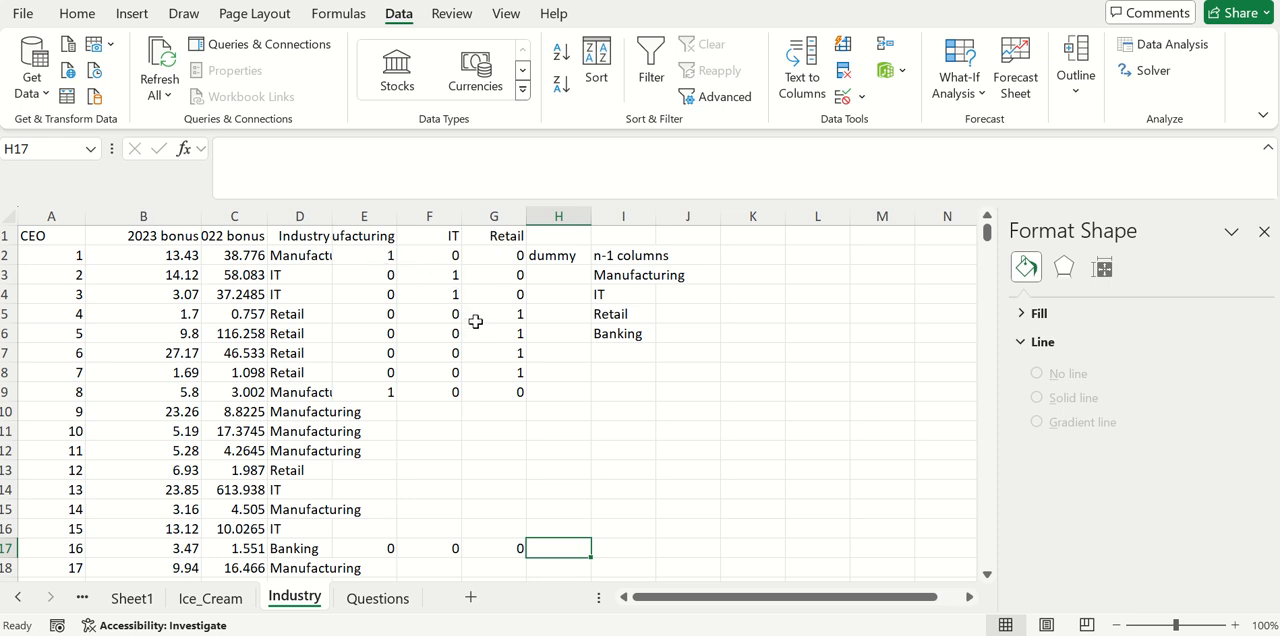
{"action": "mouse_move", "coordinate": [472, 284]}
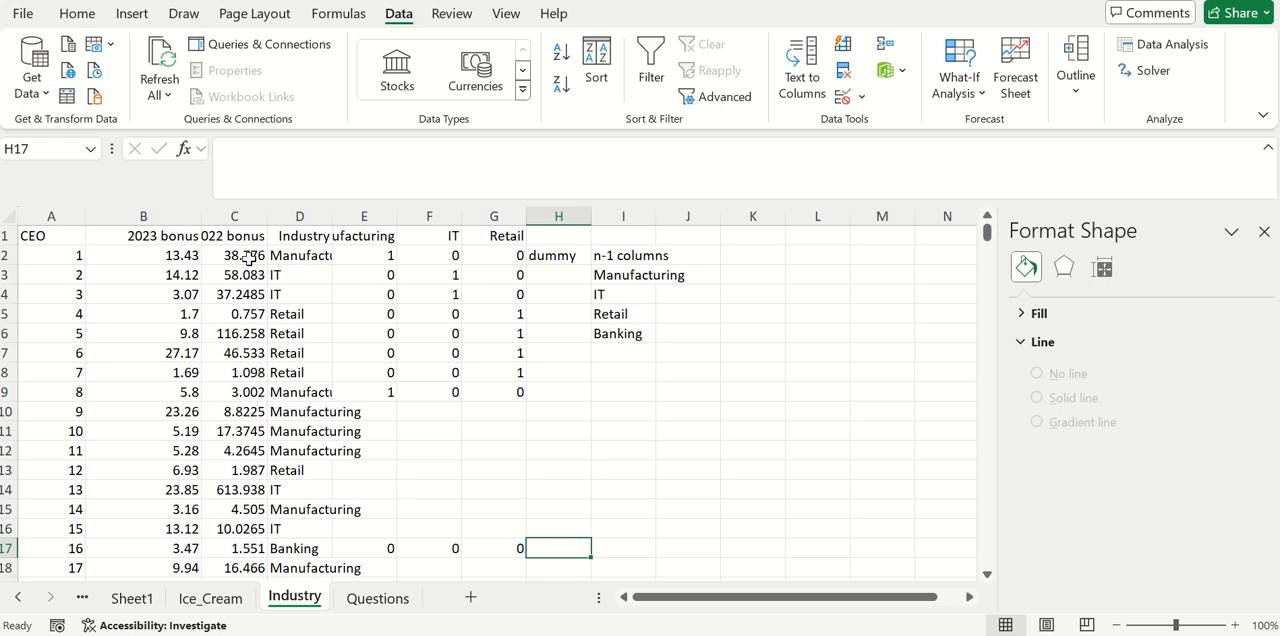
{"action": "mouse_move", "coordinate": [164, 256]}
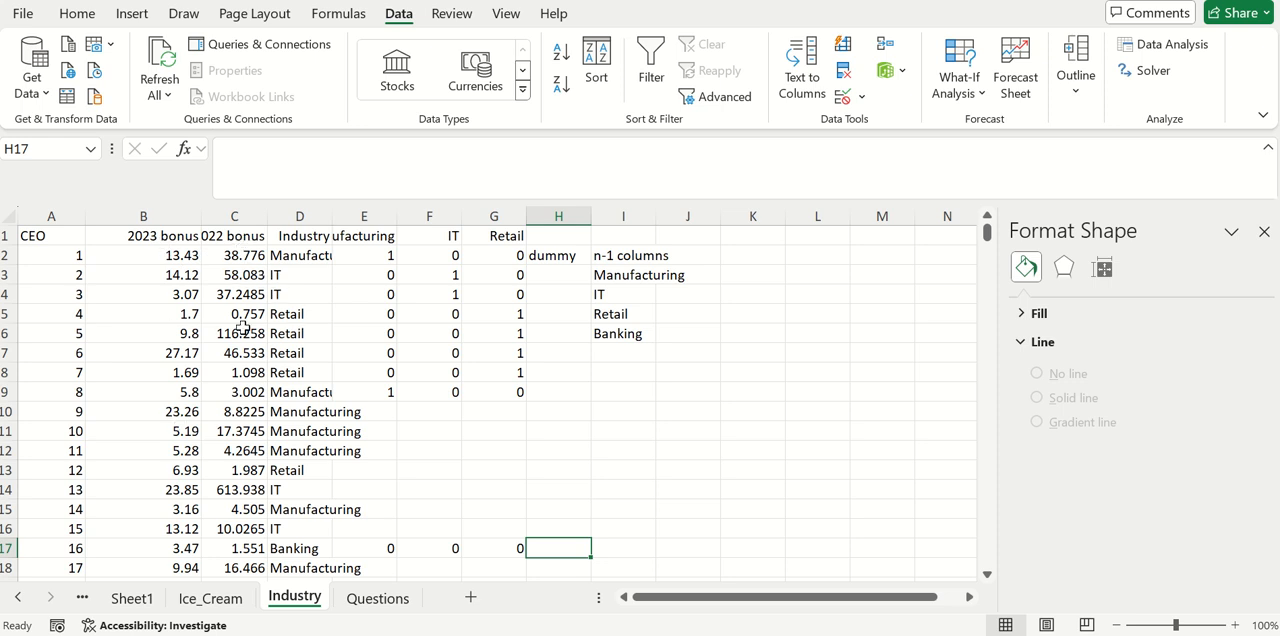
{"action": "mouse_move", "coordinate": [476, 232]}
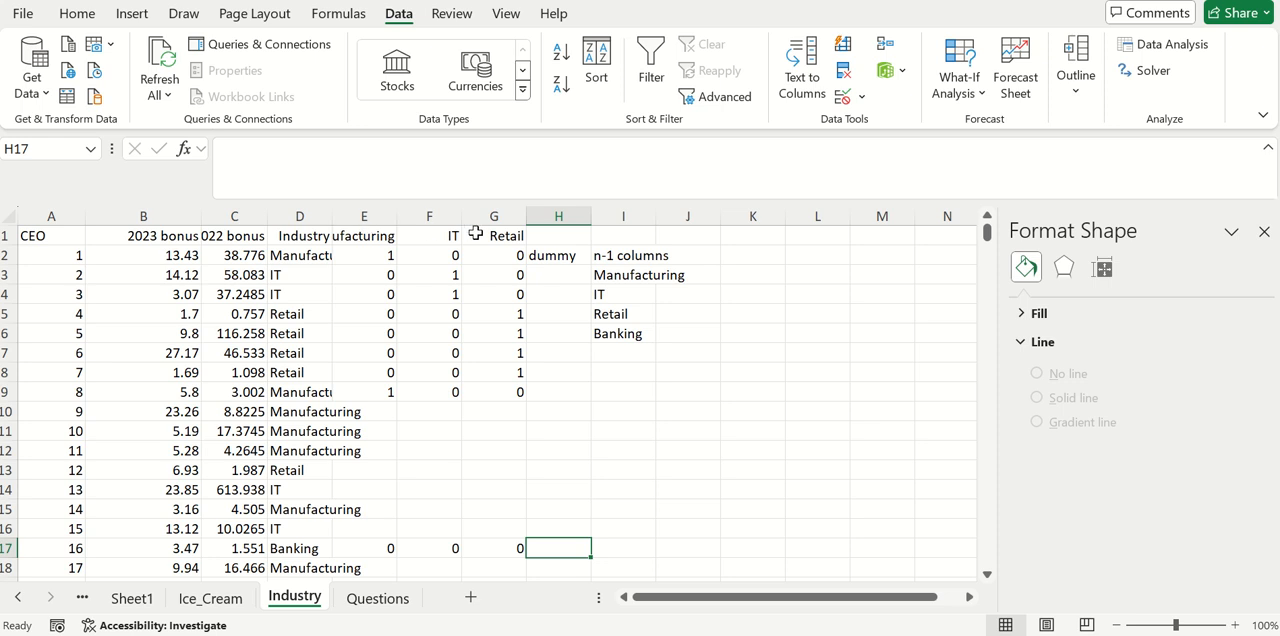
{"action": "mouse_move", "coordinate": [476, 234]}
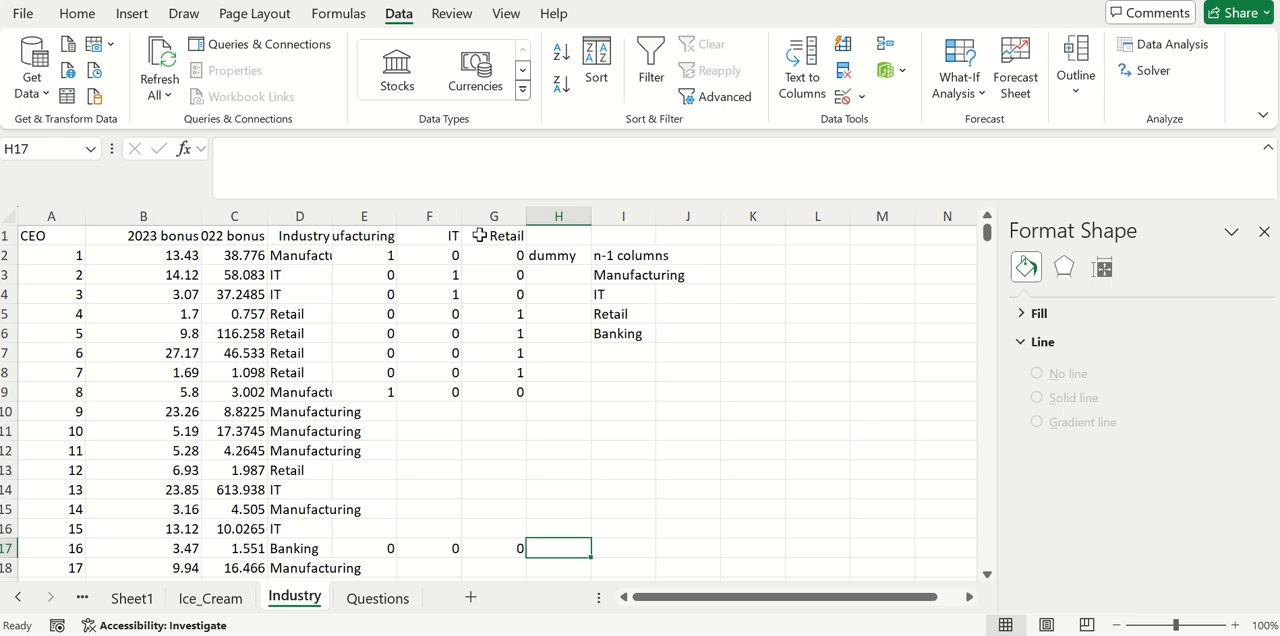
{"action": "mouse_move", "coordinate": [512, 444]}
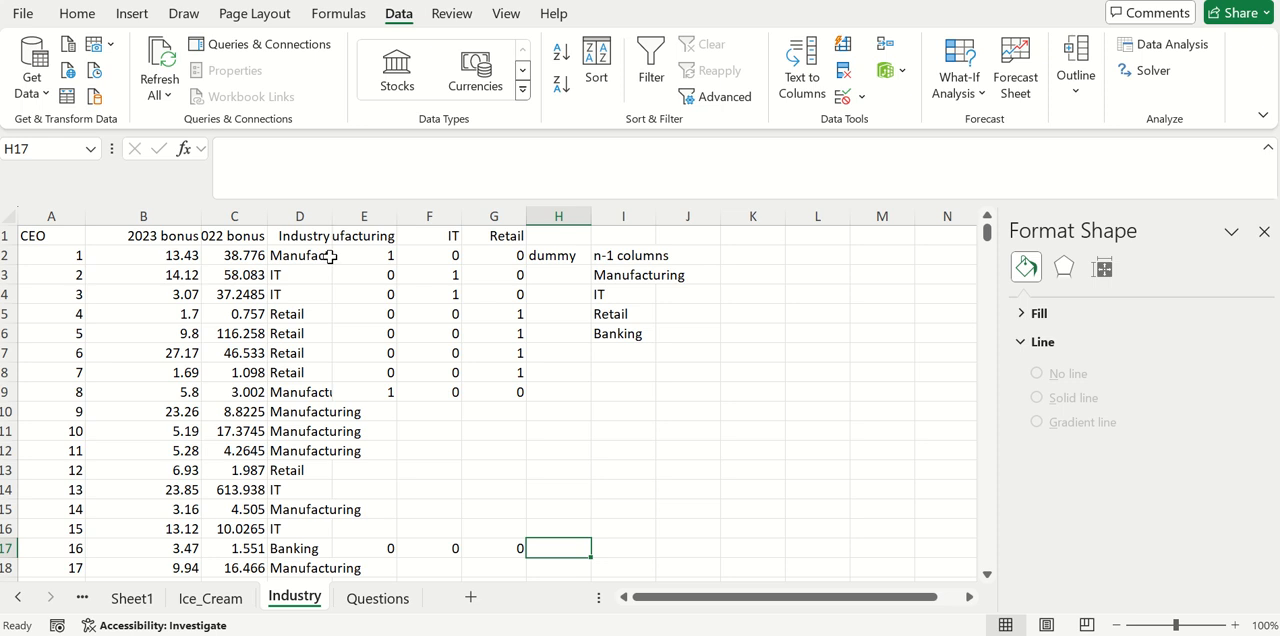
{"action": "mouse_move", "coordinate": [394, 256]}
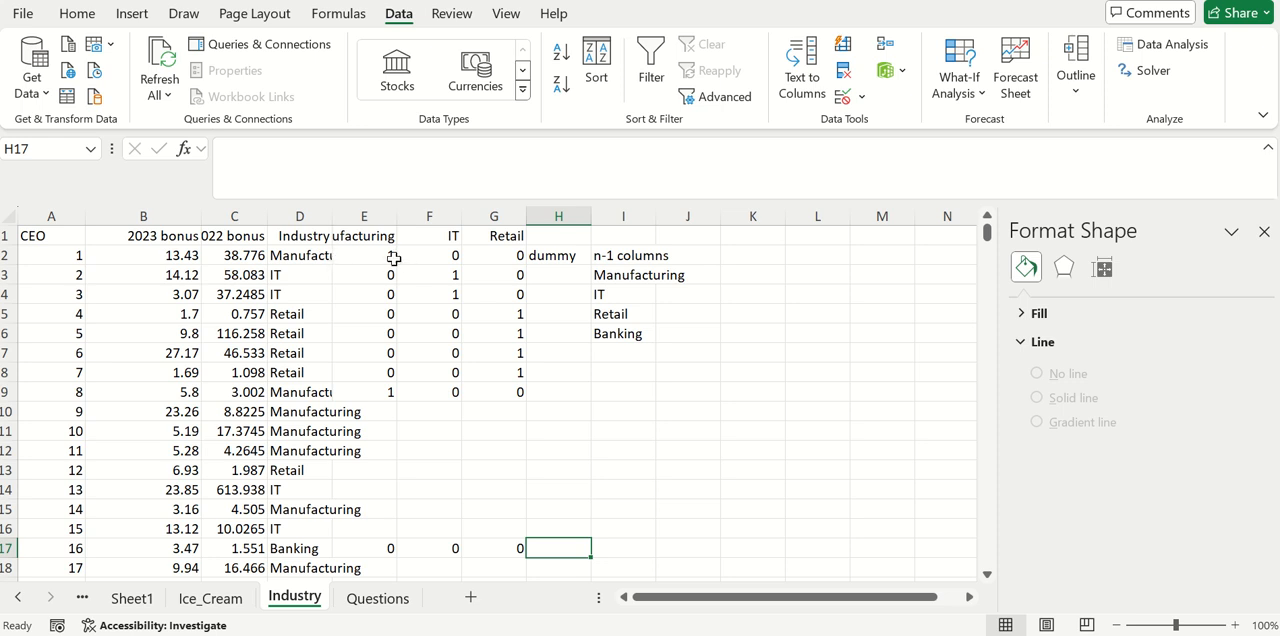
{"action": "mouse_move", "coordinate": [388, 258]}
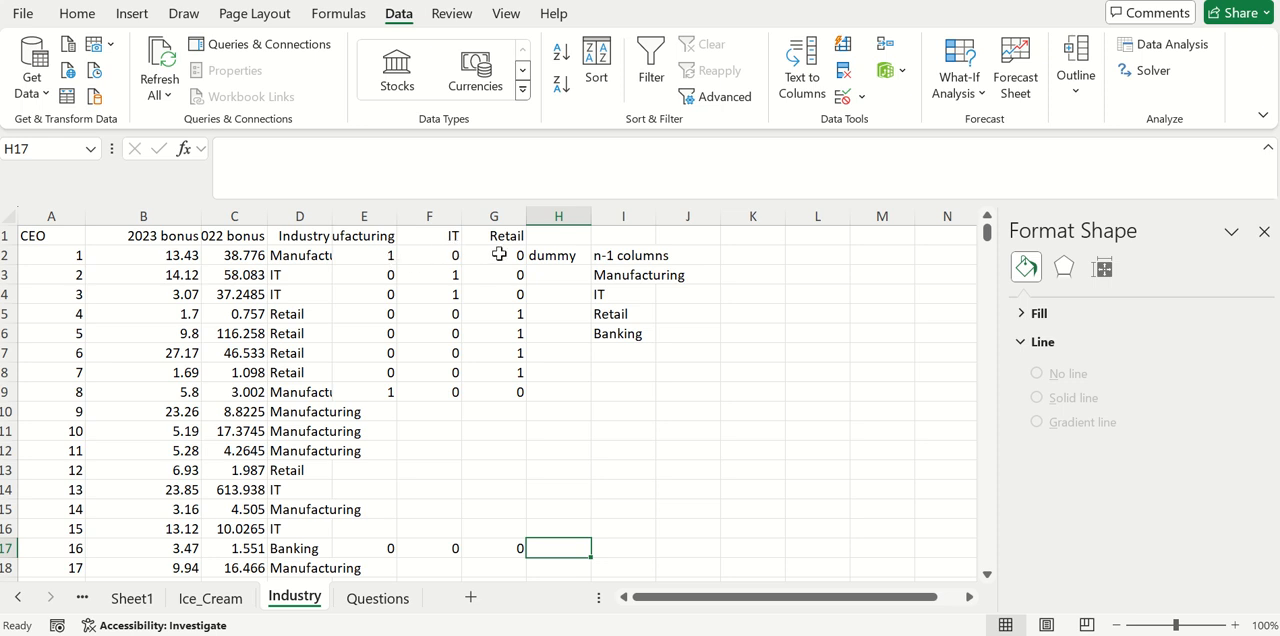
{"action": "mouse_move", "coordinate": [500, 256]}
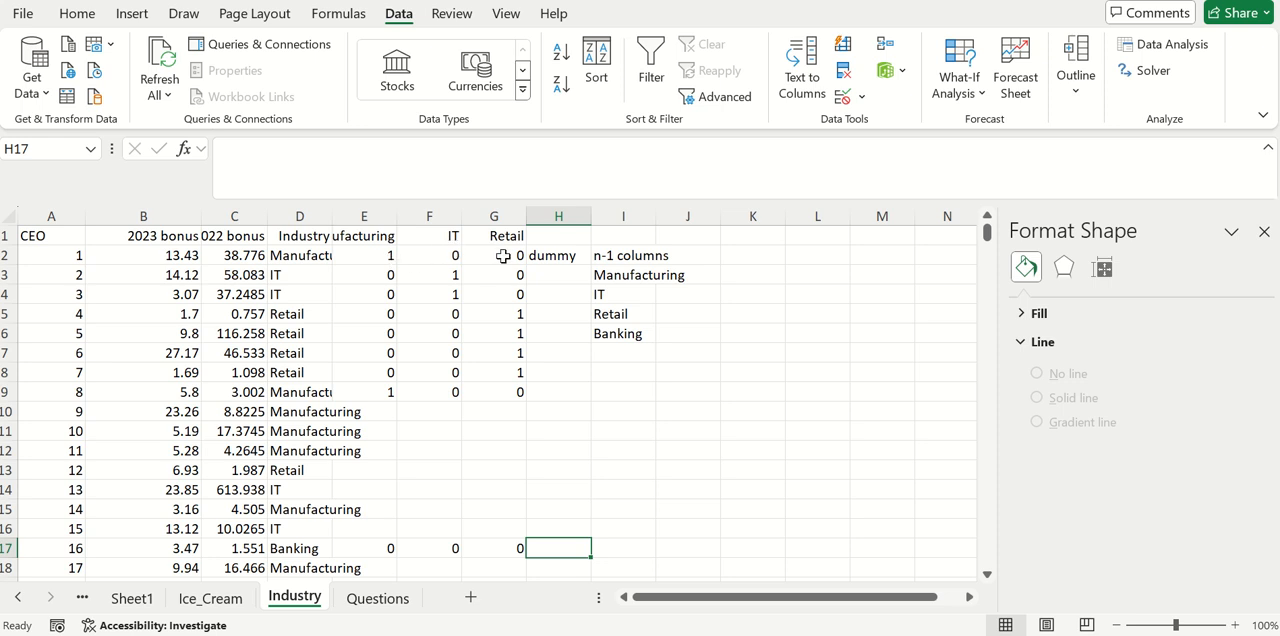
{"action": "left_click", "coordinate": [376, 596]}
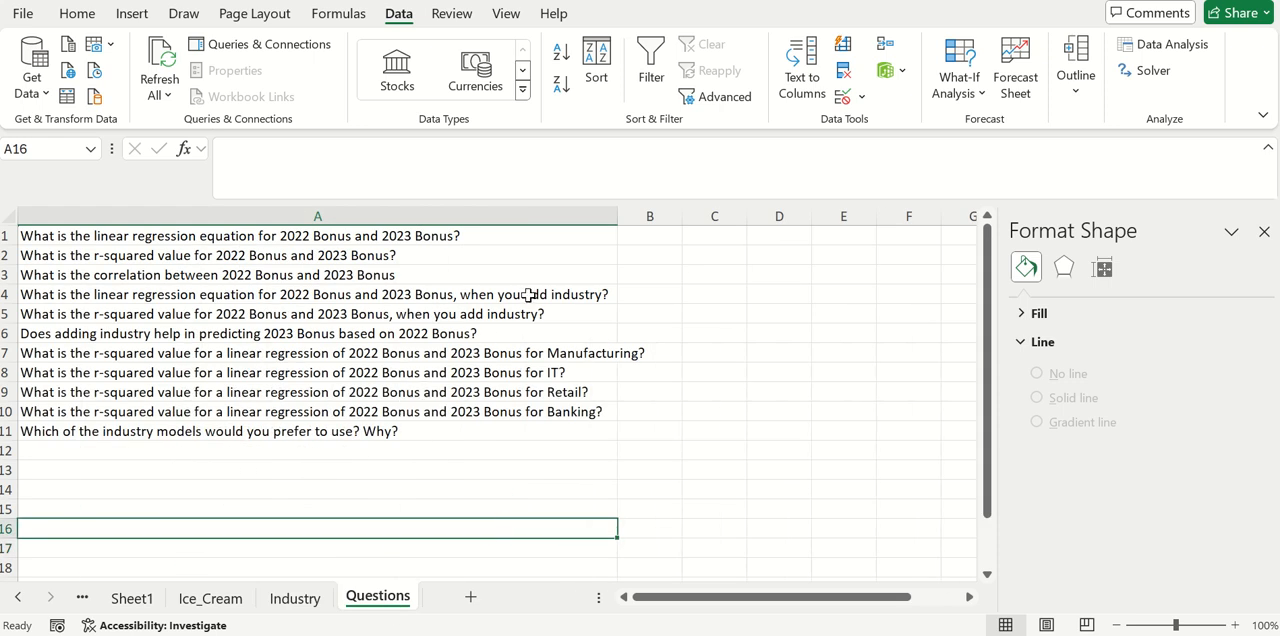
{"action": "mouse_move", "coordinate": [488, 318]}
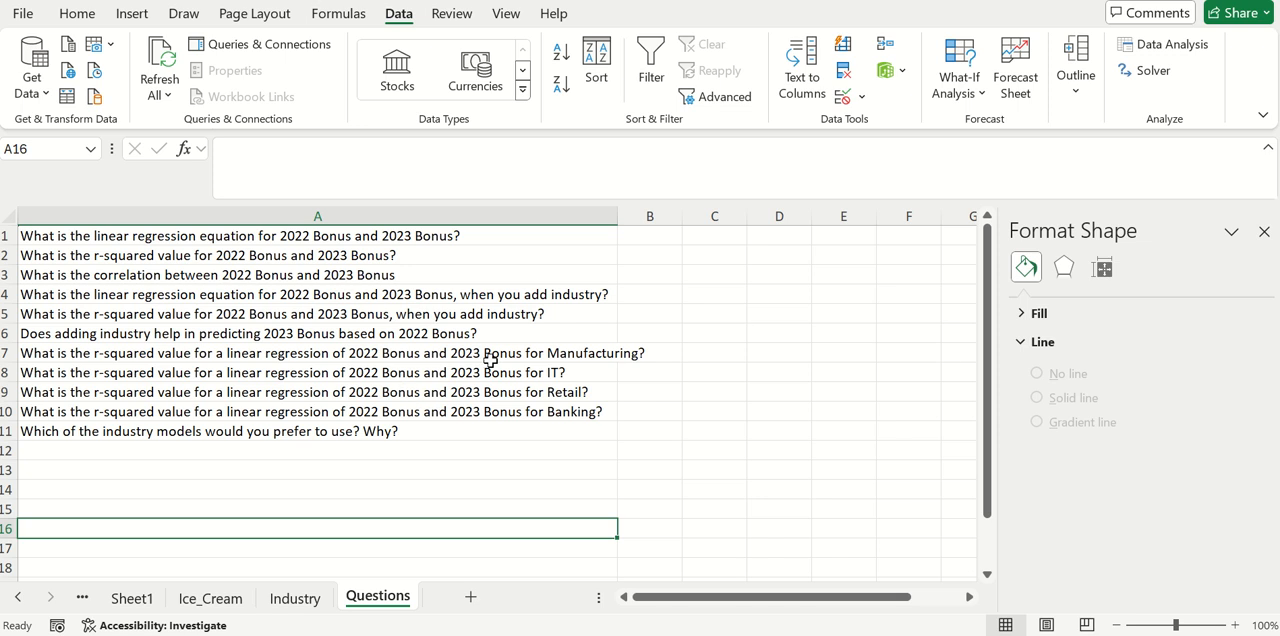
{"action": "mouse_move", "coordinate": [244, 340]}
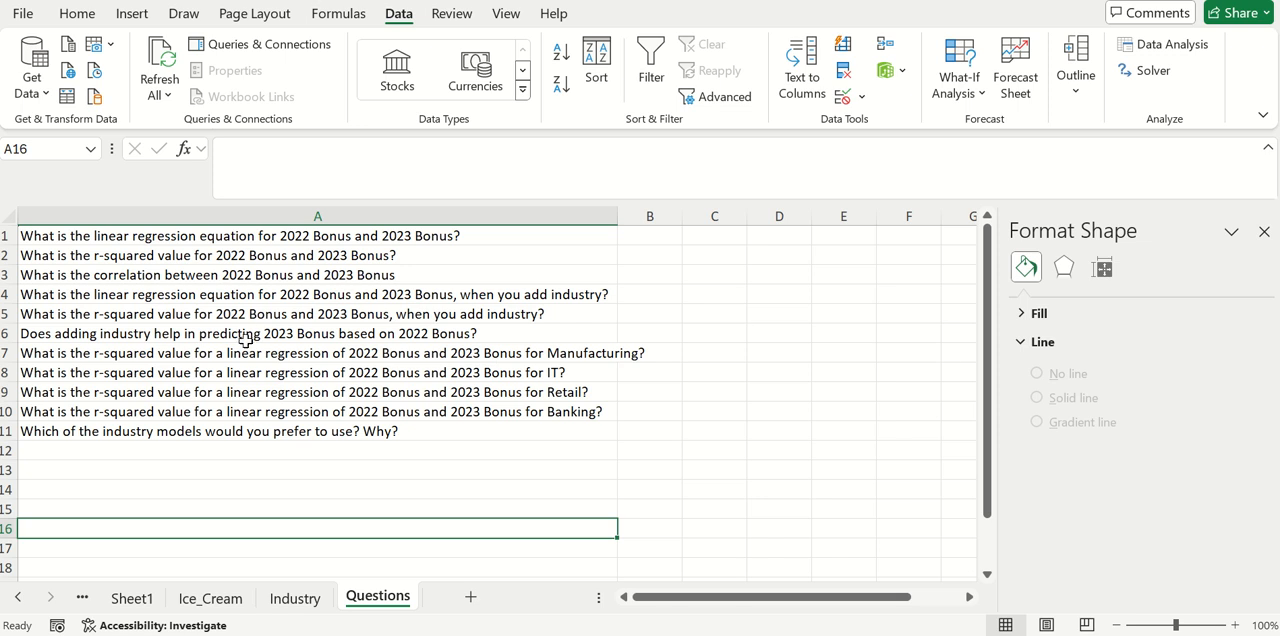
{"action": "mouse_move", "coordinate": [374, 356]}
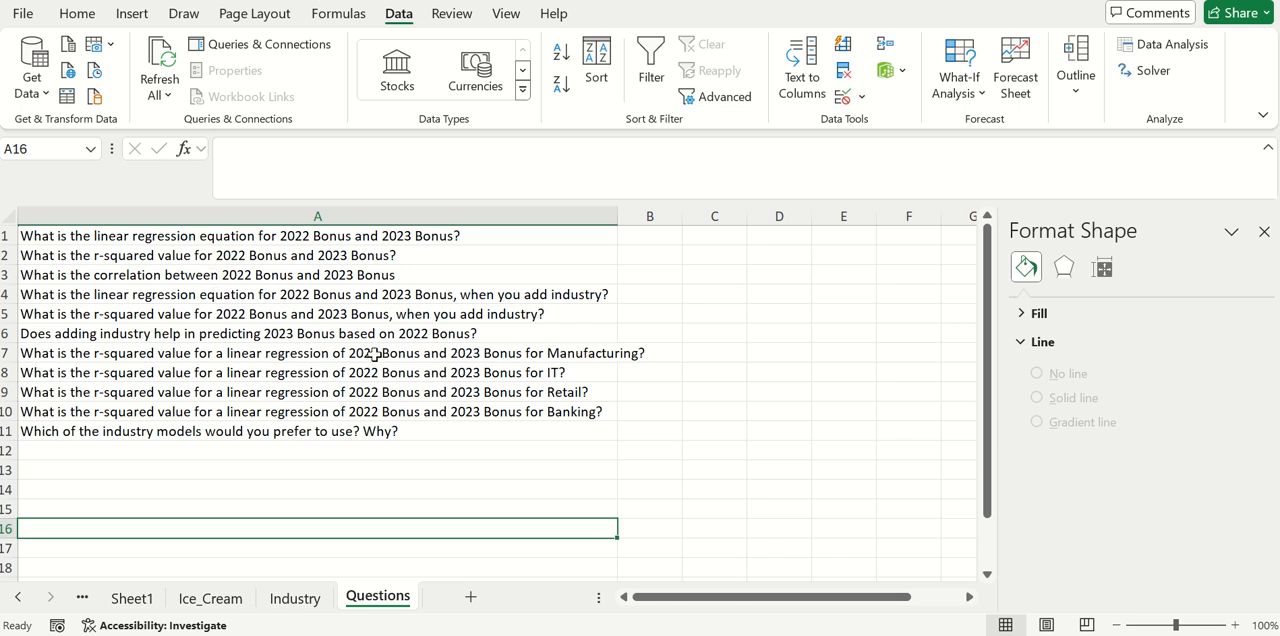
{"action": "mouse_move", "coordinate": [372, 356]}
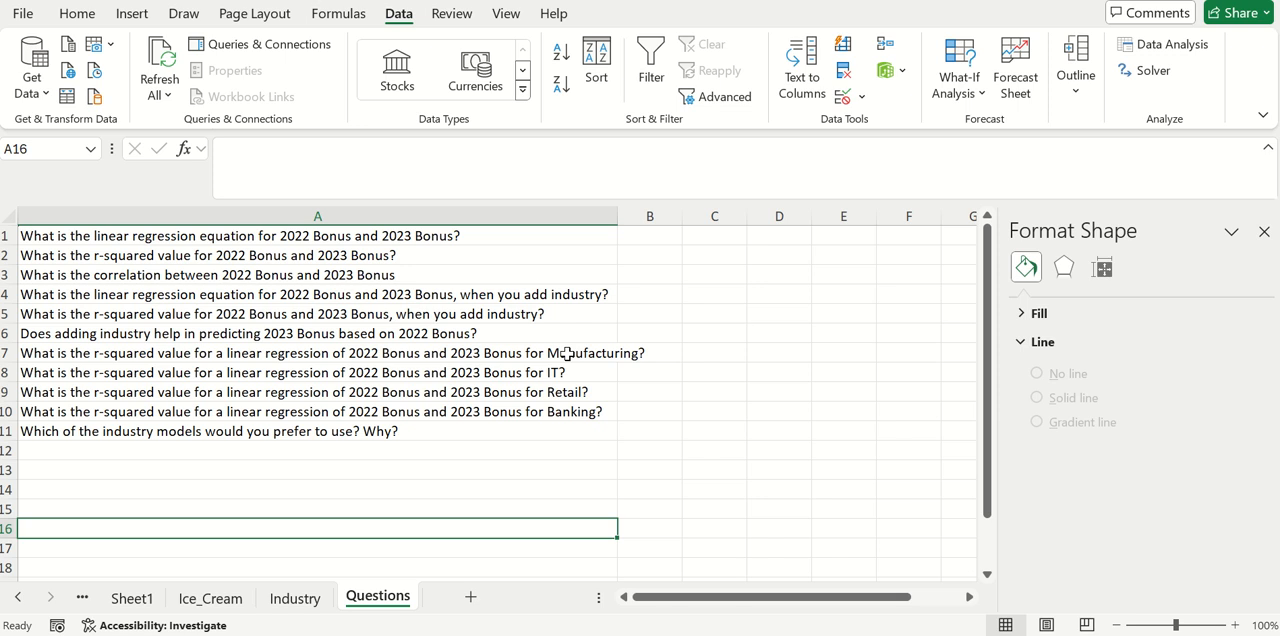
{"action": "mouse_move", "coordinate": [400, 384]}
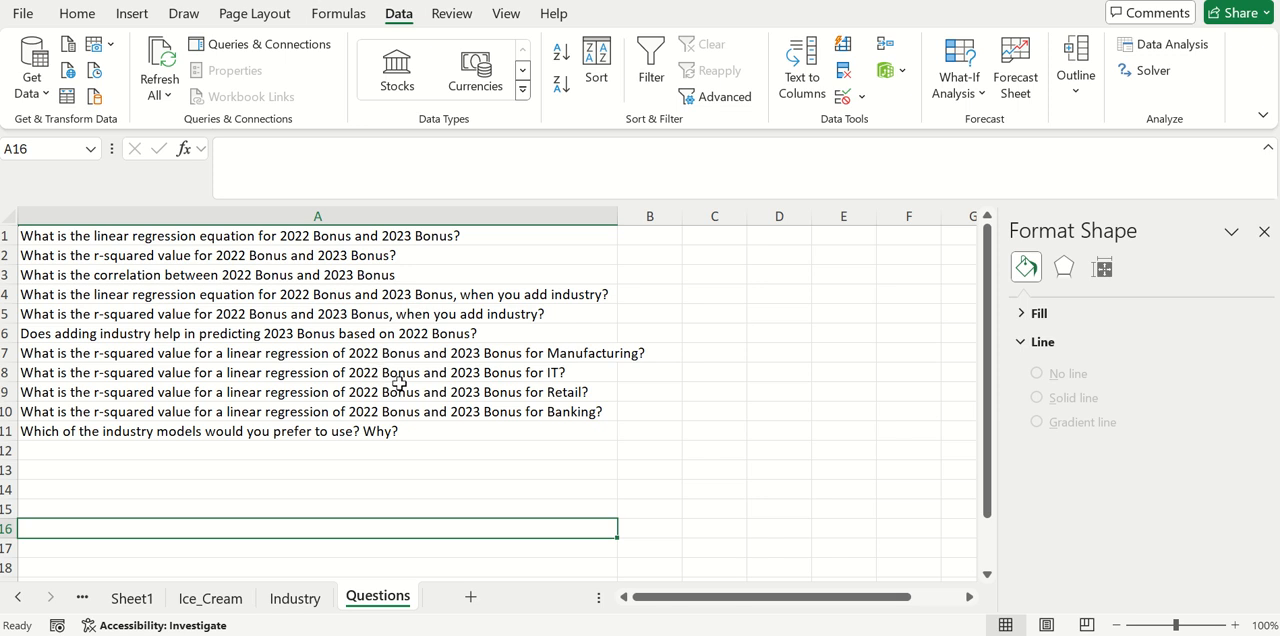
{"action": "mouse_move", "coordinate": [500, 372]}
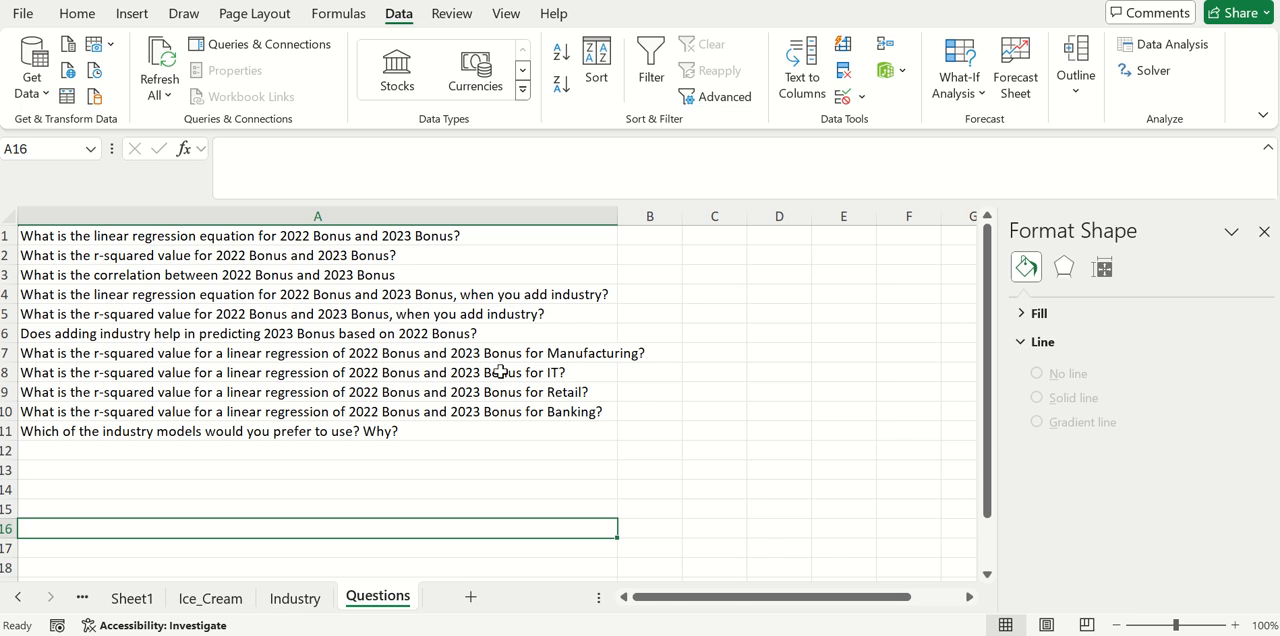
{"action": "mouse_move", "coordinate": [564, 372]}
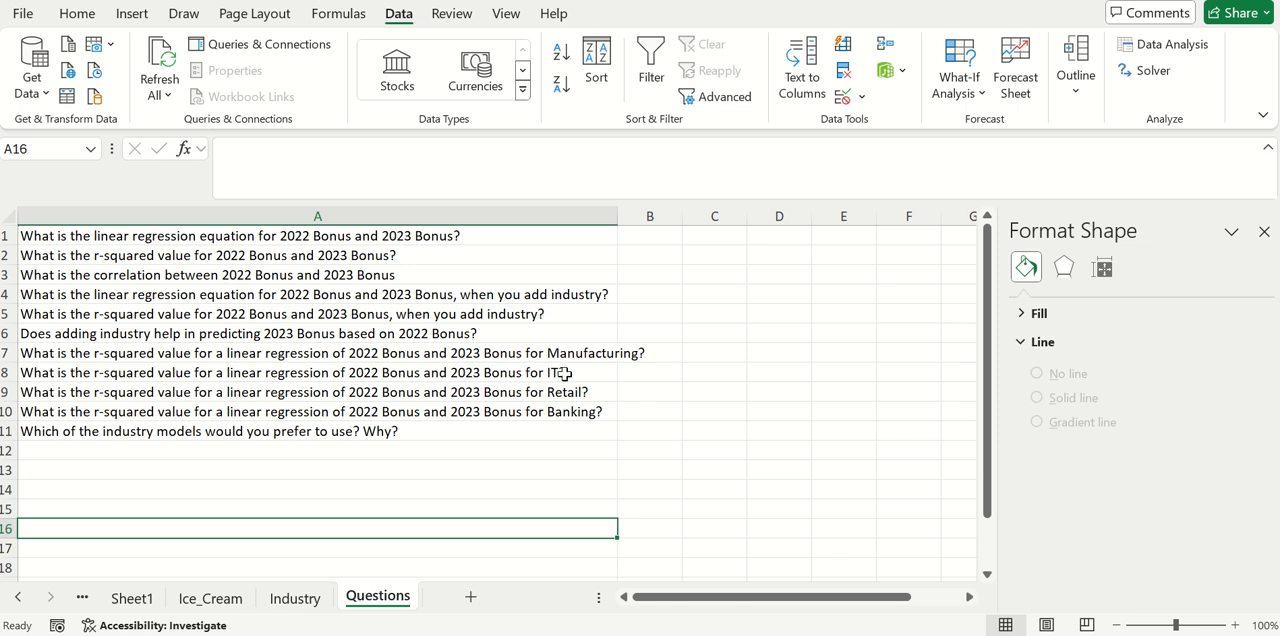
{"action": "mouse_move", "coordinate": [588, 372]}
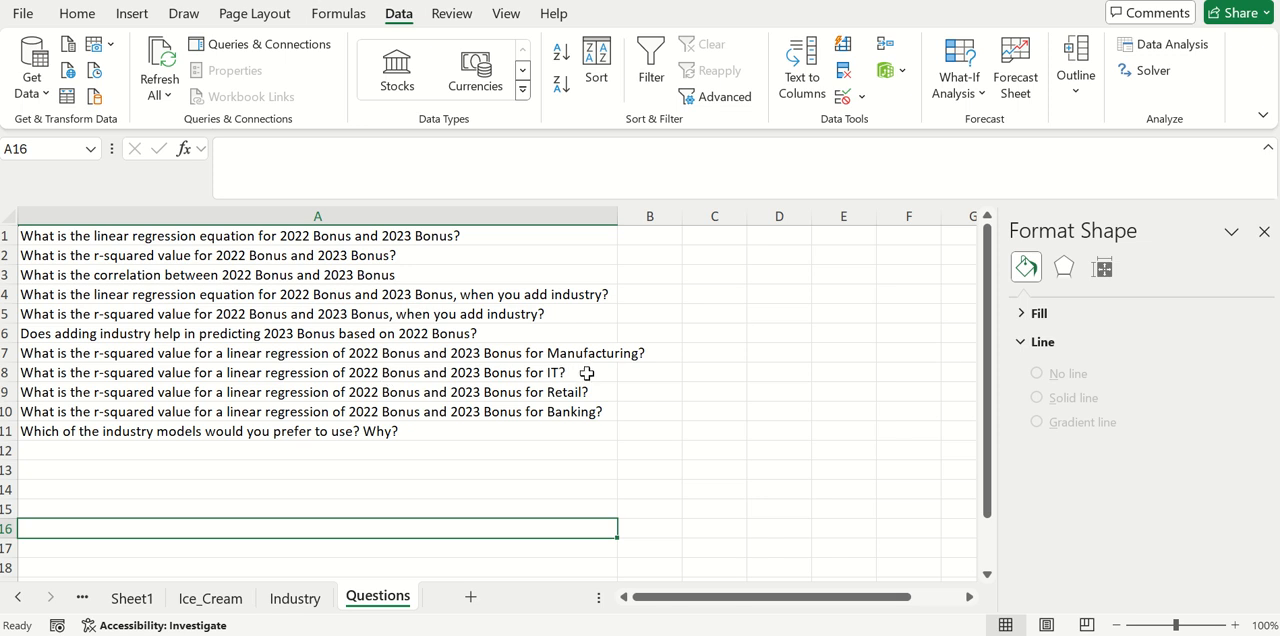
{"action": "mouse_move", "coordinate": [584, 414]}
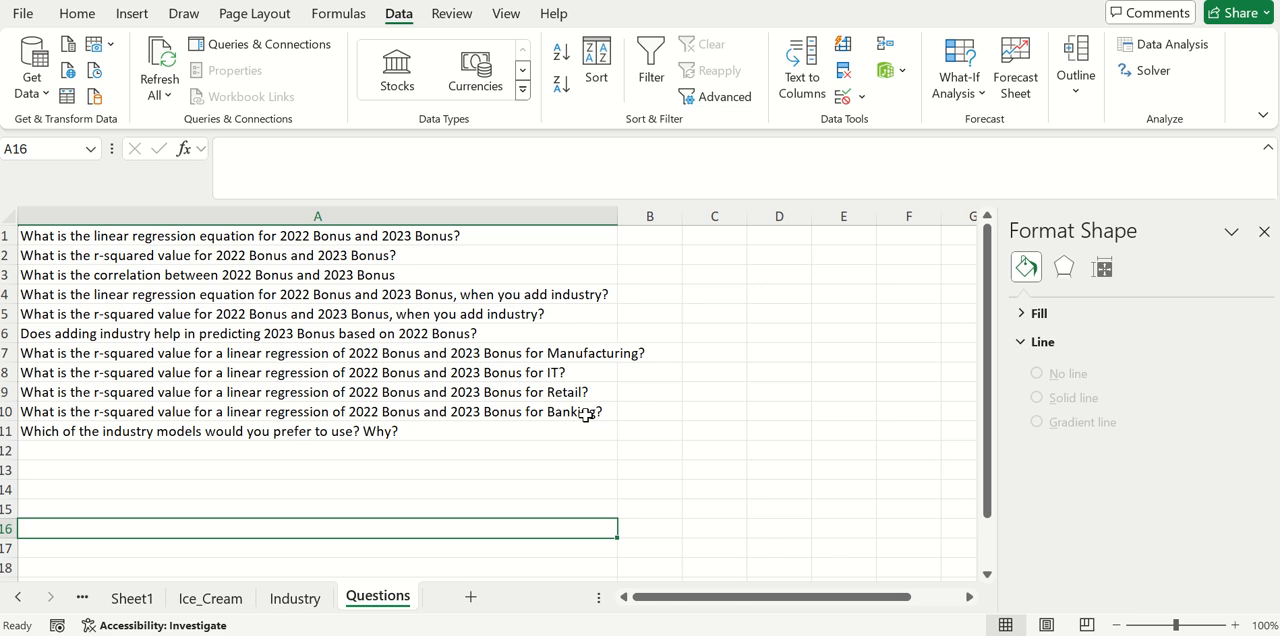
{"action": "mouse_move", "coordinate": [398, 436]}
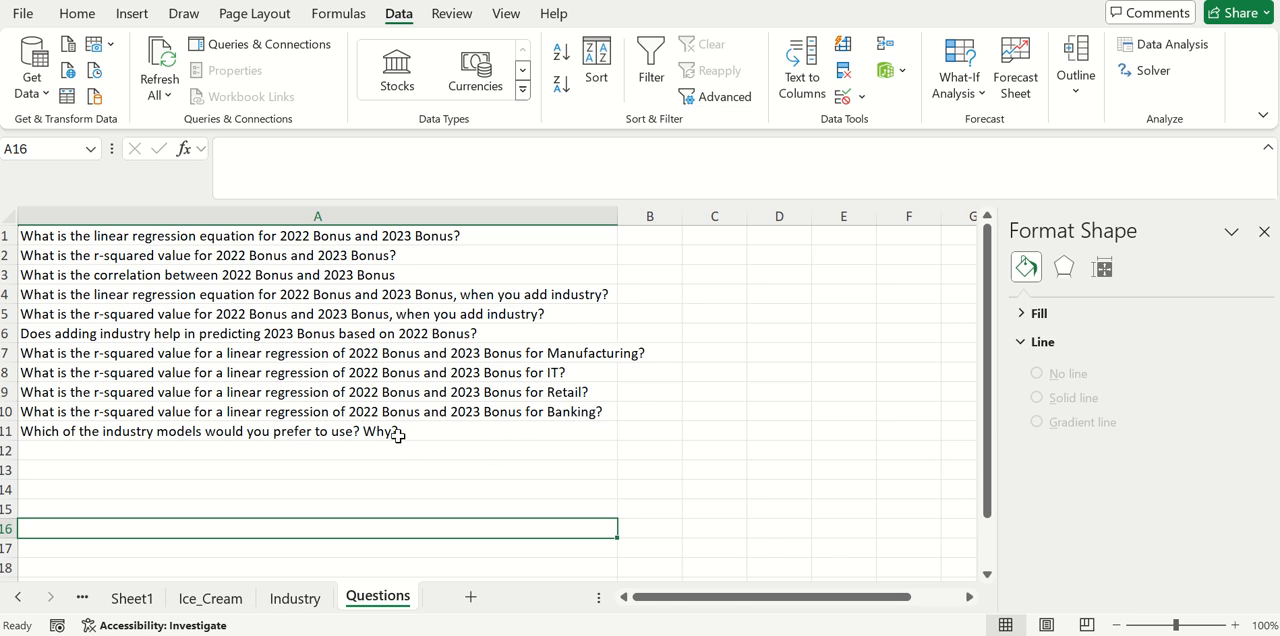